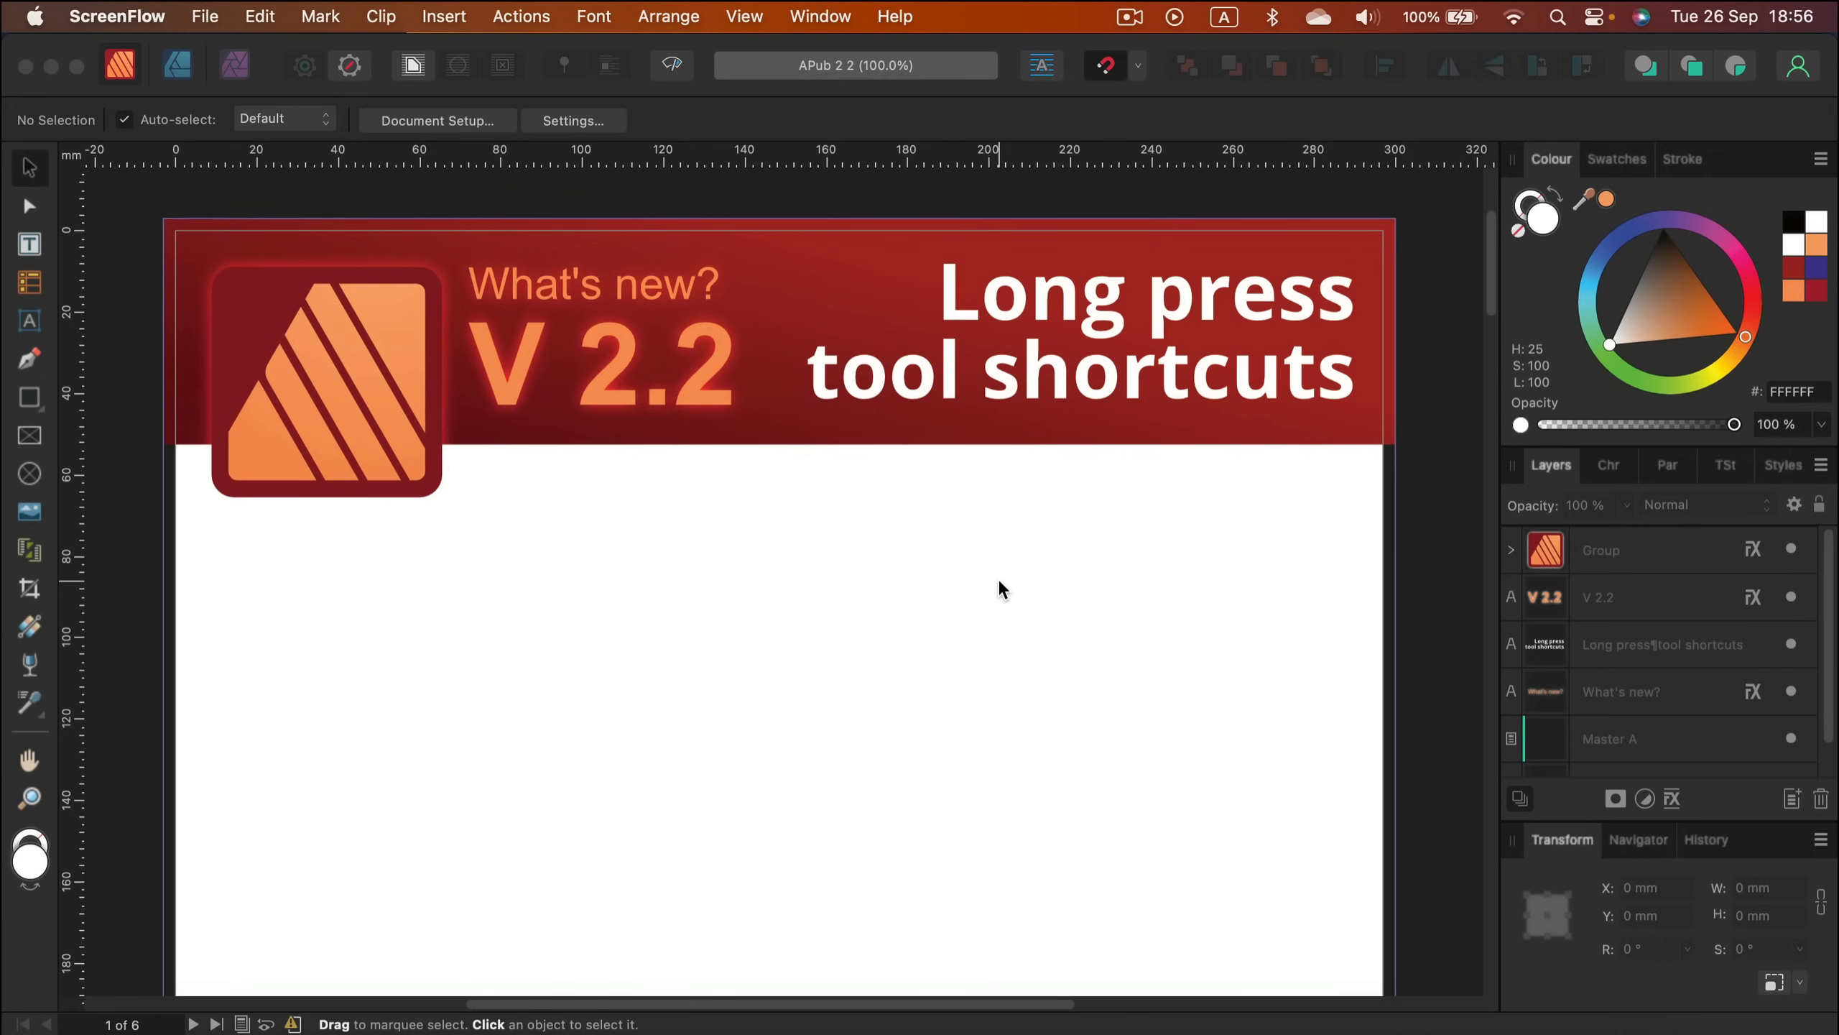
mouse_move(980, 603)
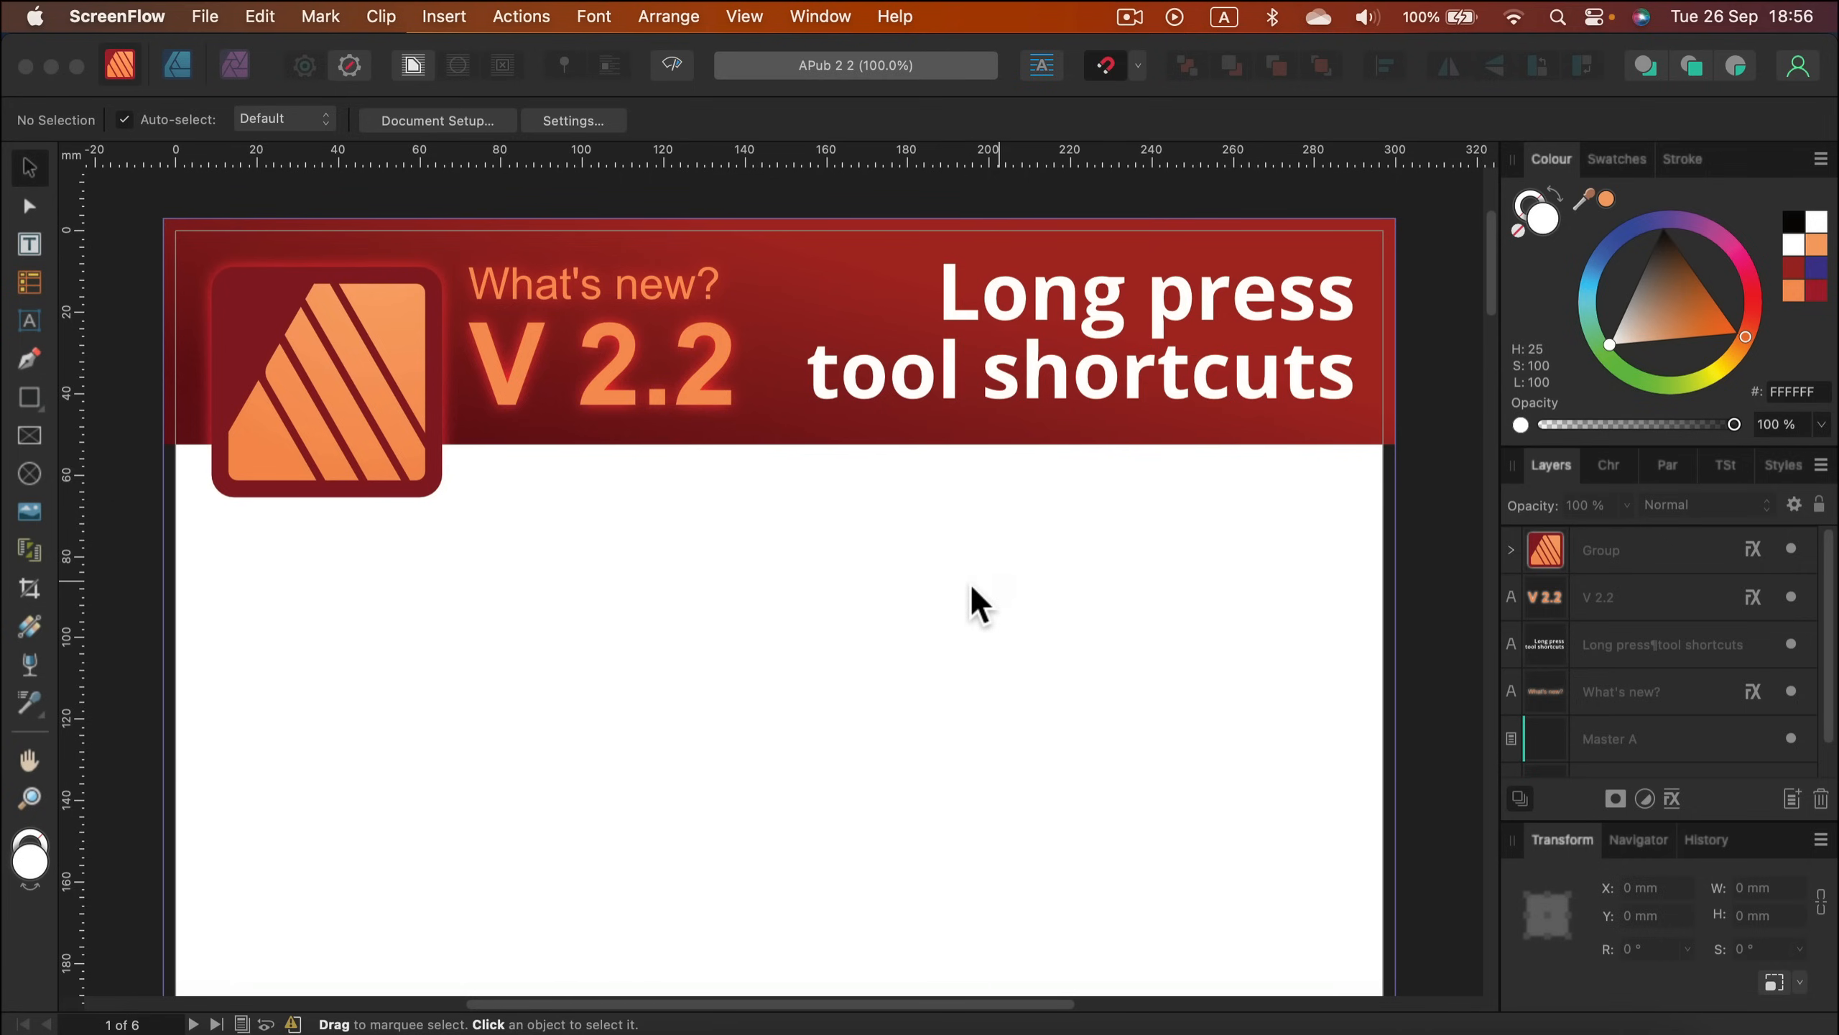
mouse_move(49, 402)
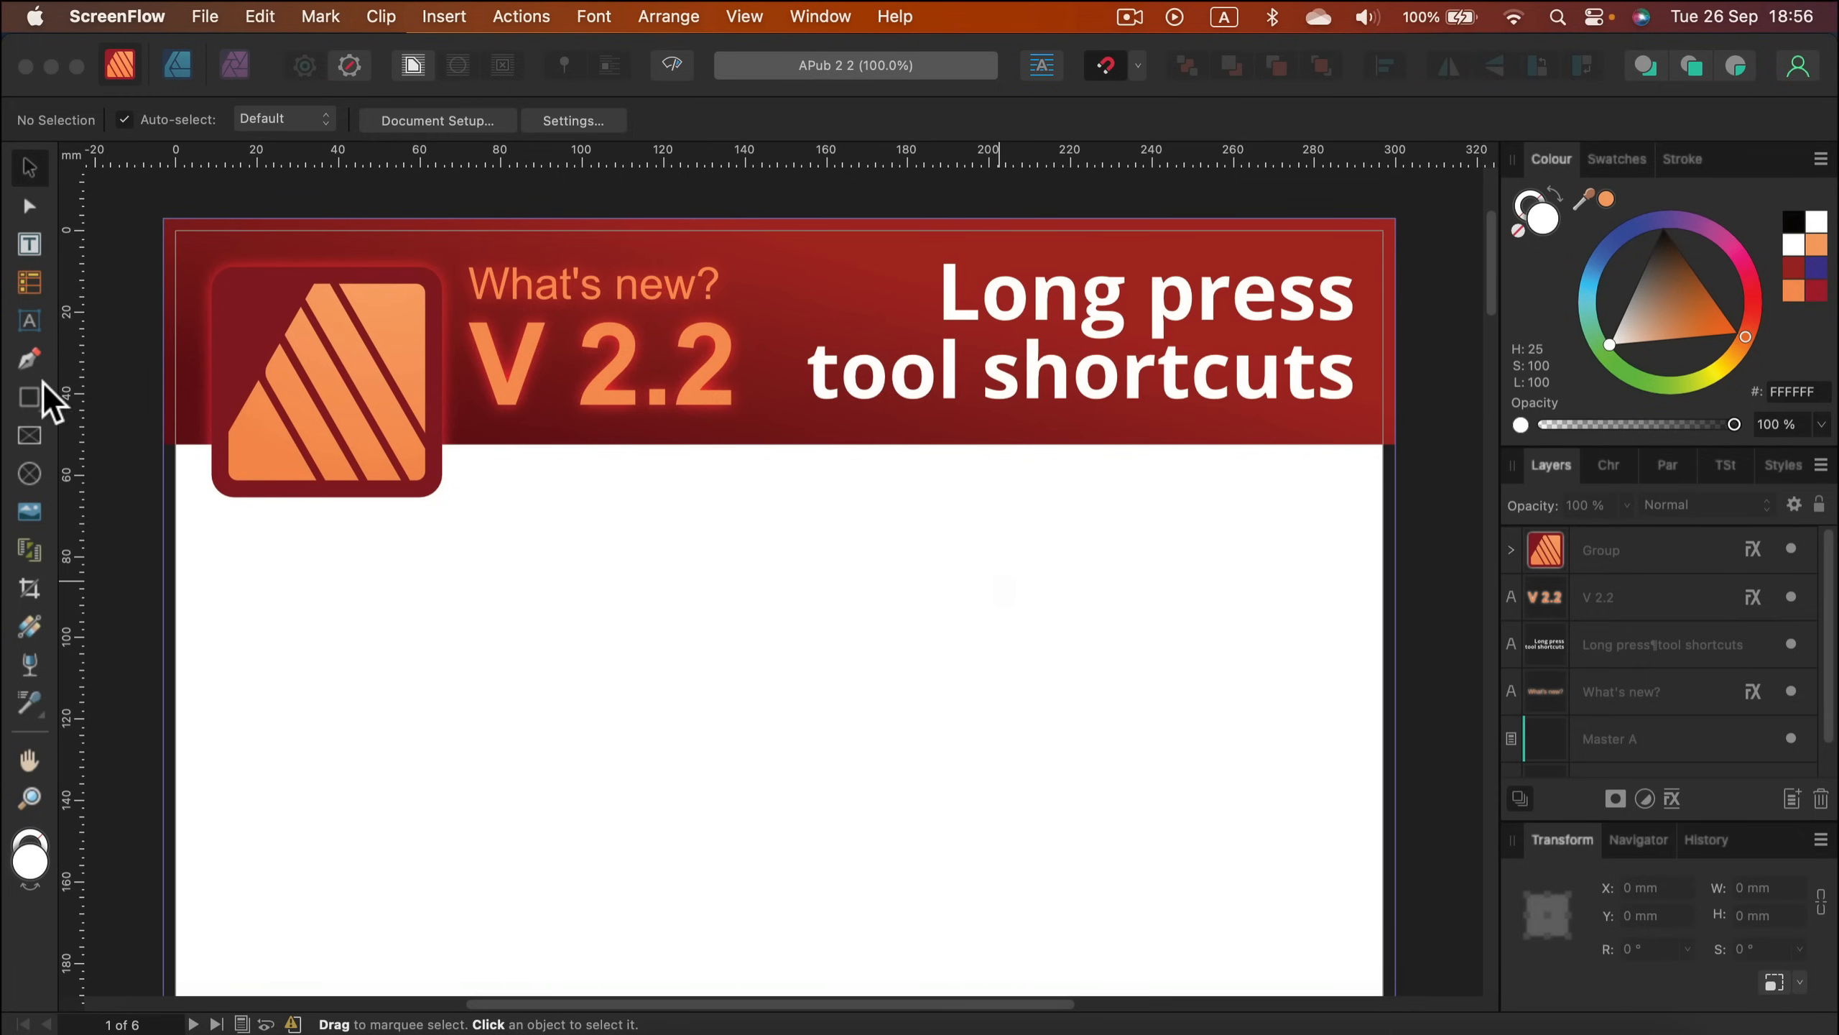
mouse_move(912, 467)
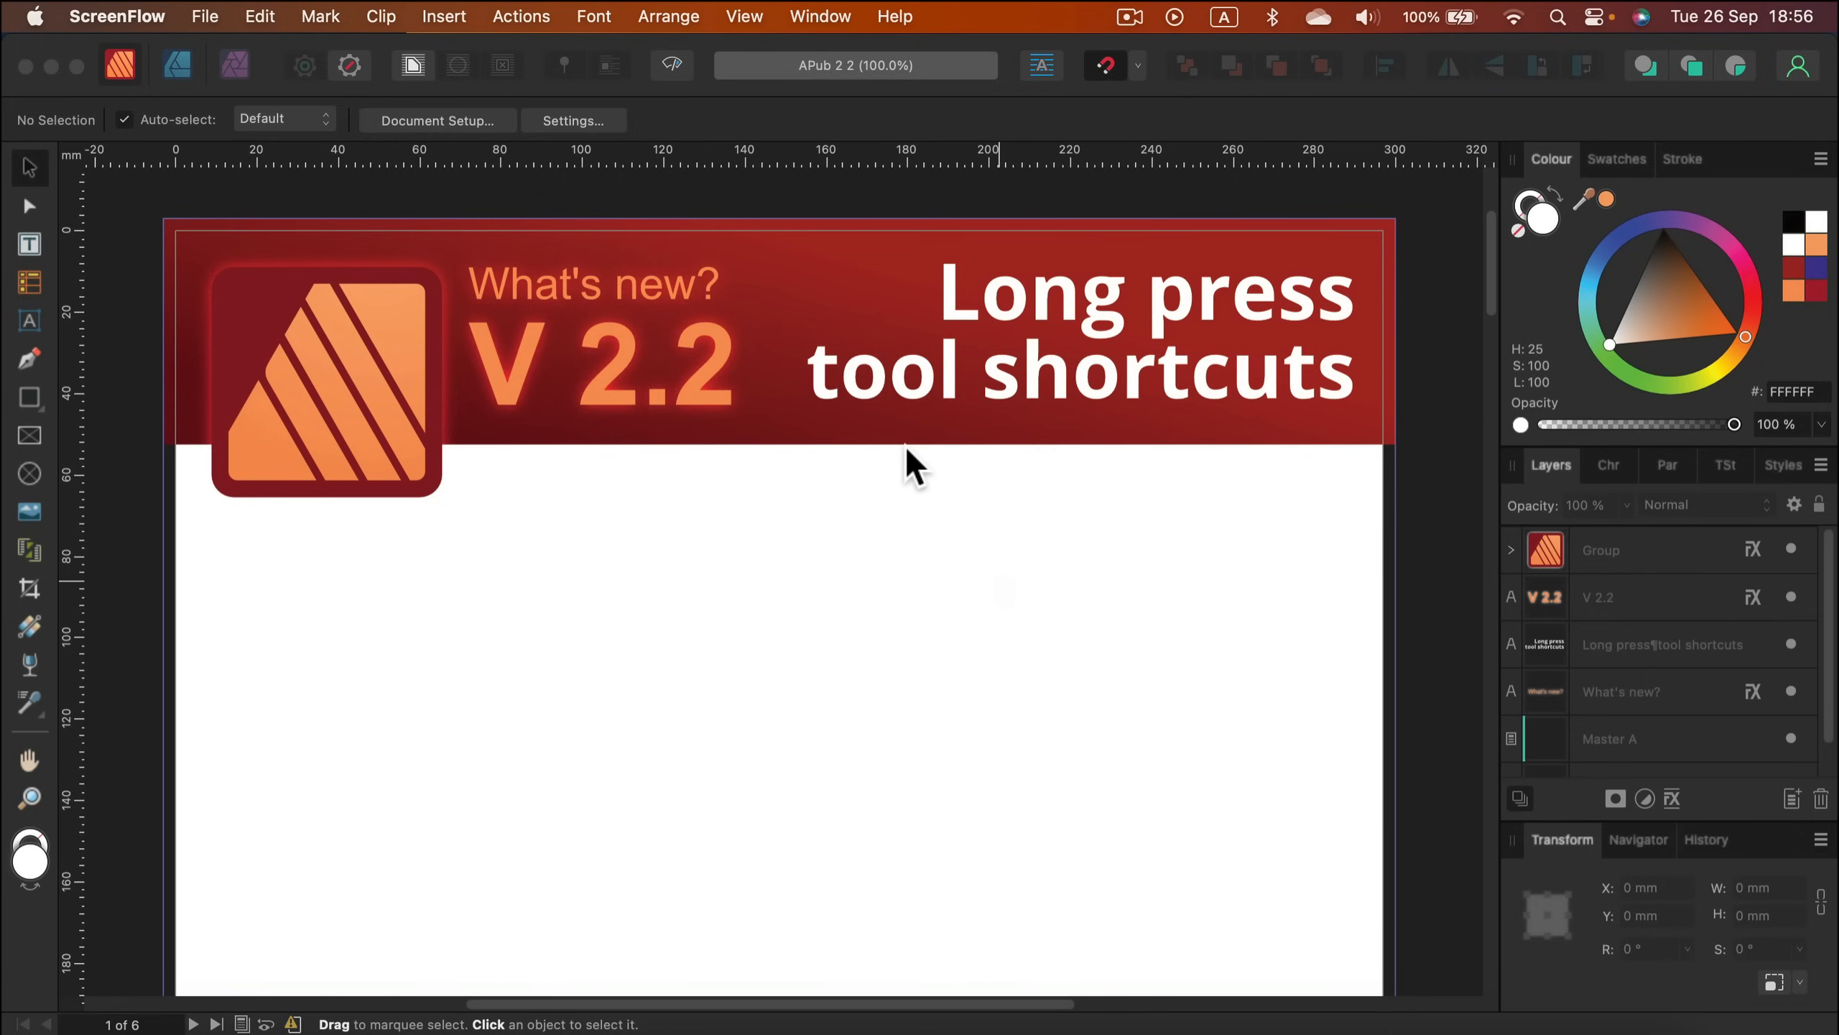
mouse_move(904, 481)
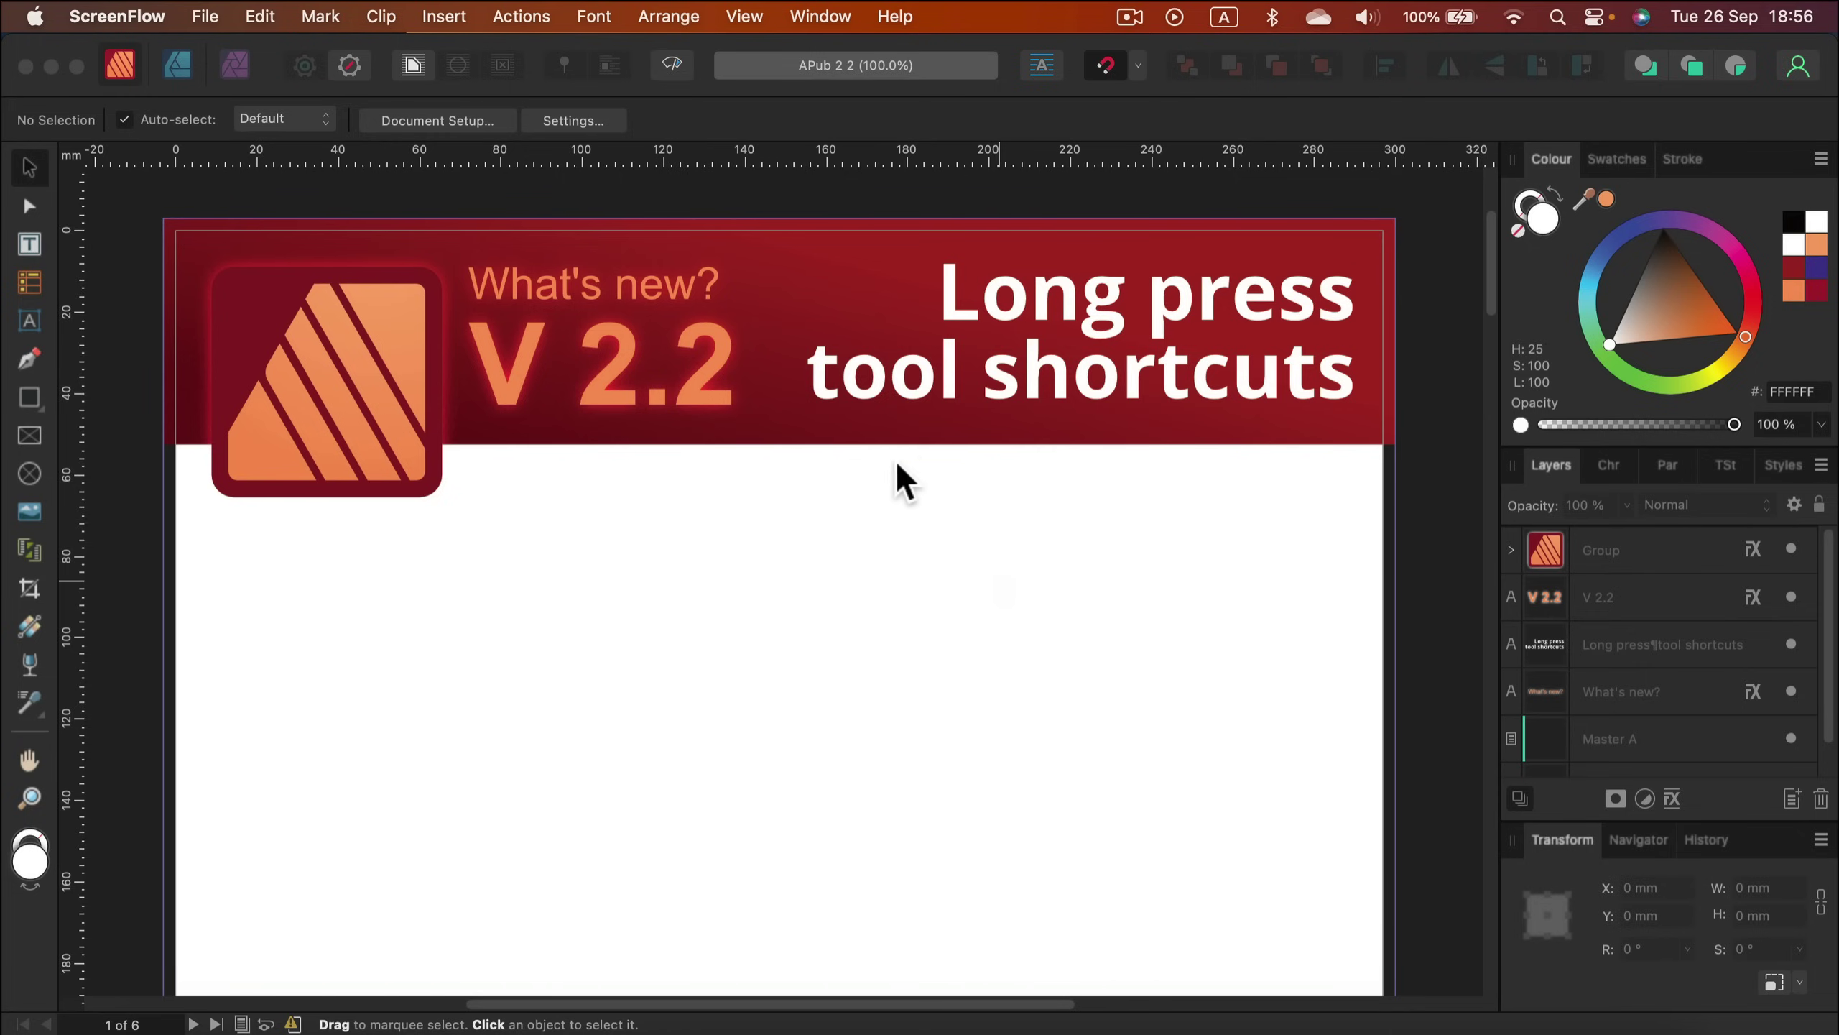
mouse_move(744, 584)
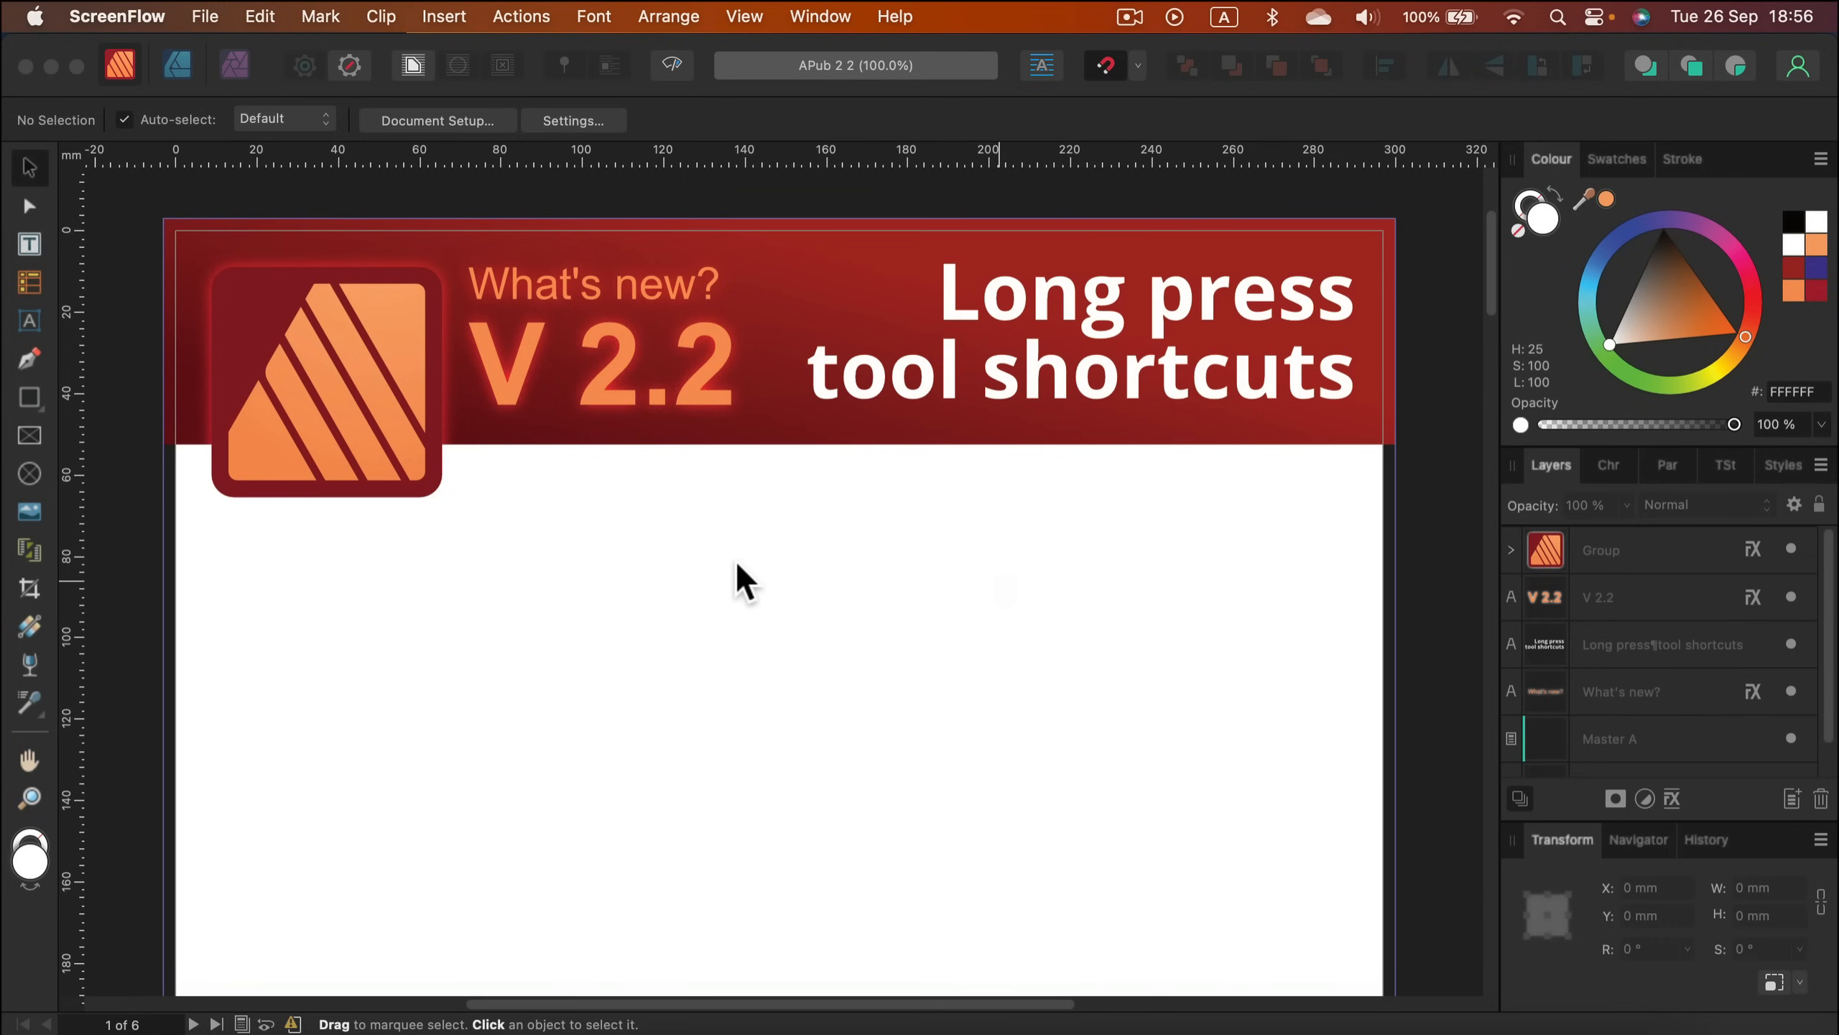
Step: Delete the test orange freehand blob and bring the Custom text variables shoe page into view
key("p")
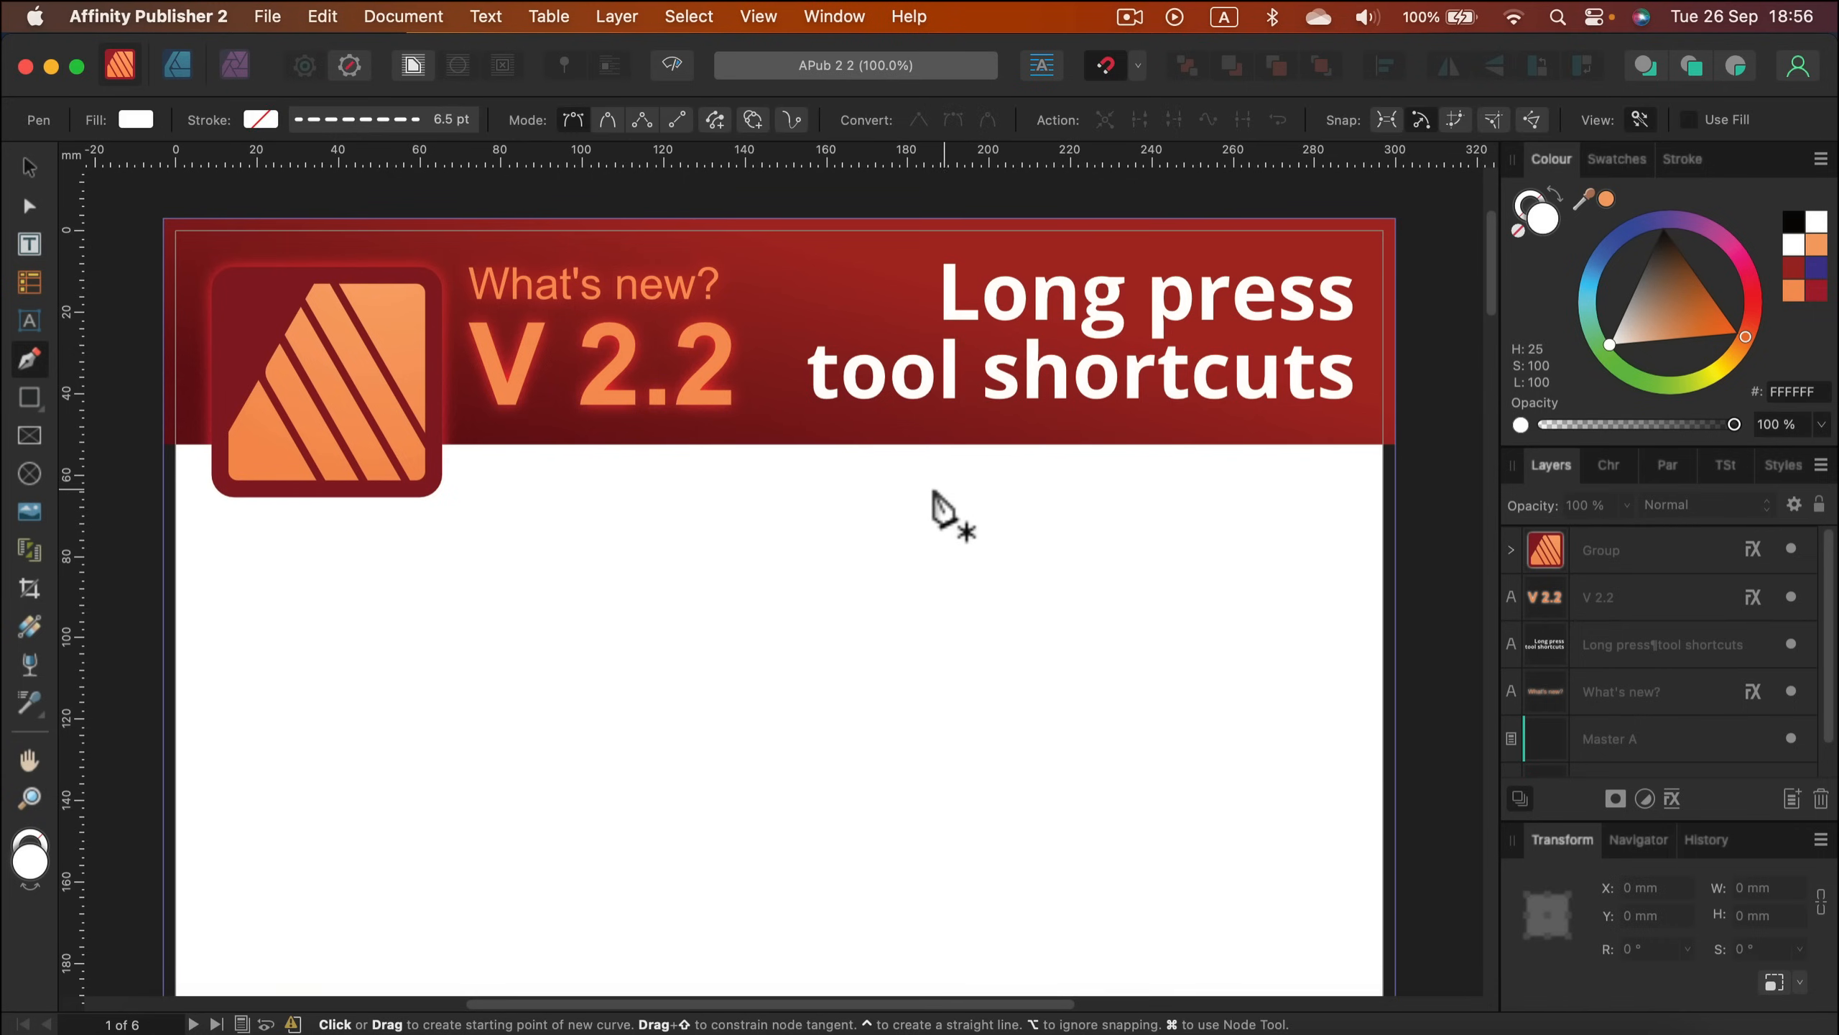
mouse_move(668, 551)
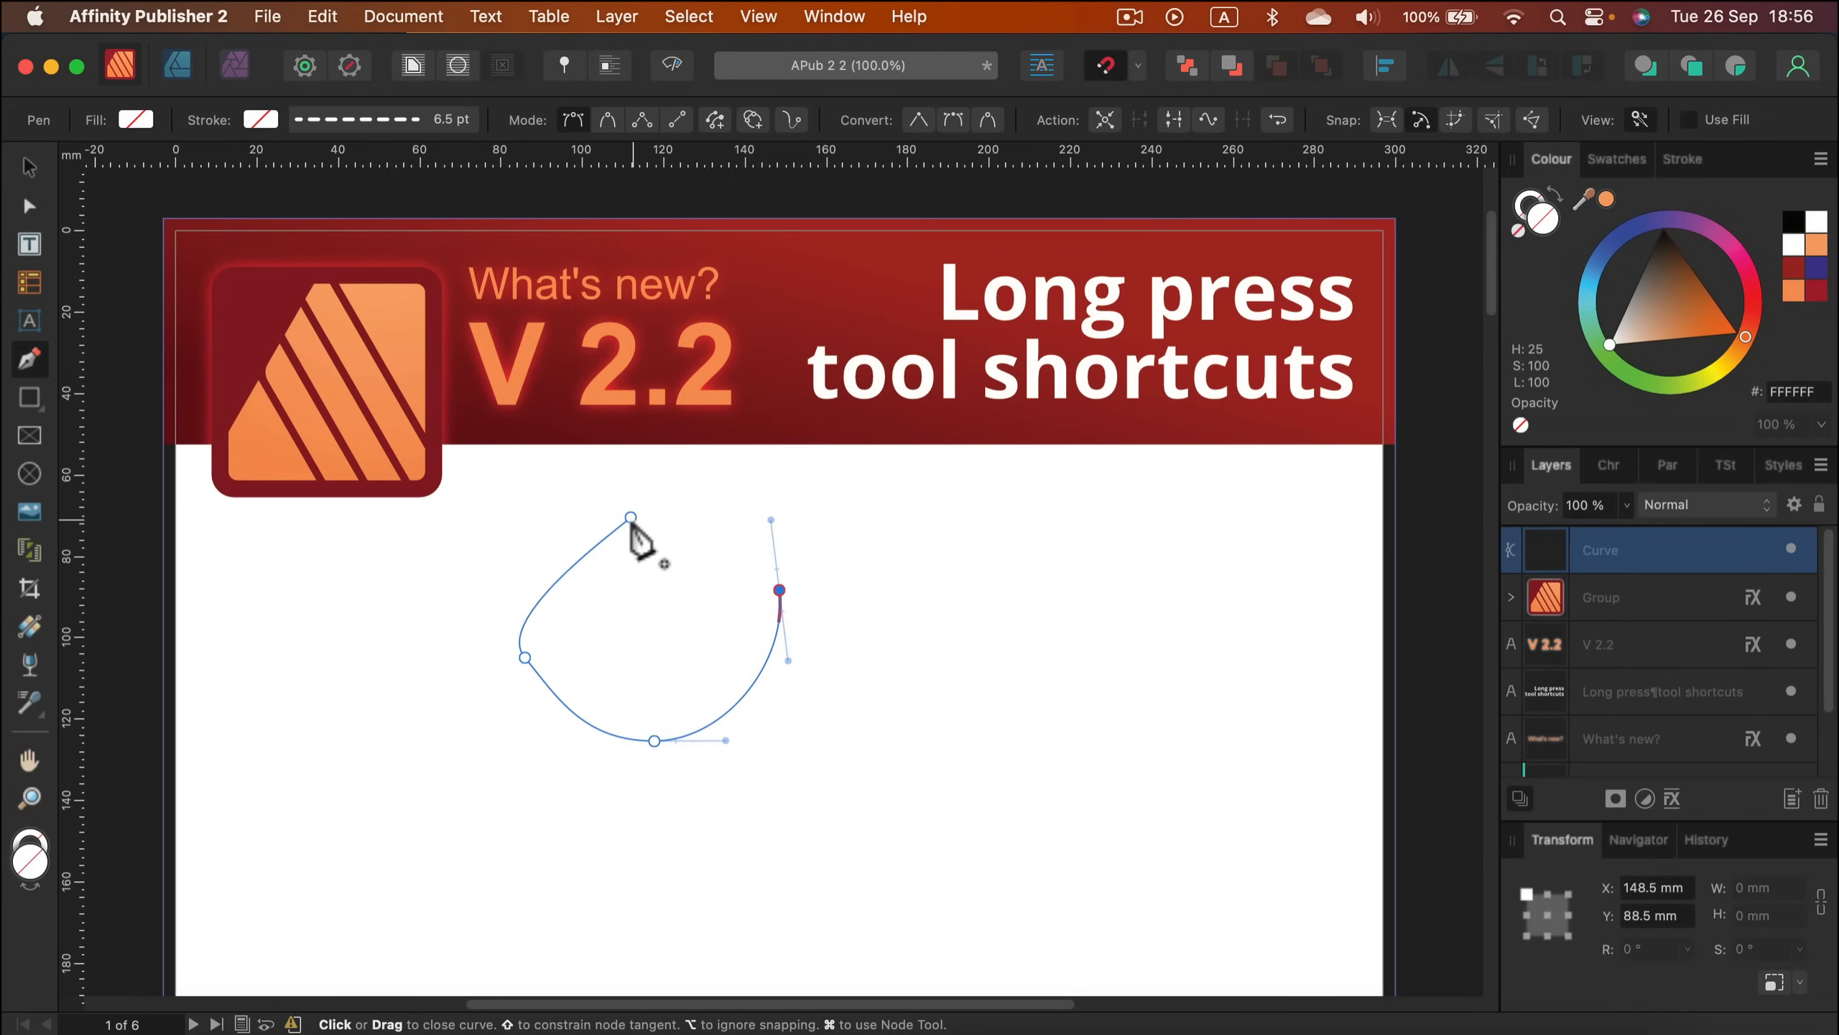
left_click(629, 516)
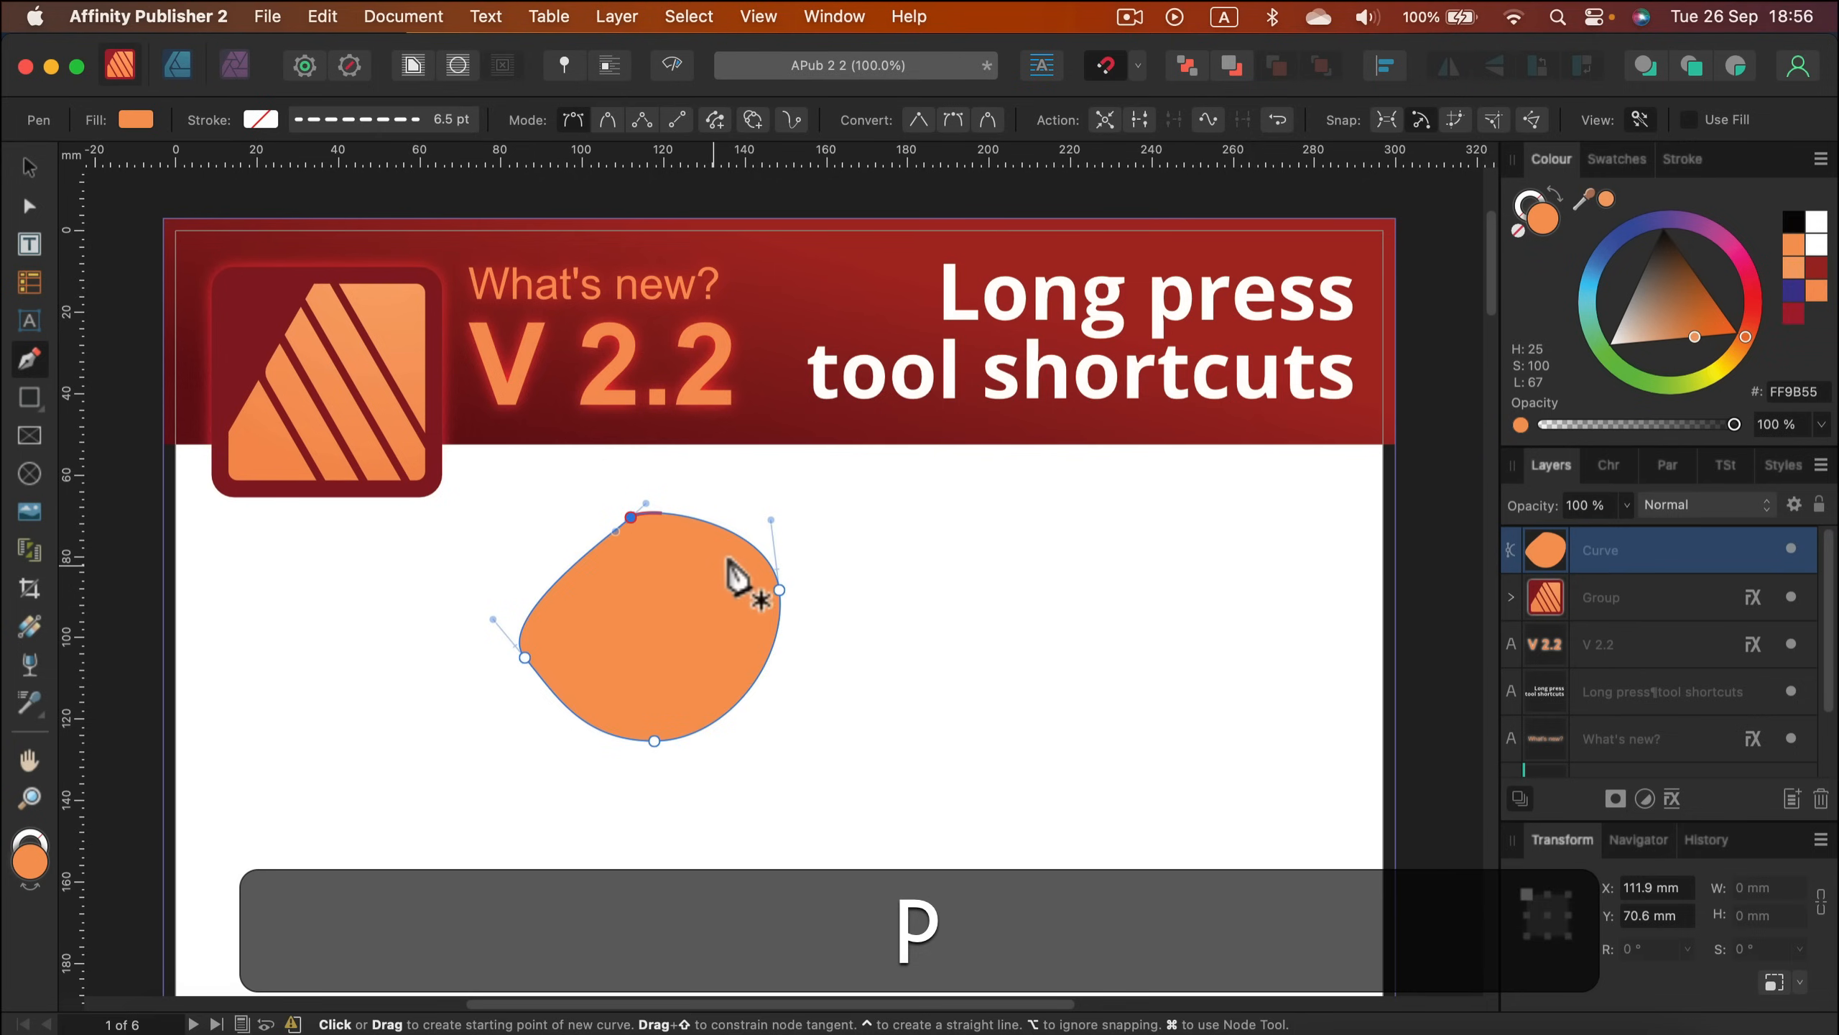
left_click(27, 166)
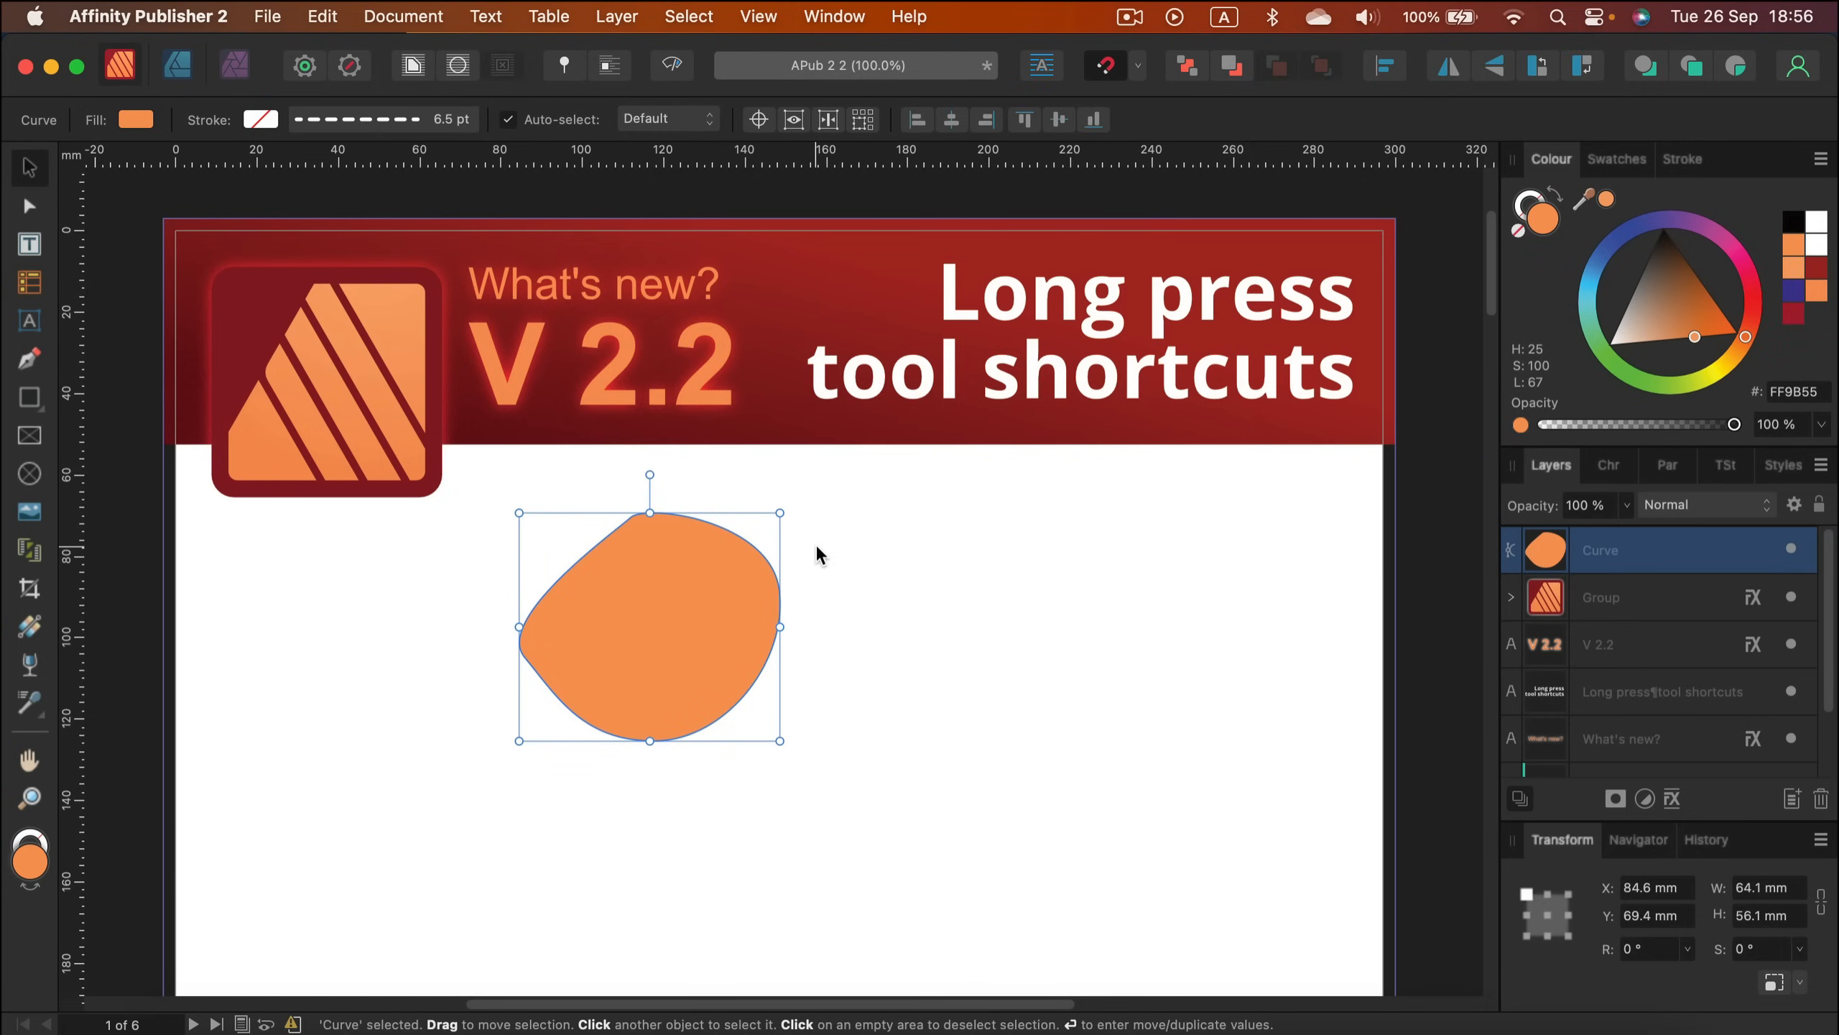
mouse_move(739, 592)
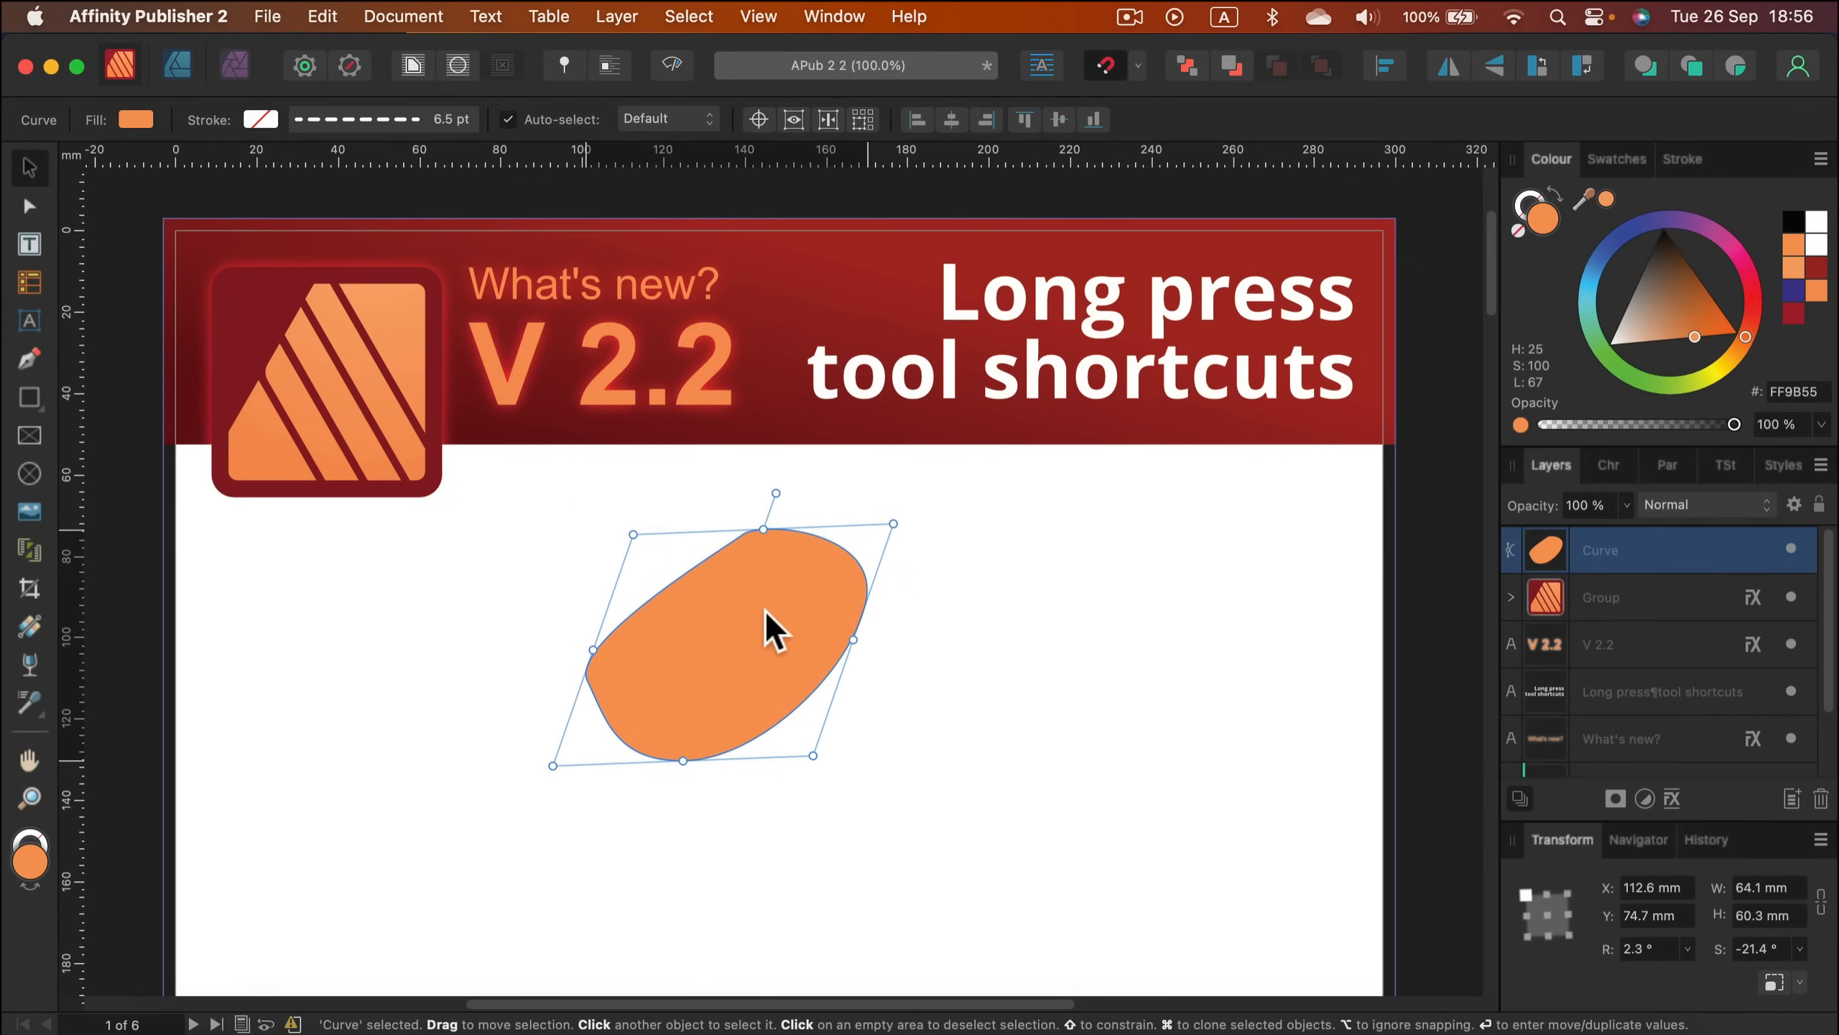
mouse_move(804, 597)
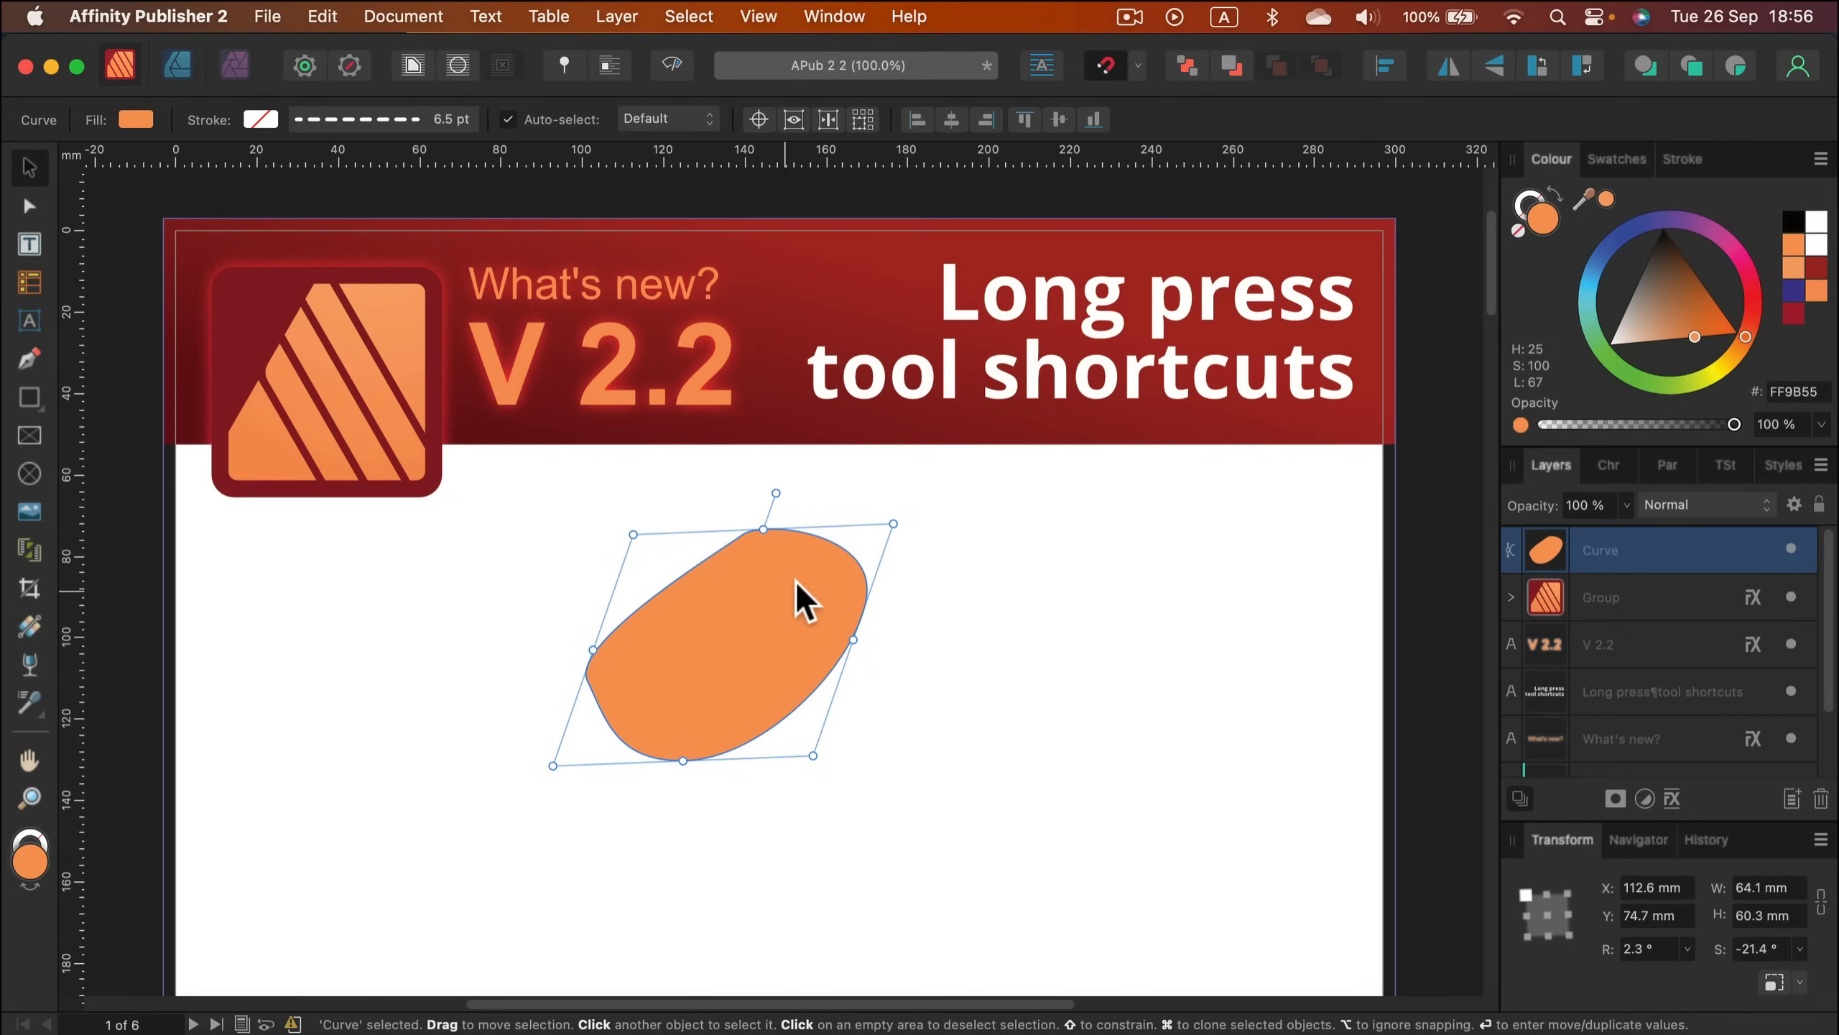
key("delete")
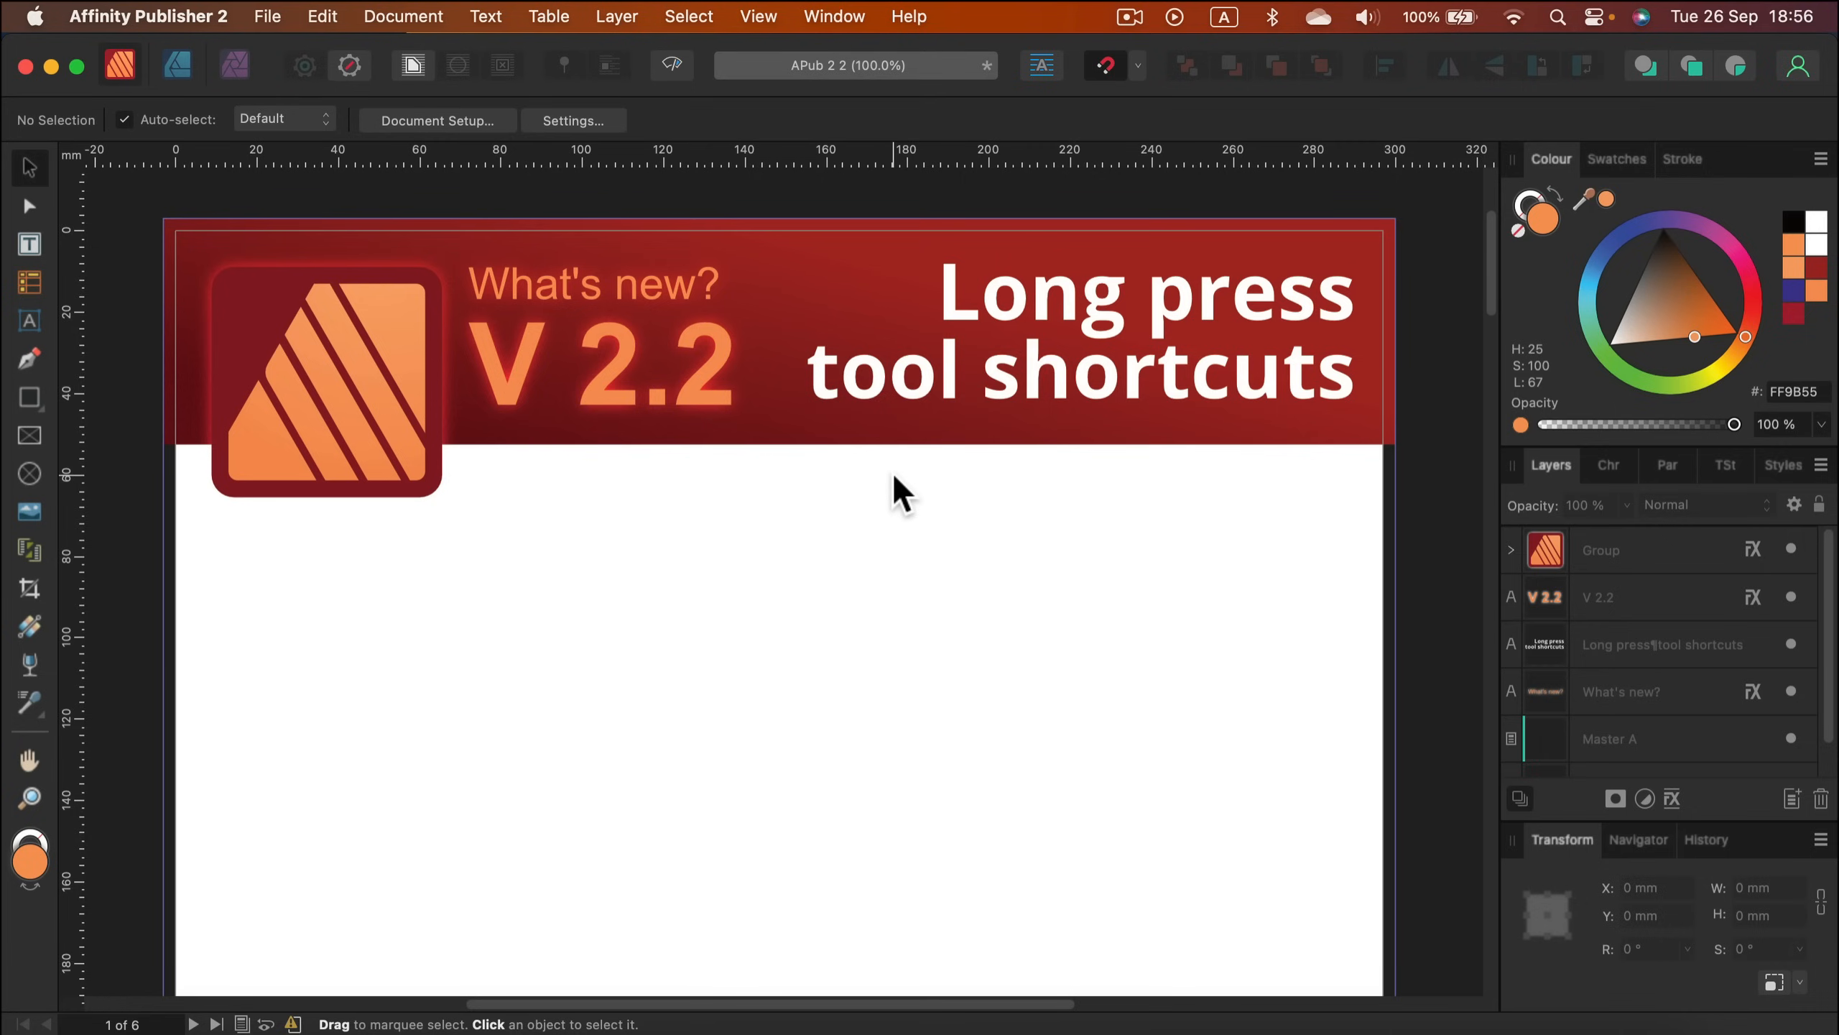
mouse_move(873, 493)
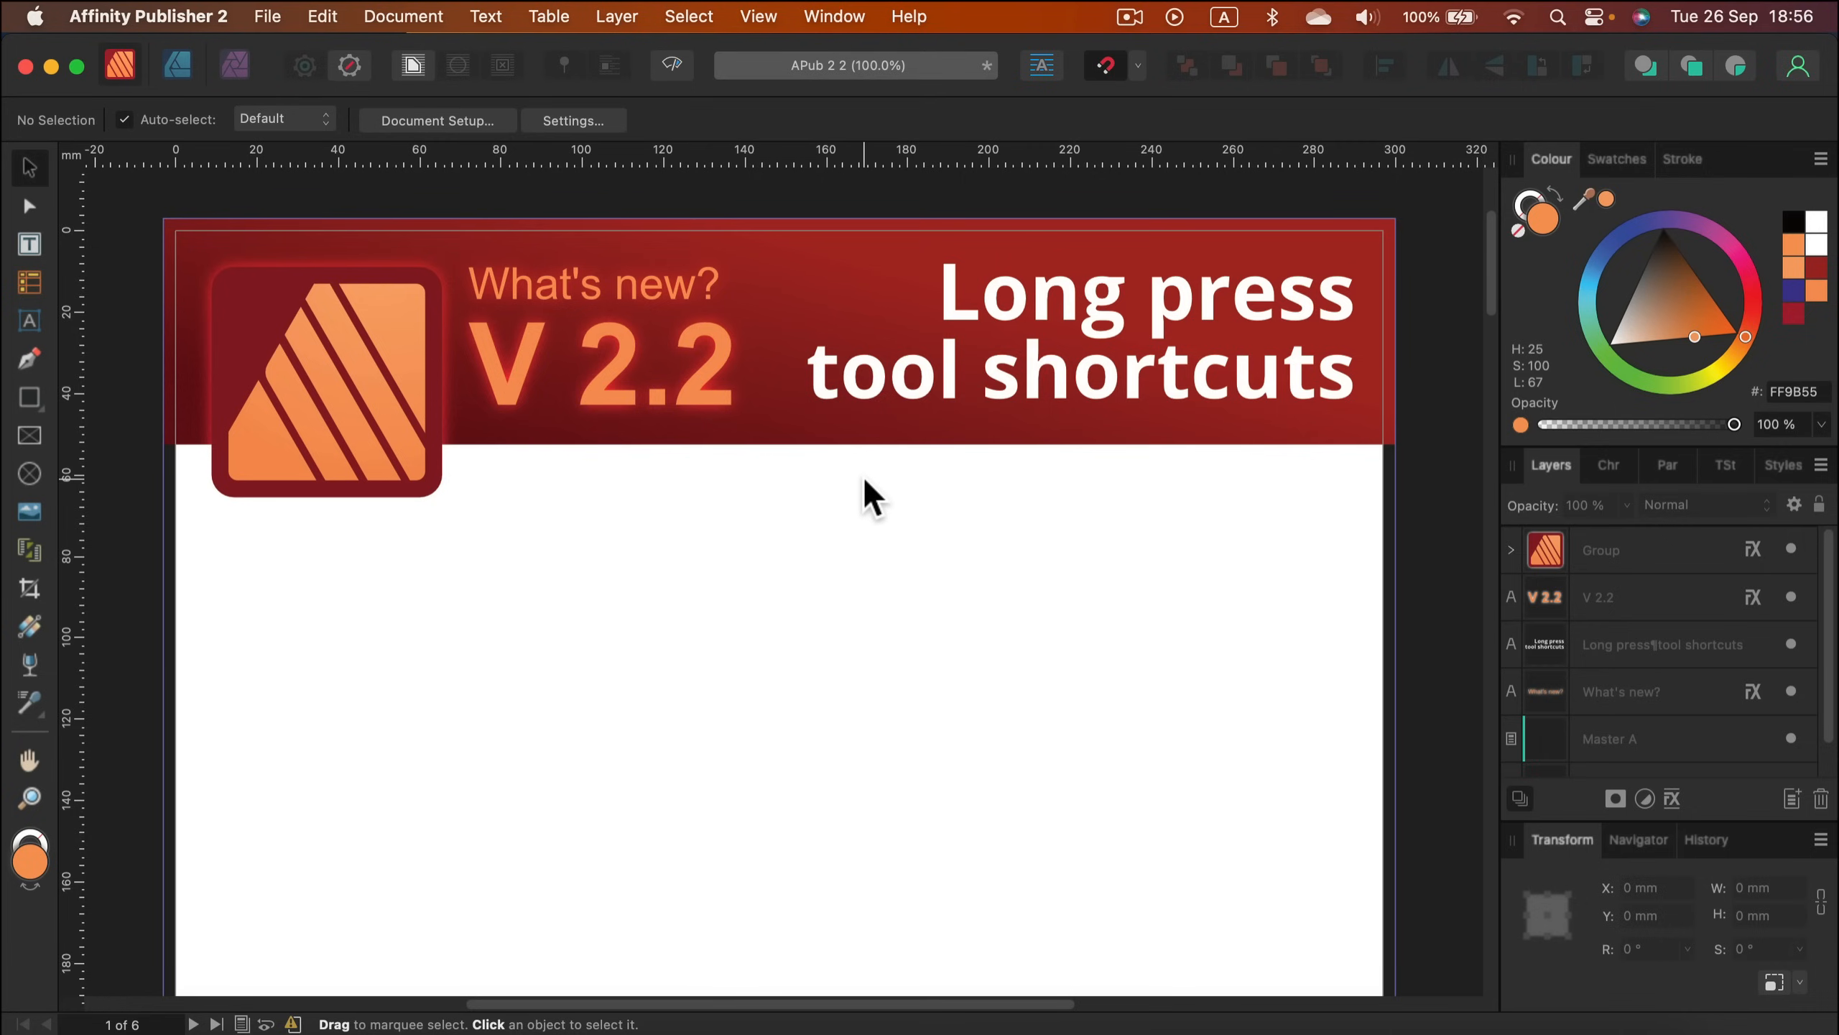
scroll("up", 3)
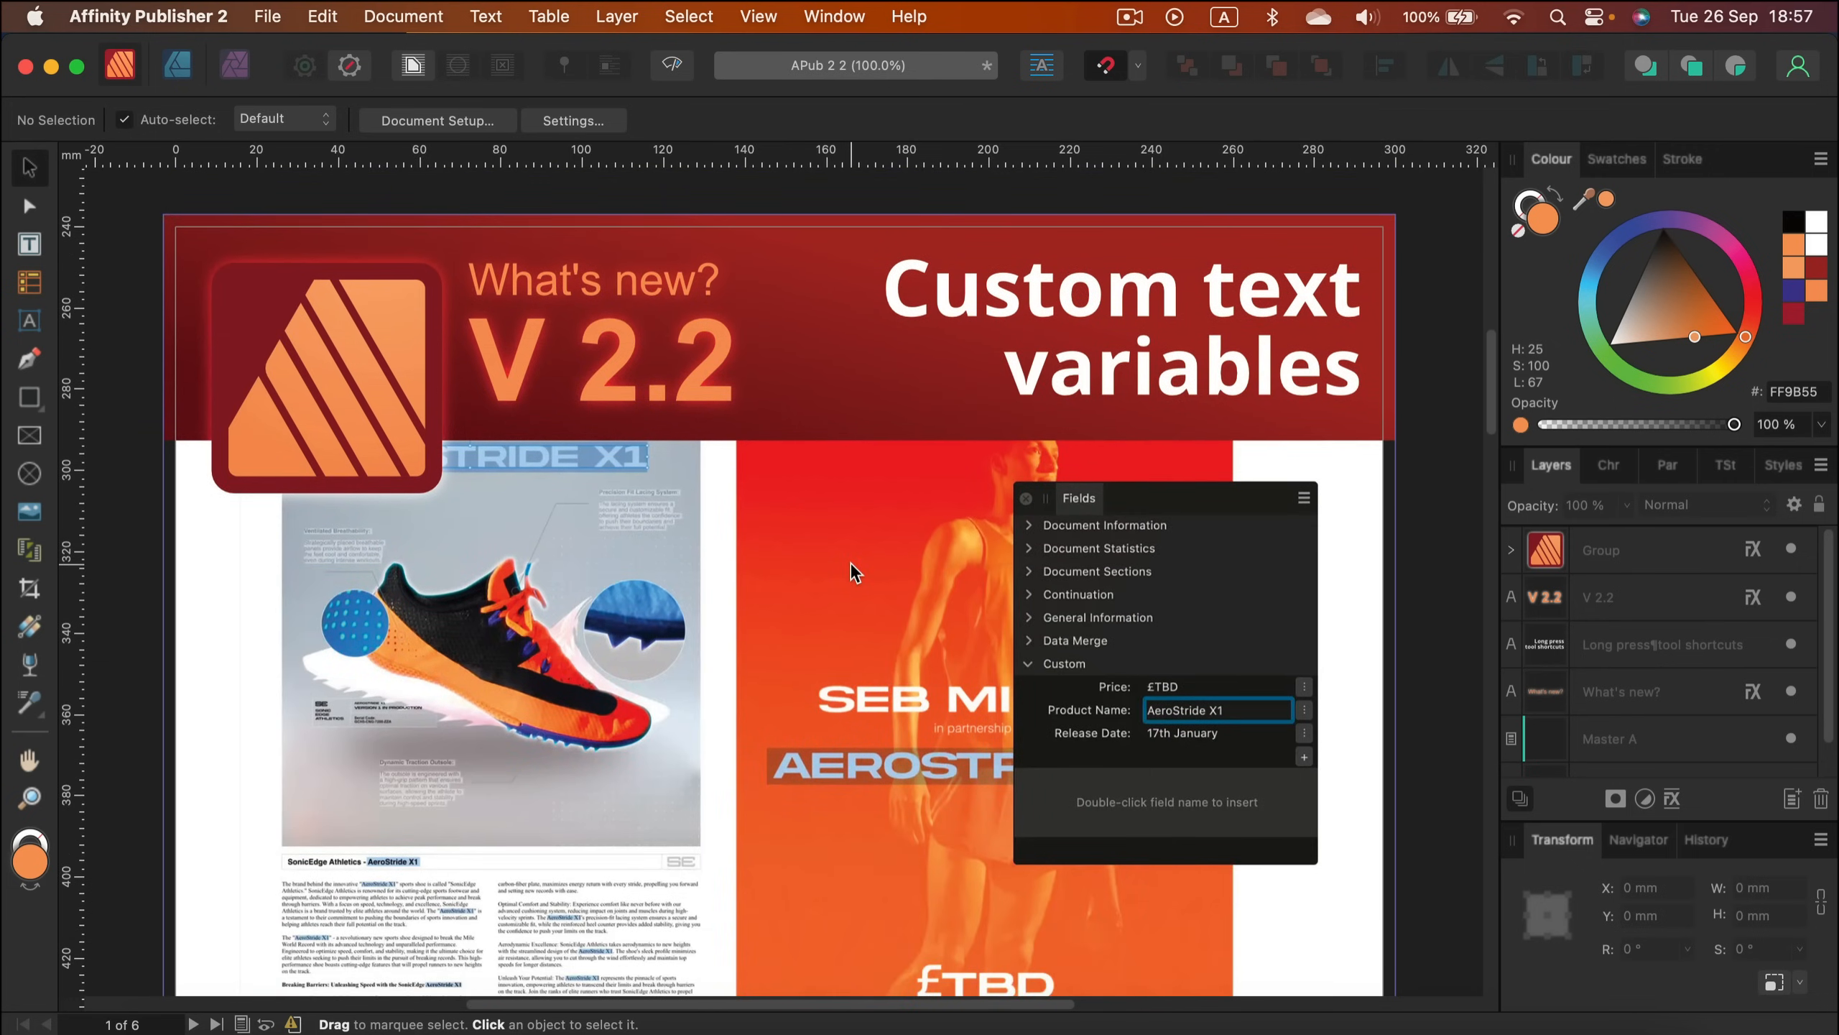
mouse_move(860, 580)
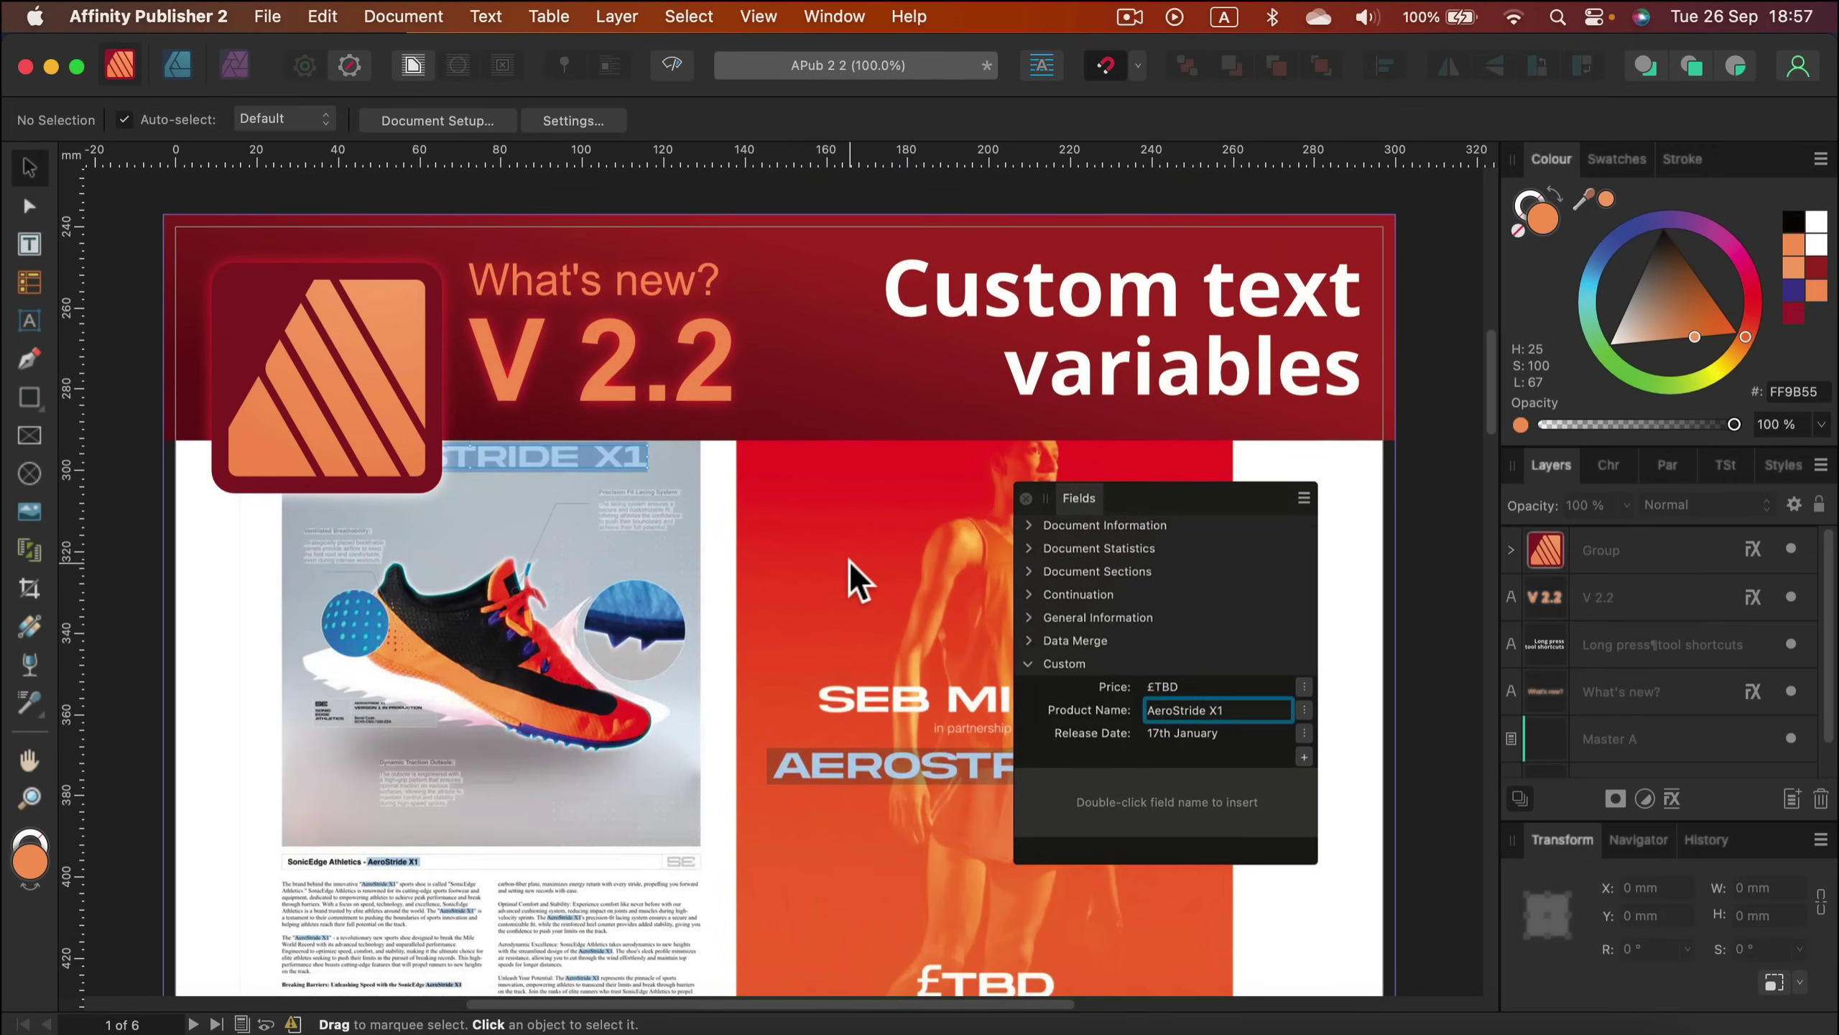
scroll("down", 3)
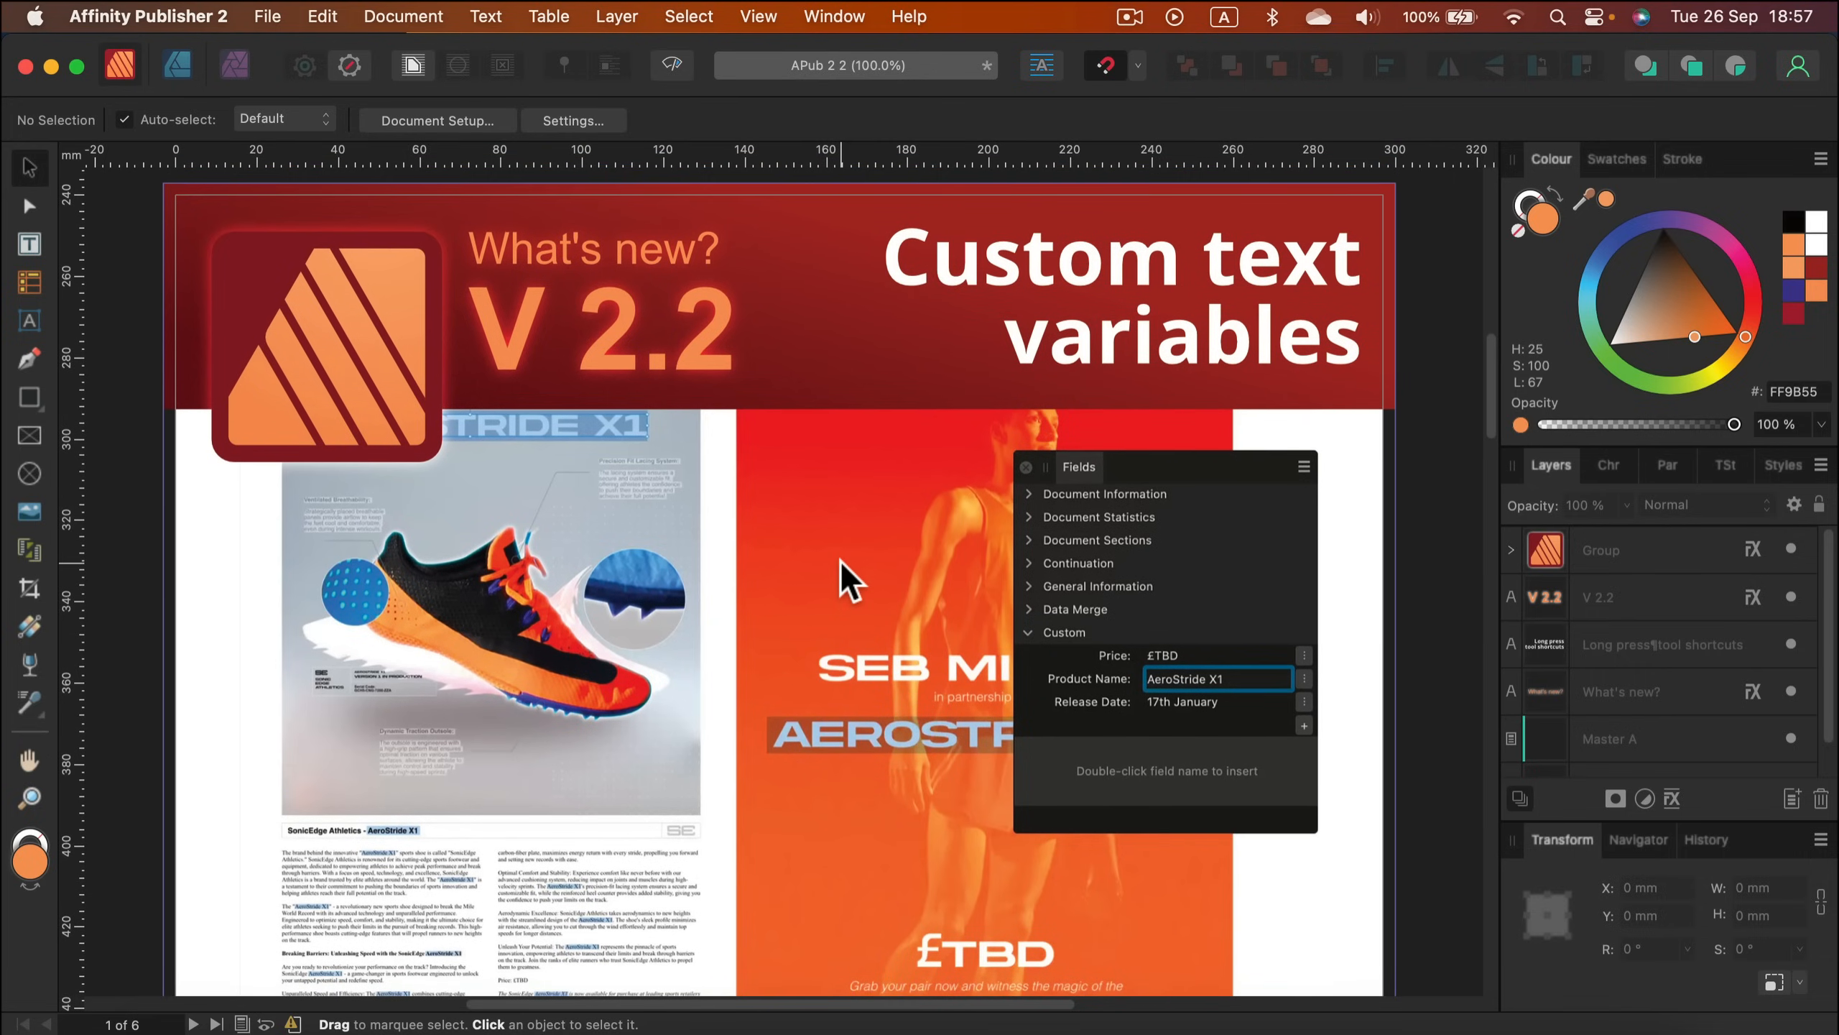
mouse_move(842, 572)
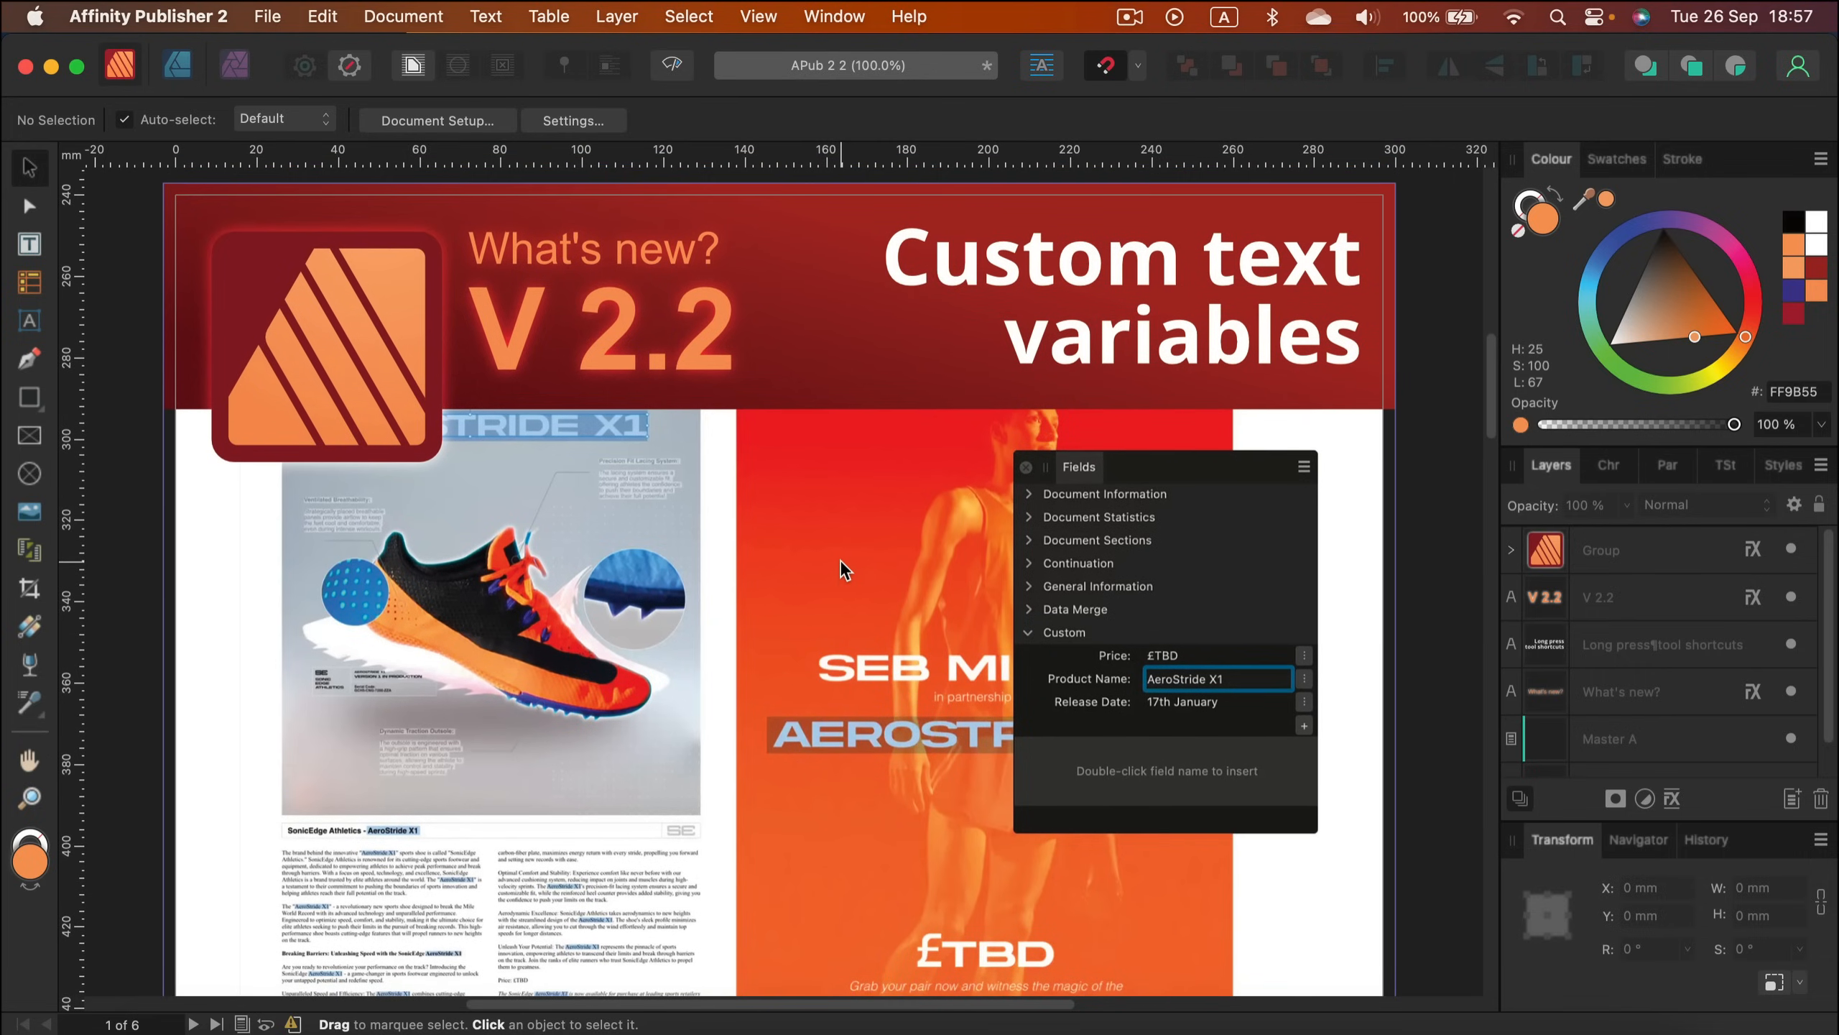
mouse_move(845, 575)
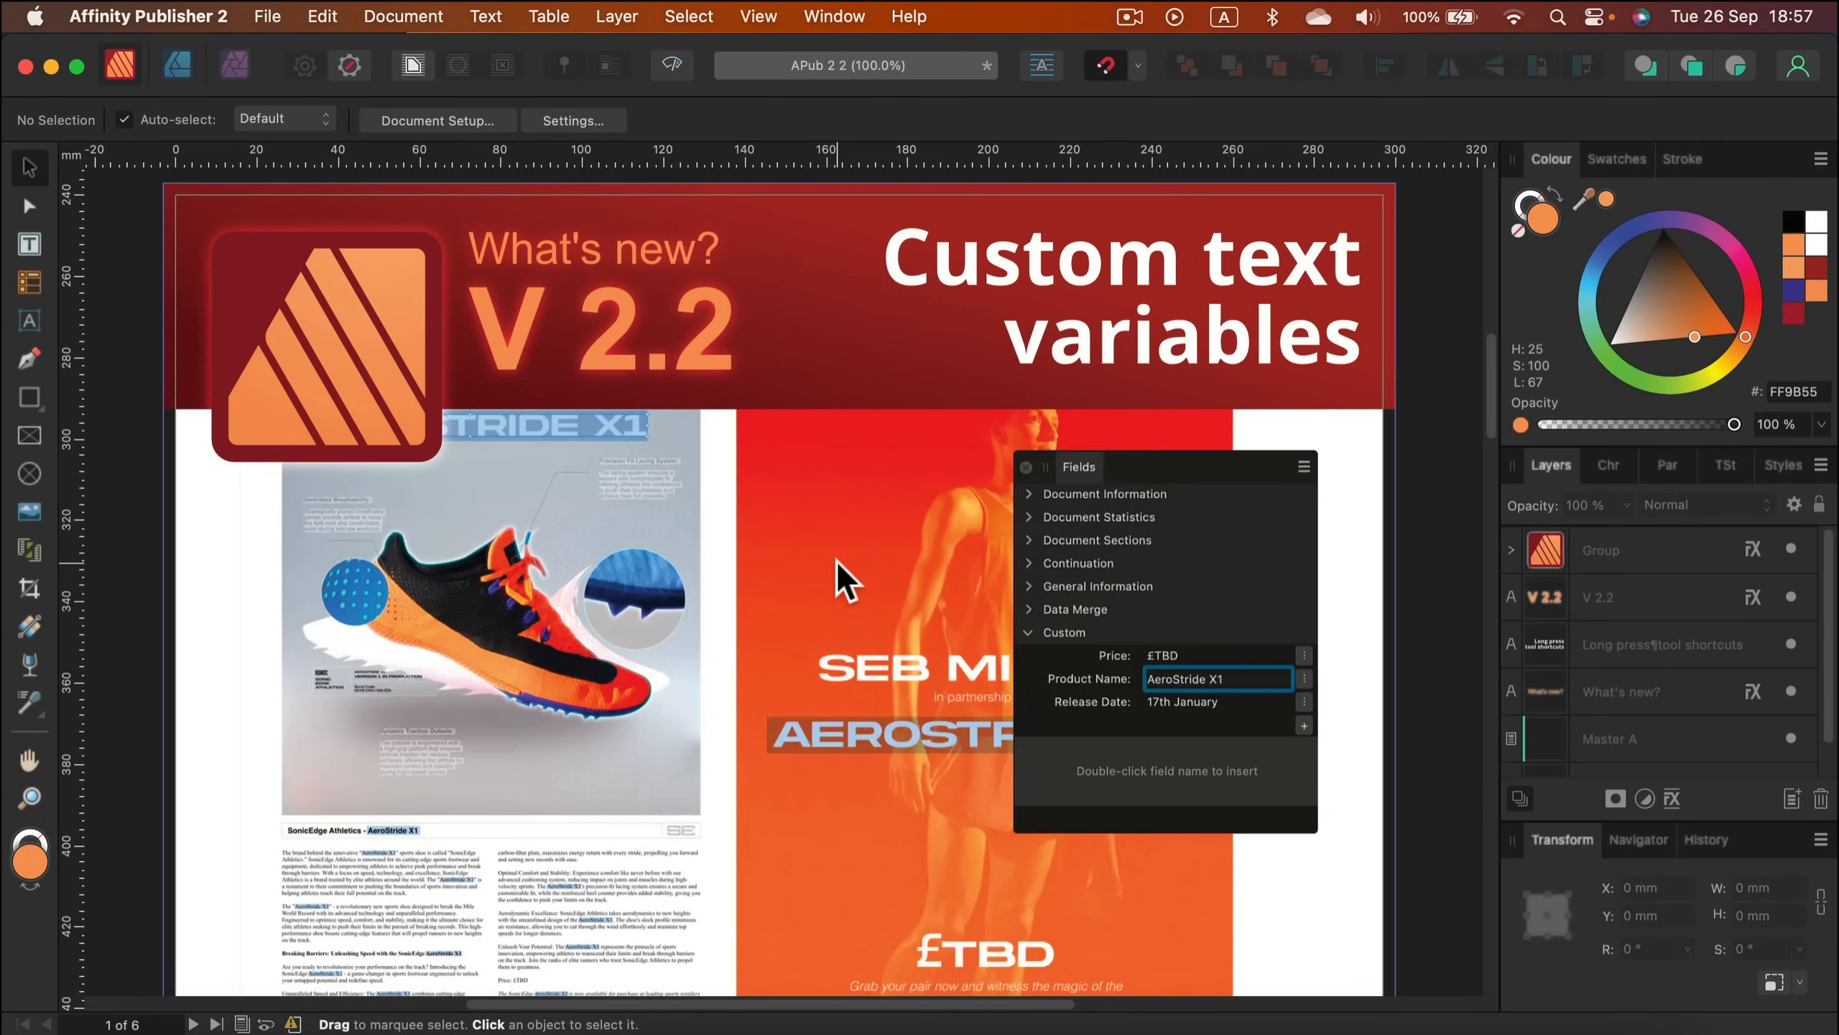
mouse_move(1108, 470)
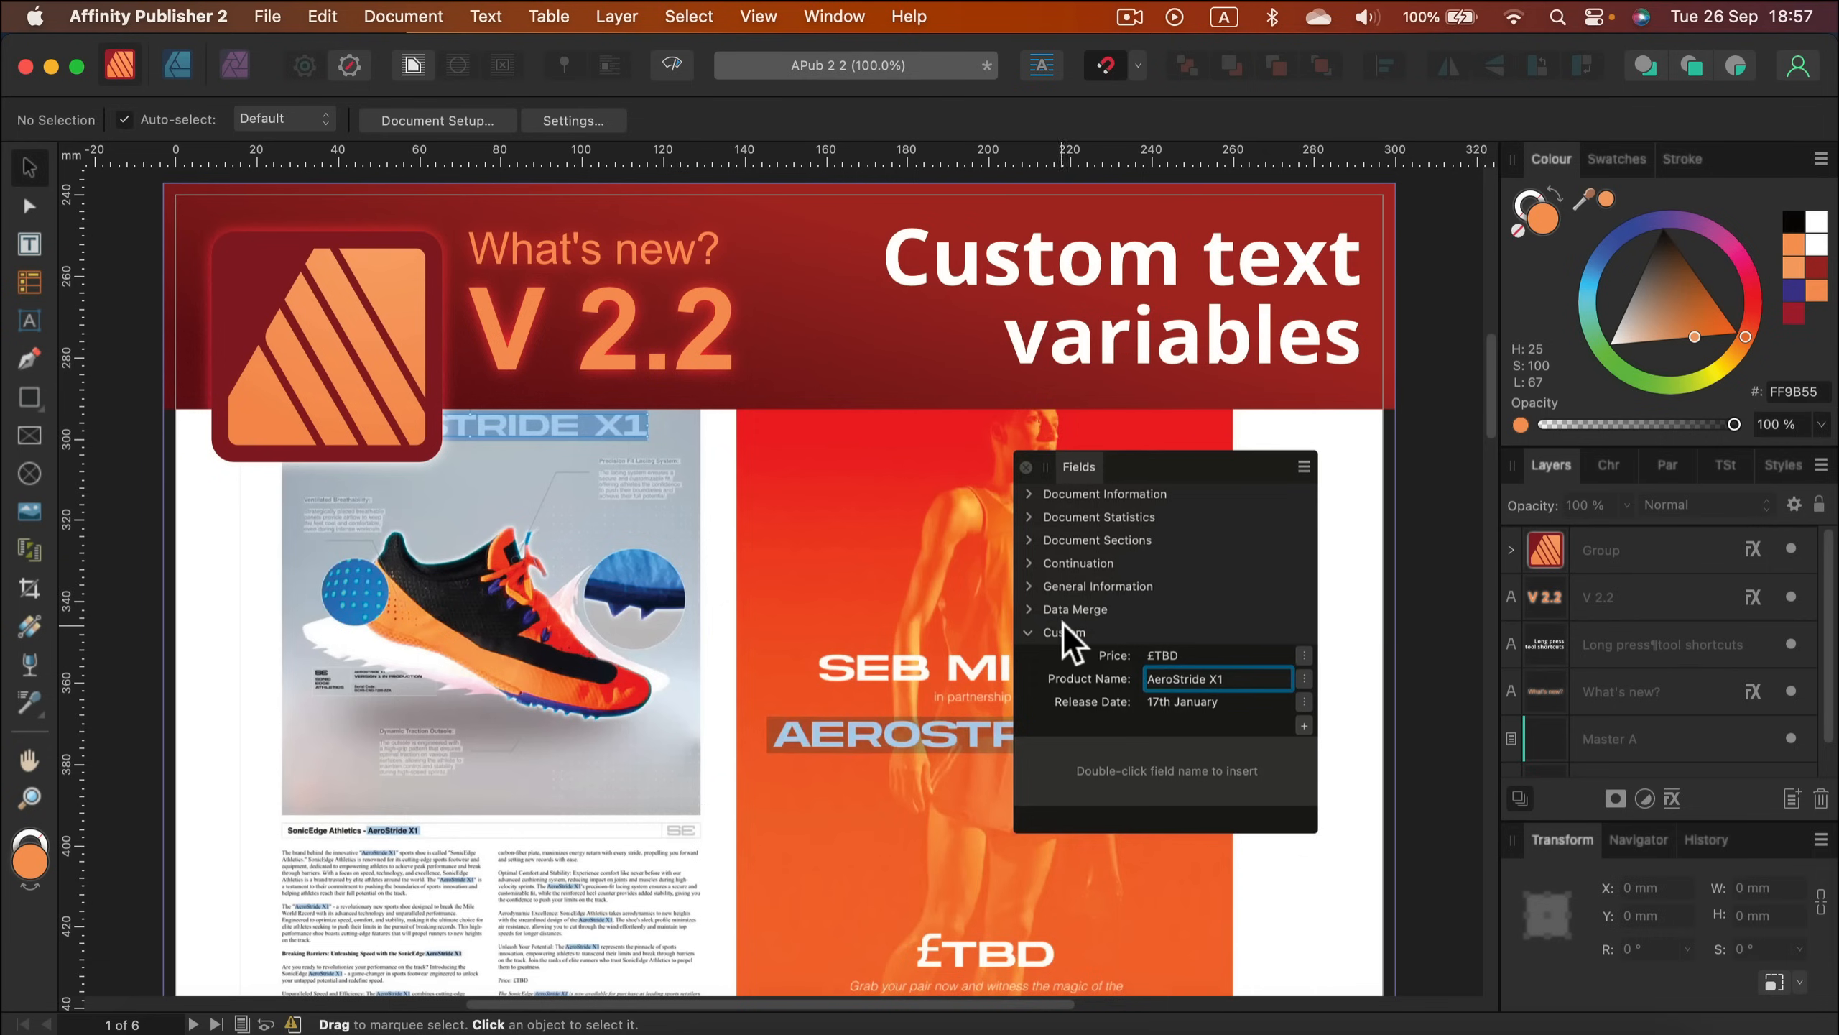
Step: Show a second Fields panel with Price £TBD, Product Name AeroStride X1, Release Date 17th January, and peek at the new custom field form
left_click(757, 15)
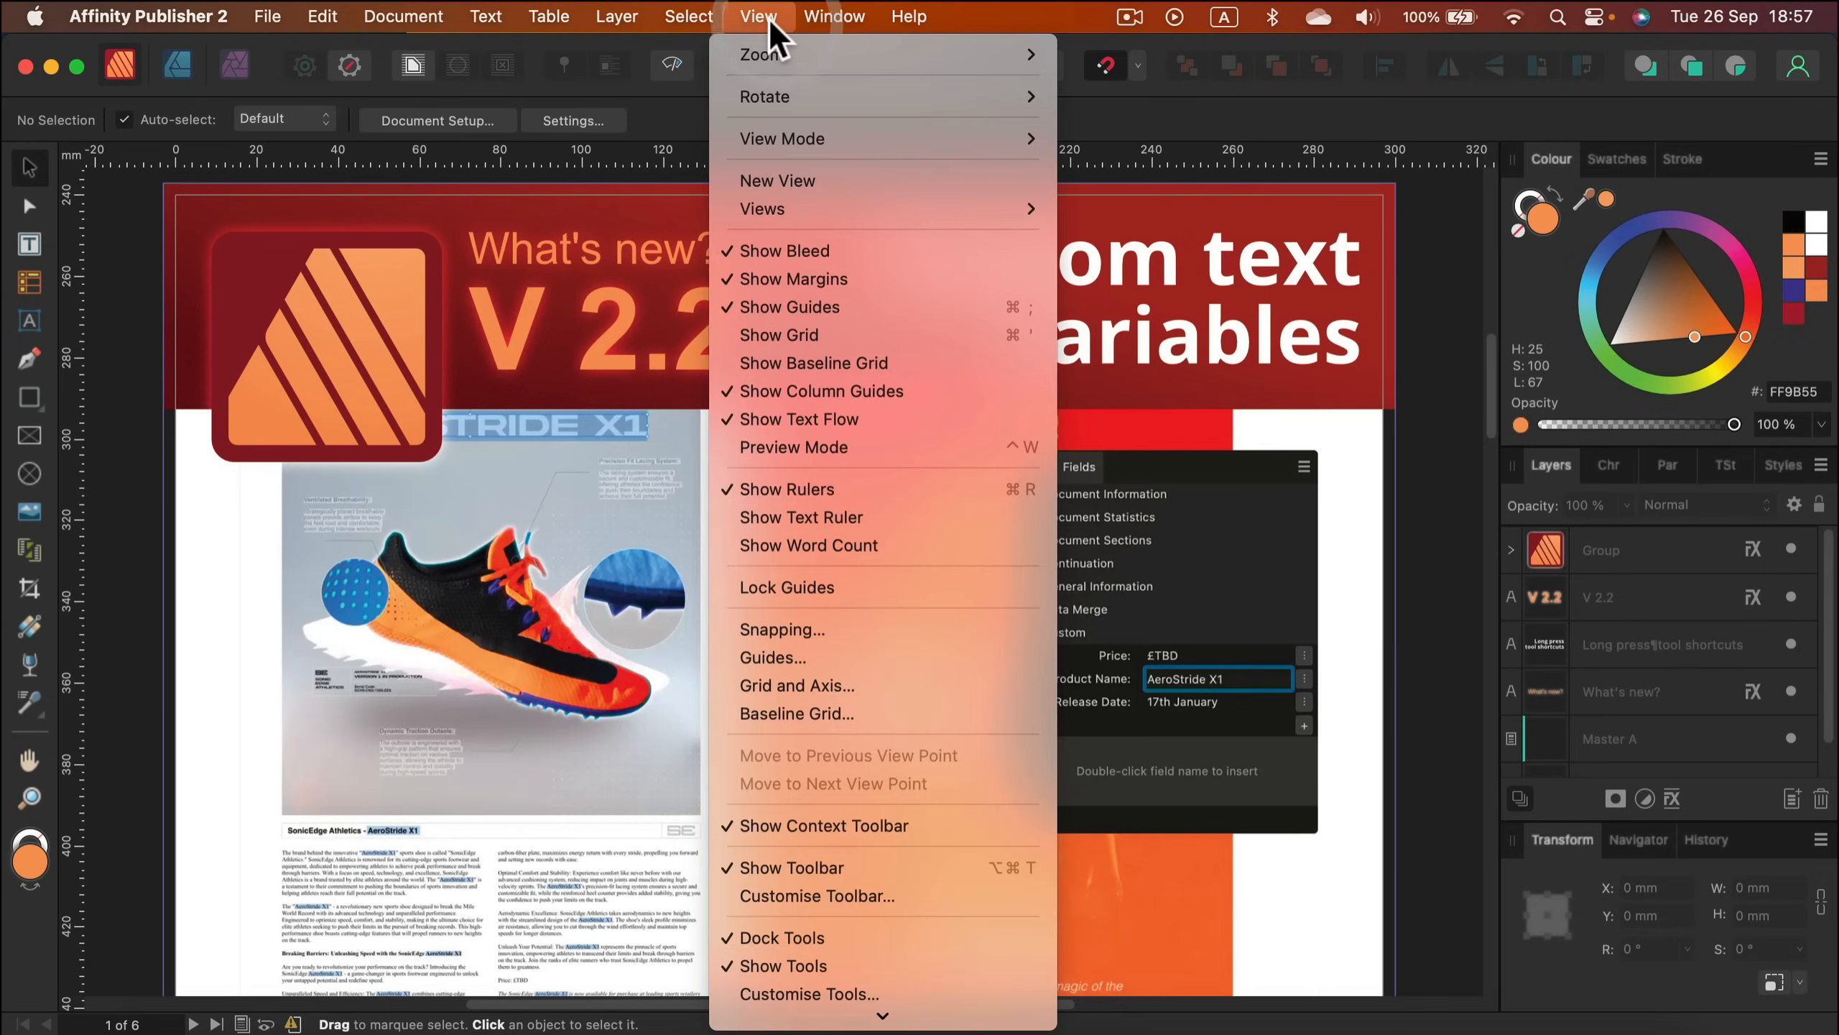
left_click(833, 16)
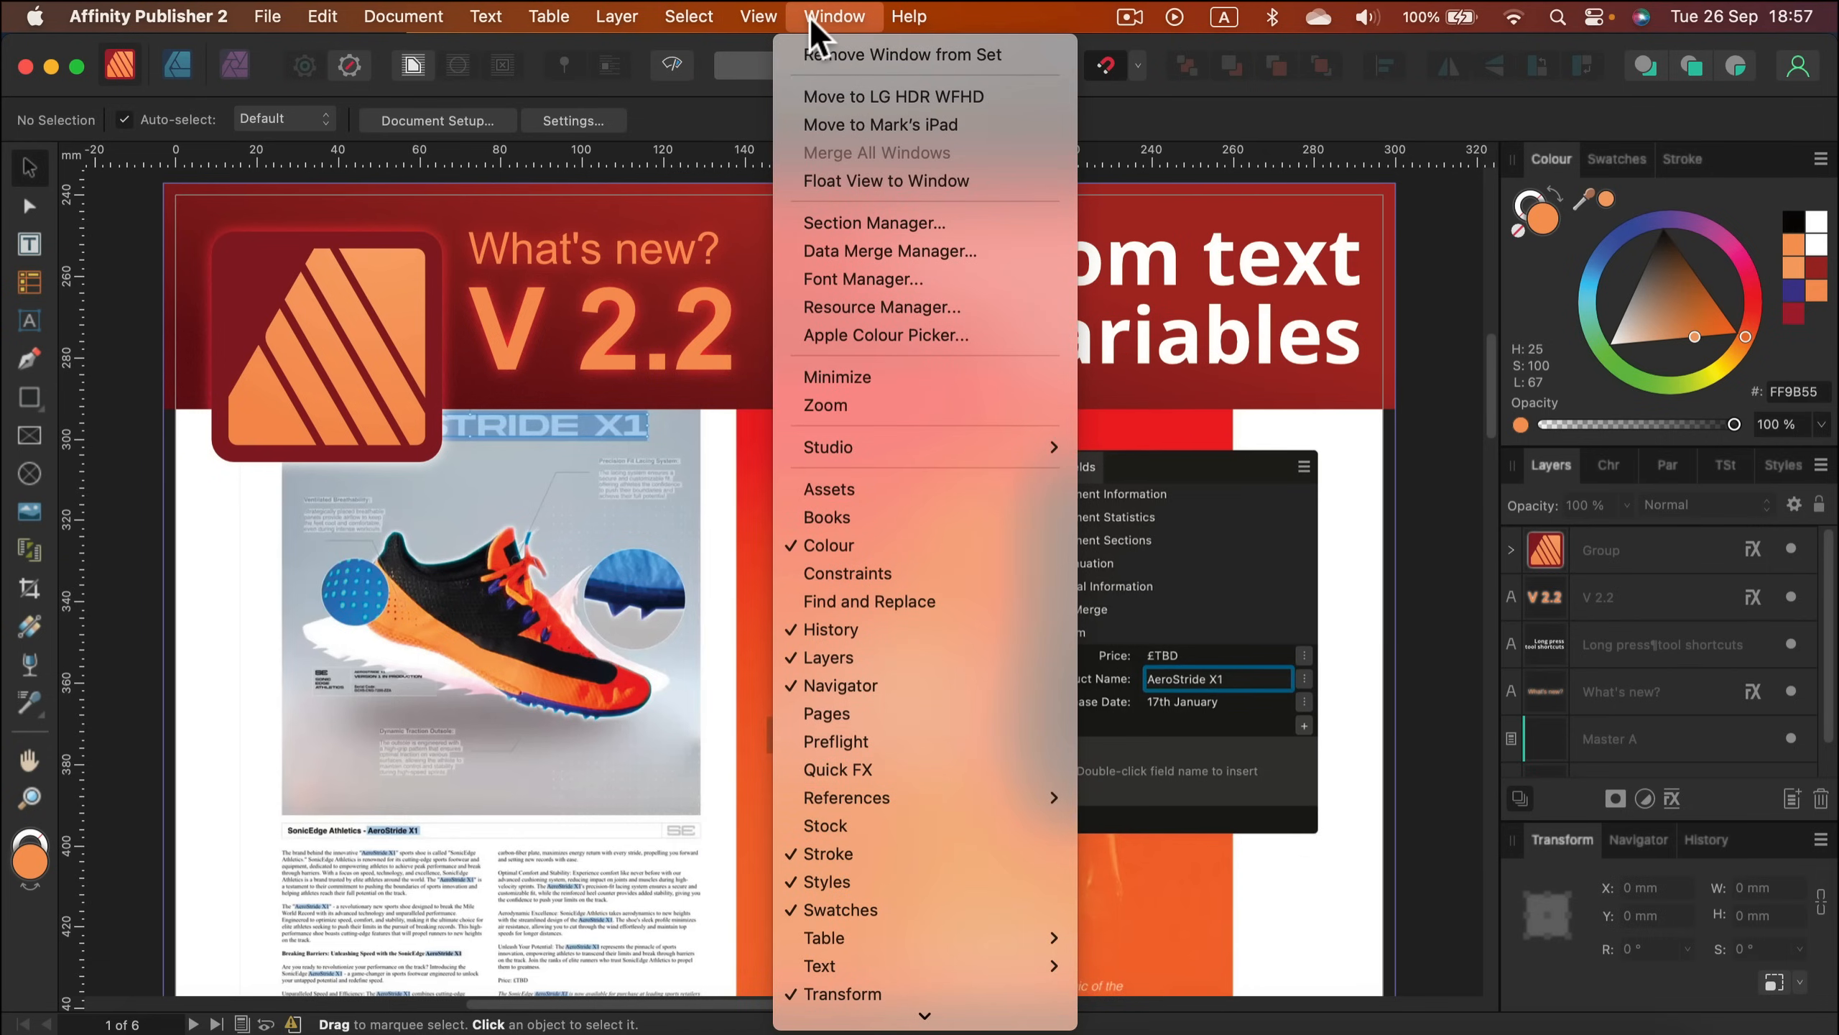
mouse_move(873, 481)
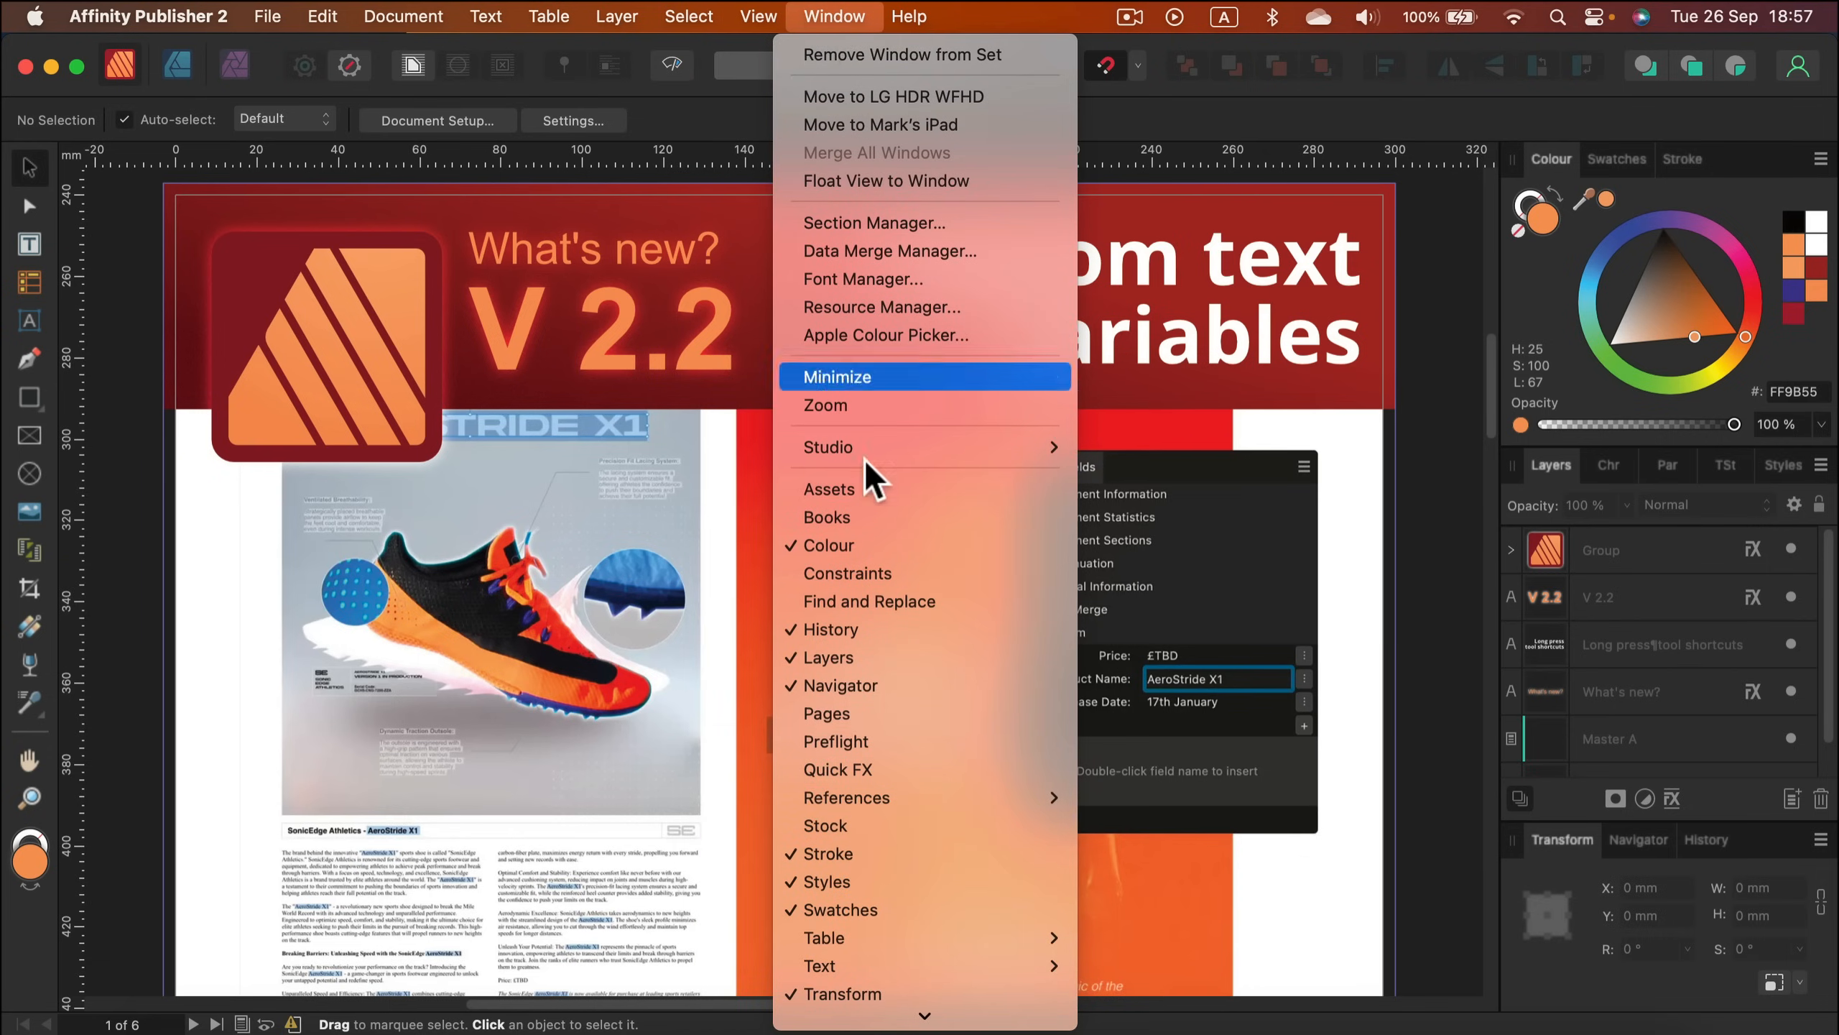
mouse_move(847, 798)
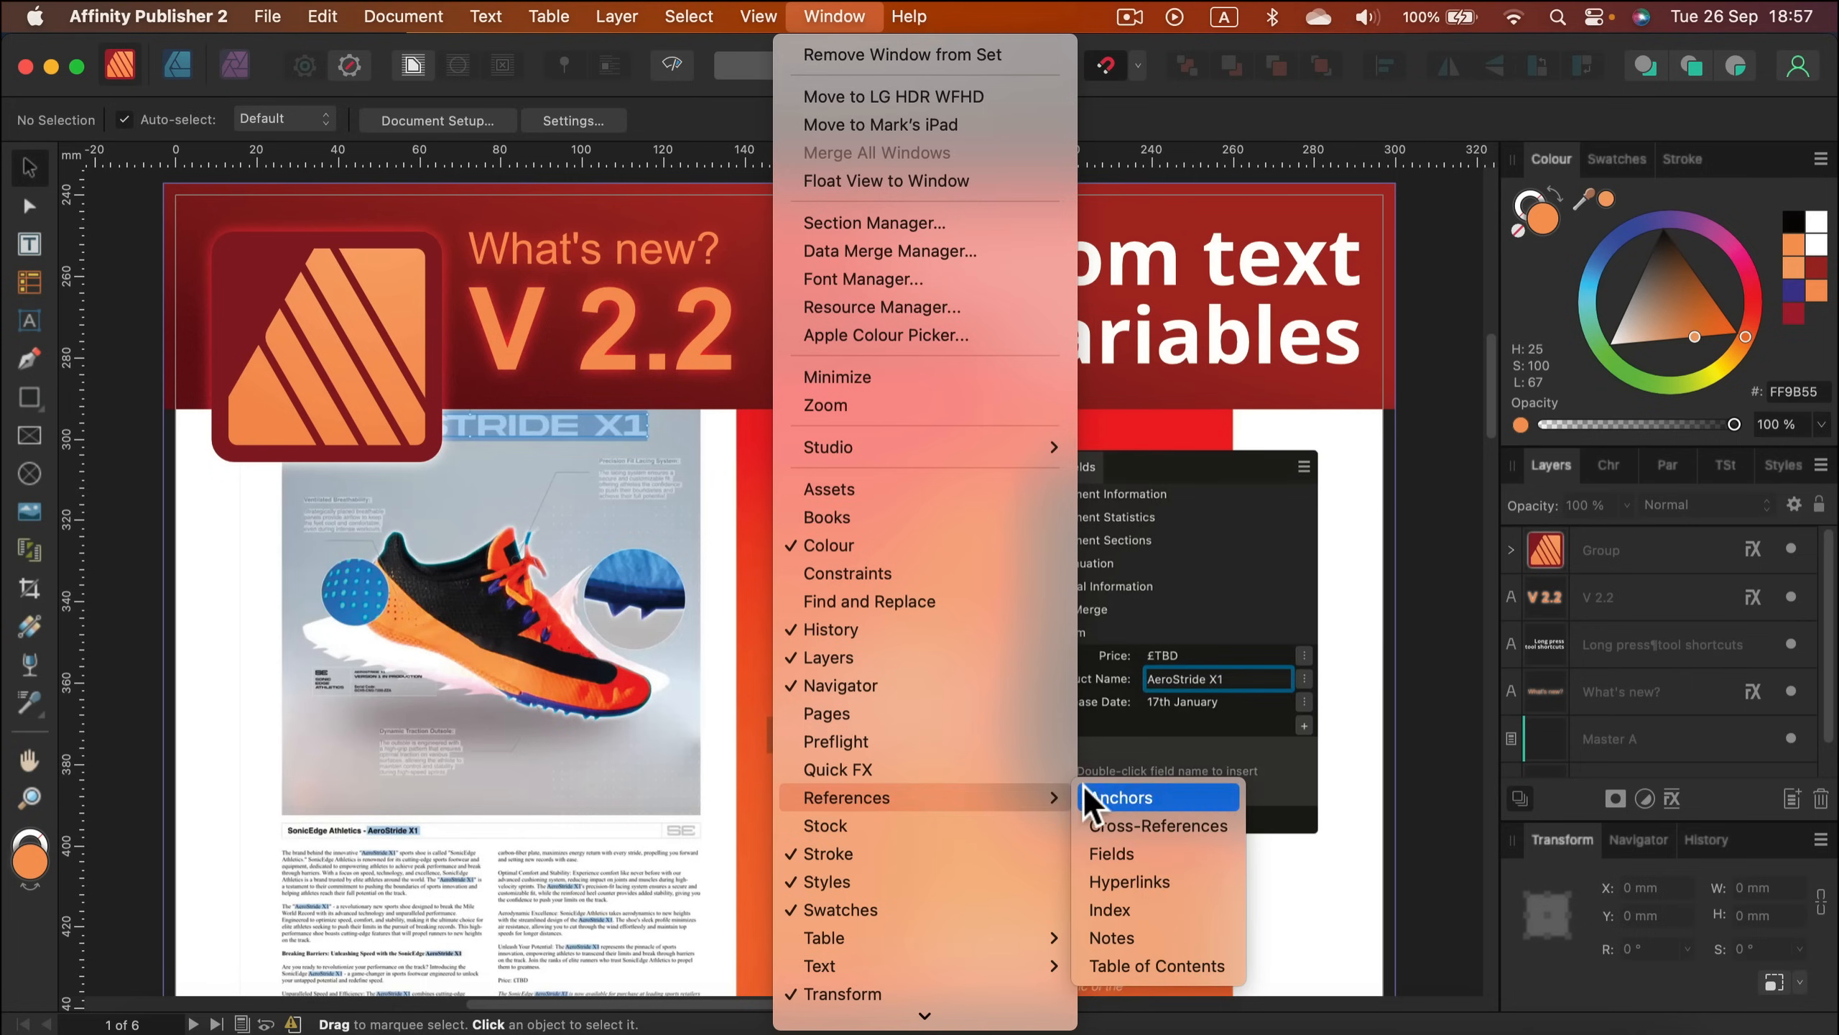
mouse_move(1144, 852)
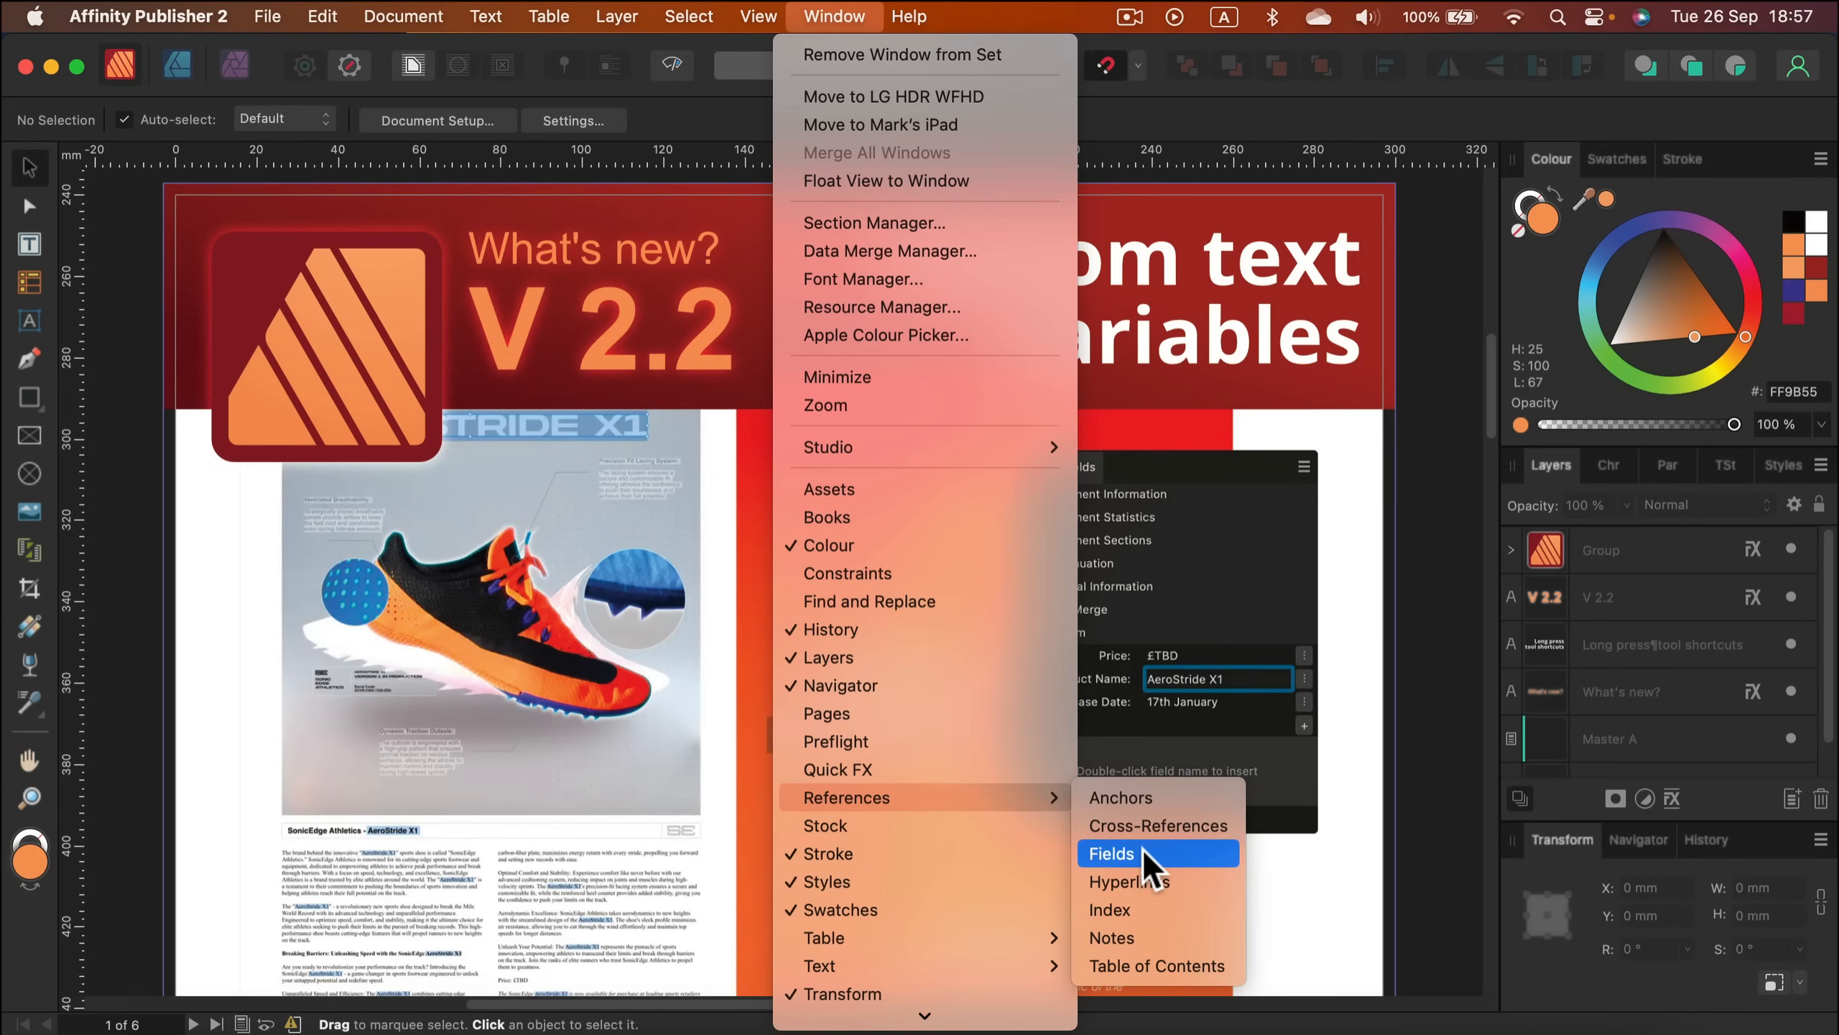
left_click(1111, 853)
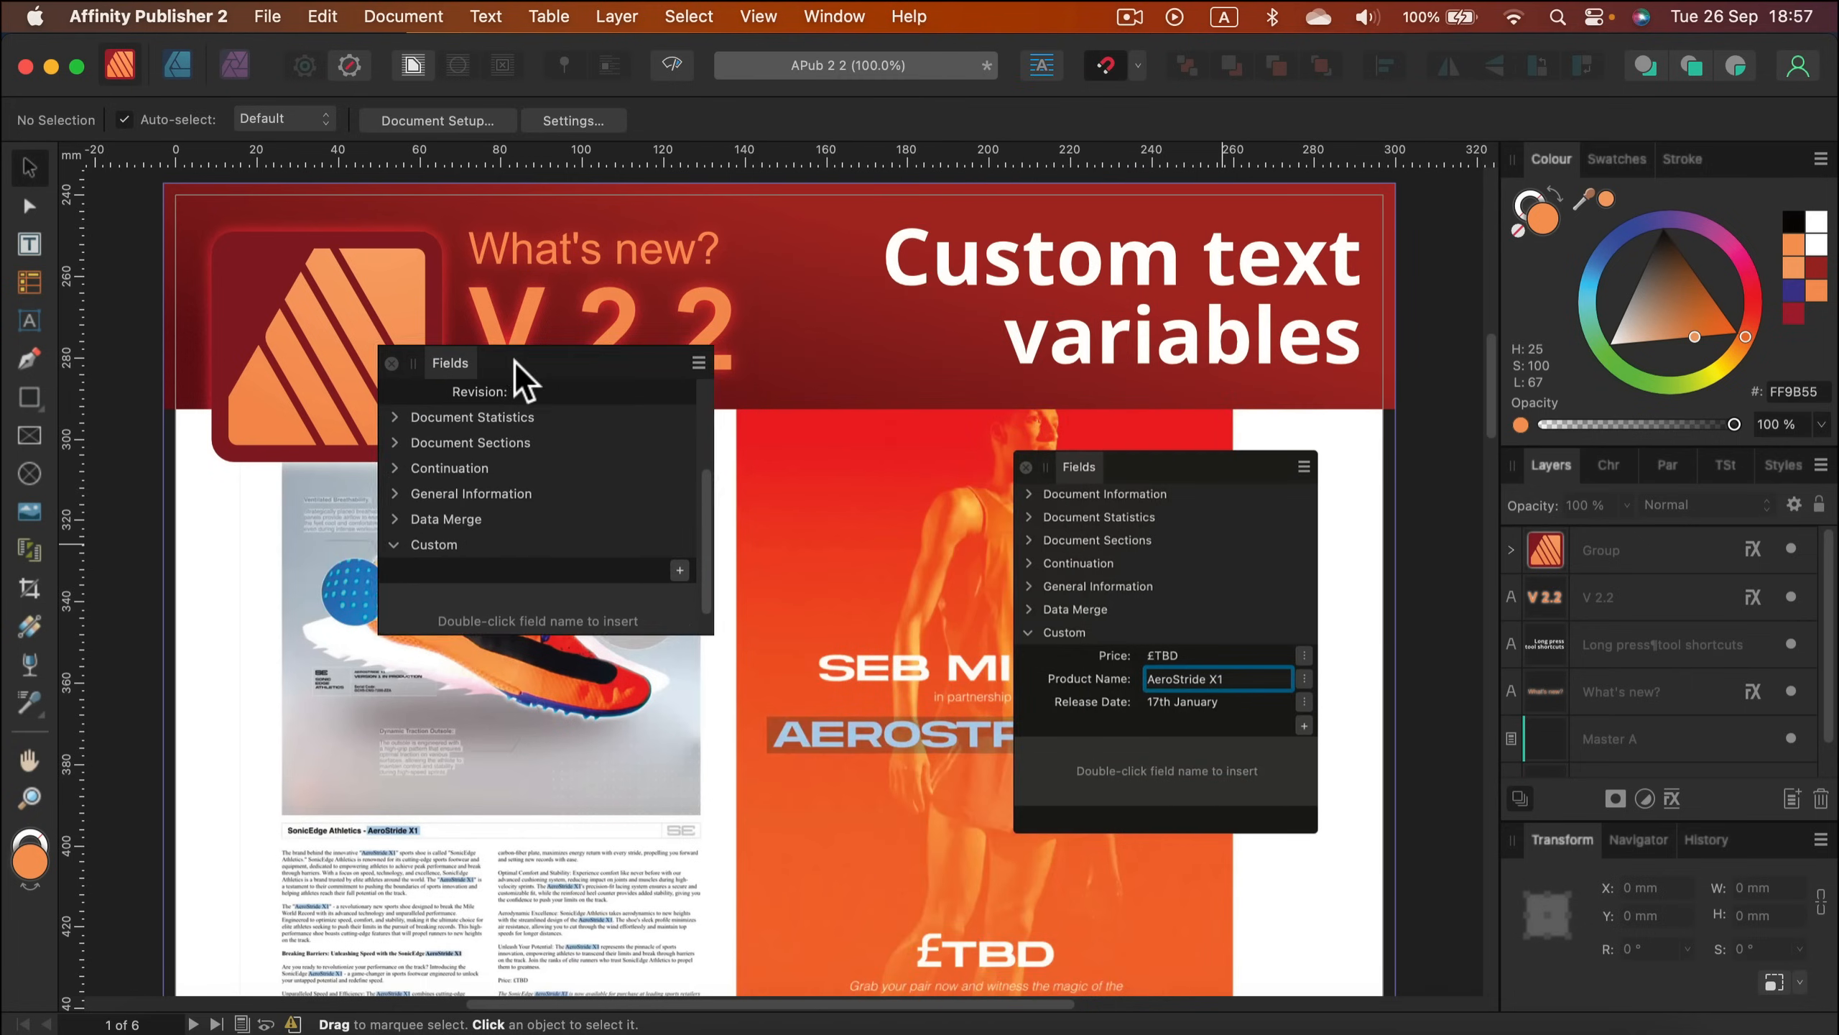
left_click_drag(449, 362, 520, 286)
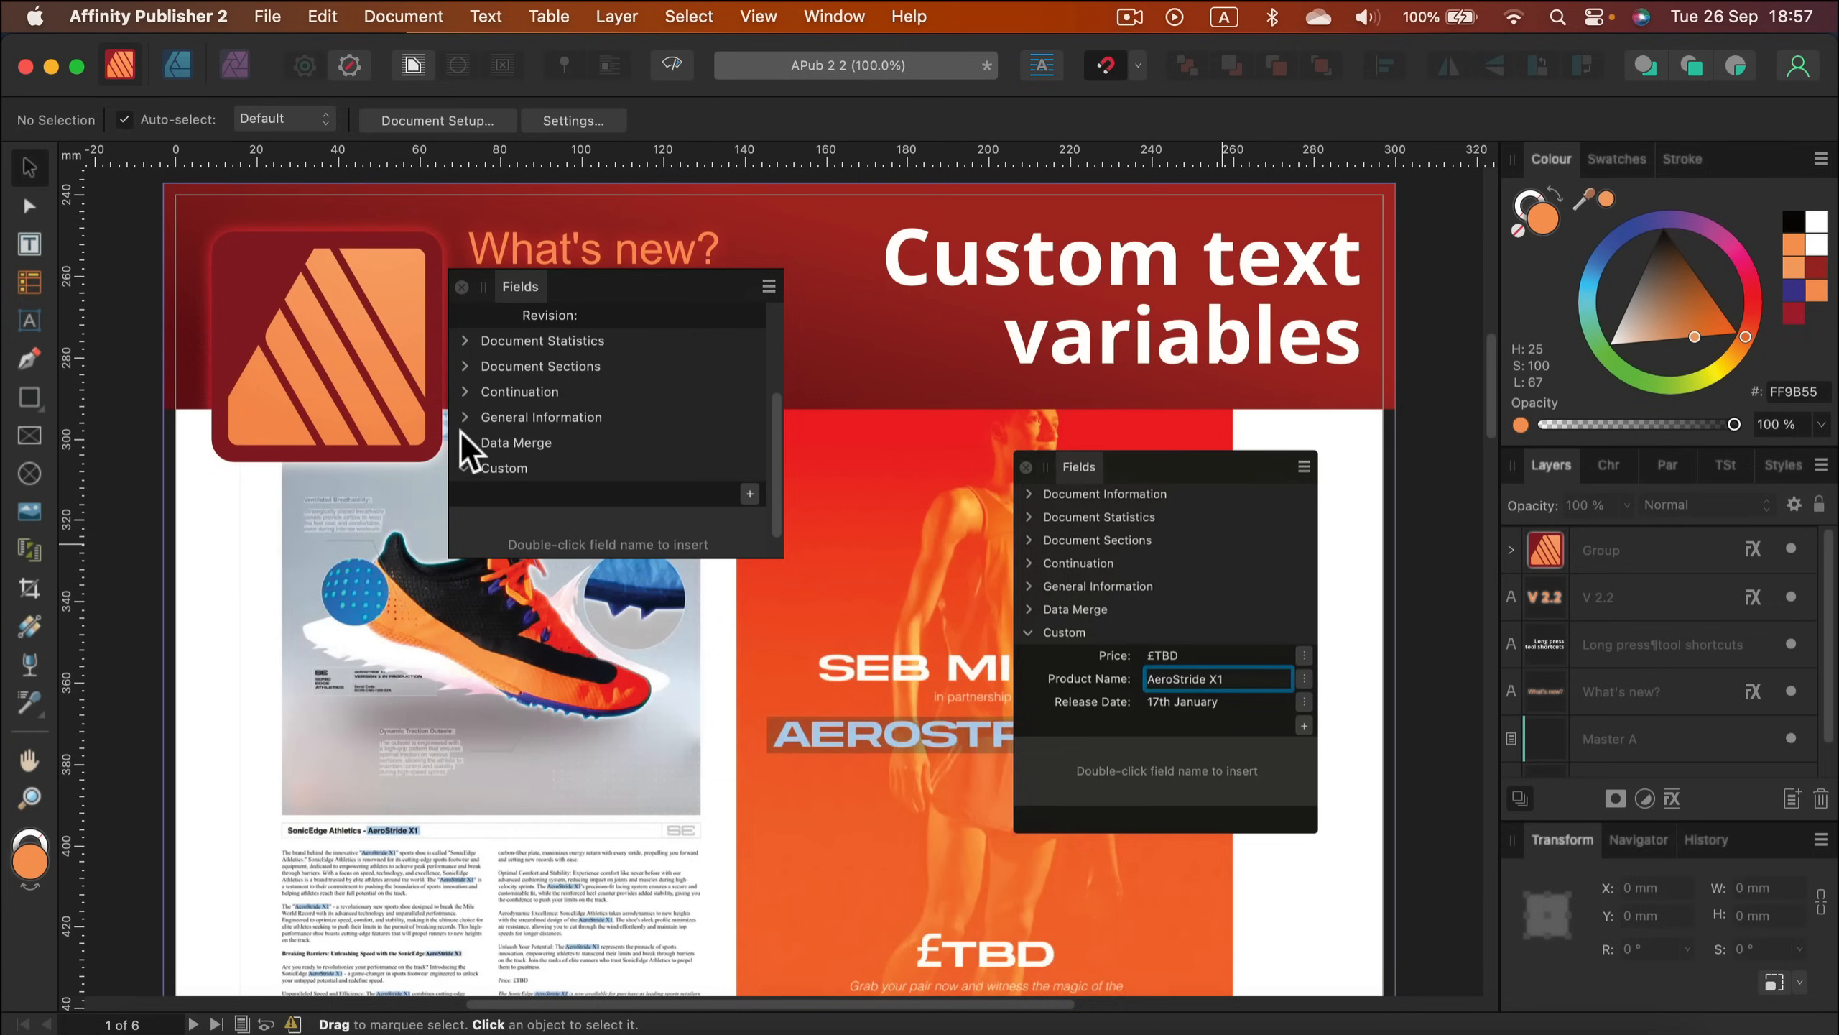
mouse_move(470, 481)
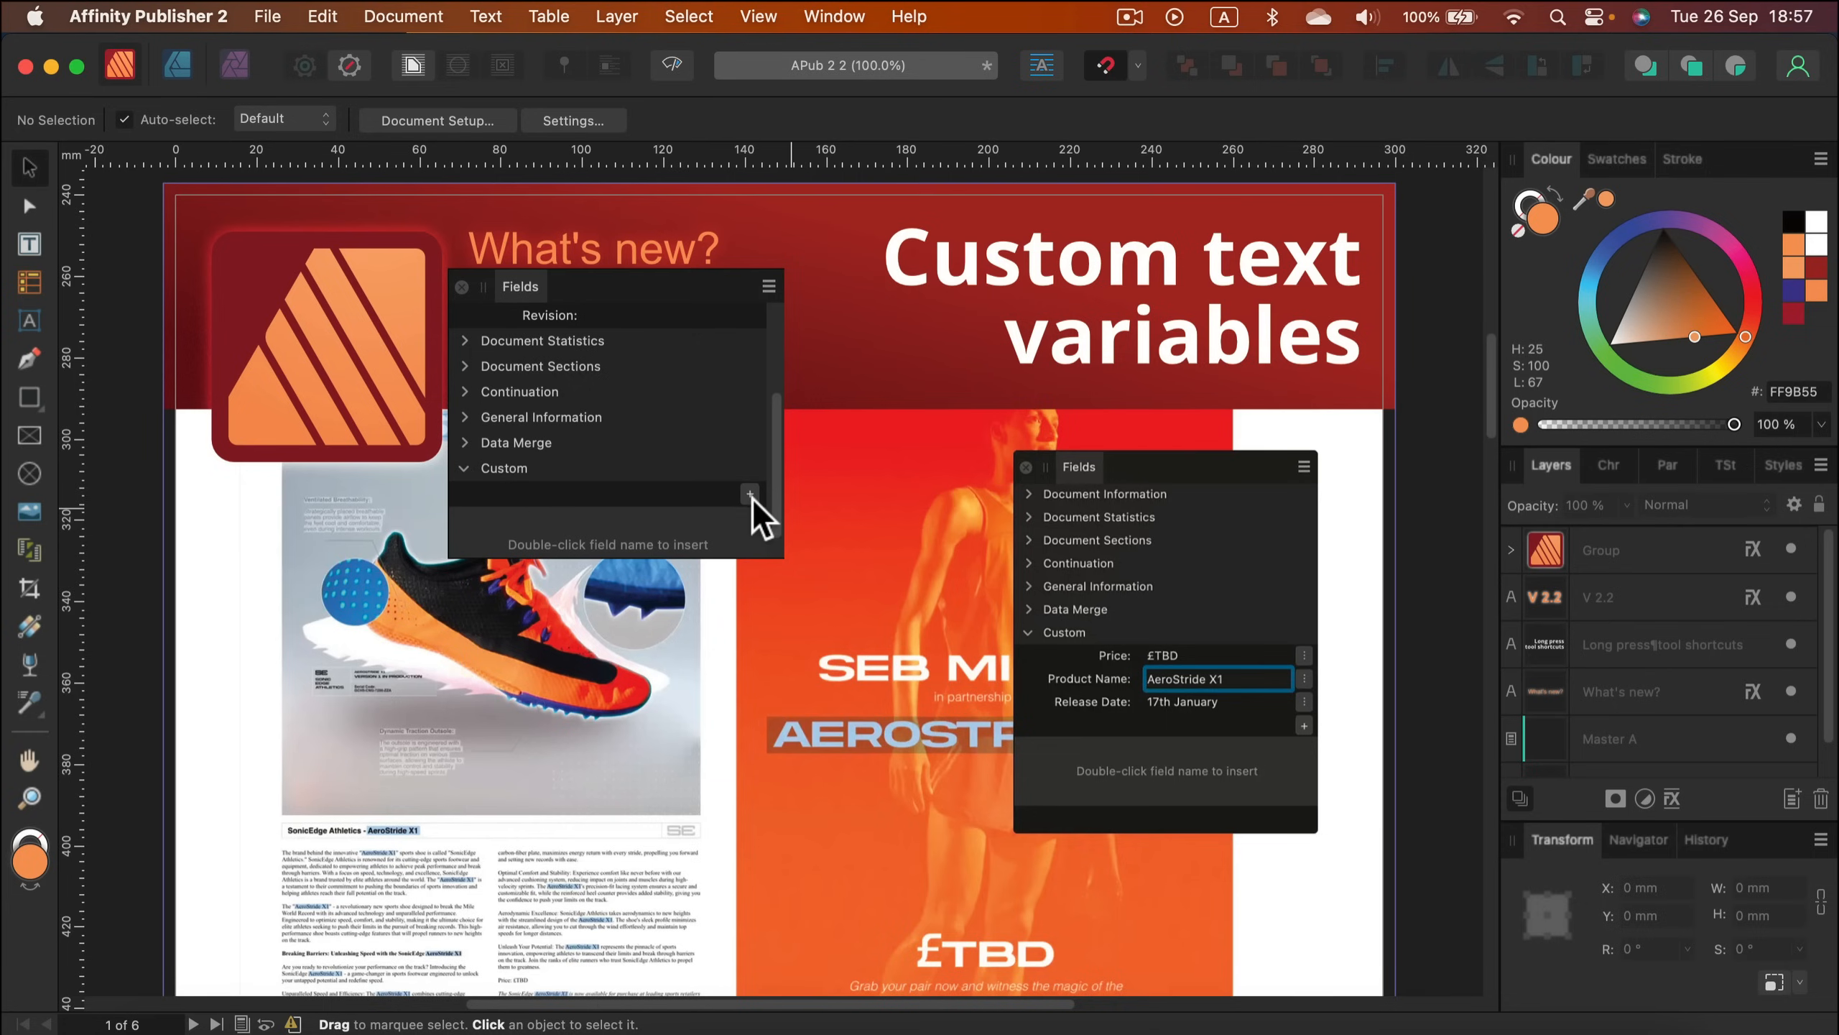
left_click(750, 493)
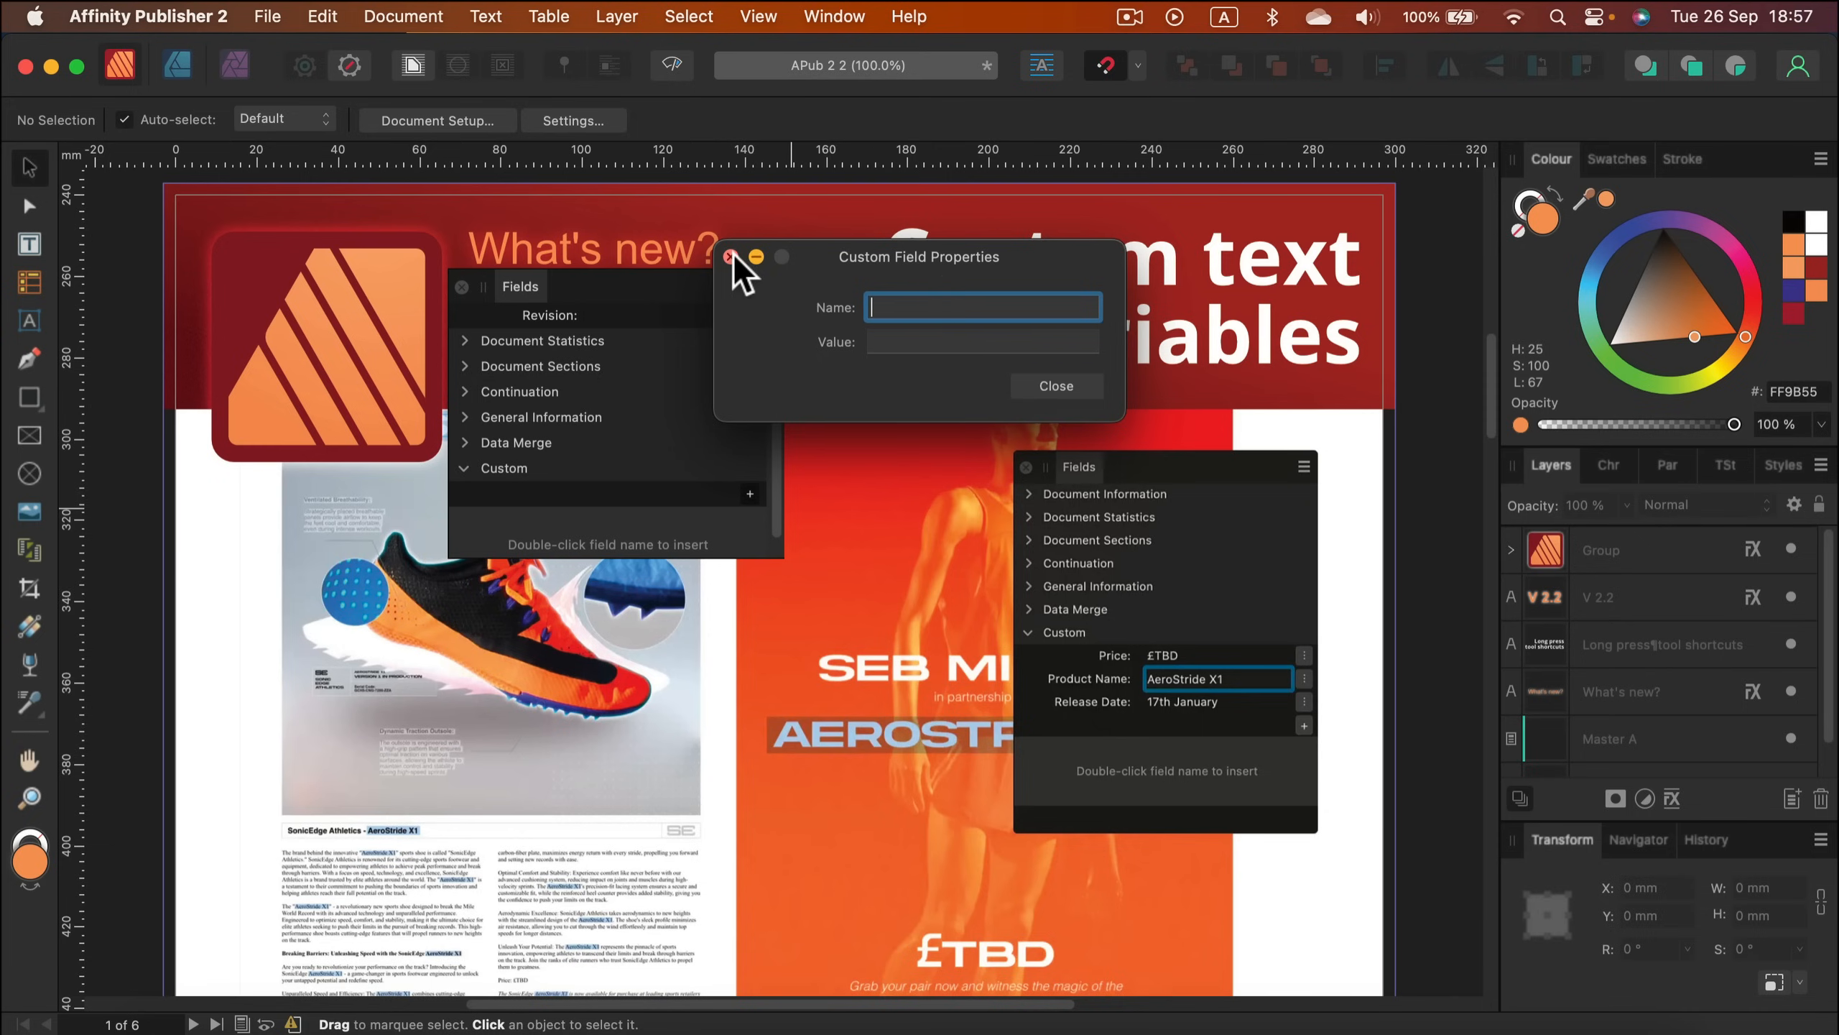
left_click(1055, 387)
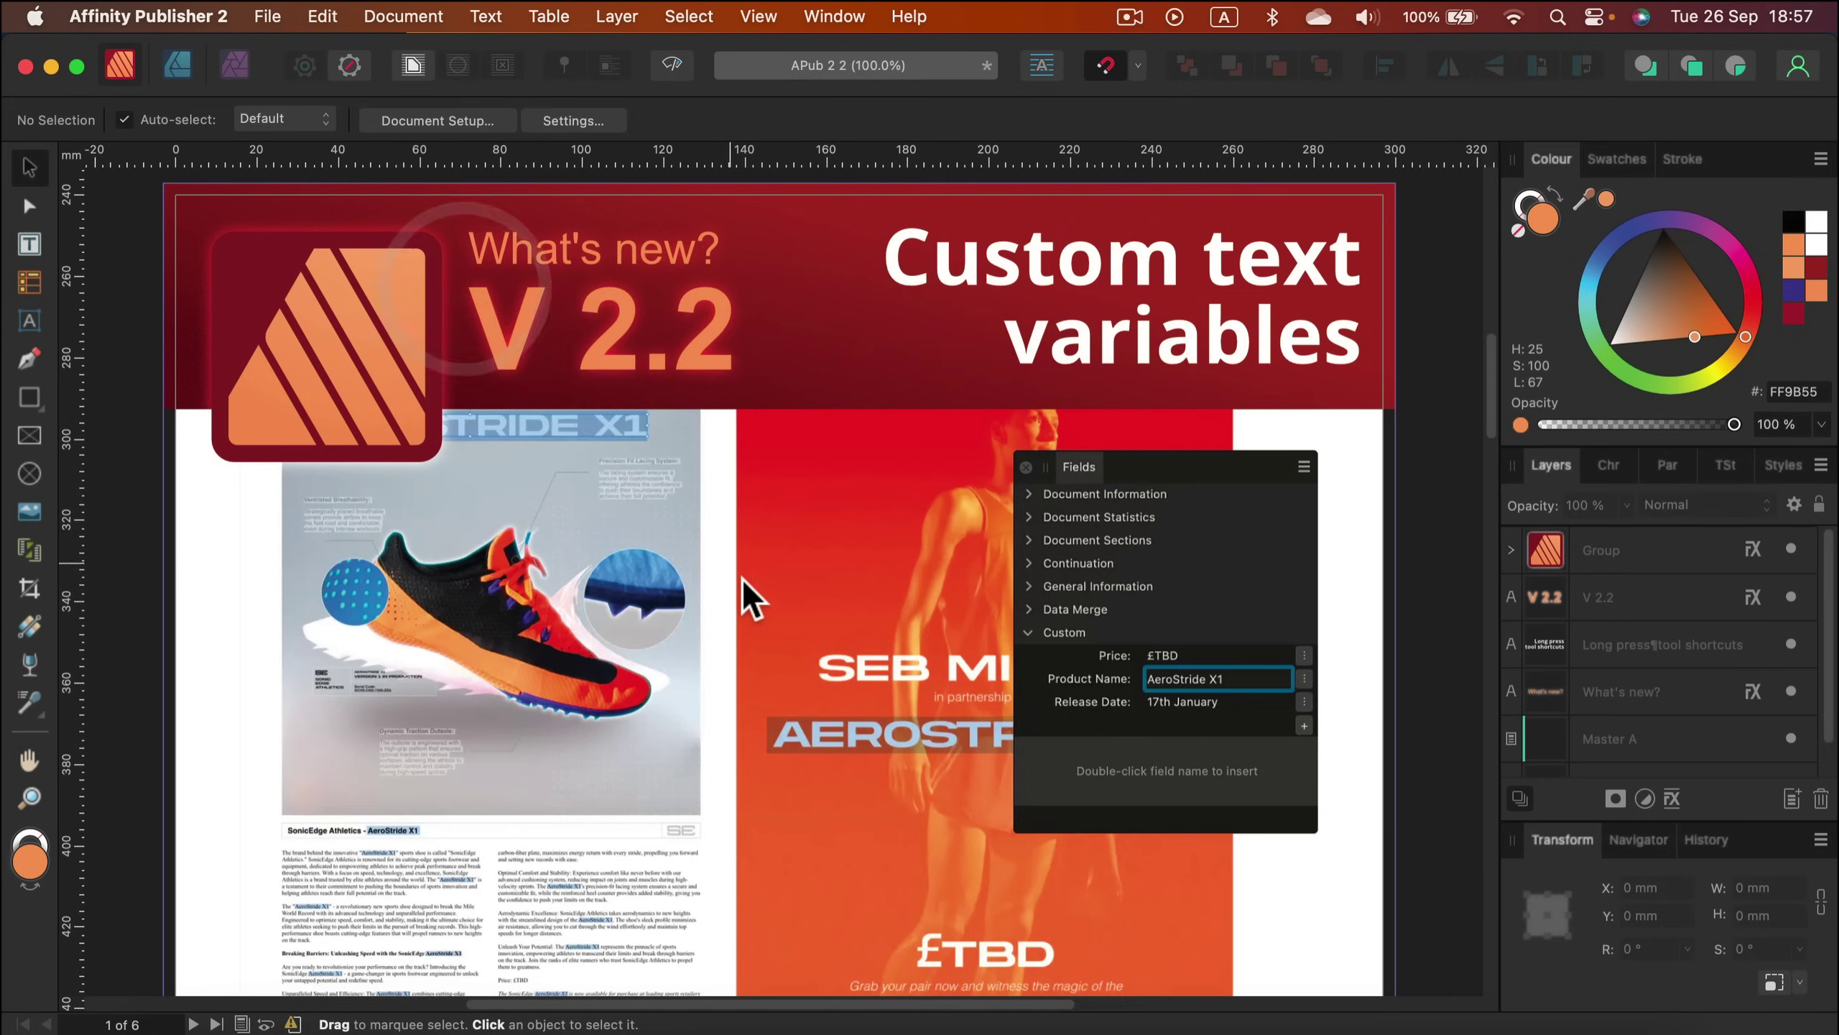
Step: On the Cross-references page show the empty Cross-References panel via Window > References, then continue down to the orange X page
scroll("down", 3)
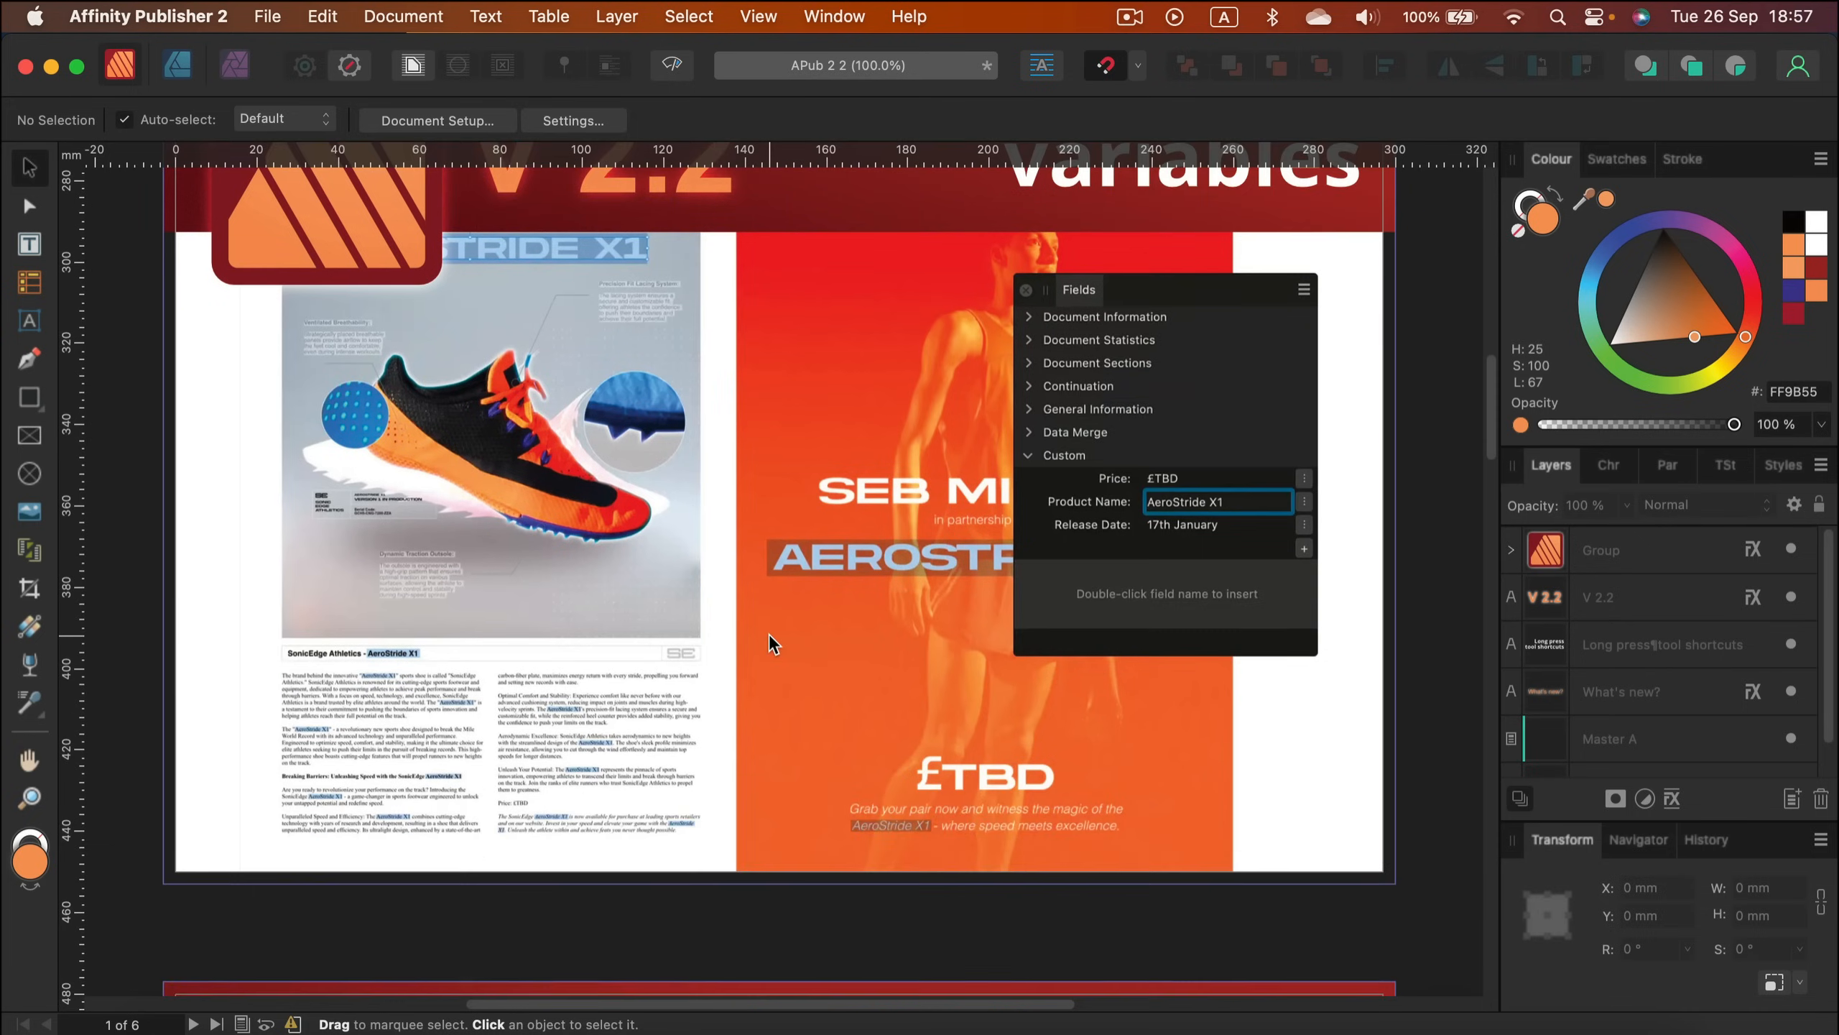
scroll("down", 3)
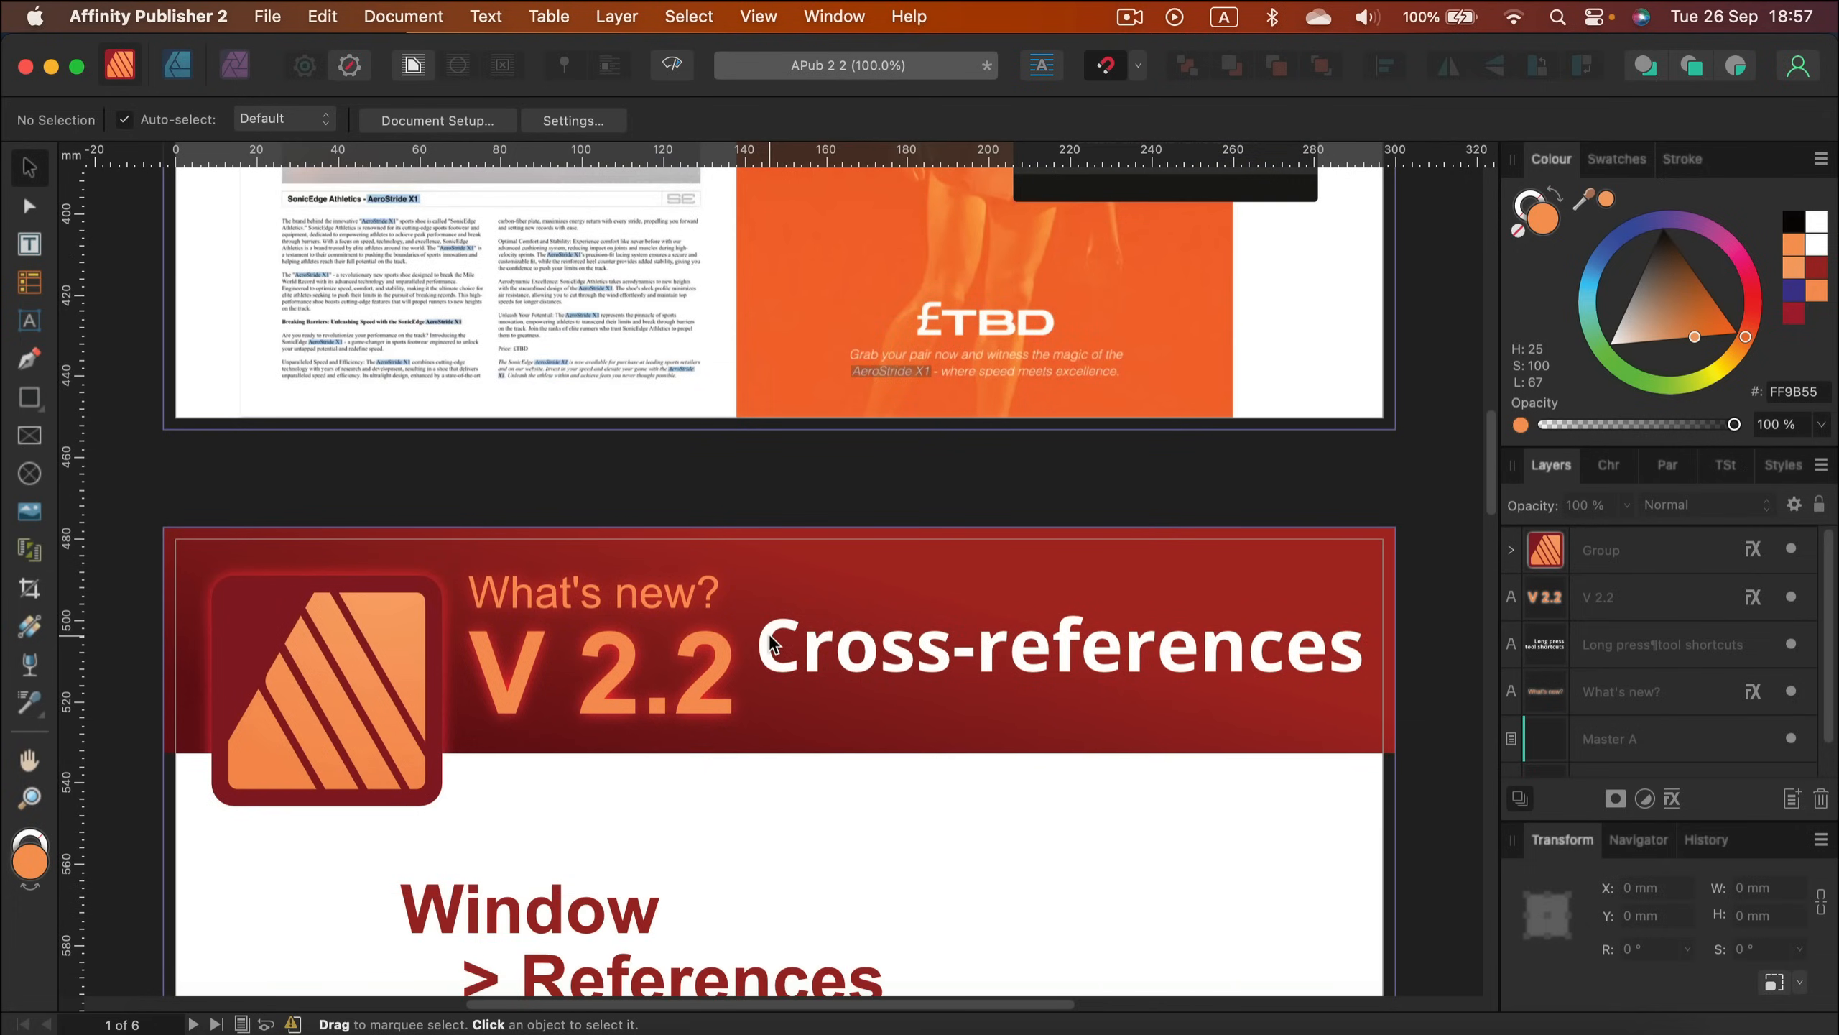
scroll("down", 3)
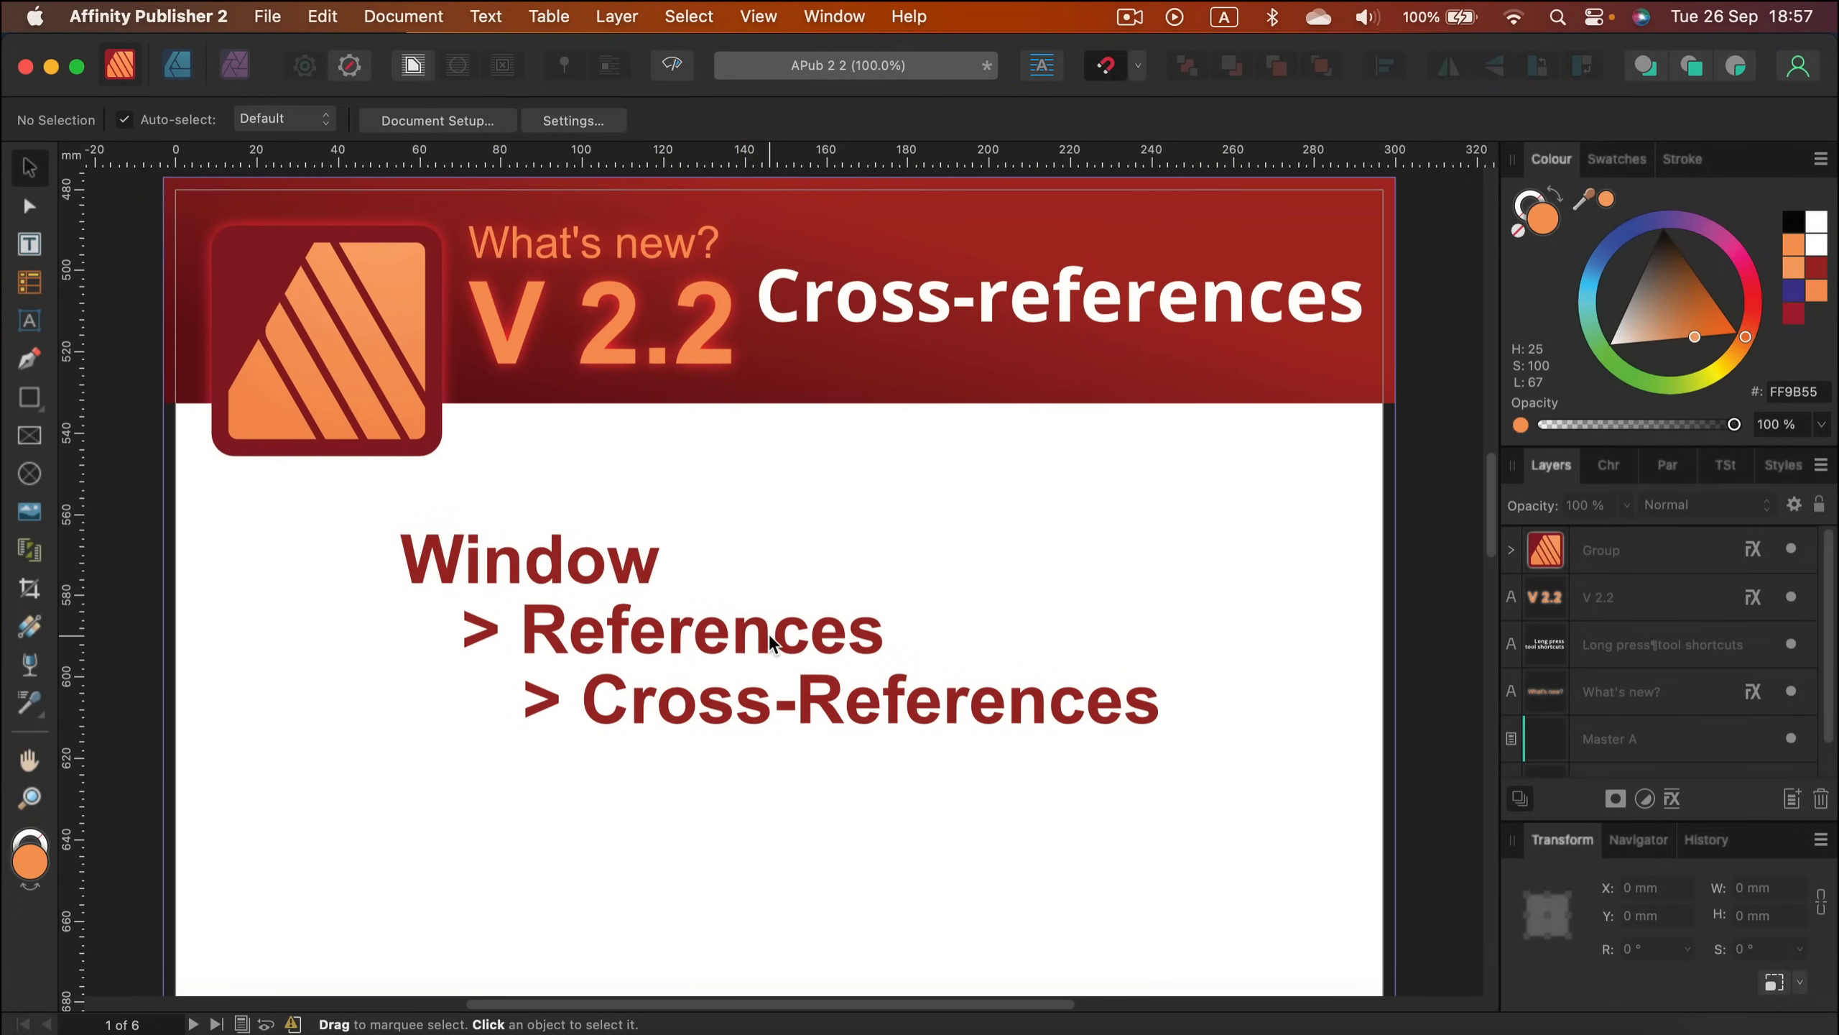
mouse_move(927, 428)
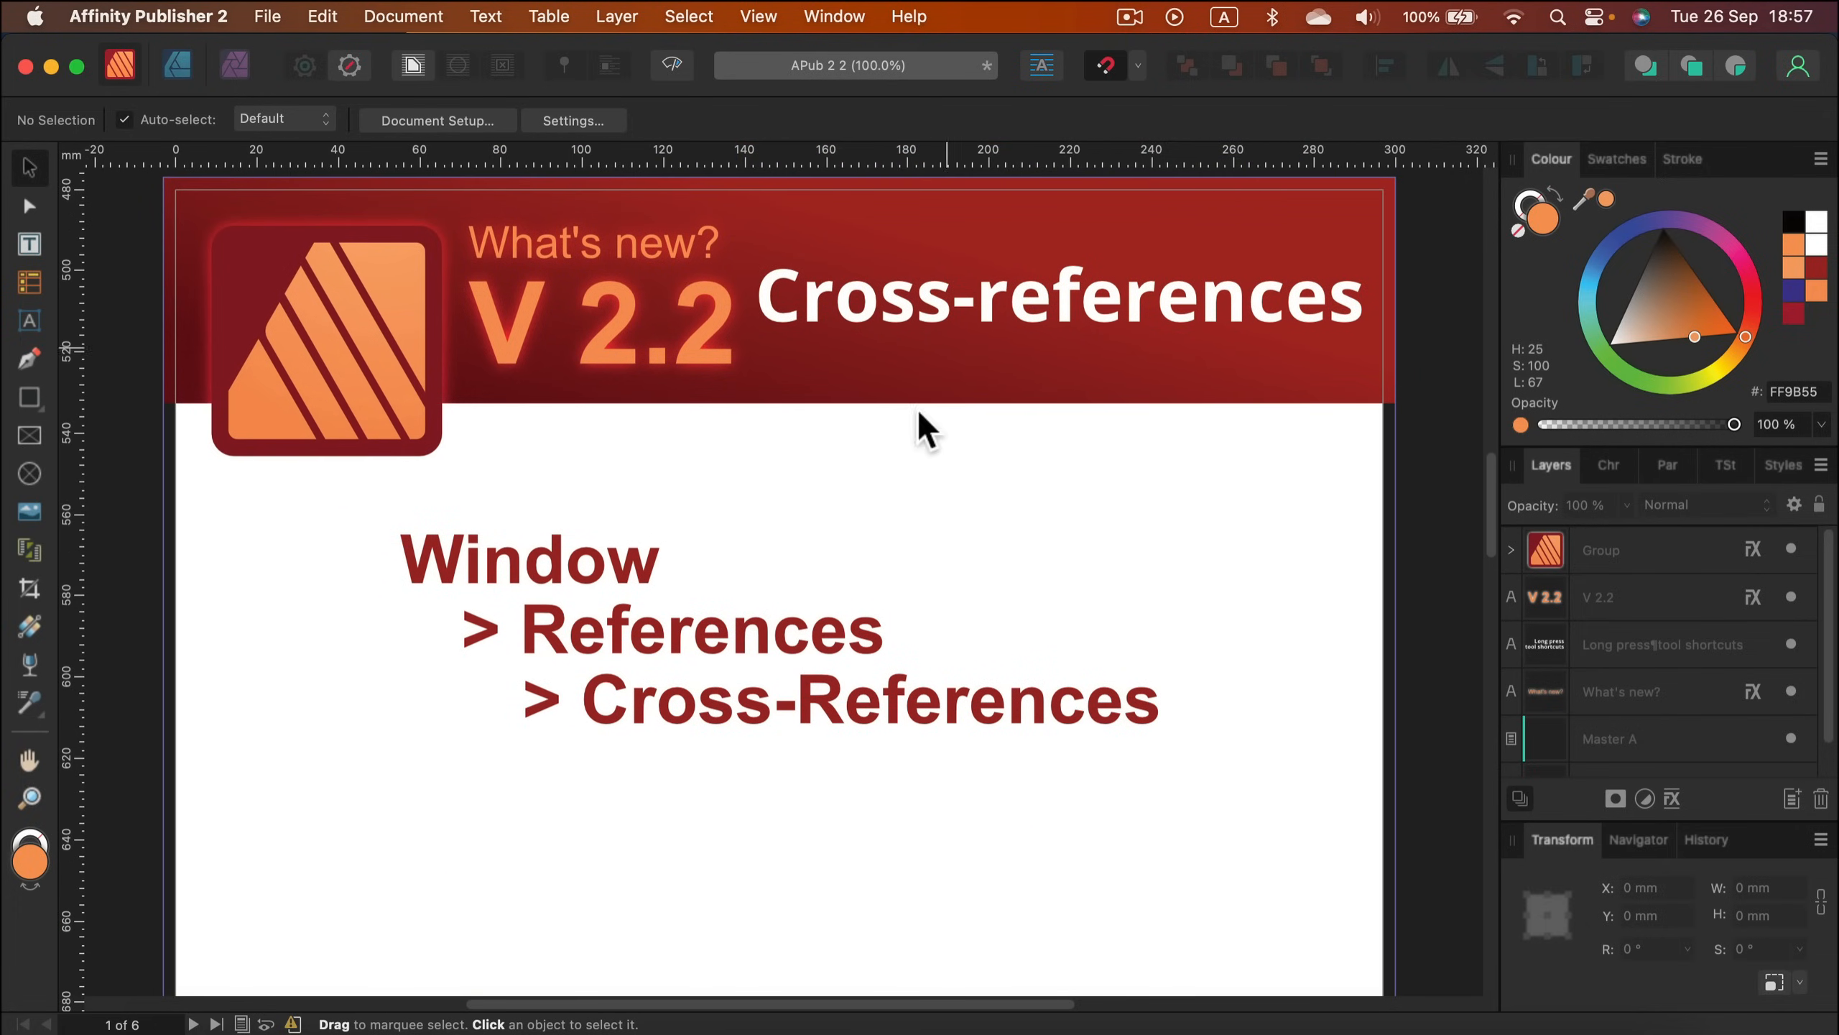
mouse_move(856, 574)
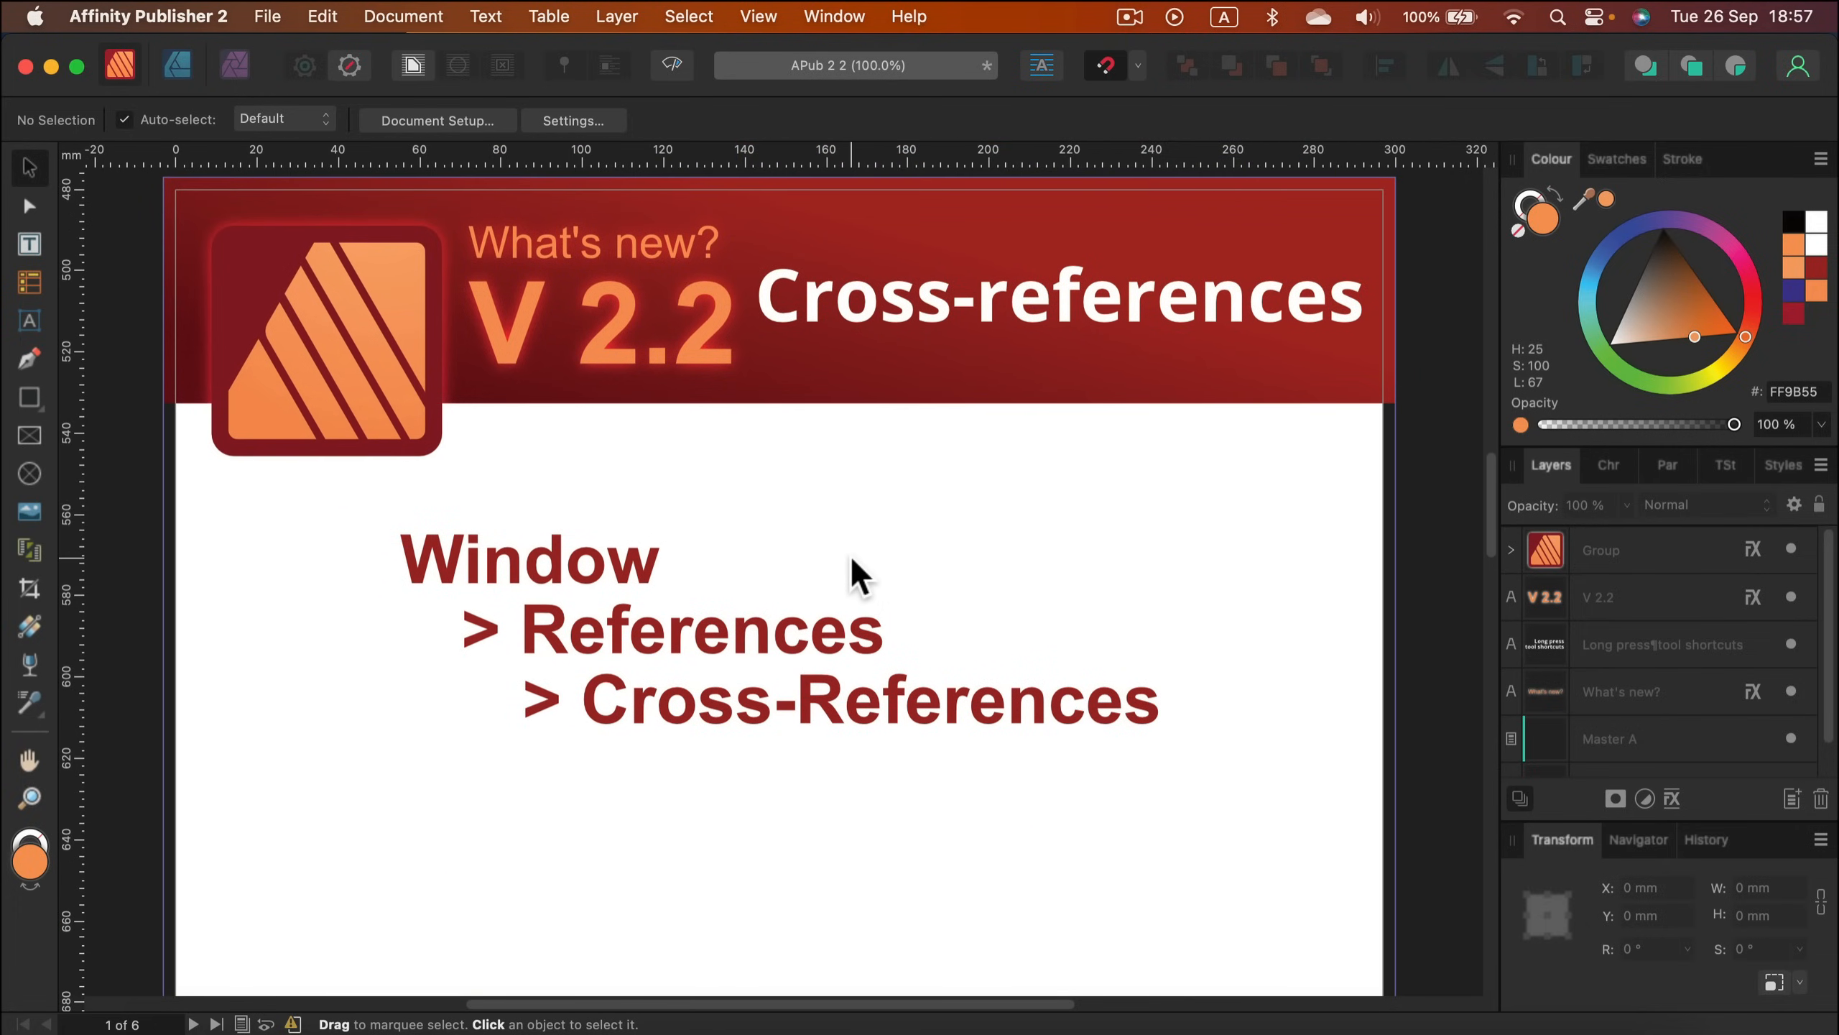
mouse_move(833, 16)
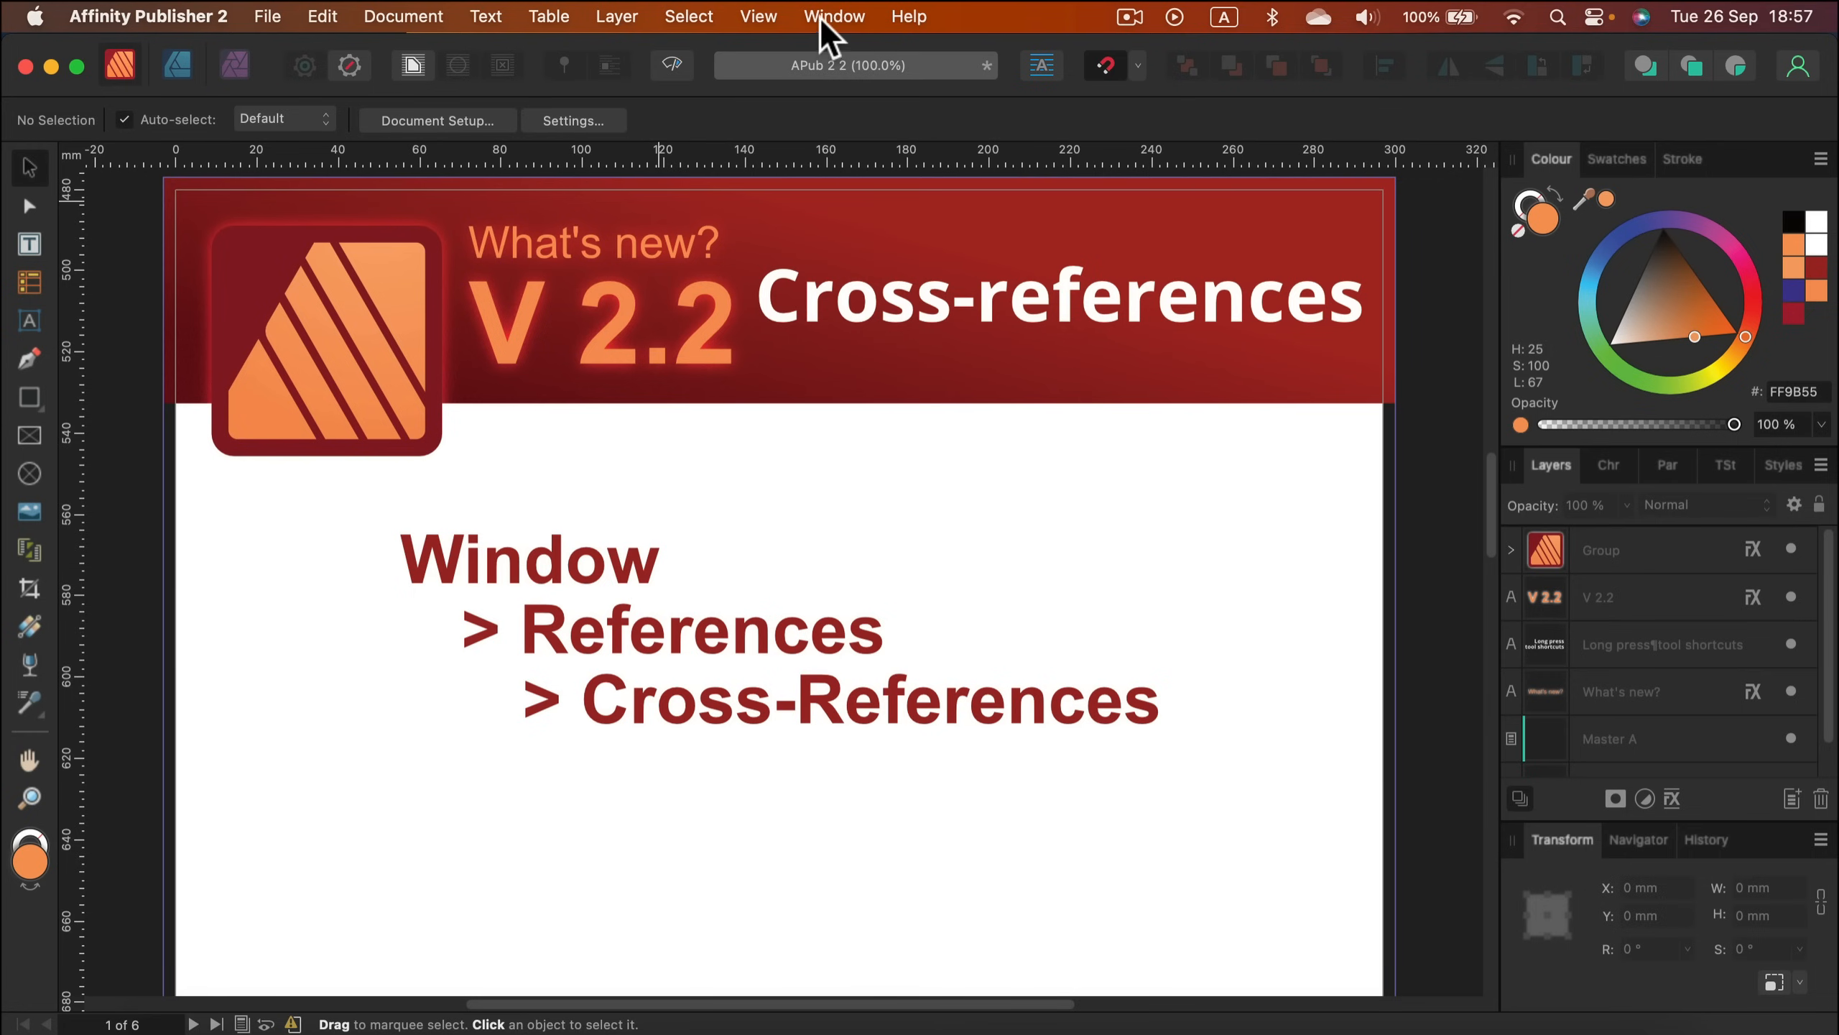
left_click(833, 16)
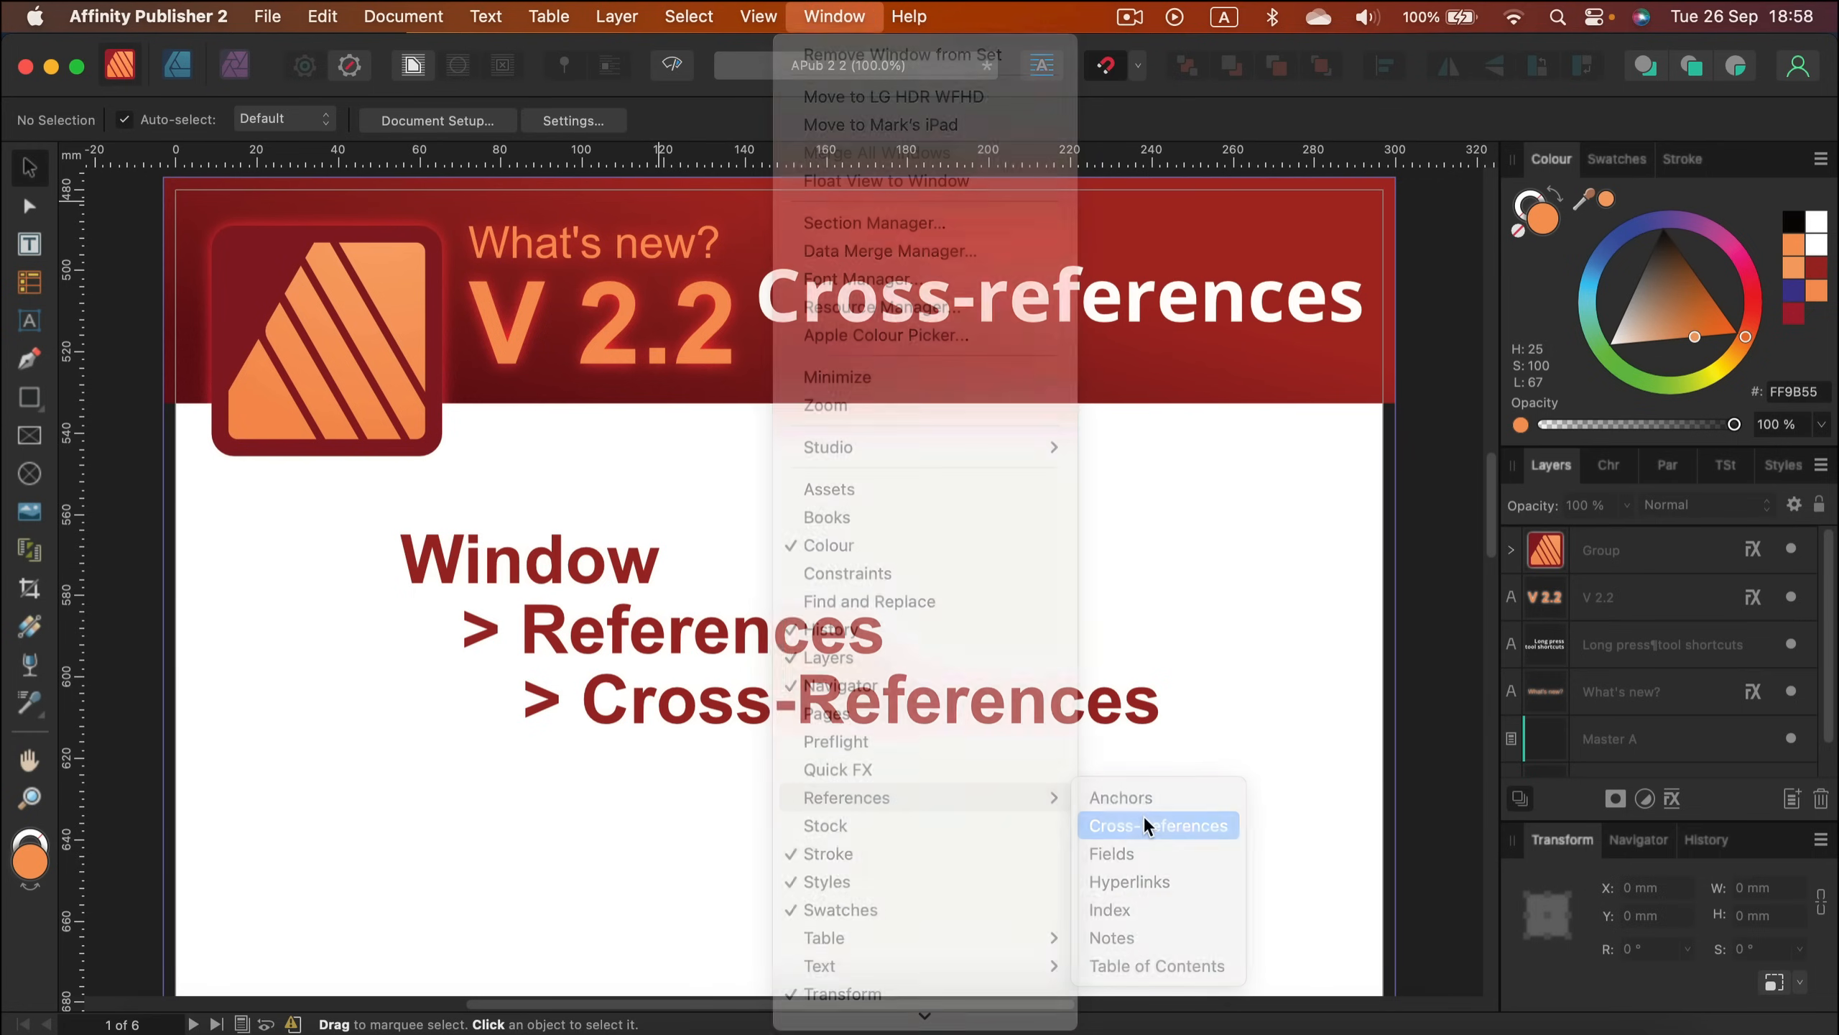
left_click(1157, 825)
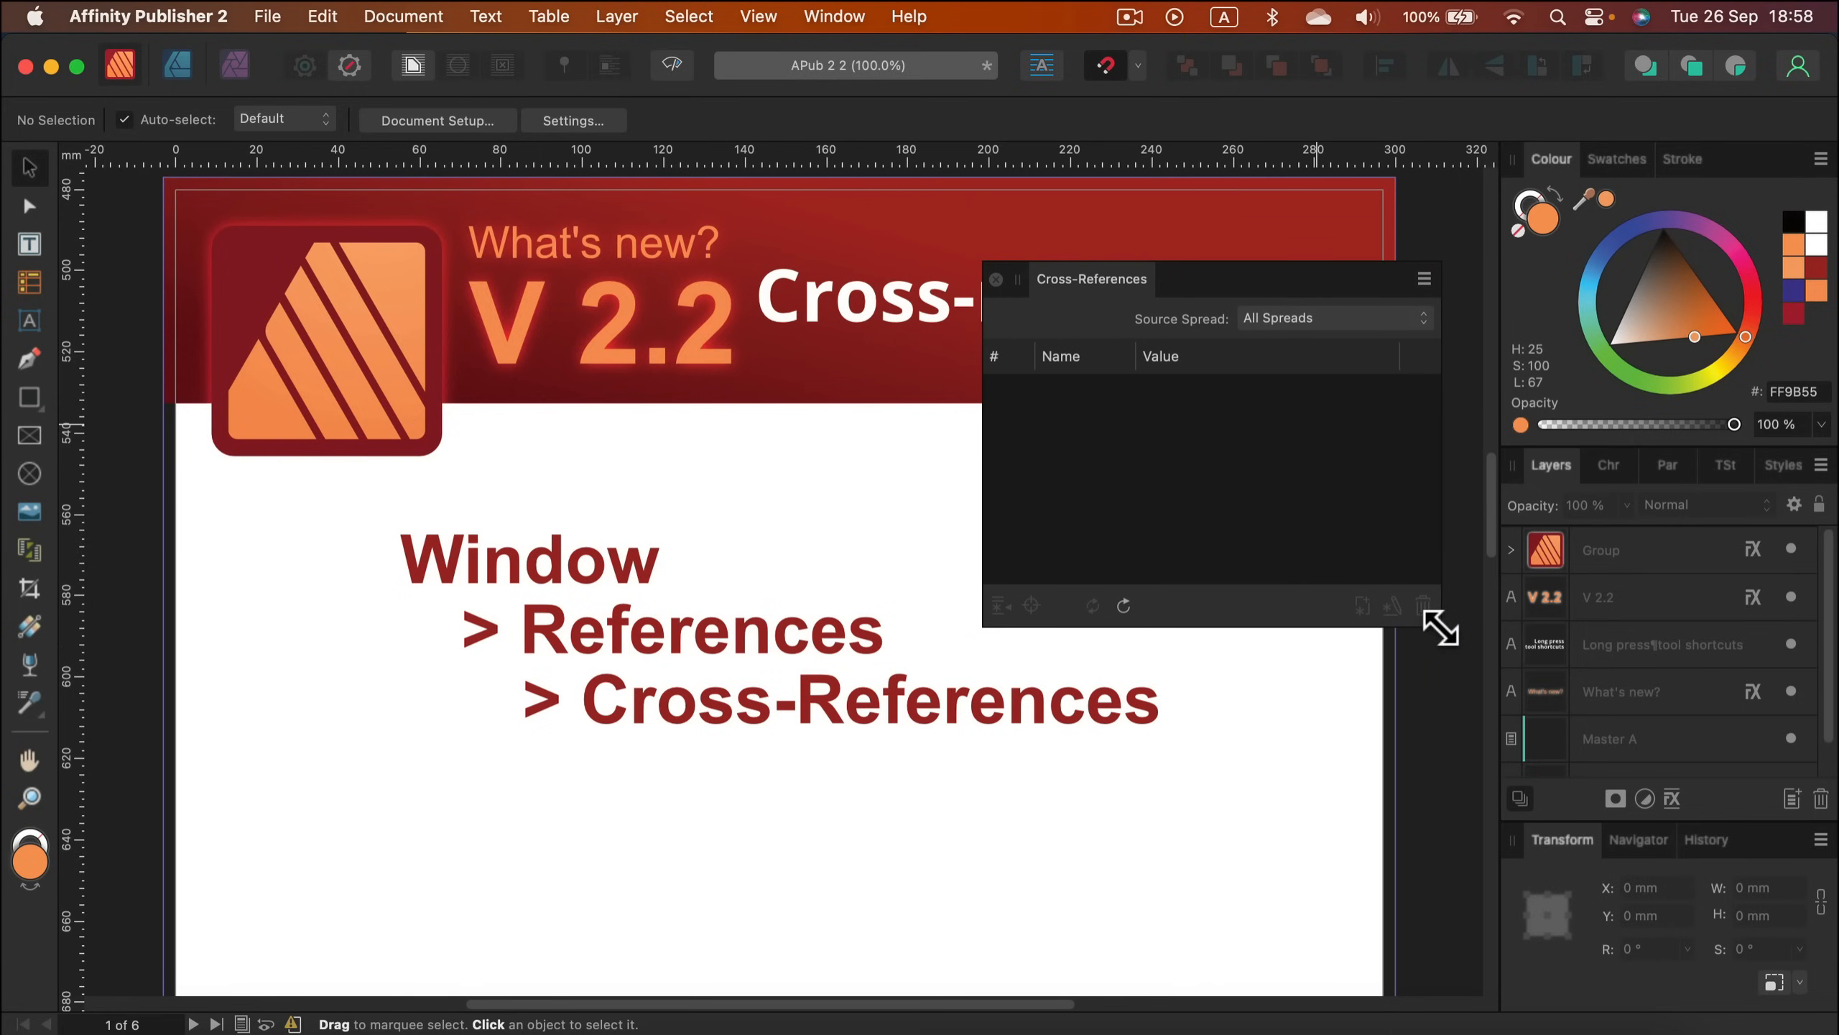
mouse_move(565, 655)
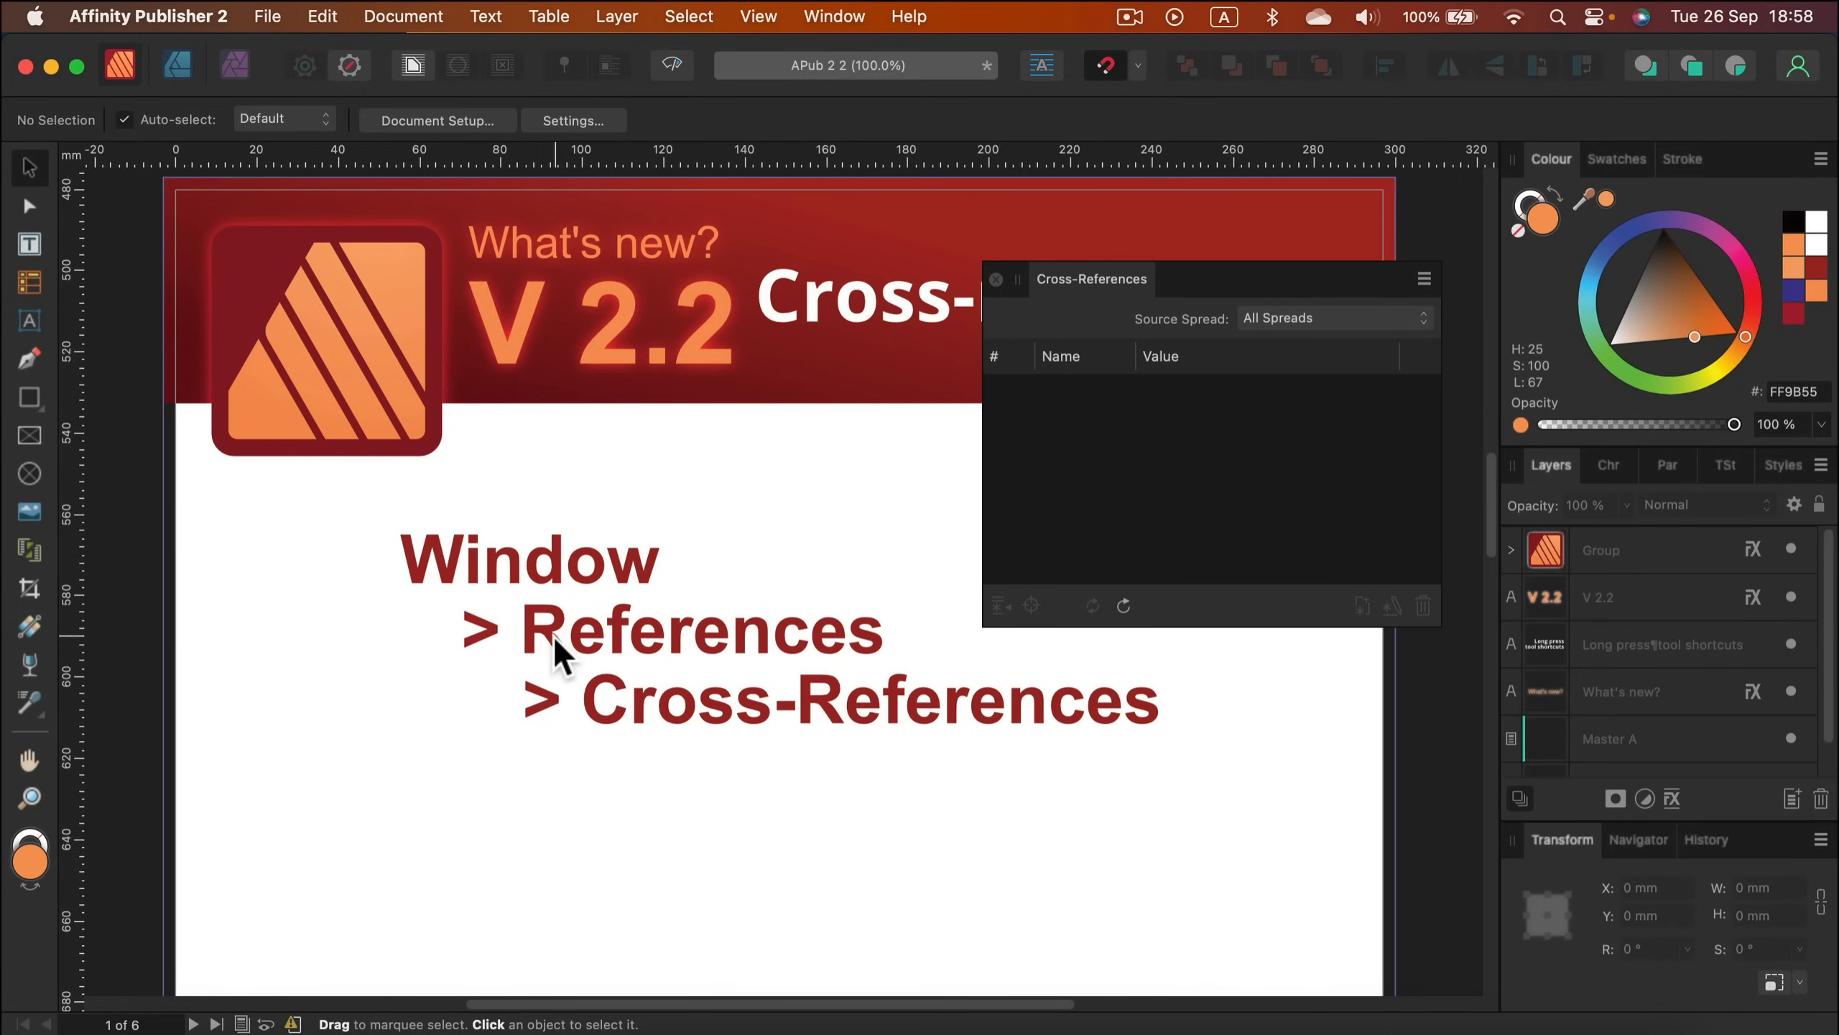
mouse_move(549, 537)
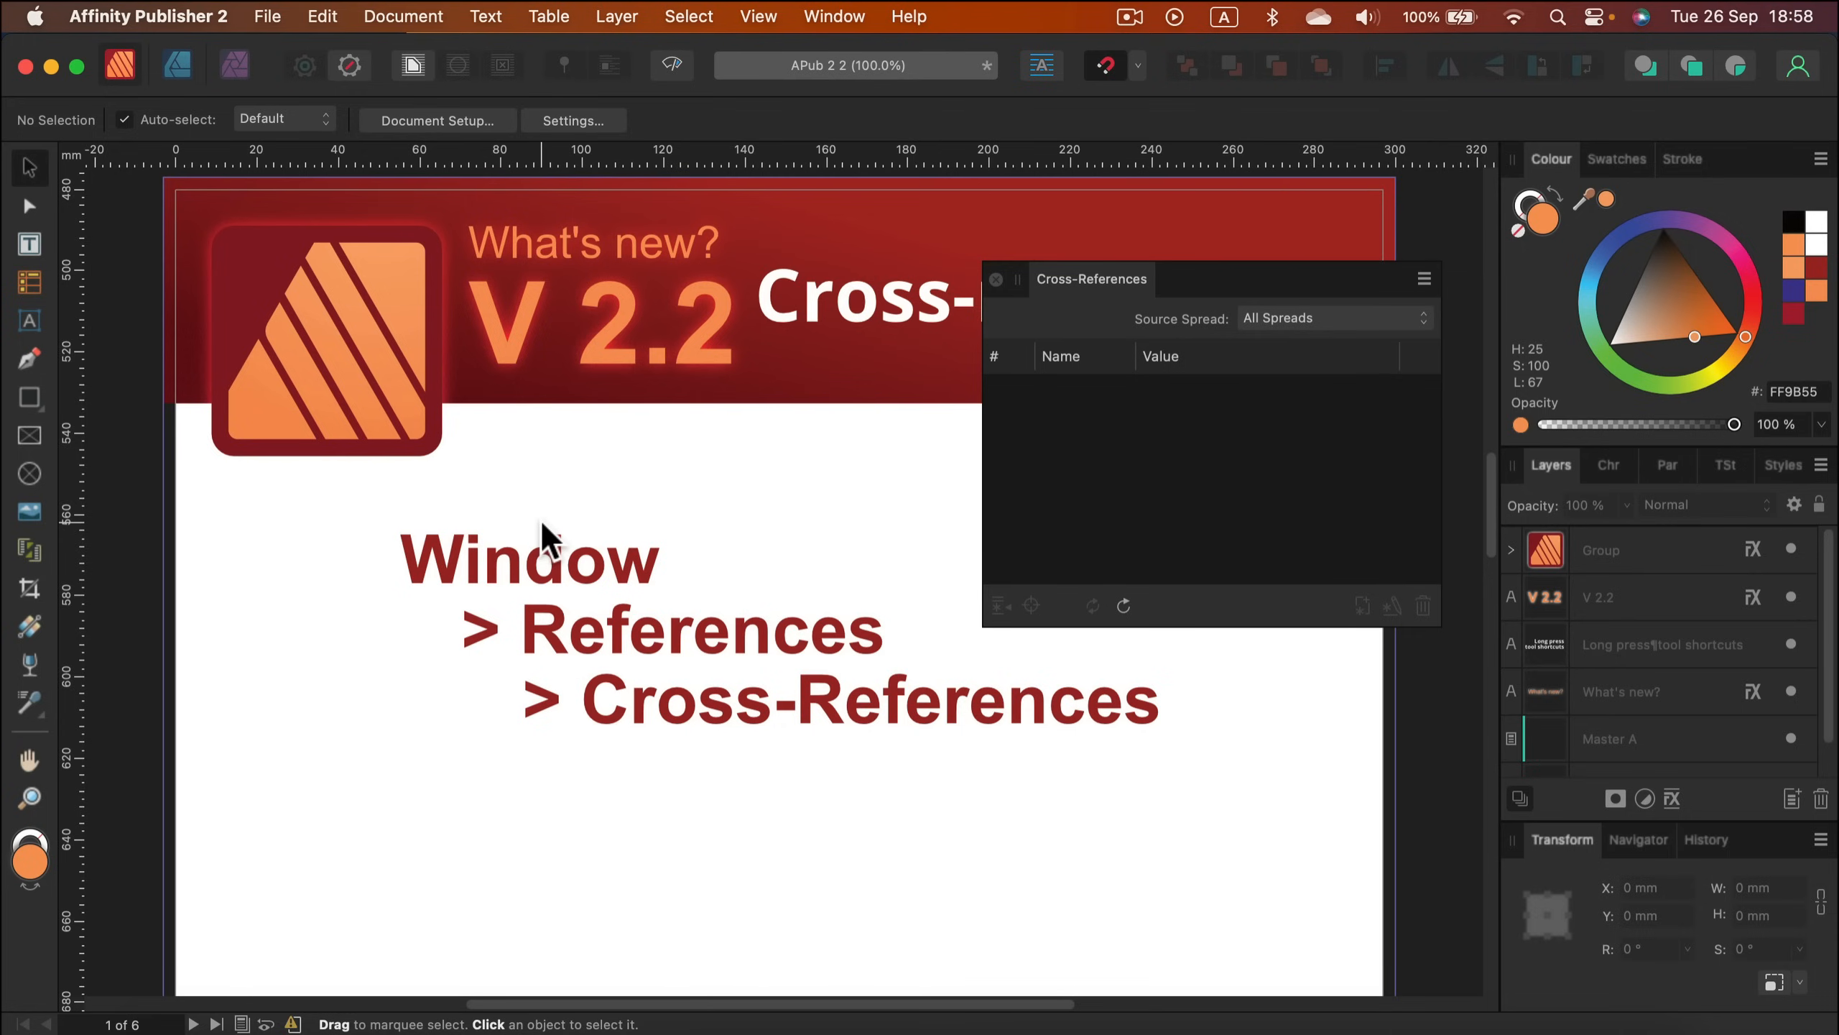
mouse_move(1024, 256)
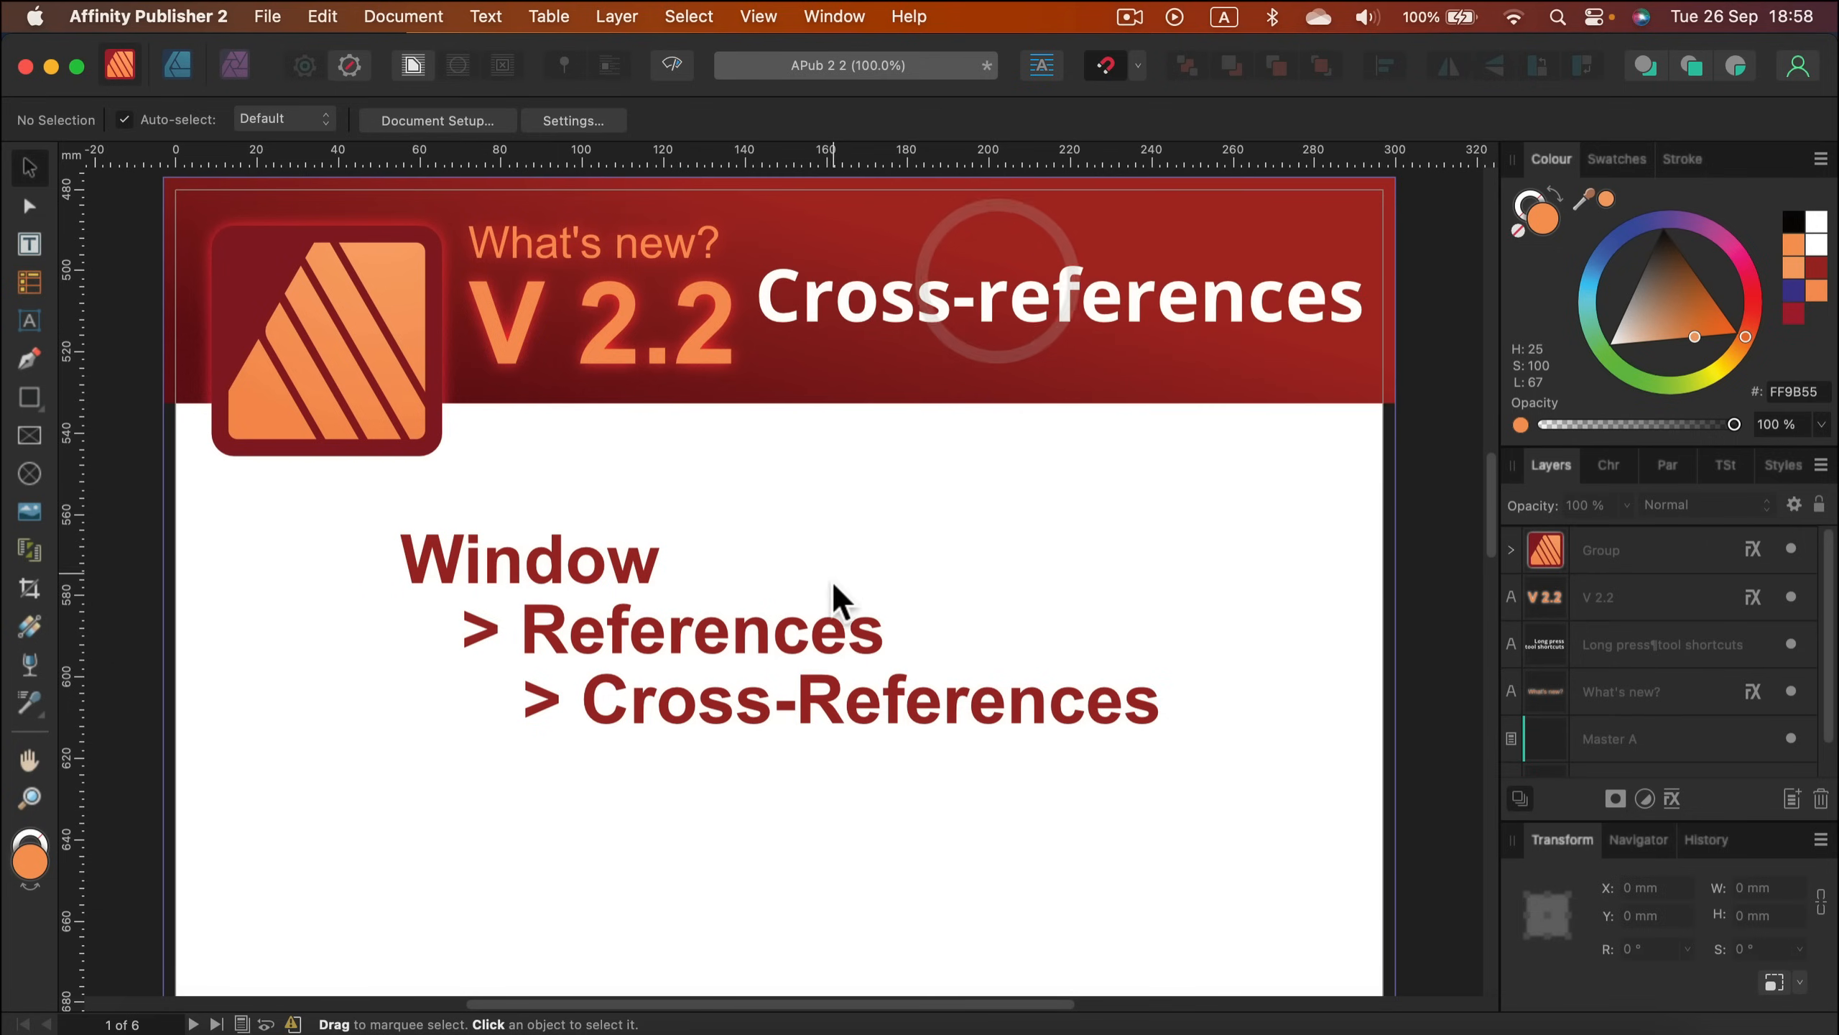
scroll("down", 3)
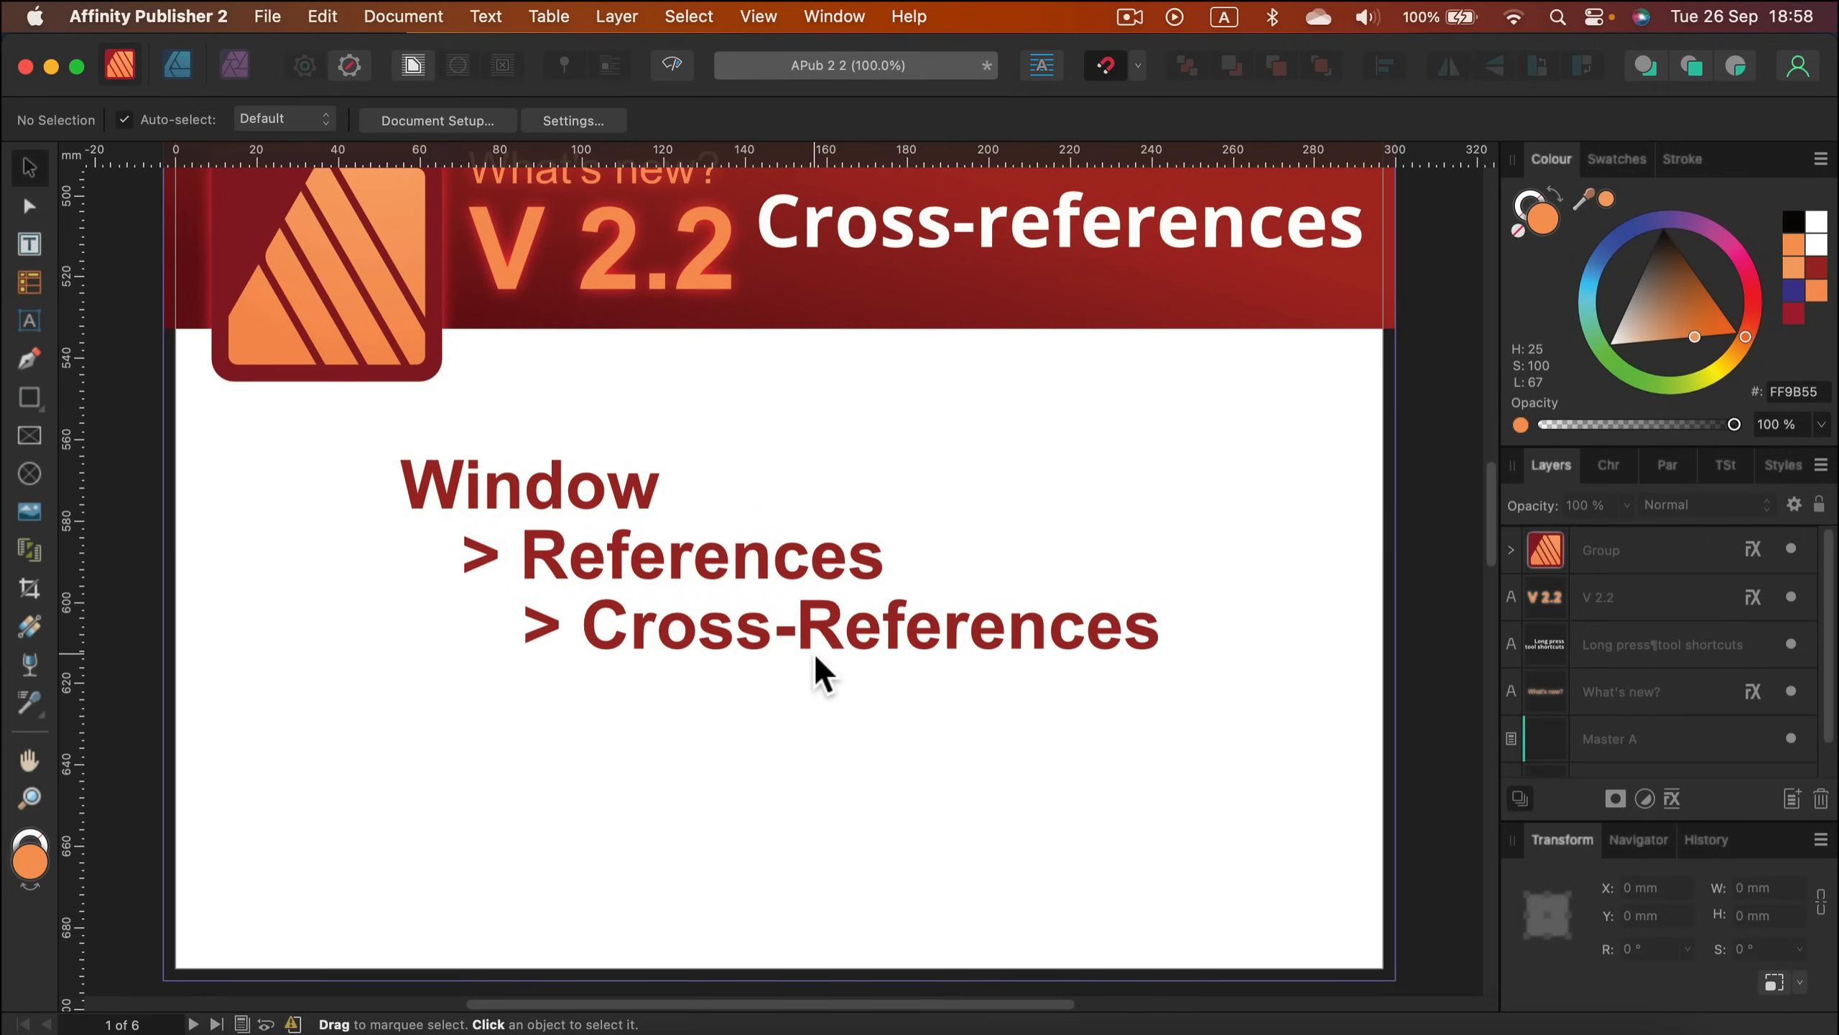
scroll("down", 3)
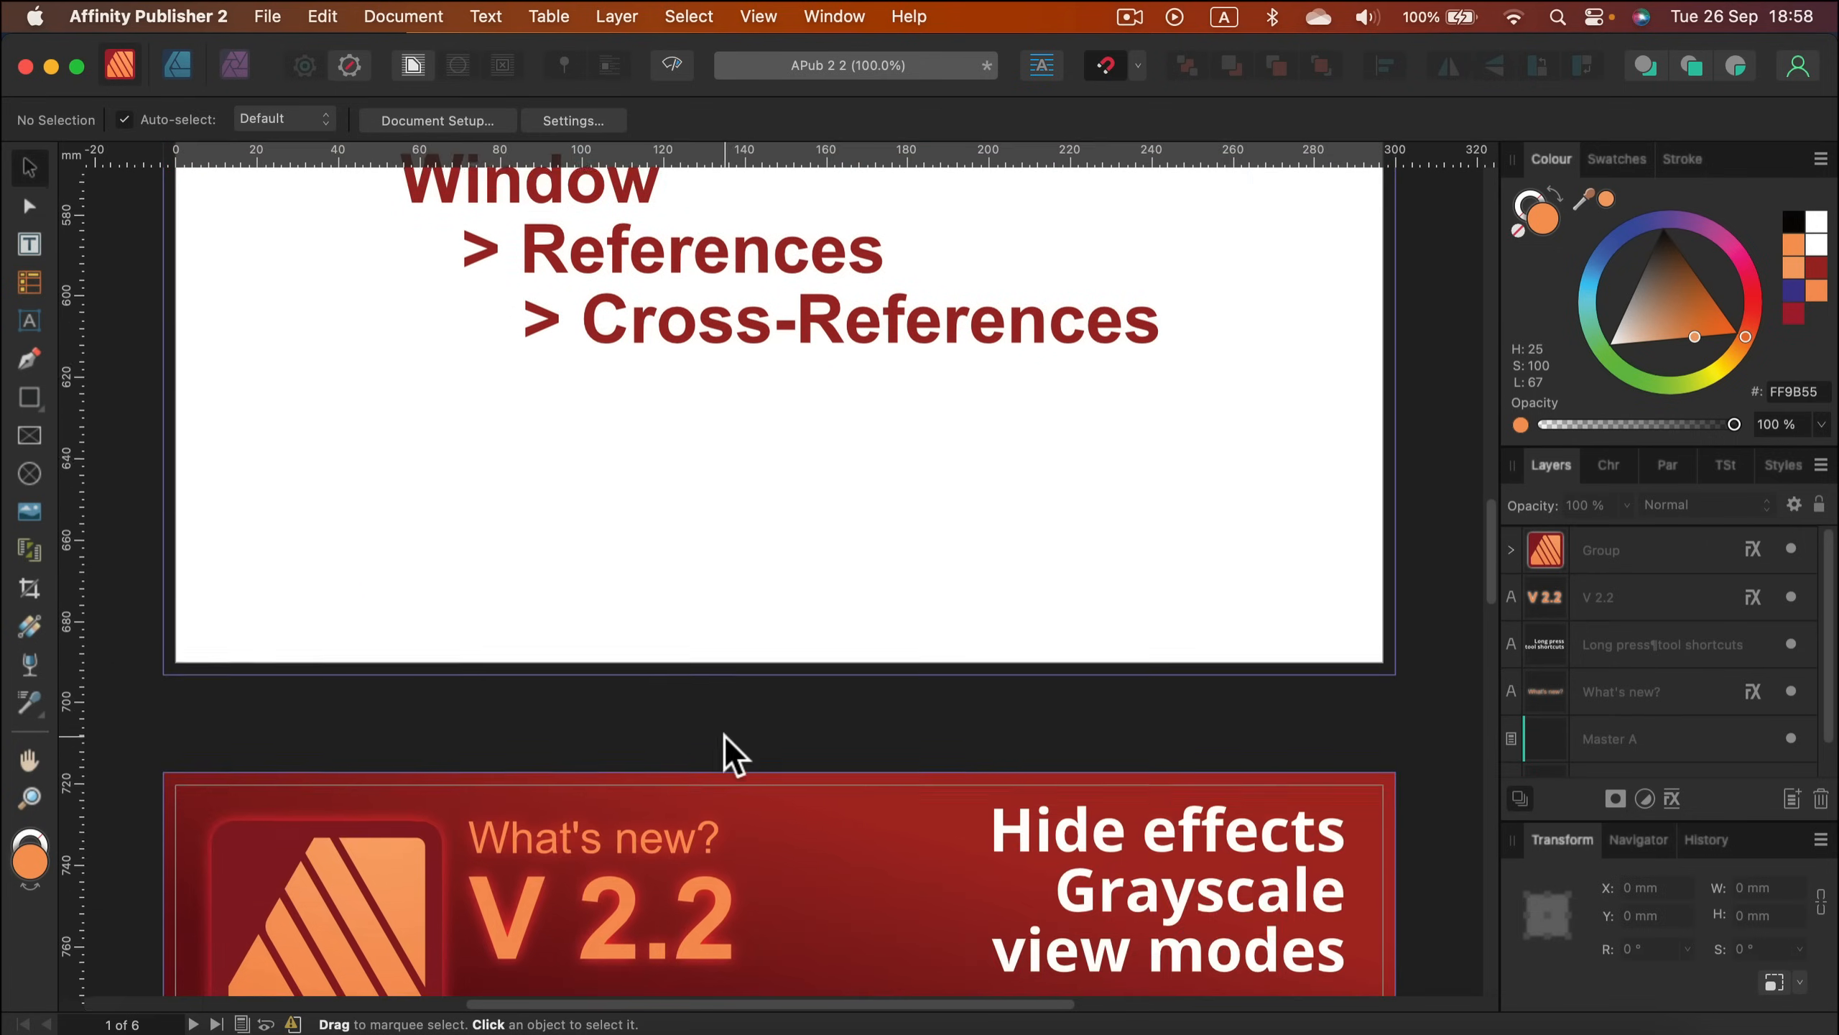
scroll("down", 3)
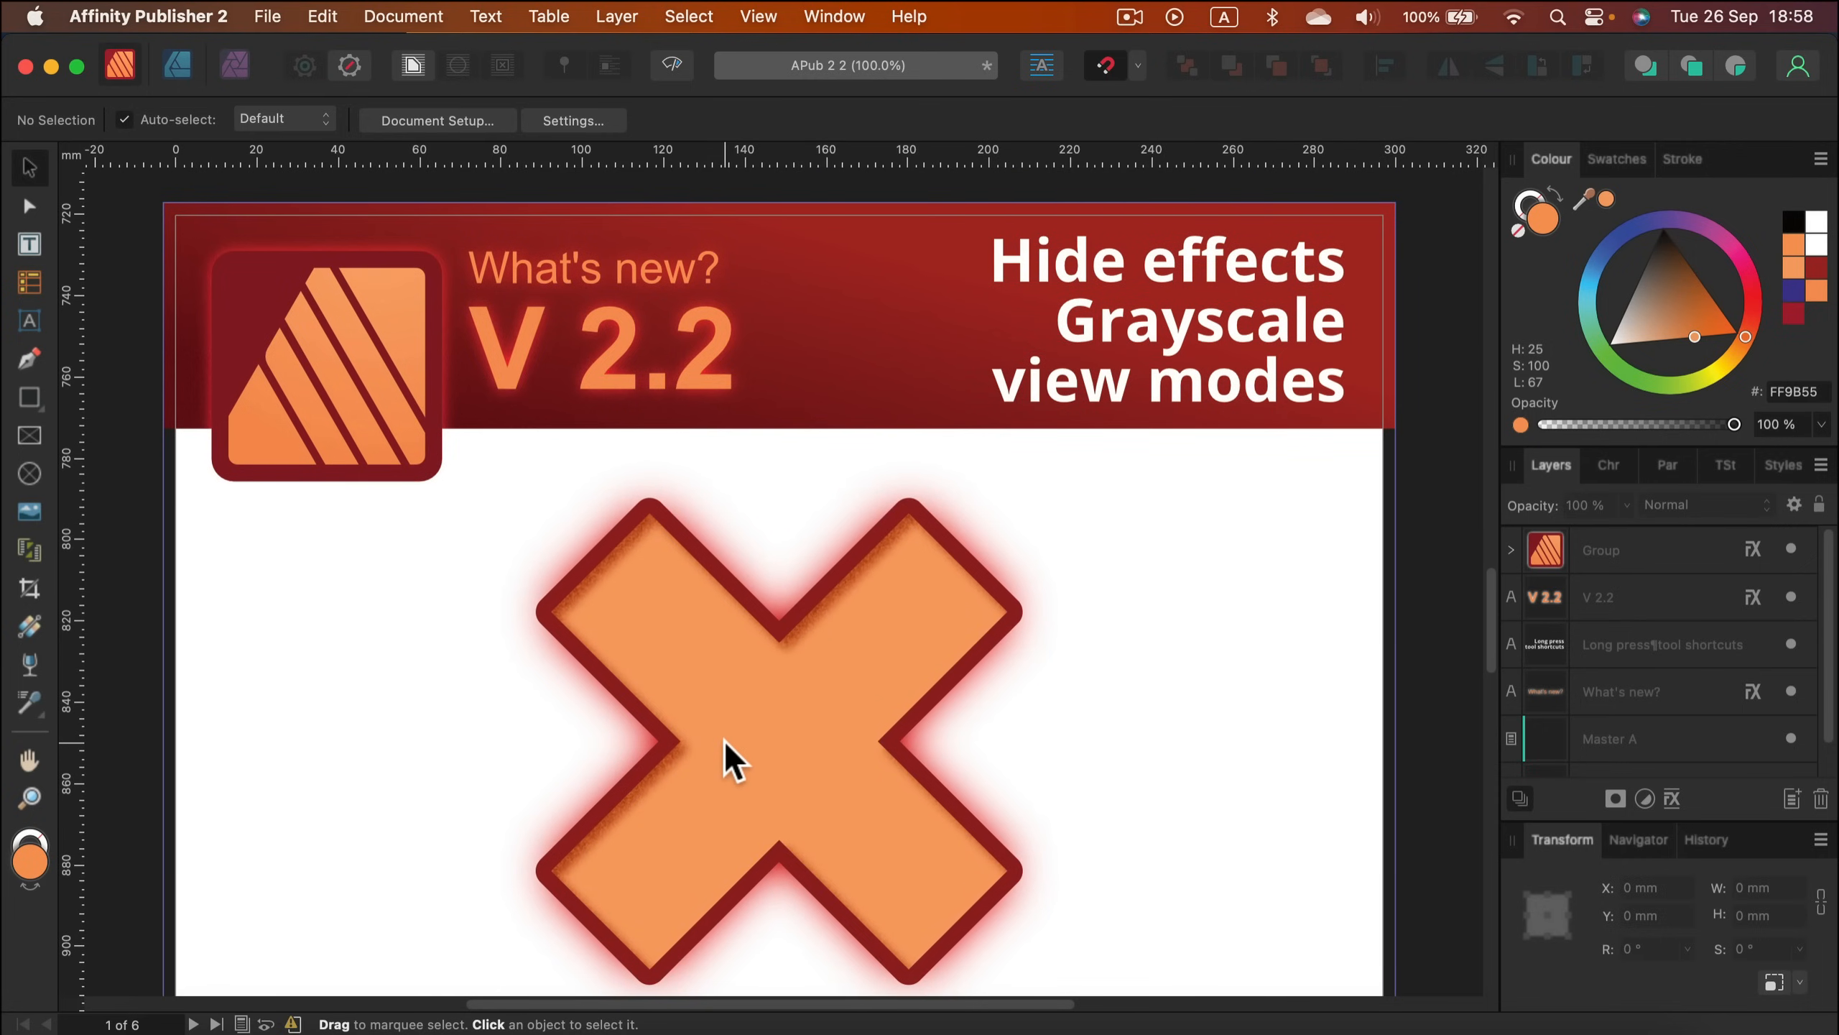
mouse_move(980, 570)
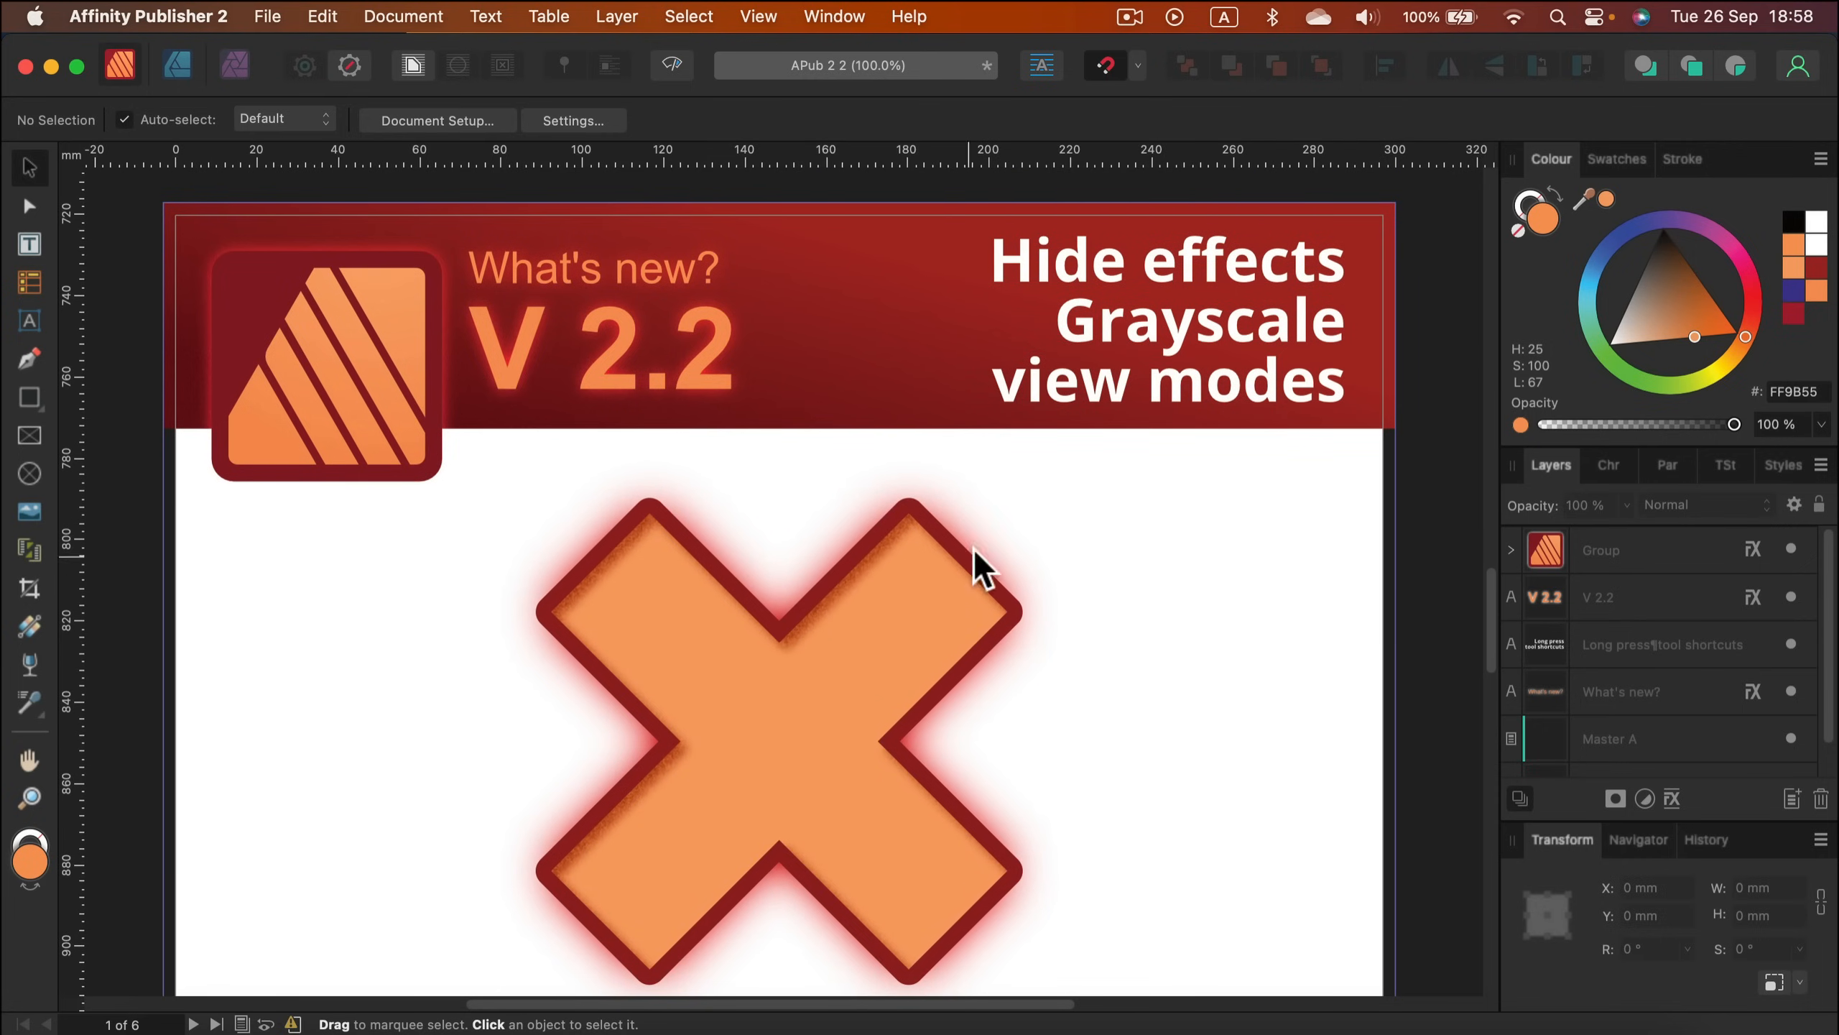
mouse_move(1293, 355)
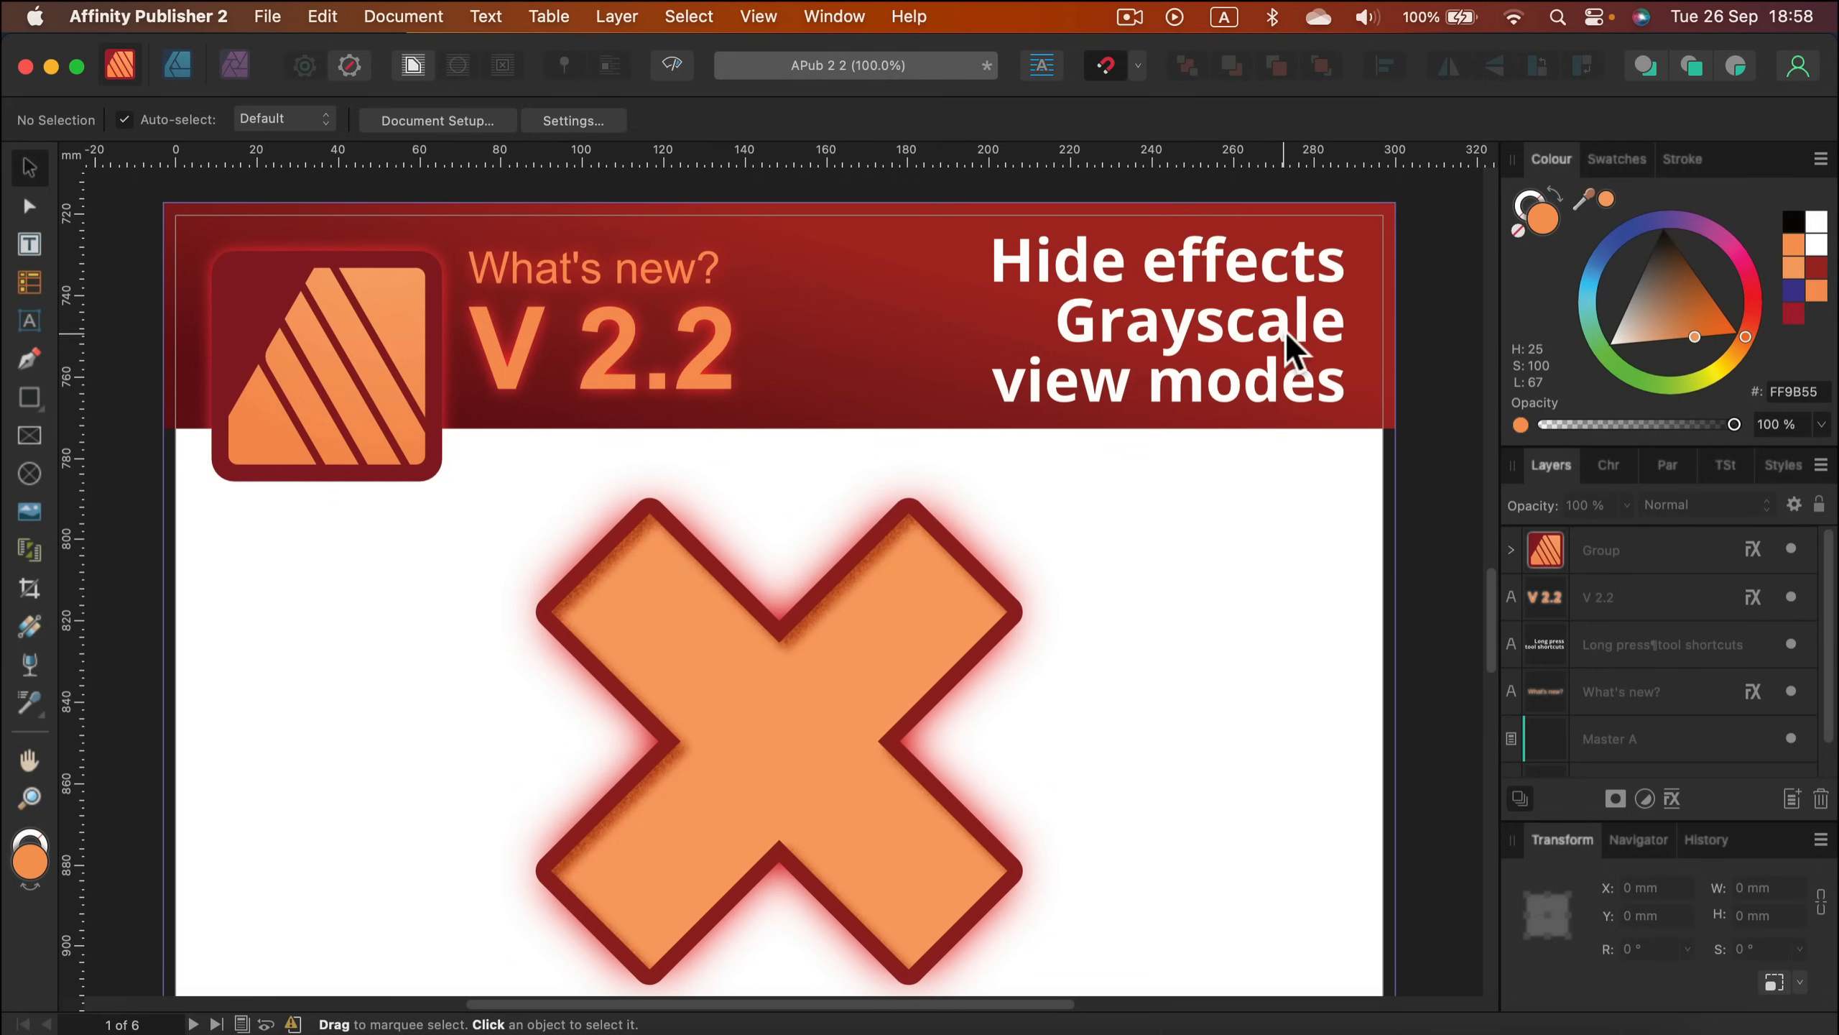
mouse_move(1291, 352)
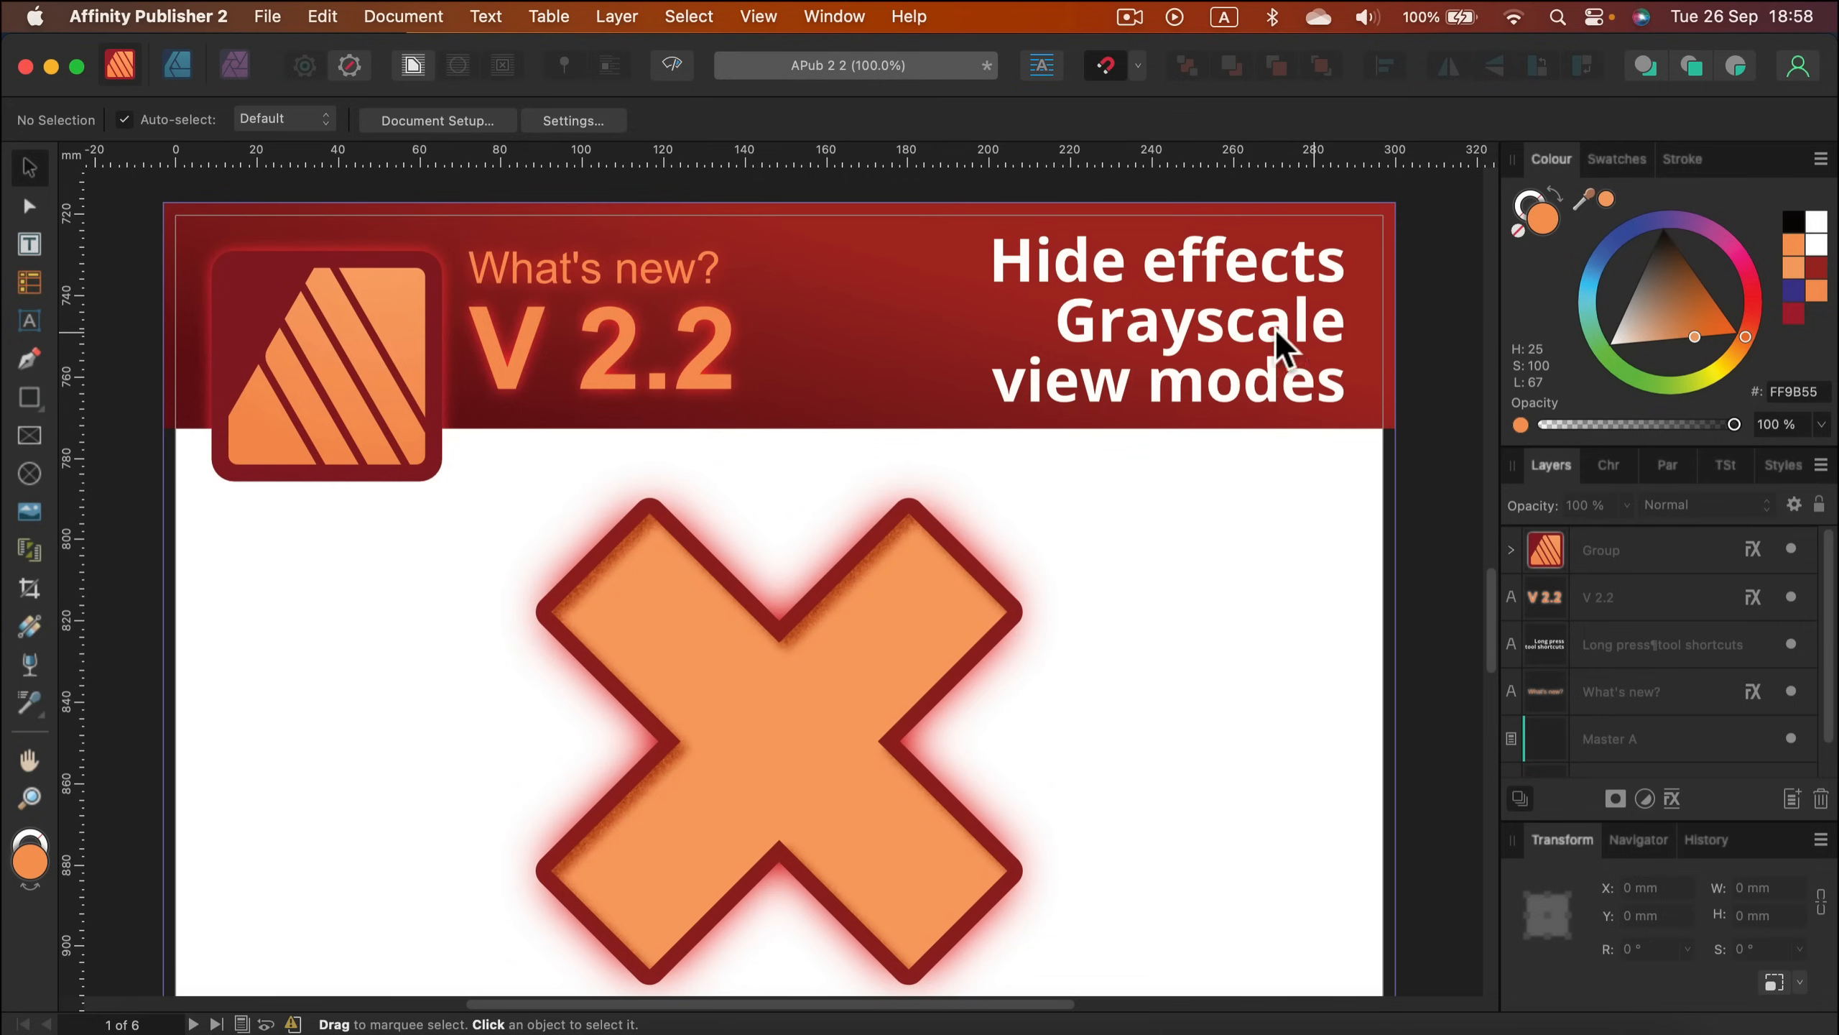
mouse_move(1090, 335)
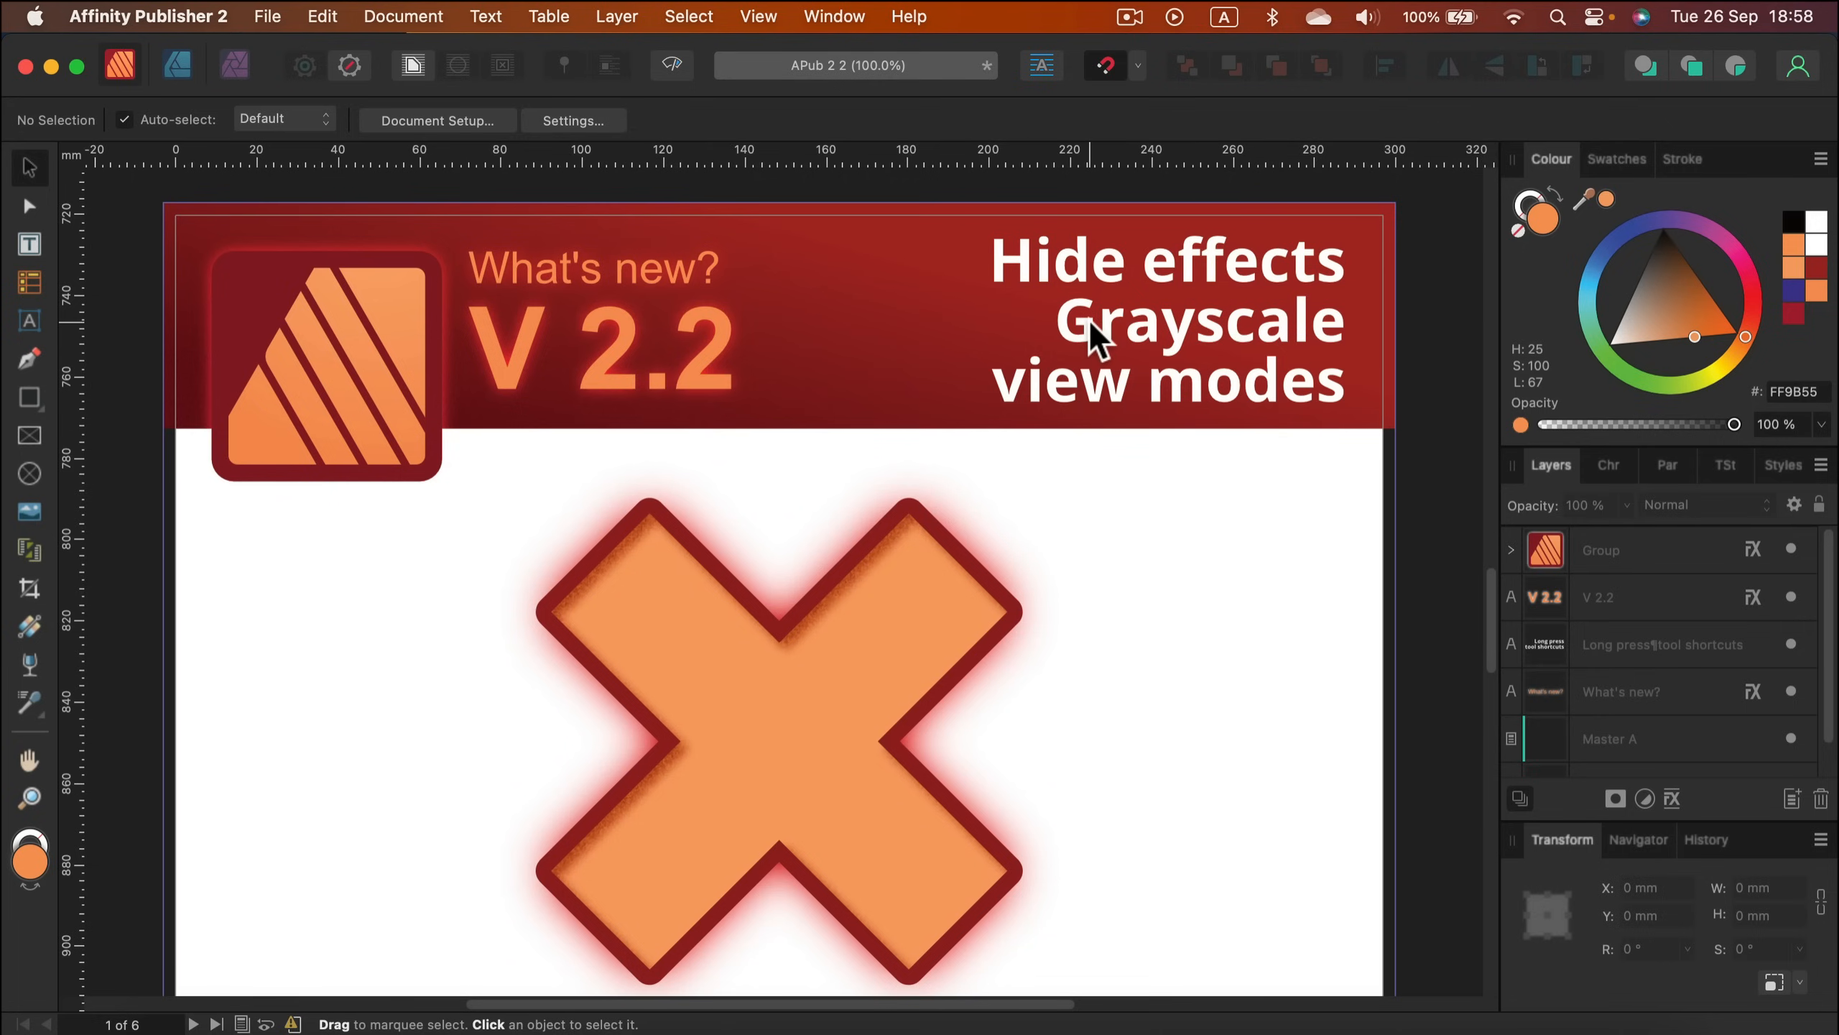
mouse_move(868, 322)
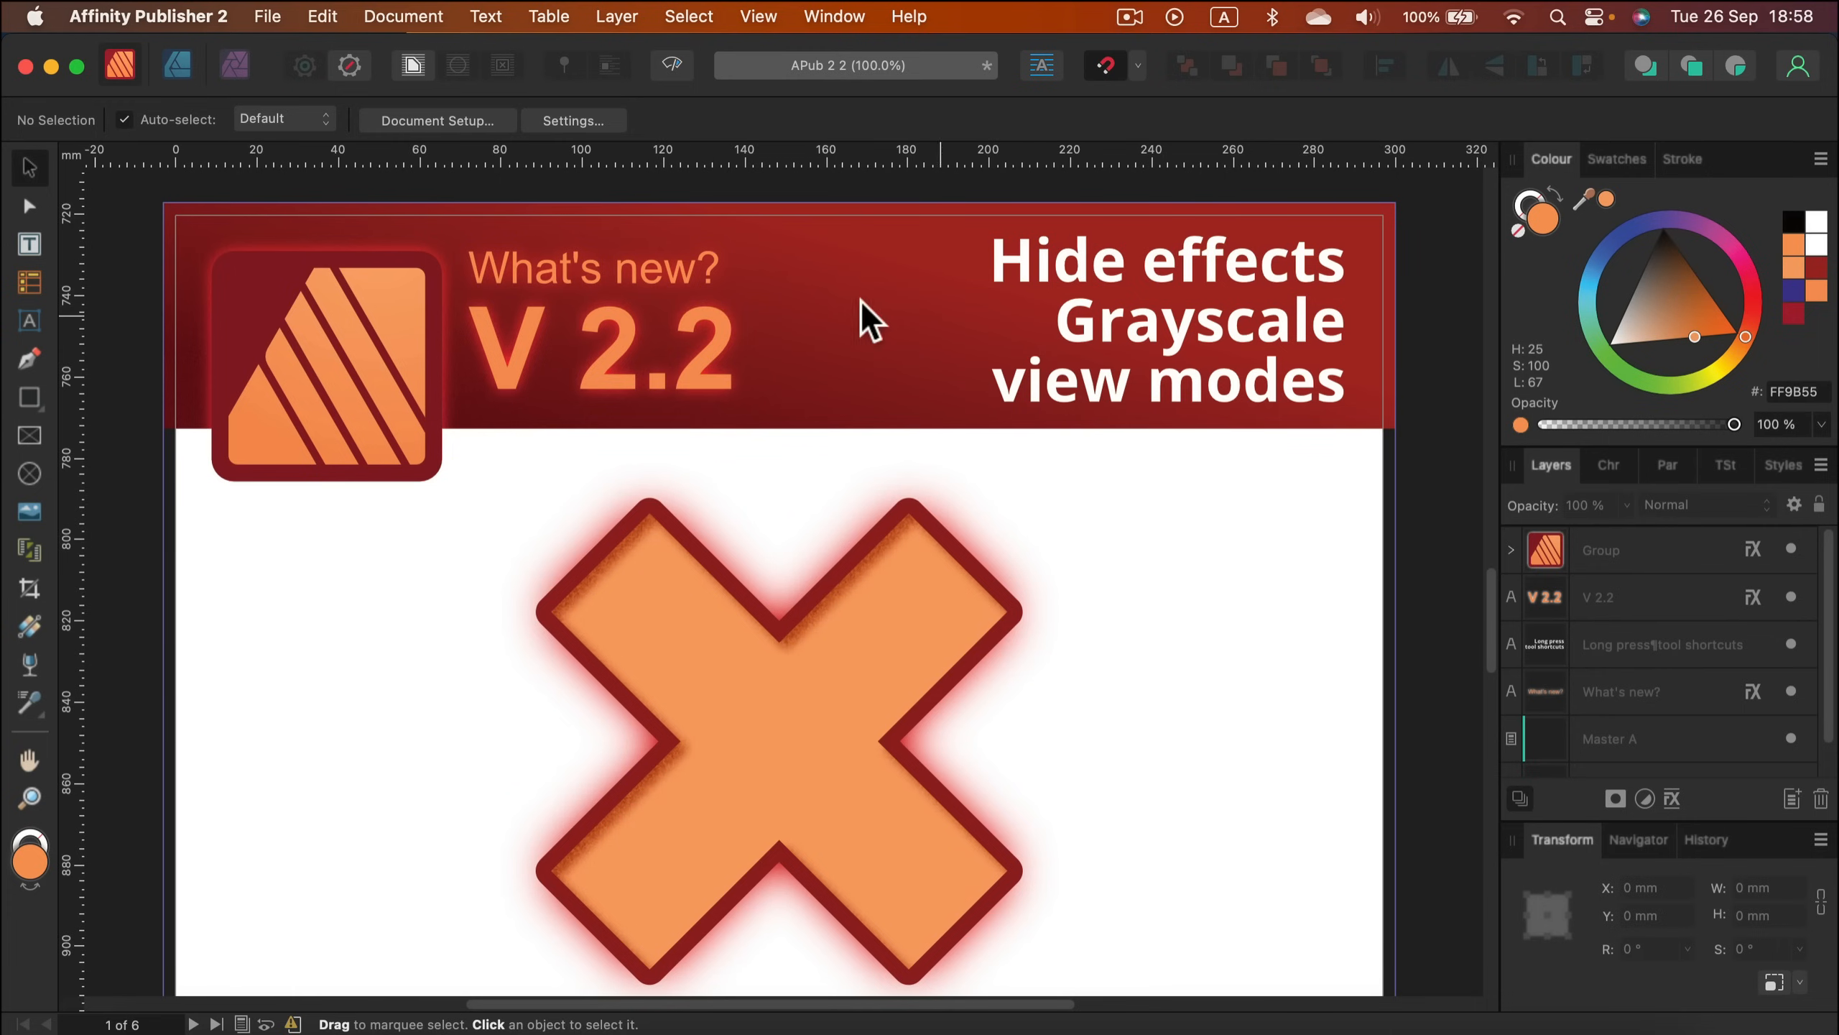
Step: Set View Mode to Greyscale so the orange X and header render in grey tones
left_click(757, 15)
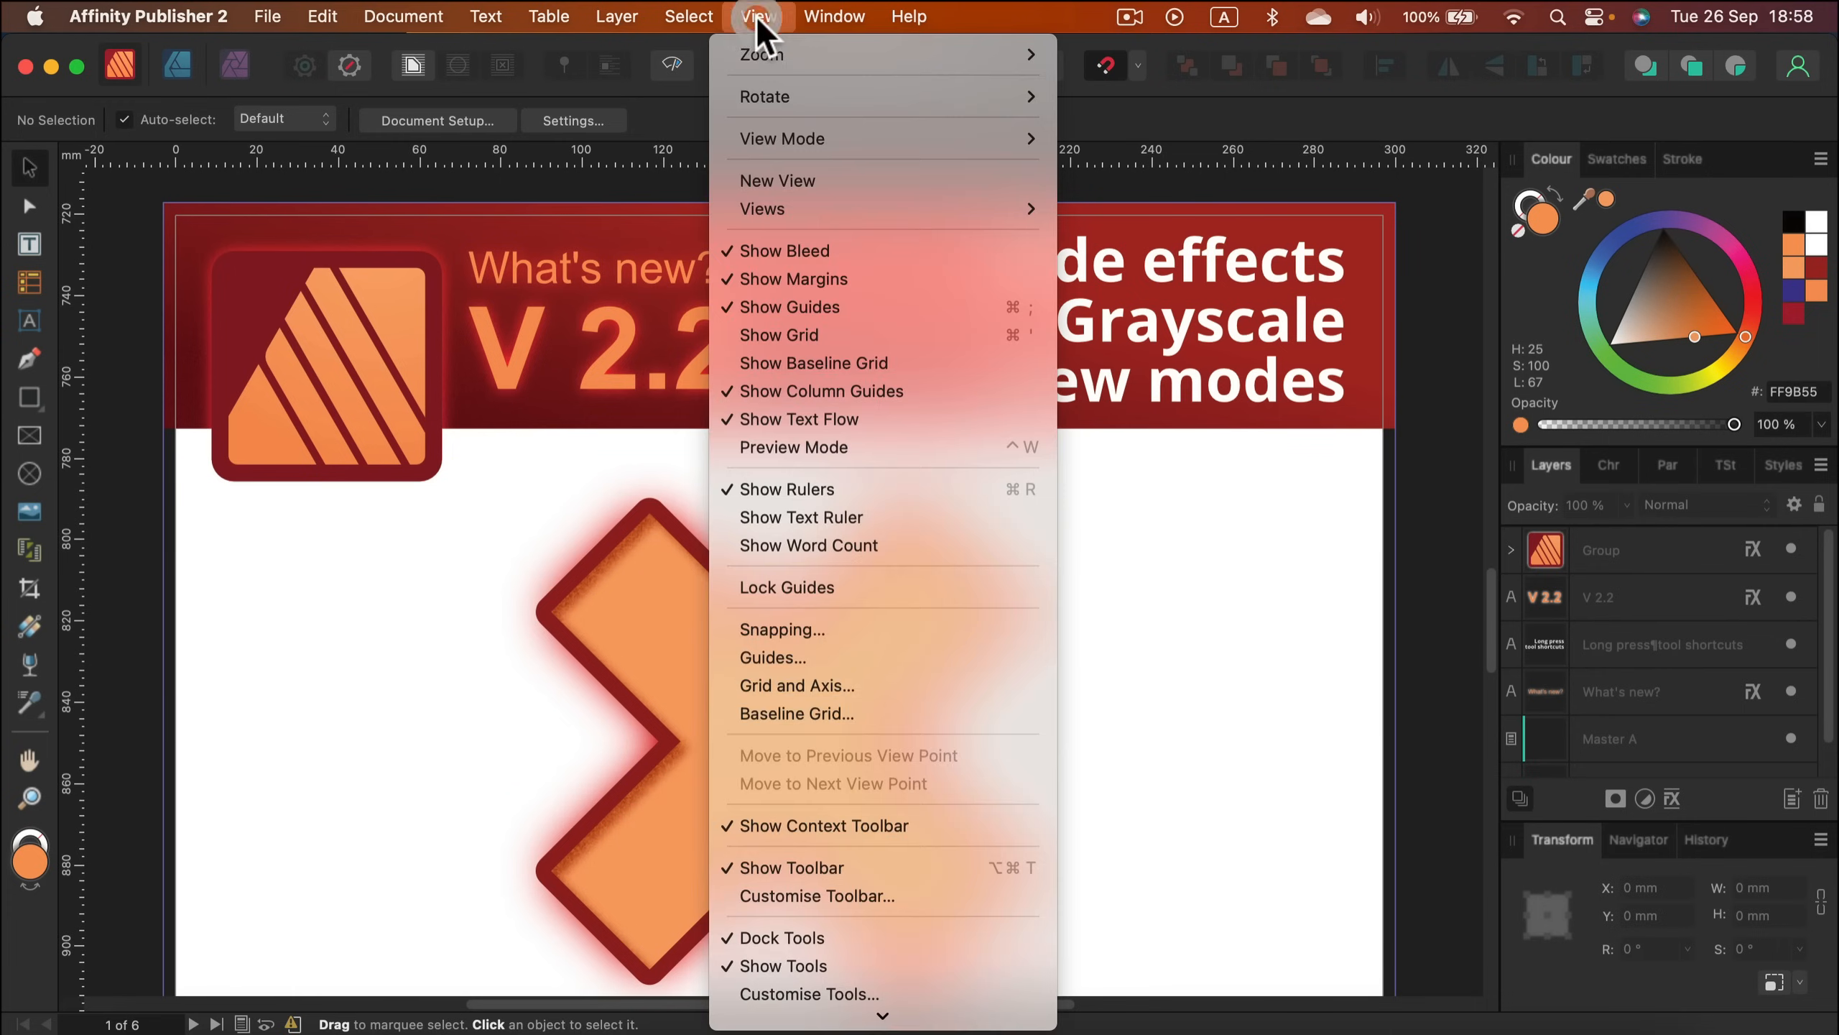
mouse_move(781, 207)
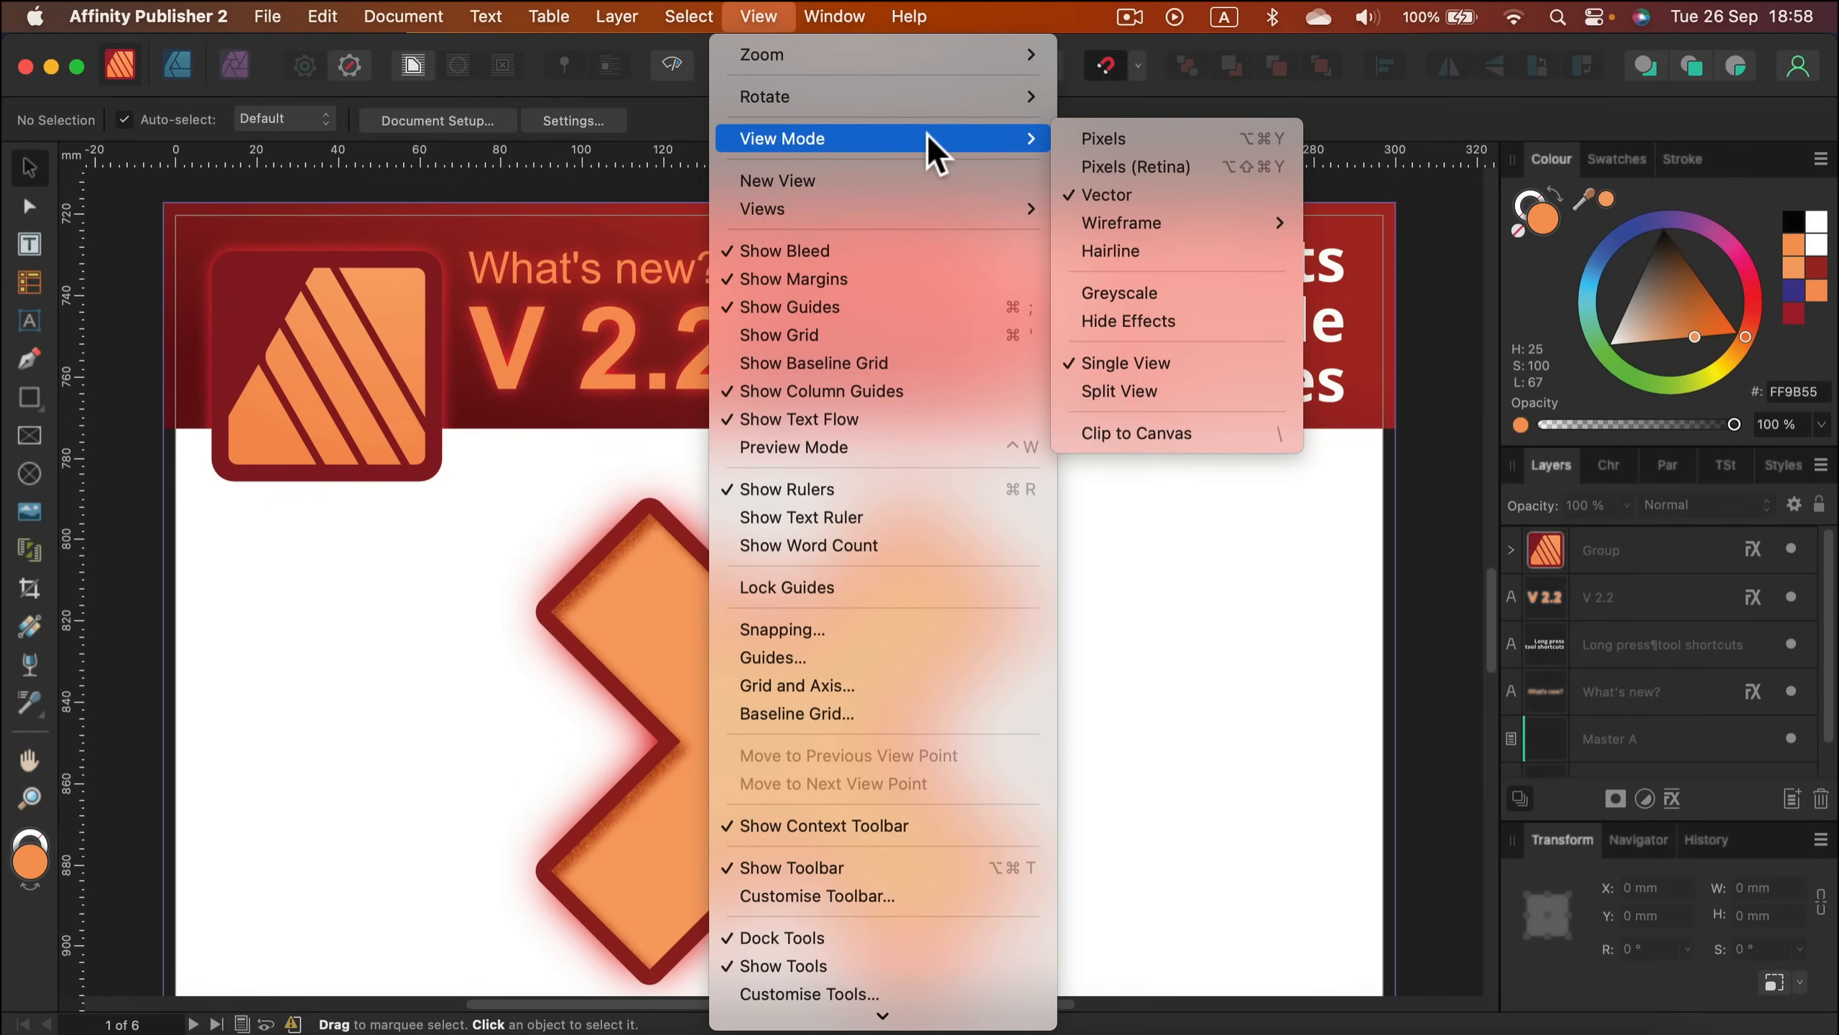
mouse_move(1120, 292)
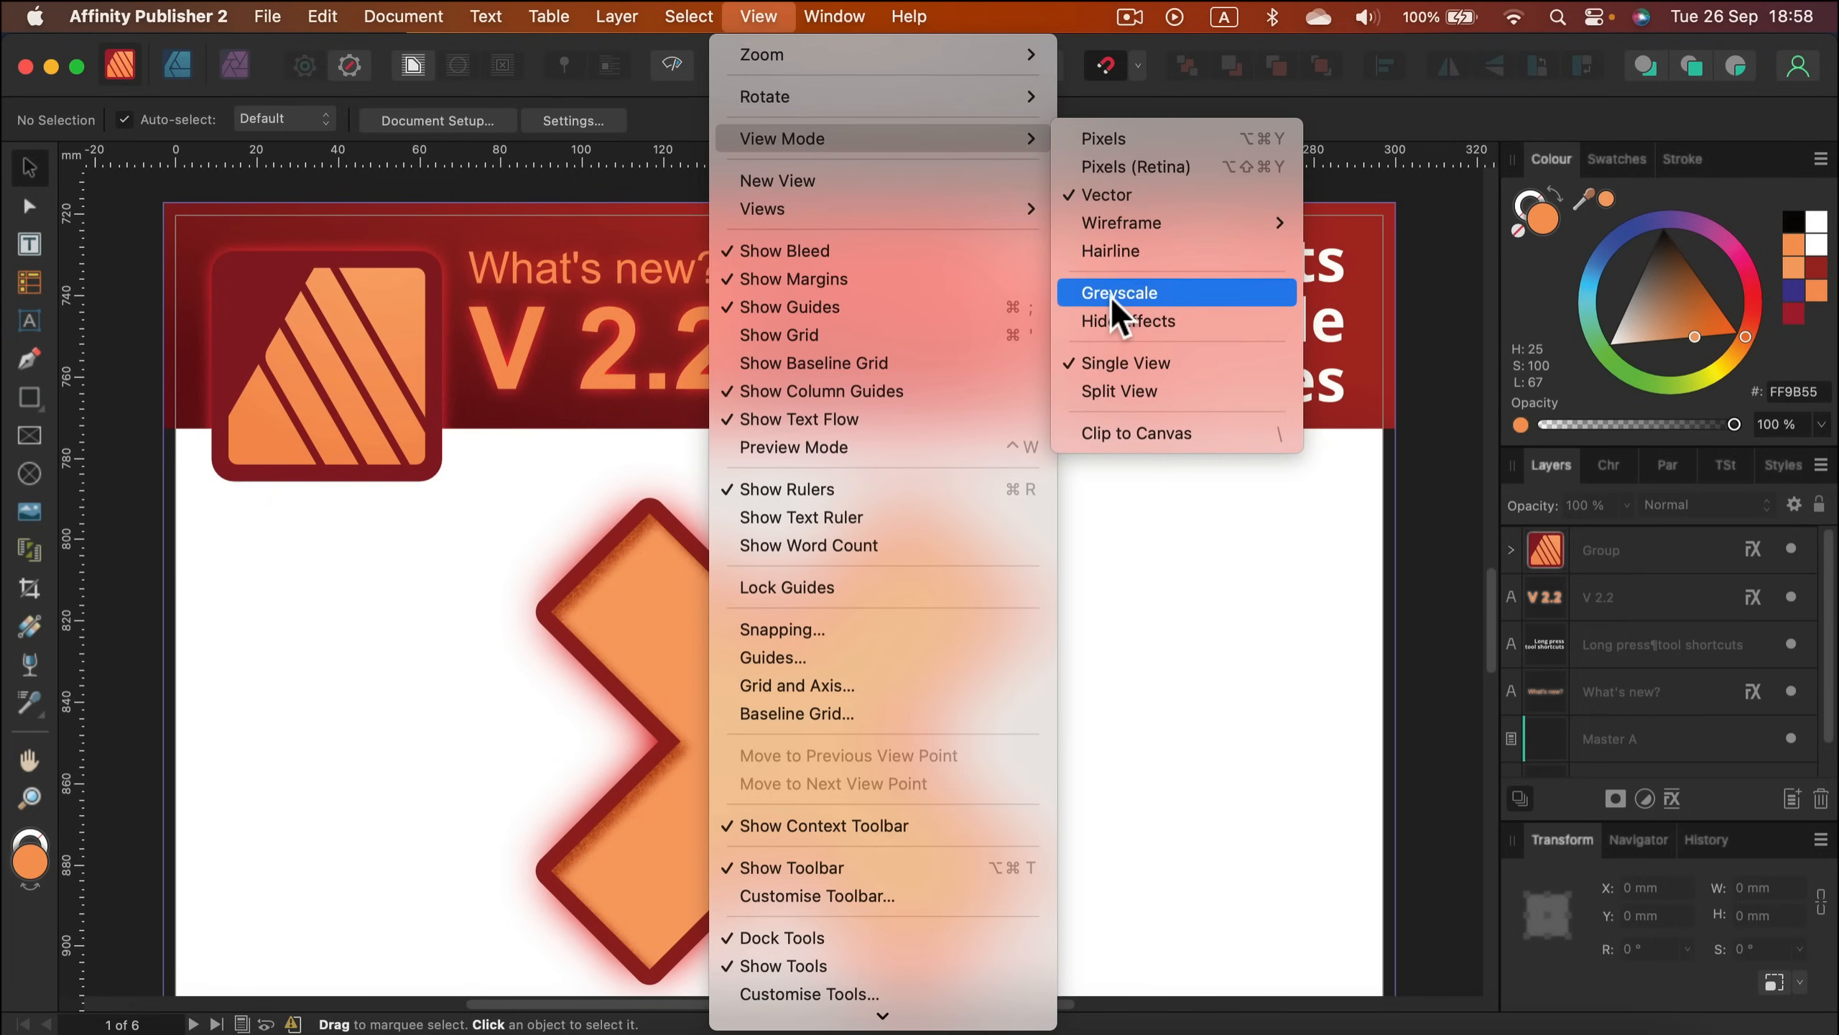
left_click(1118, 291)
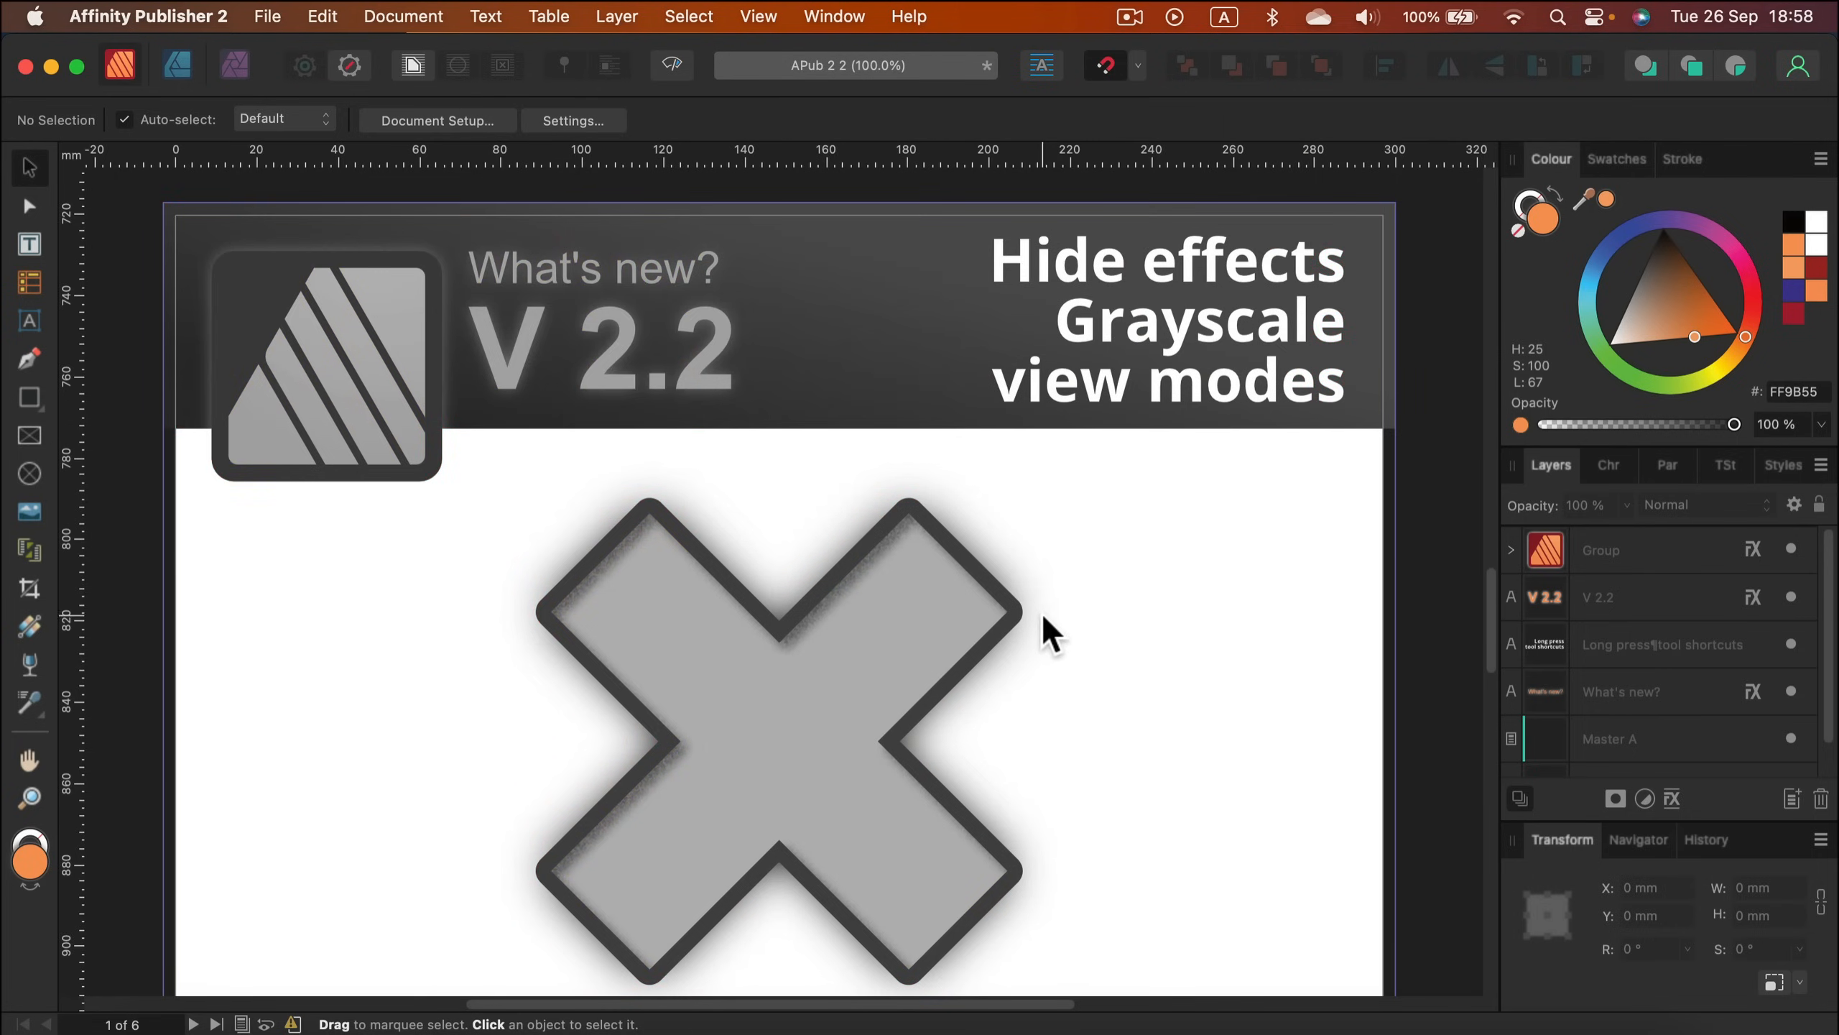
scroll("up", 3)
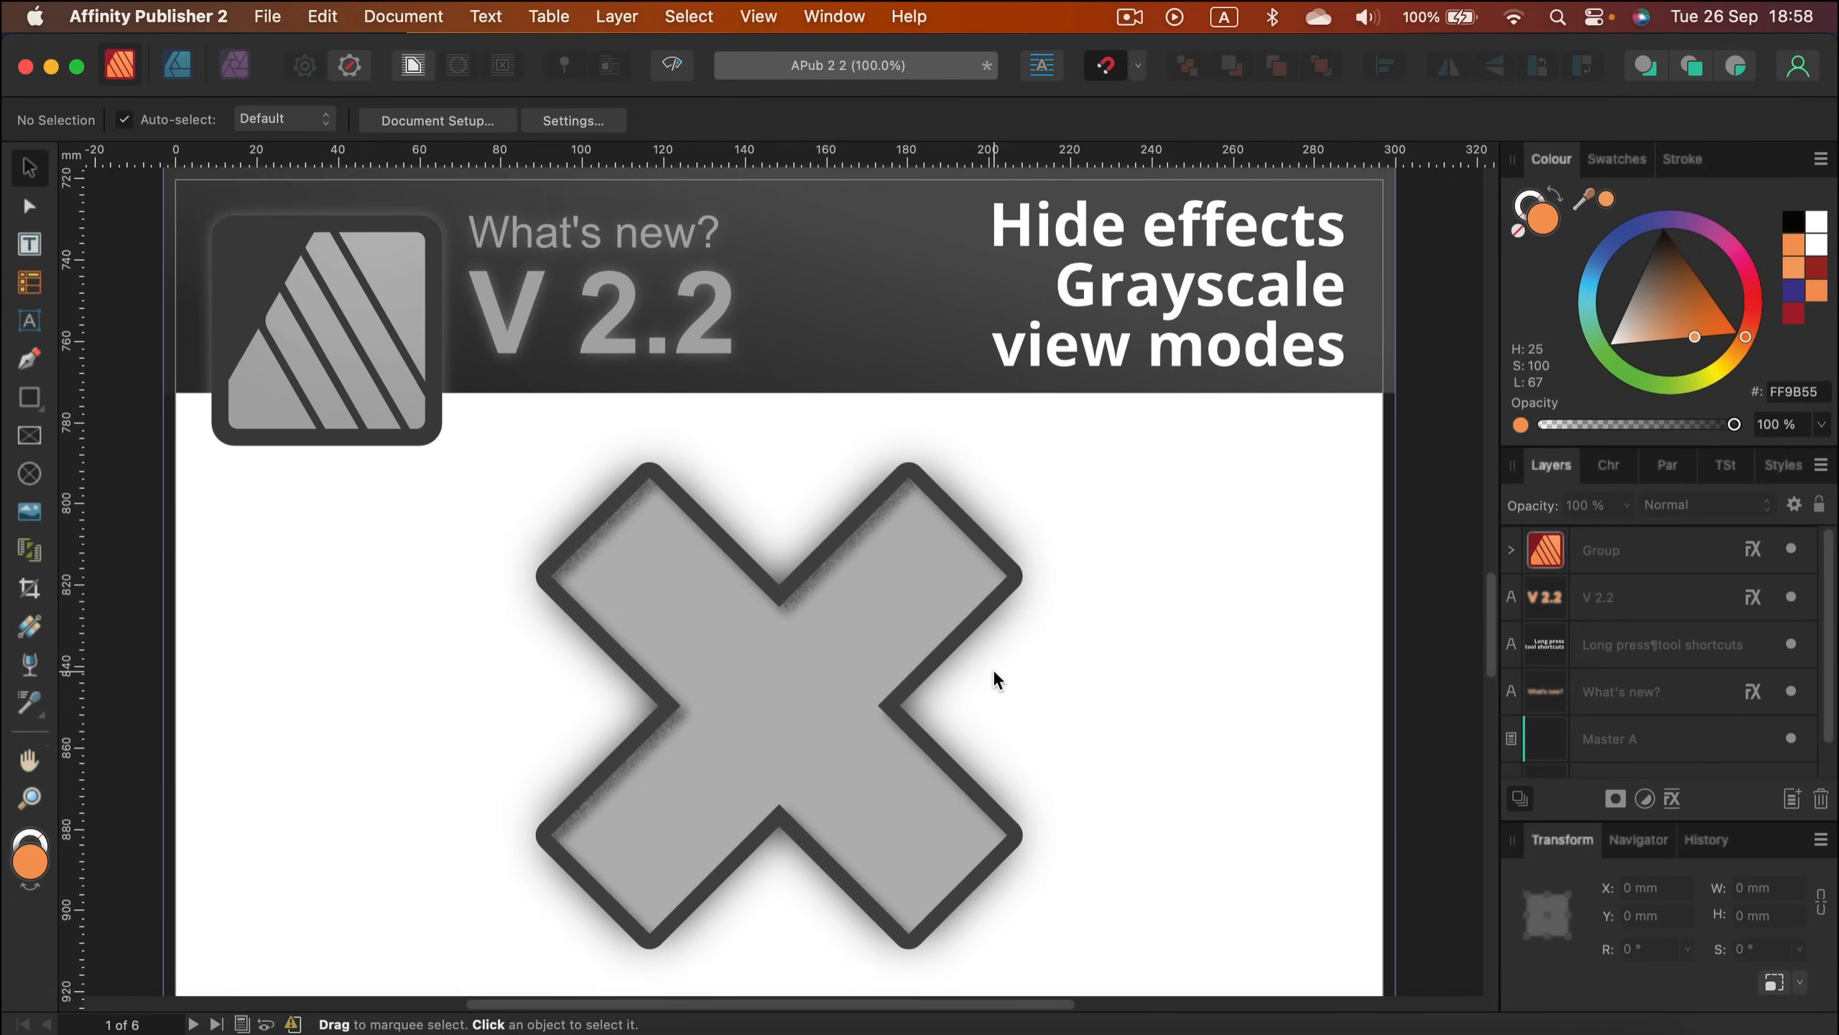
scroll("down", 3)
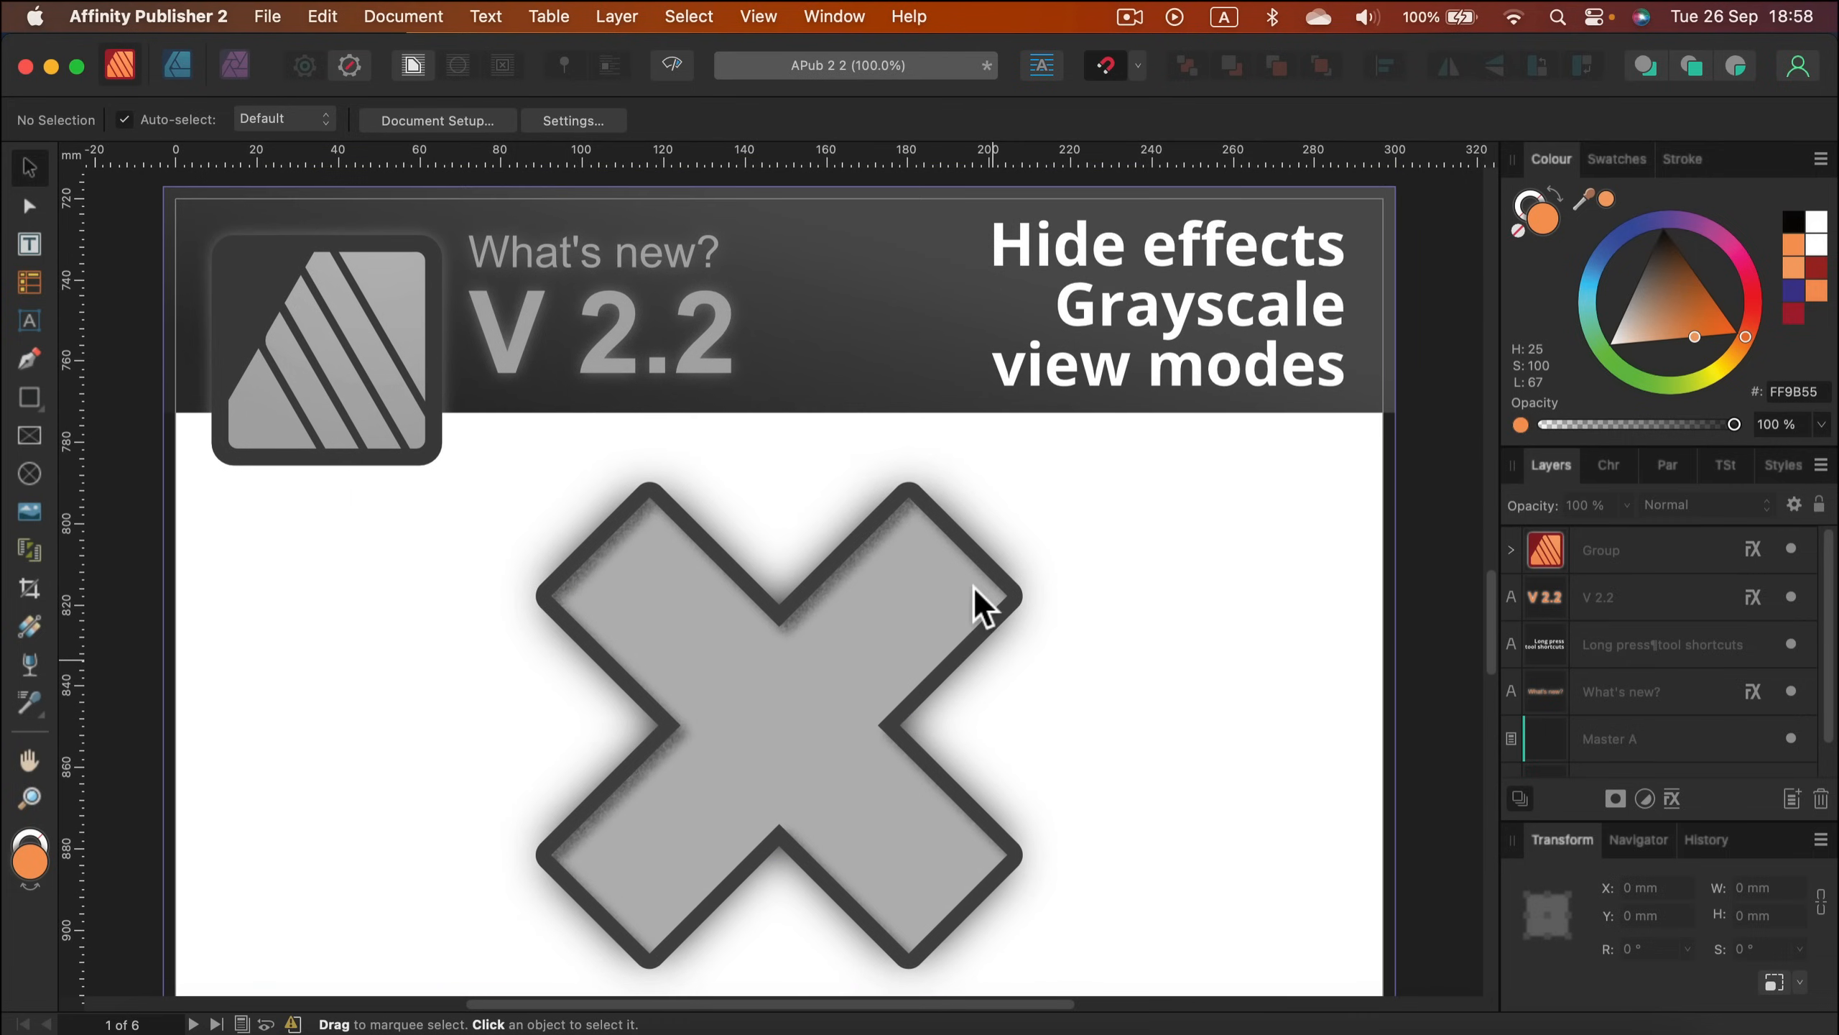
left_click(758, 16)
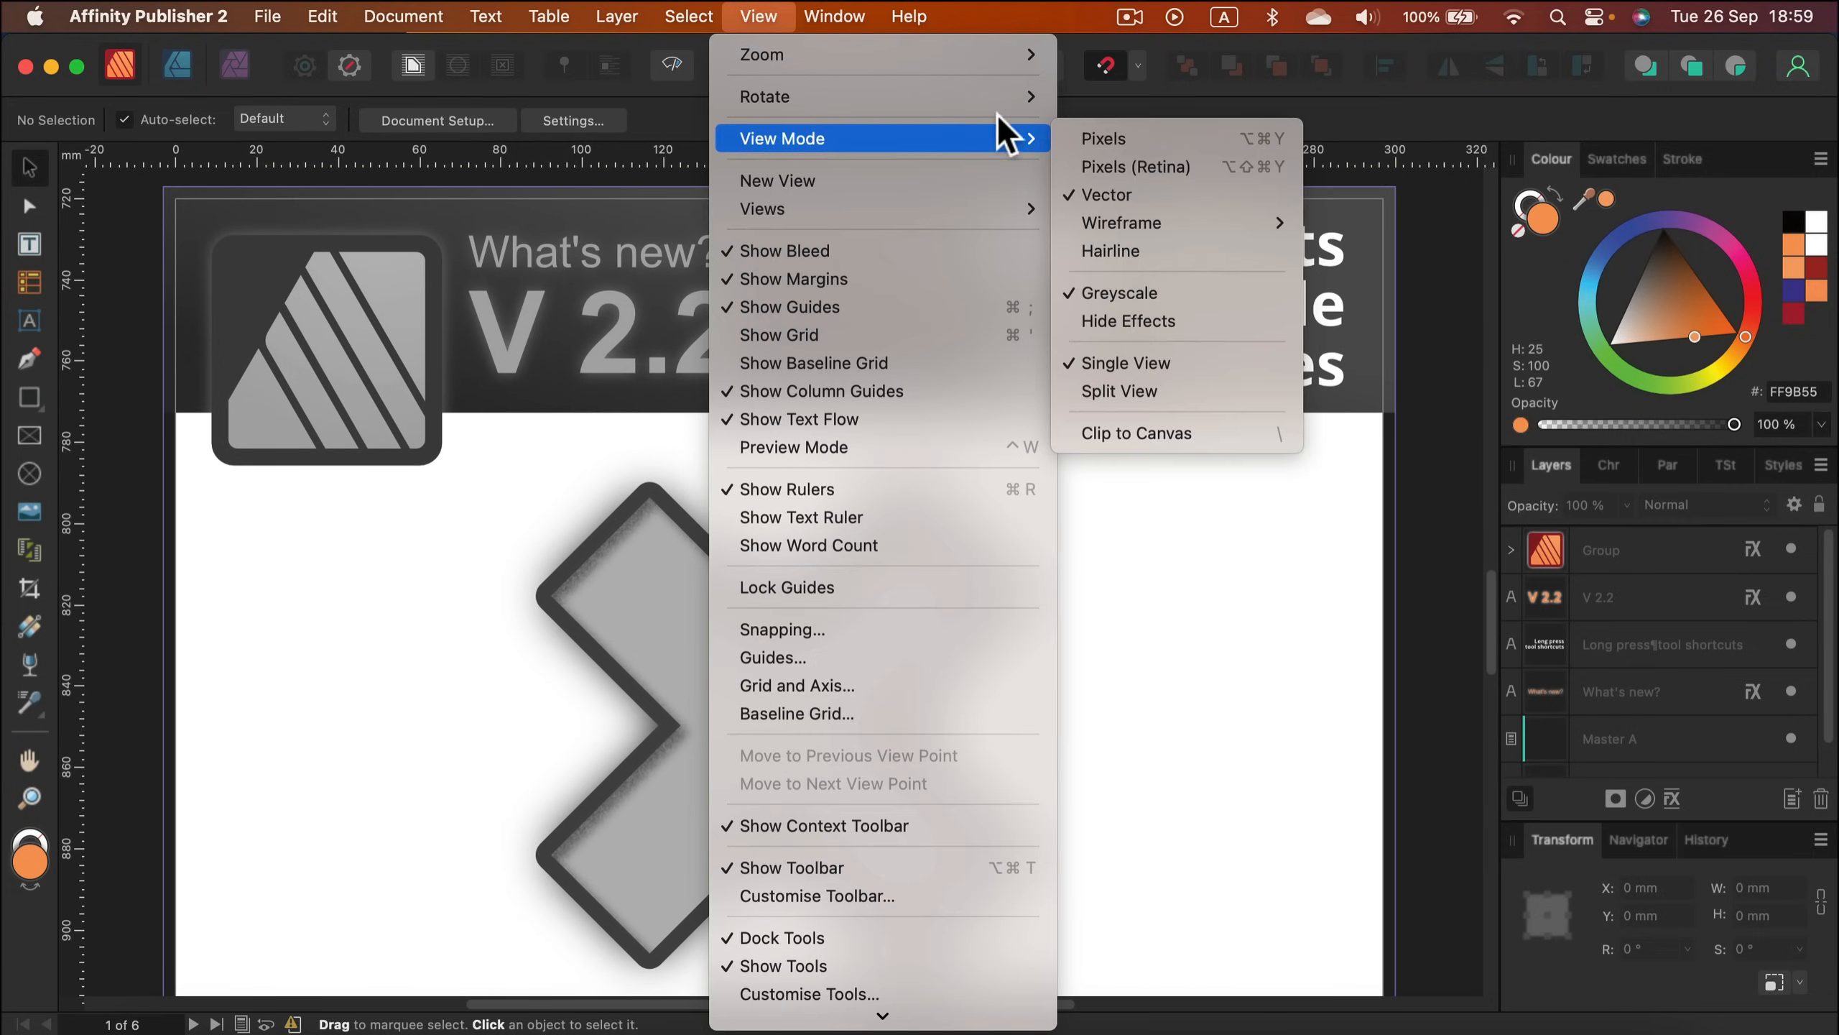
mouse_move(1166, 293)
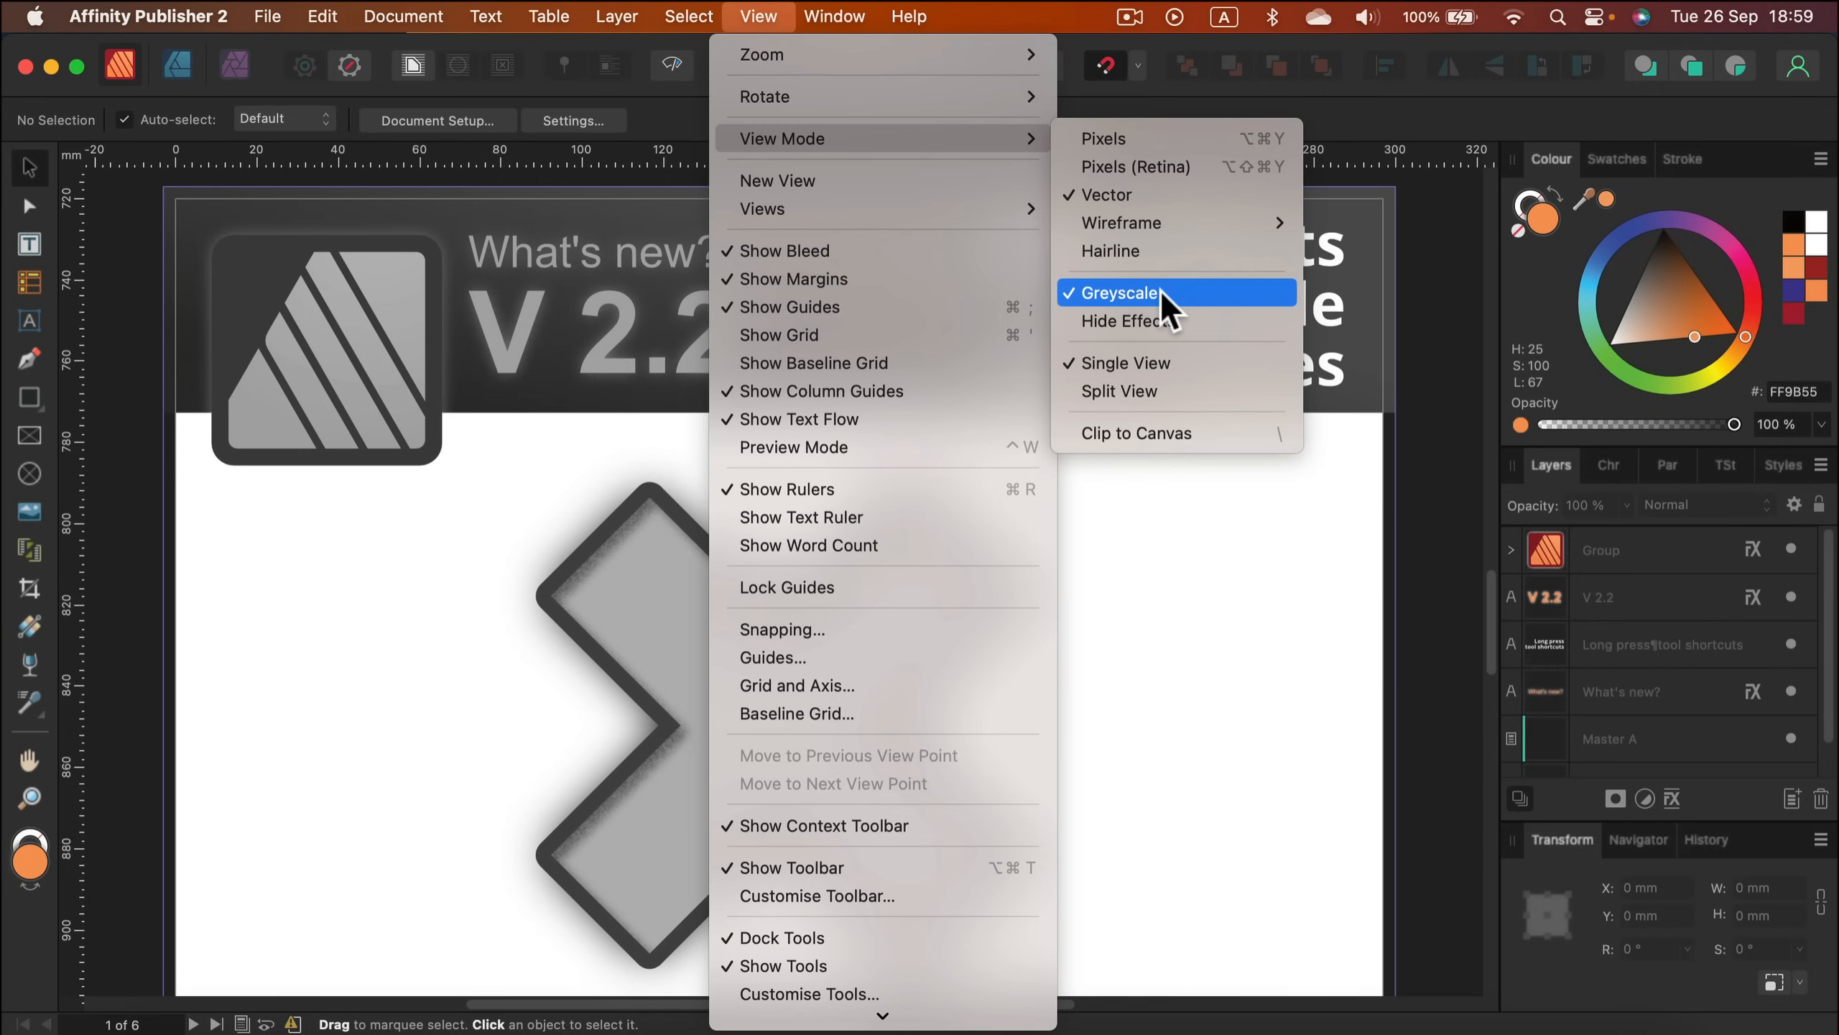
Step: Restore full-colour preview and enable the 3D layer effect on the orange X curve
left_click(1119, 293)
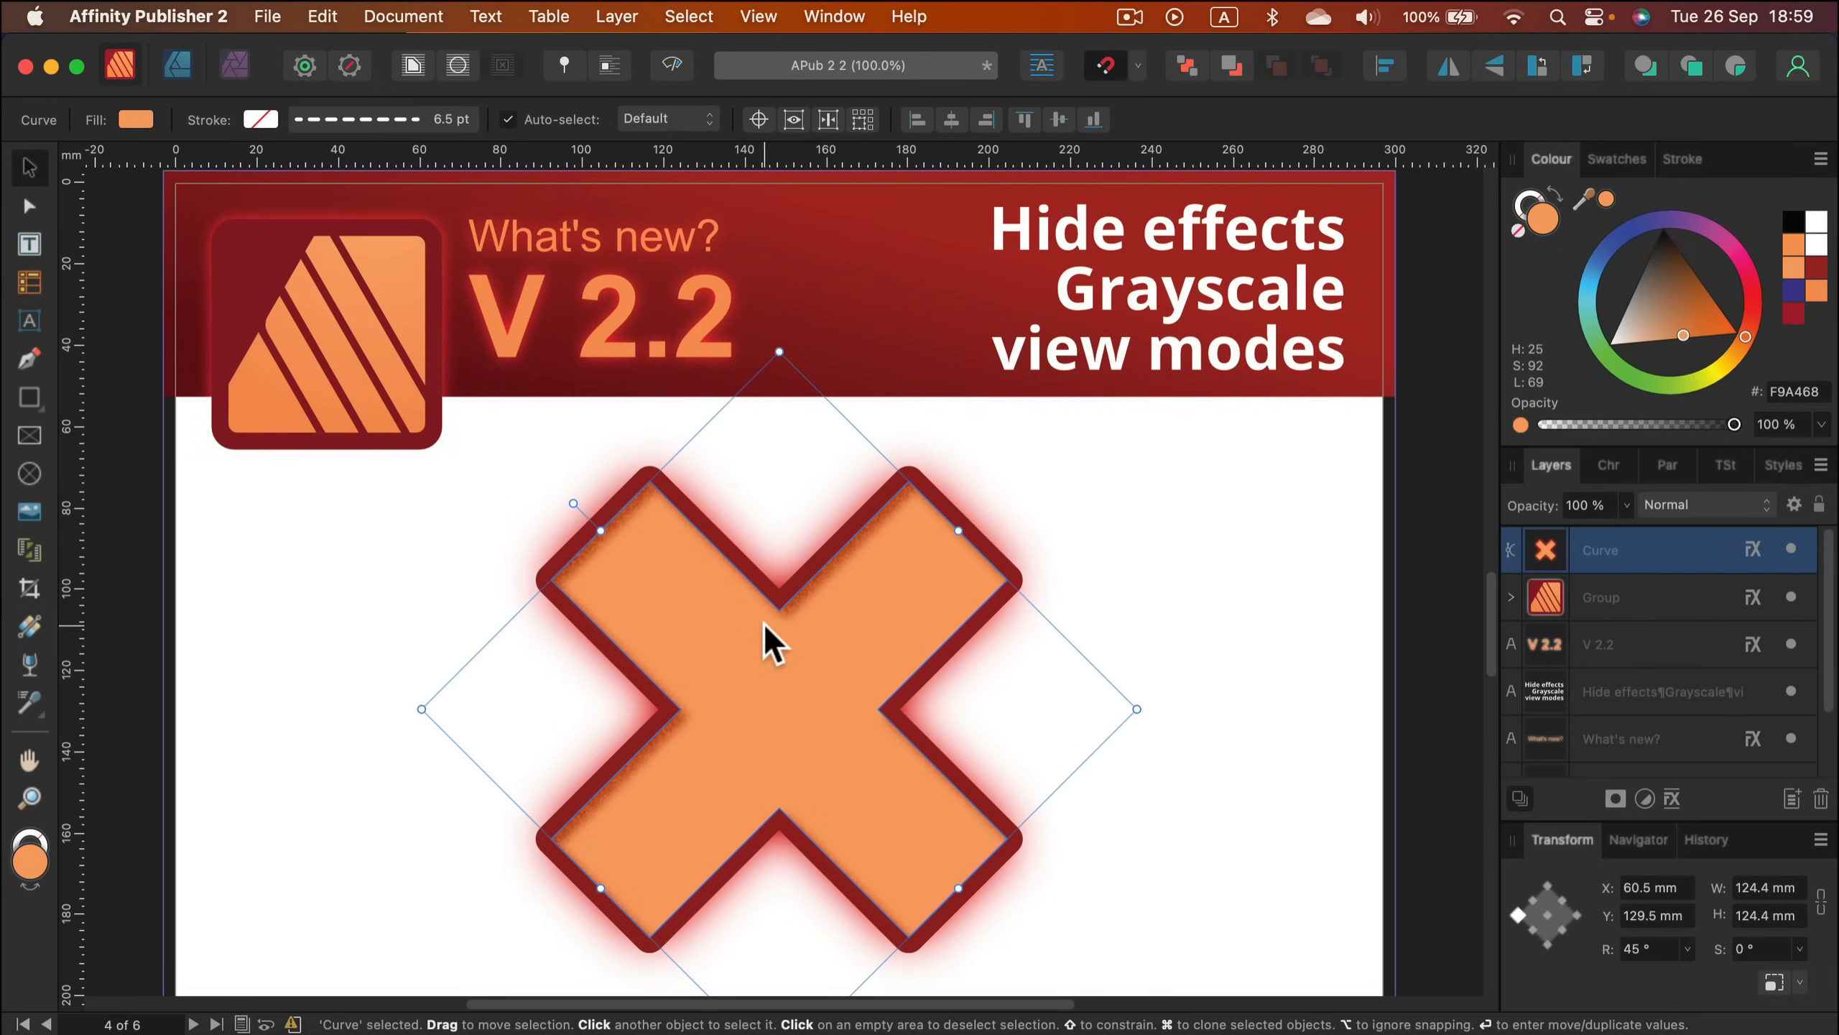
mouse_move(777, 516)
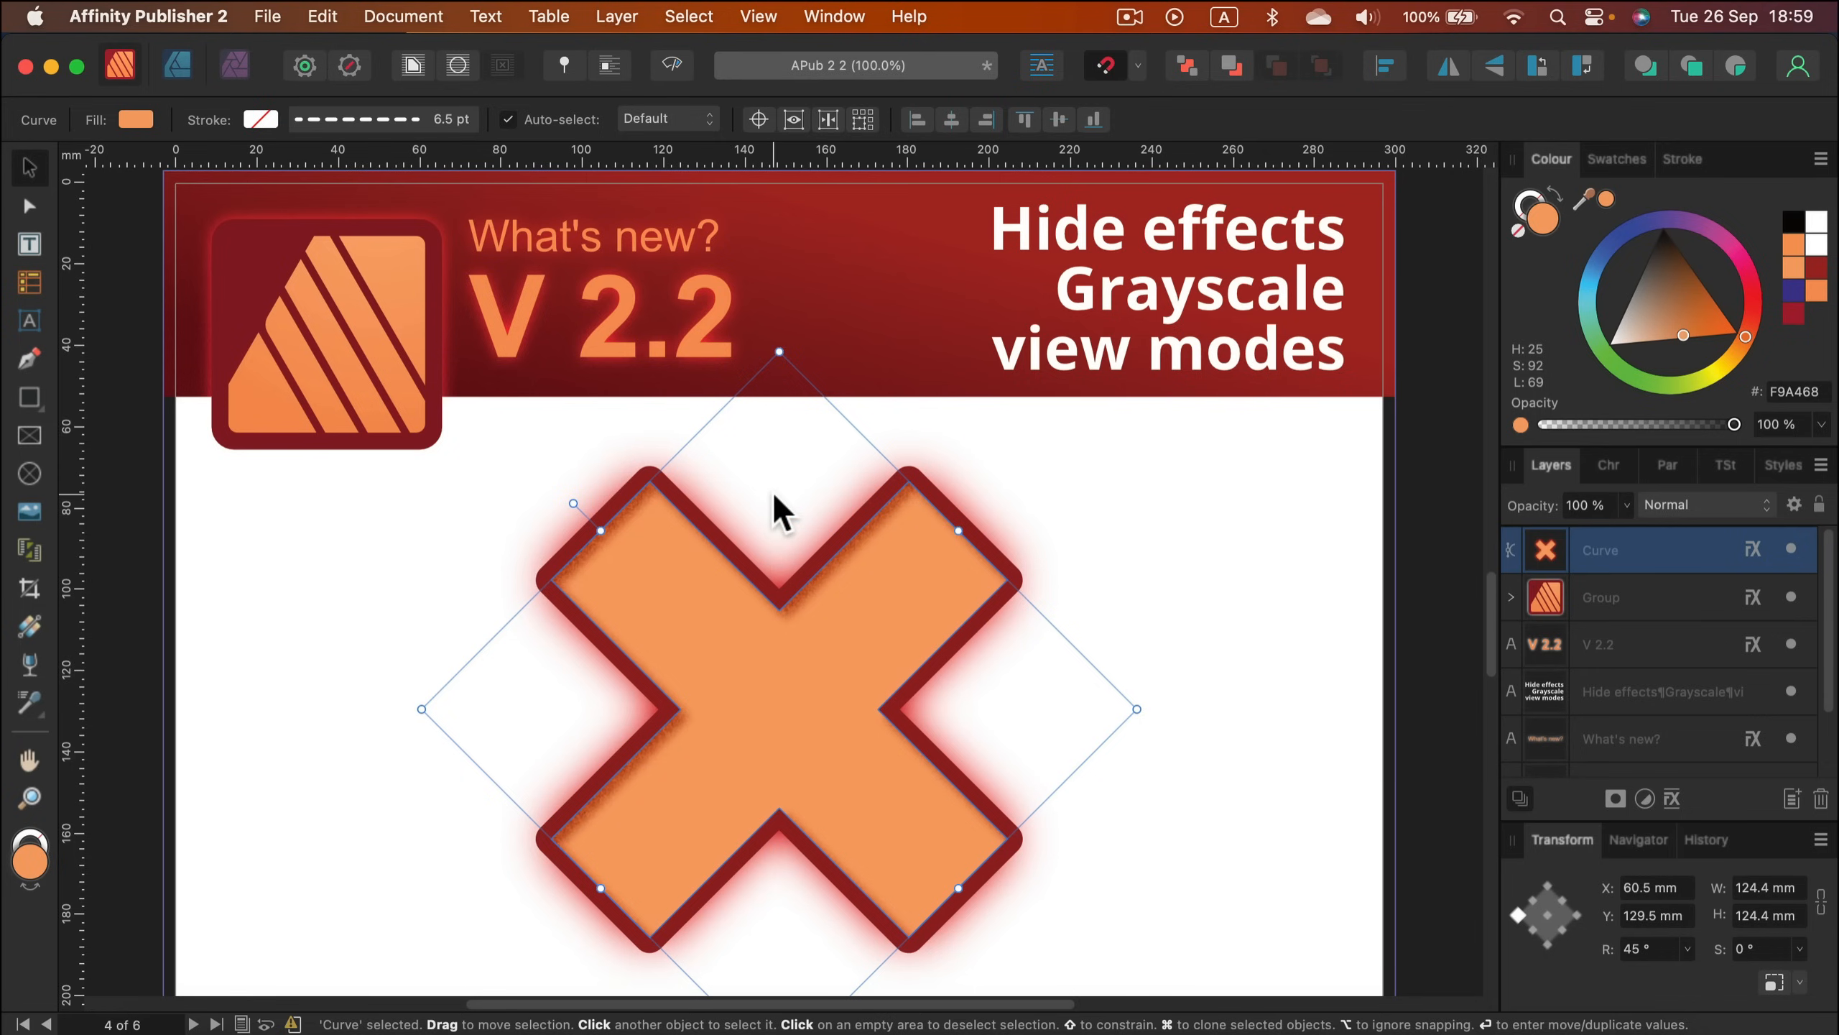
mouse_move(1009, 609)
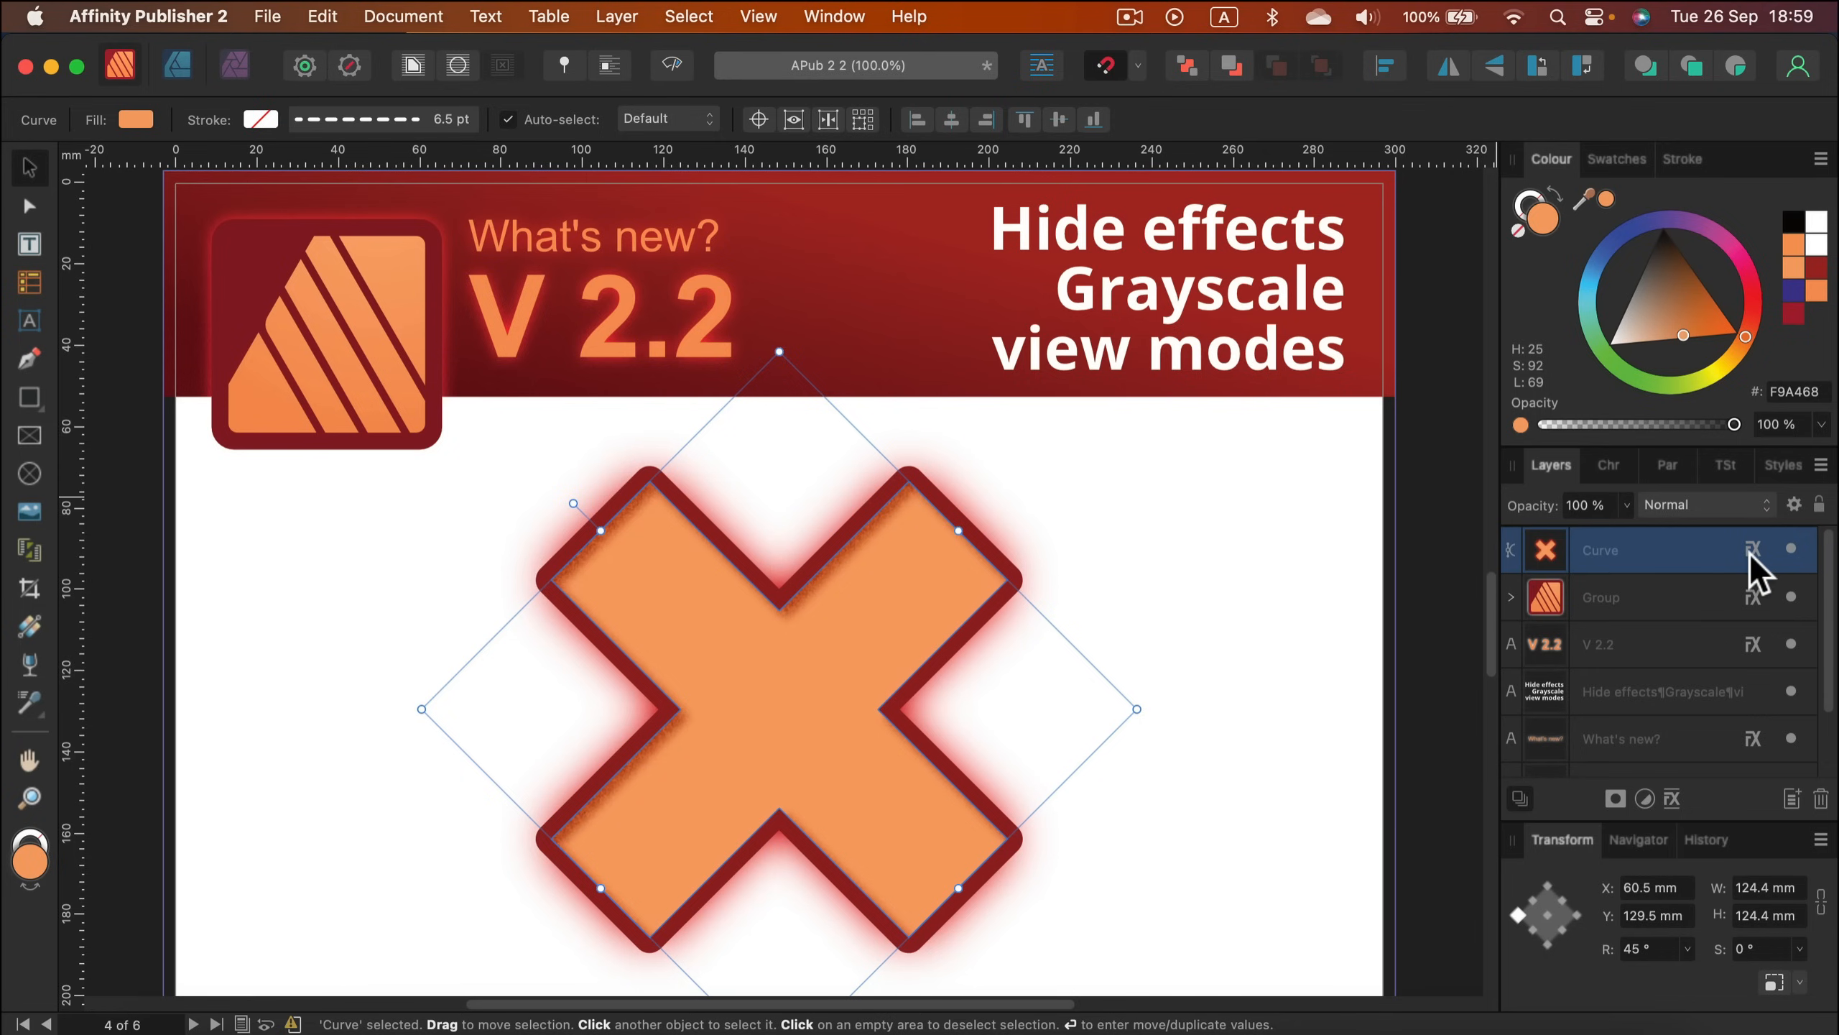
mouse_move(1754, 550)
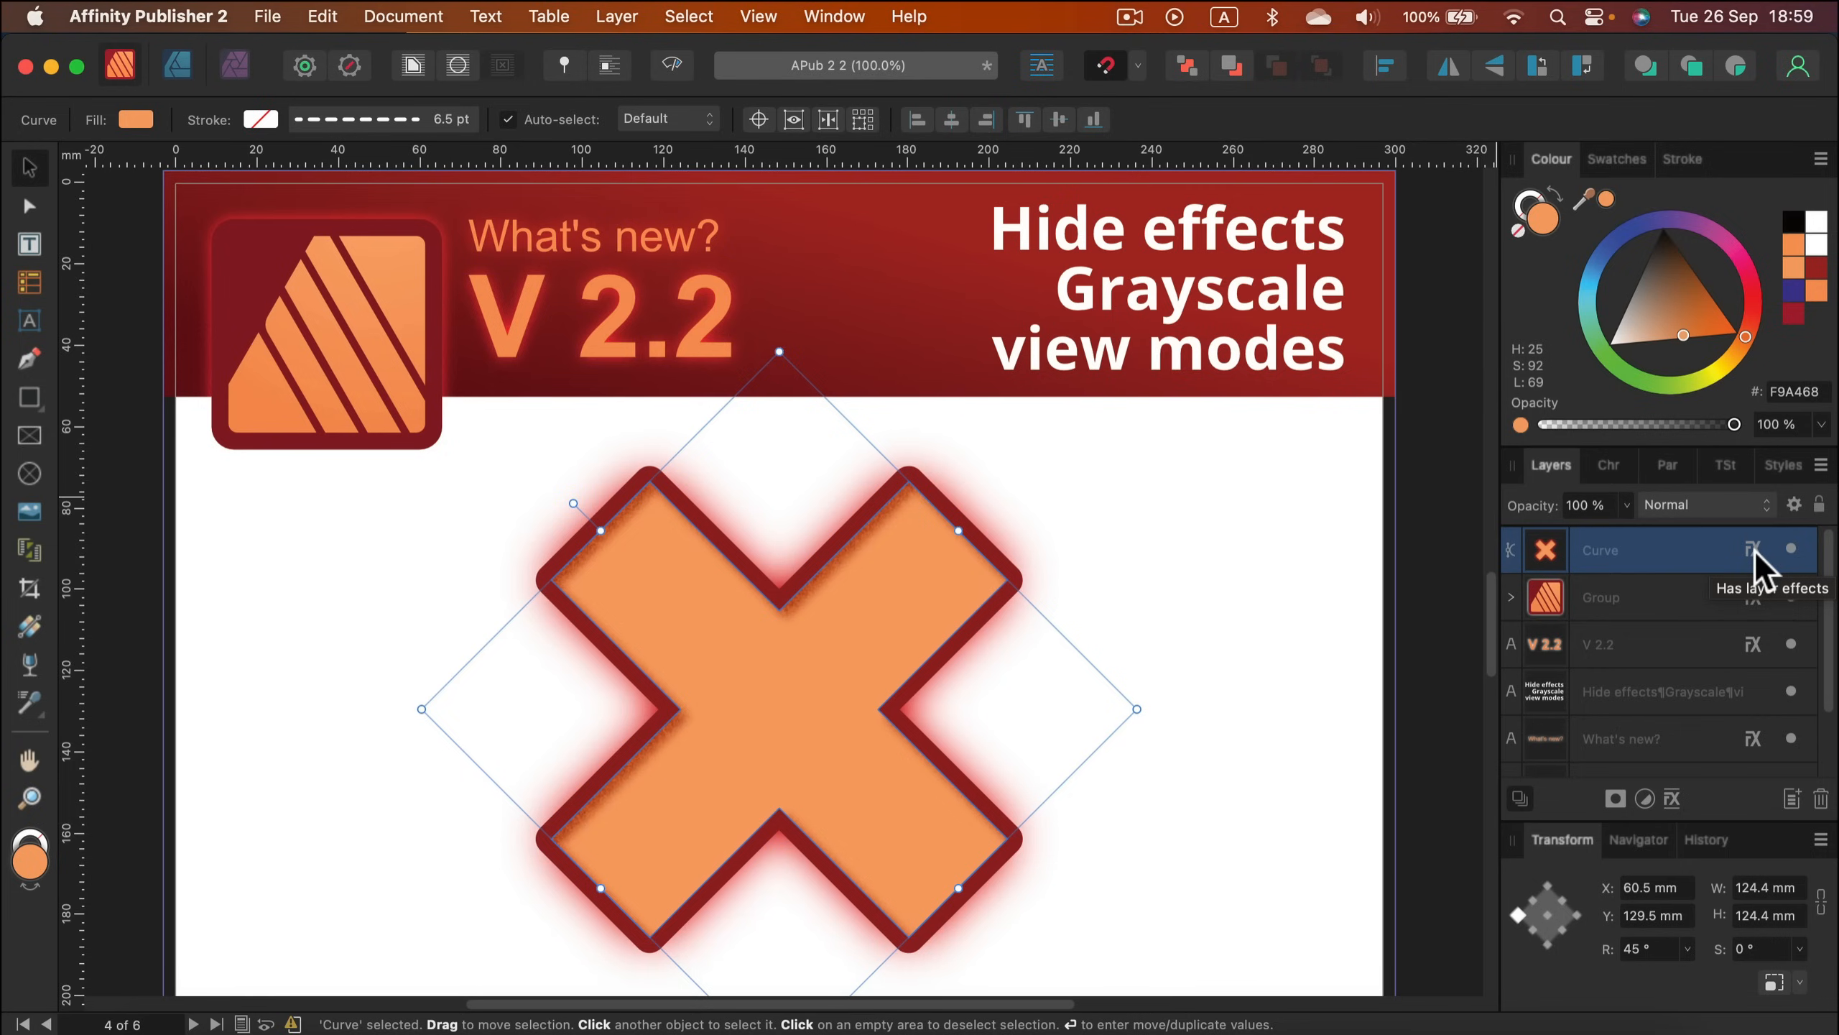
left_click(1753, 549)
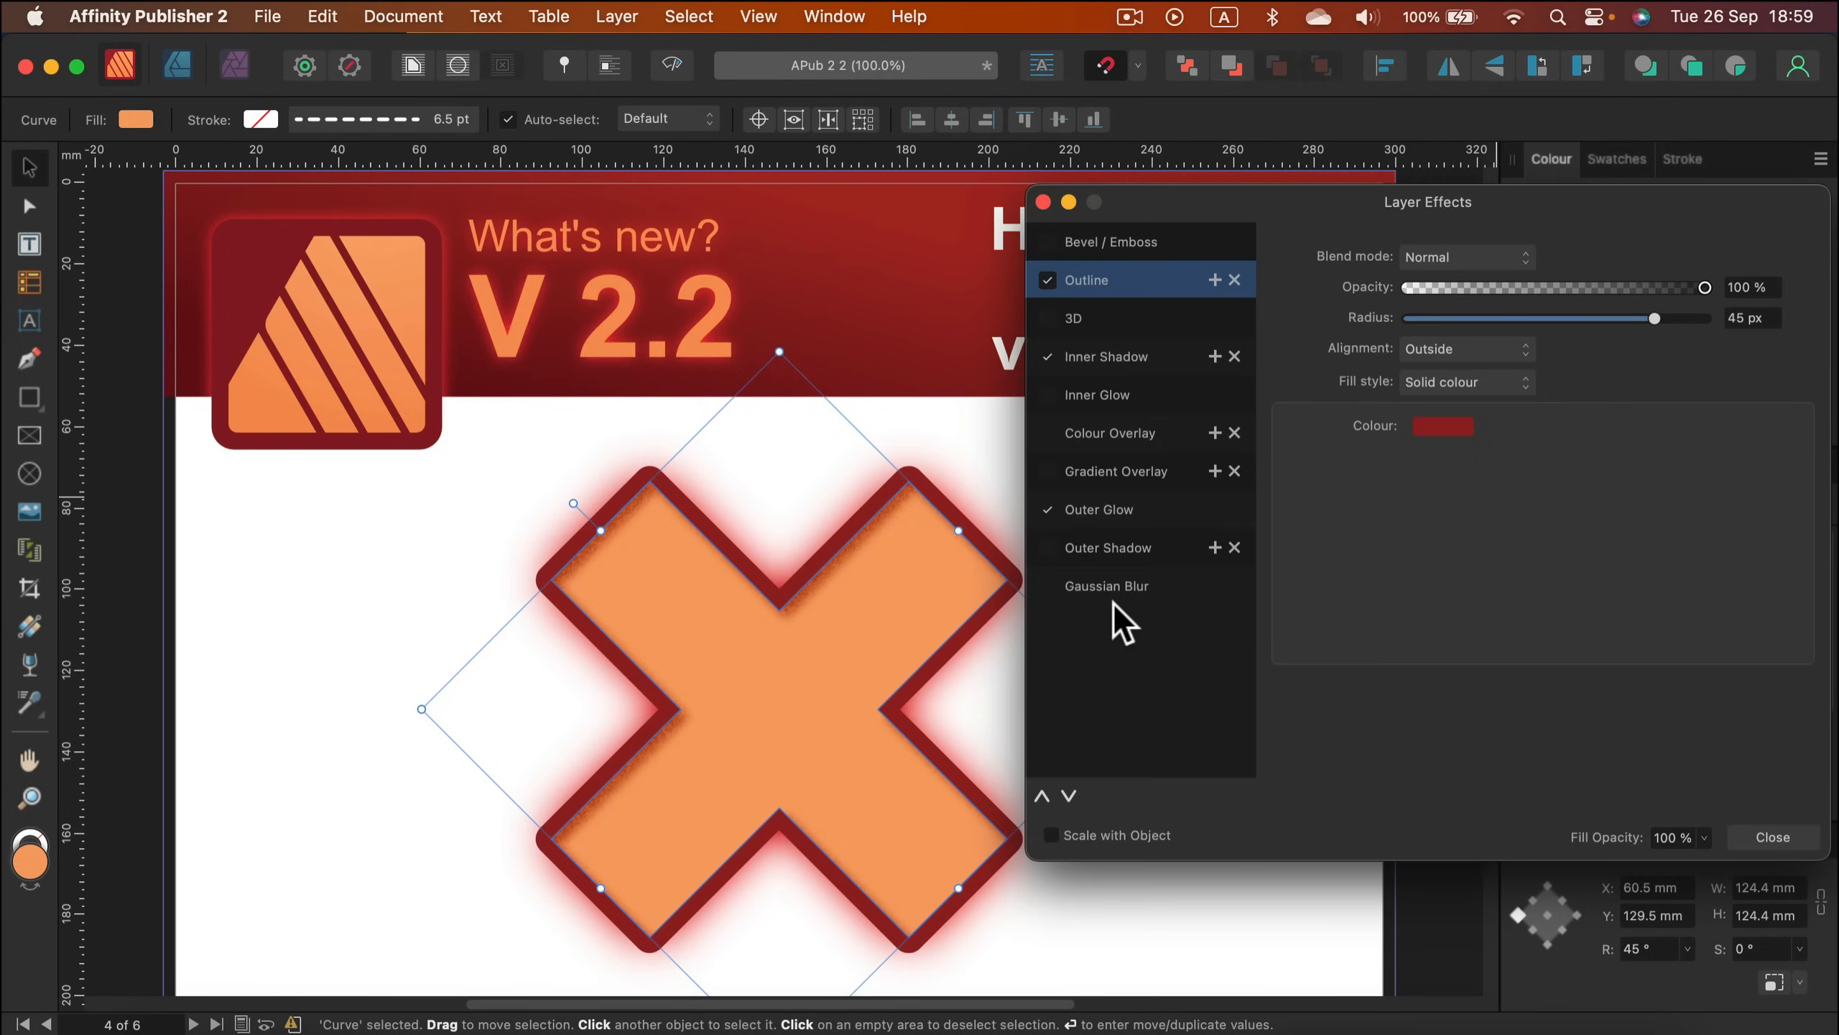
mouse_move(1089, 358)
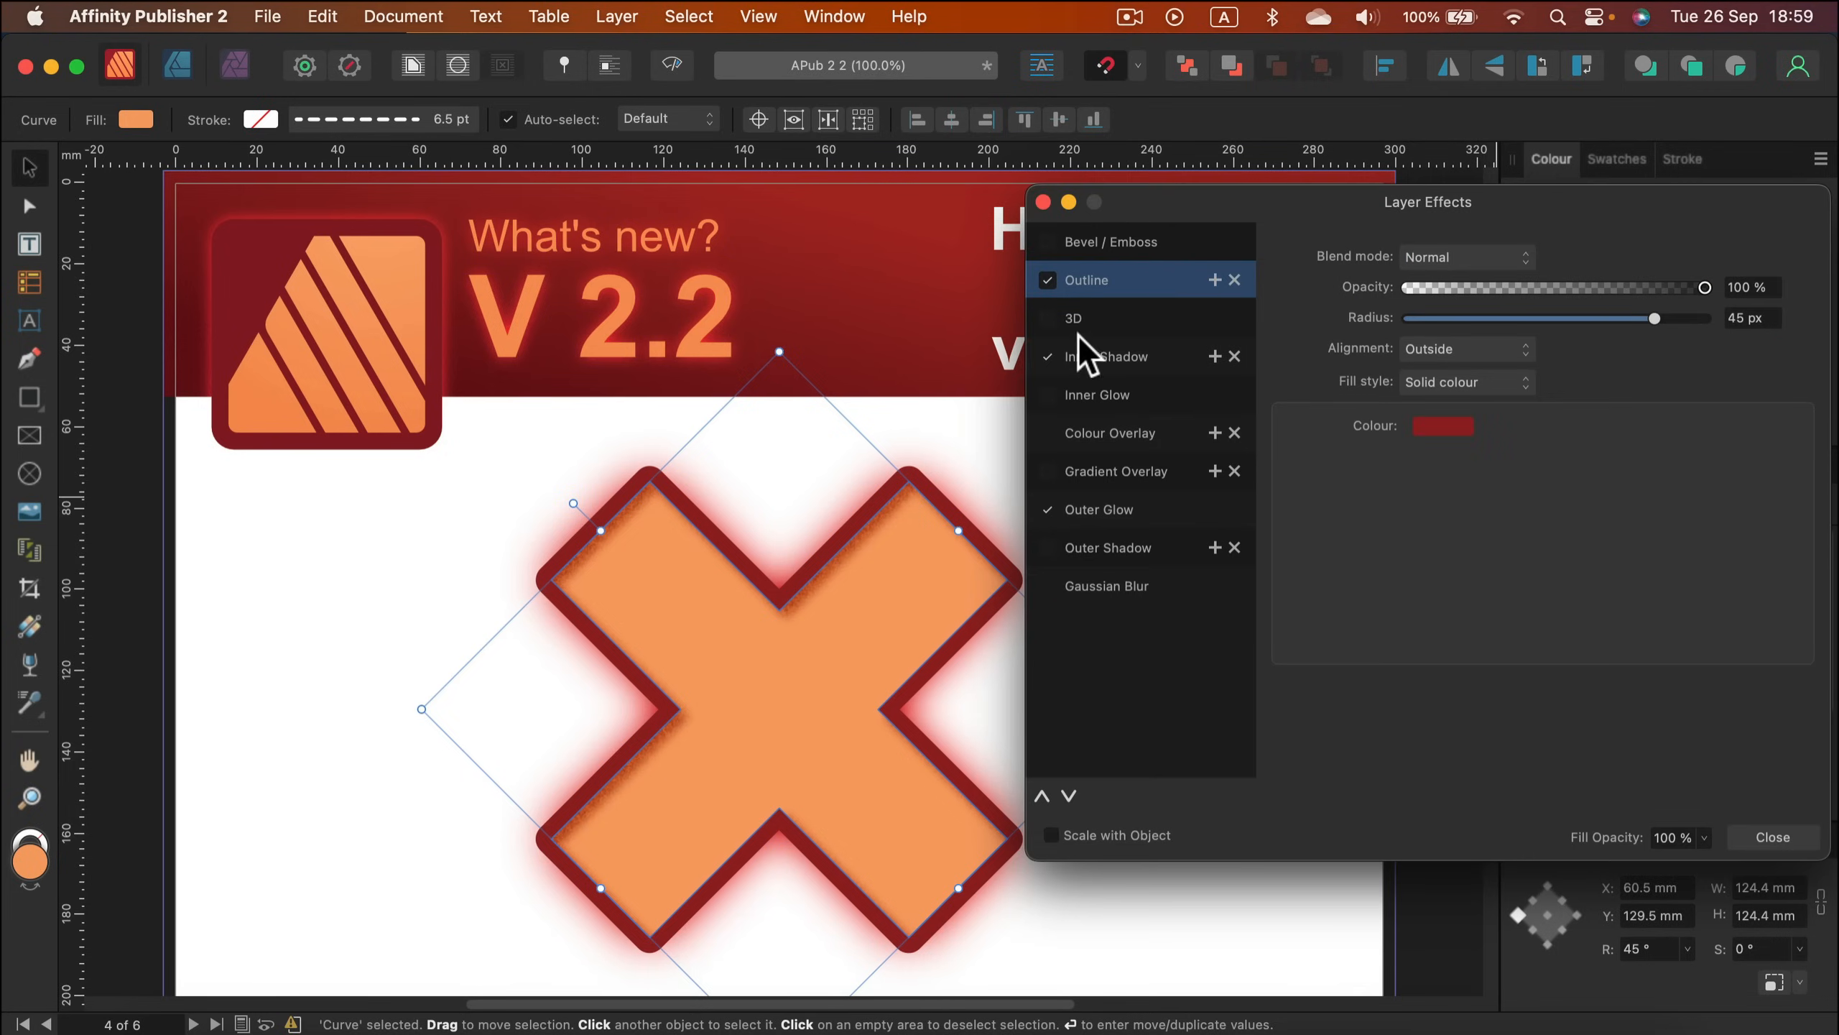
left_click(1046, 318)
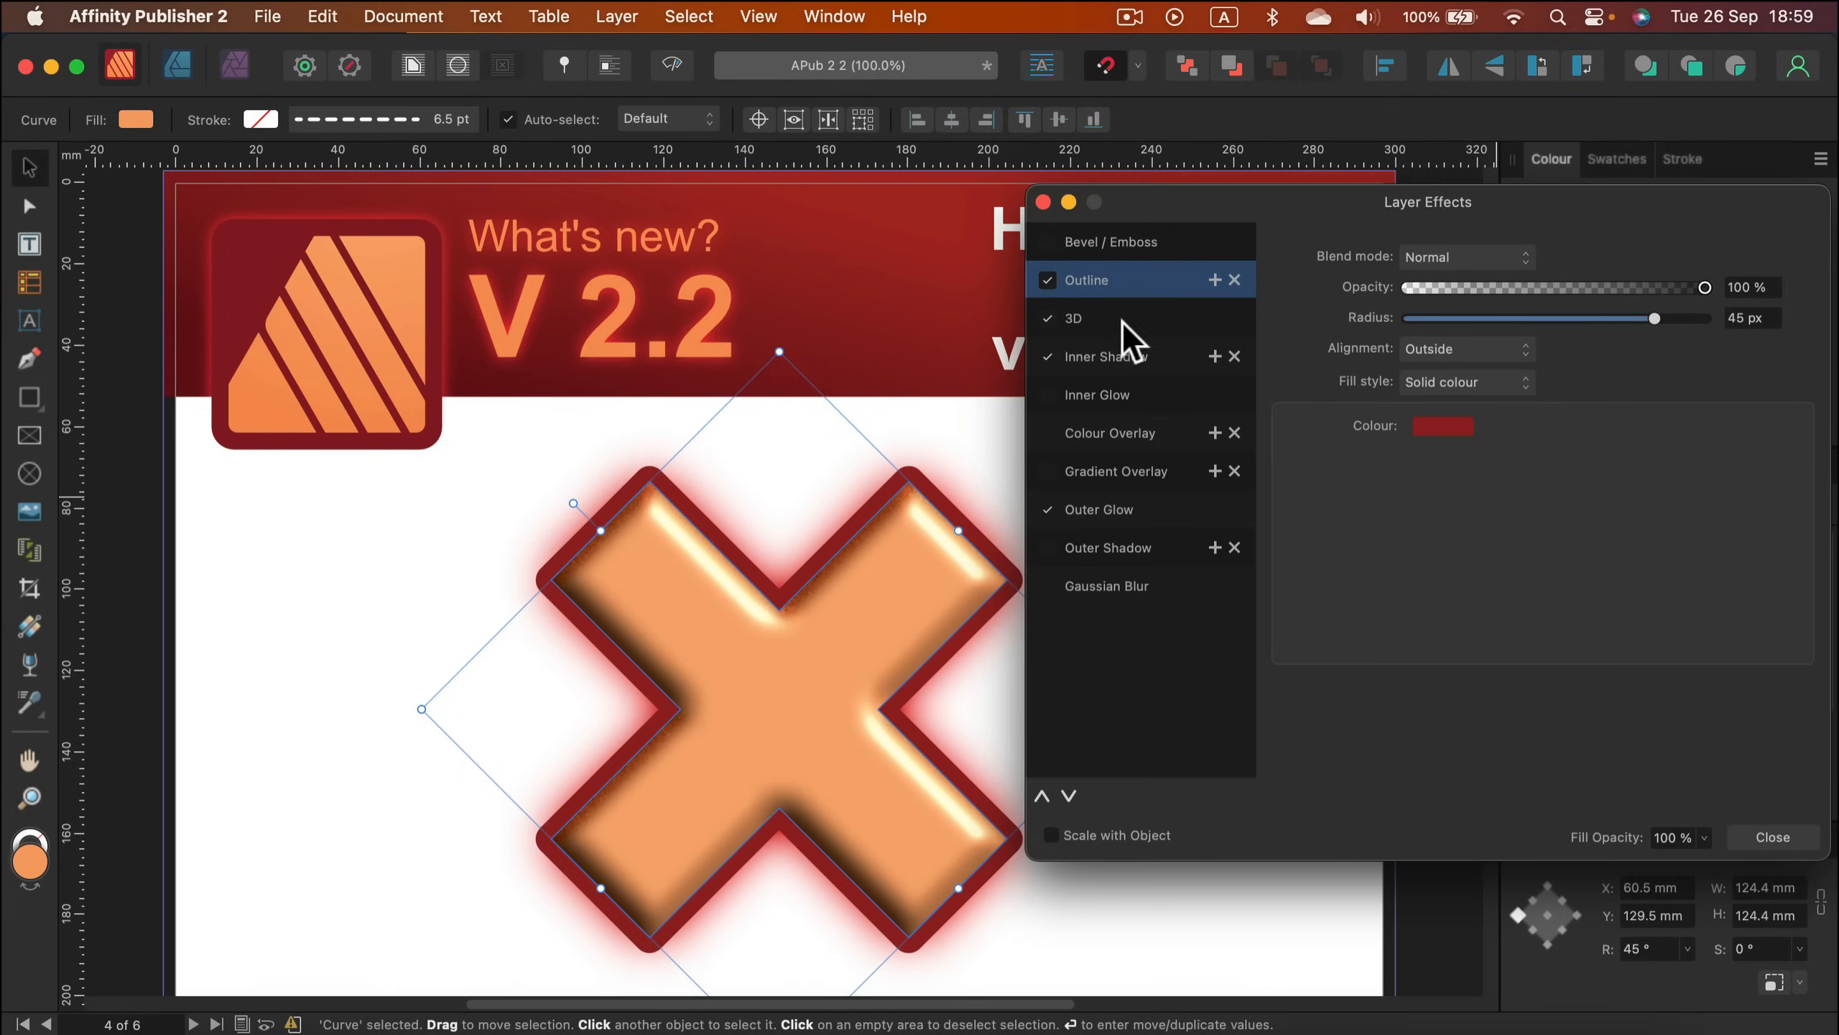
left_click(1772, 837)
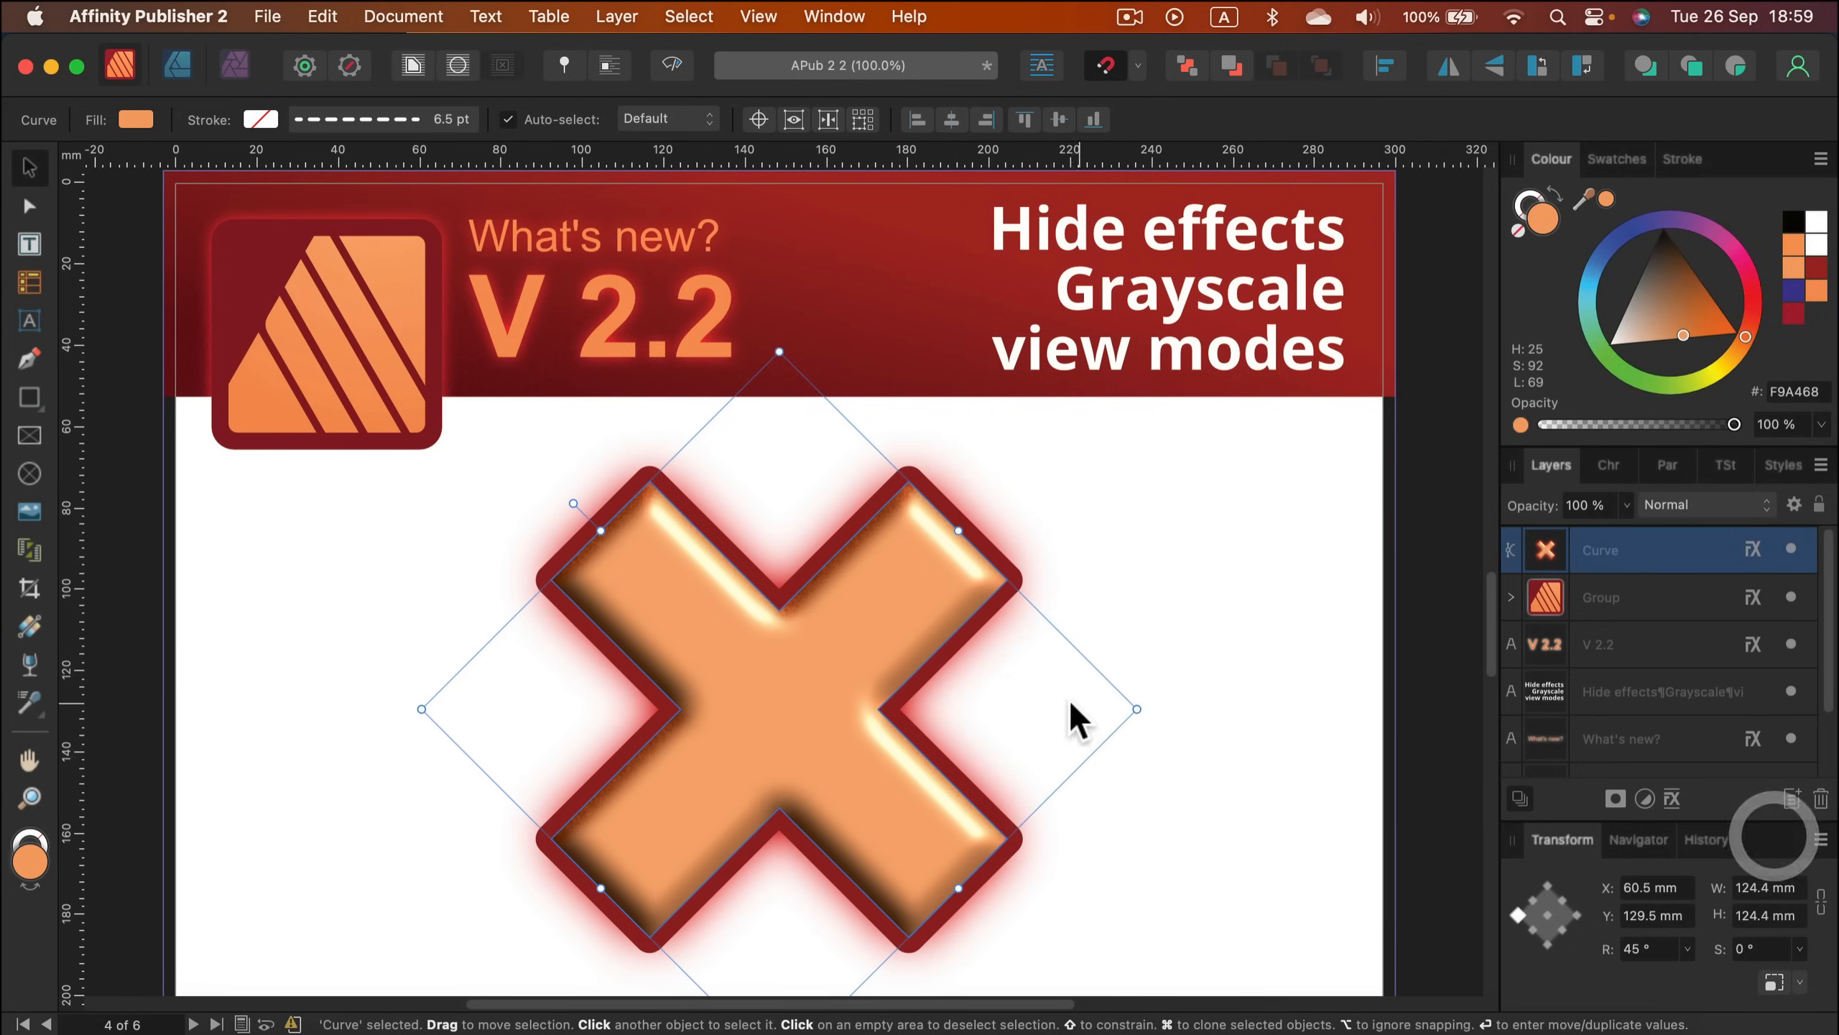
left_click(1150, 597)
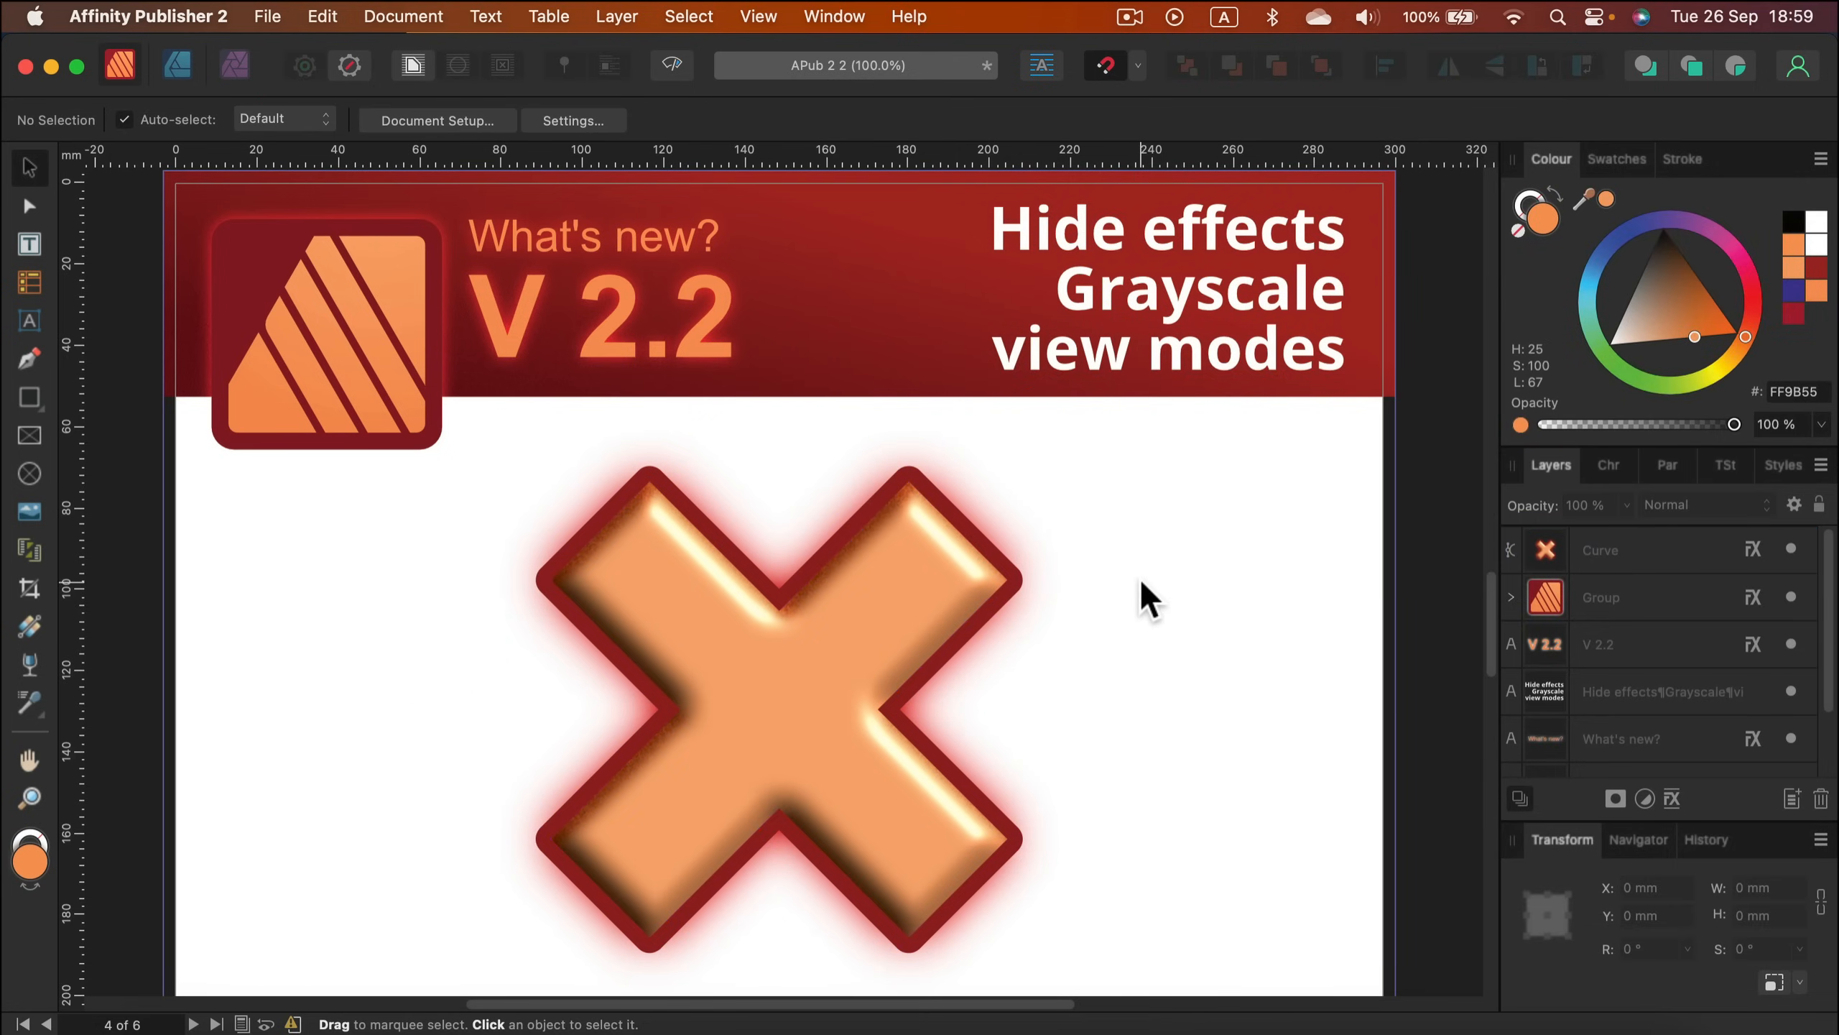
mouse_move(1050, 553)
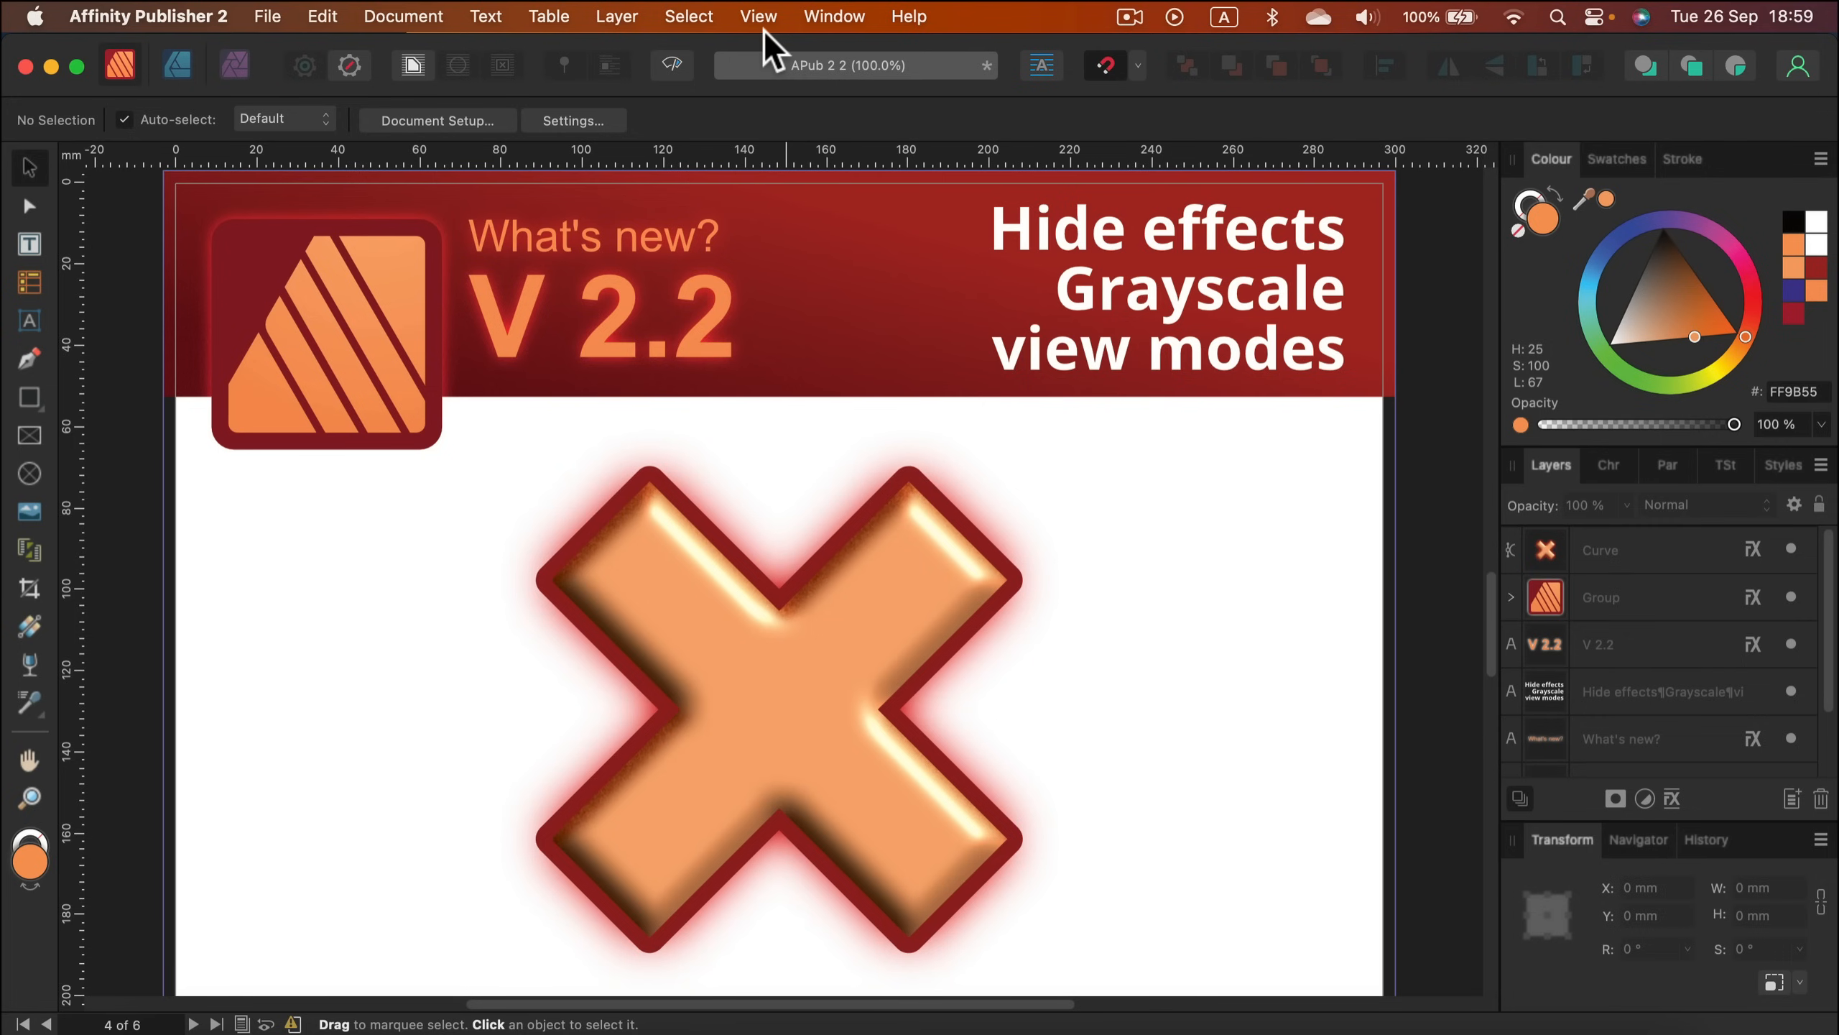
left_click(758, 16)
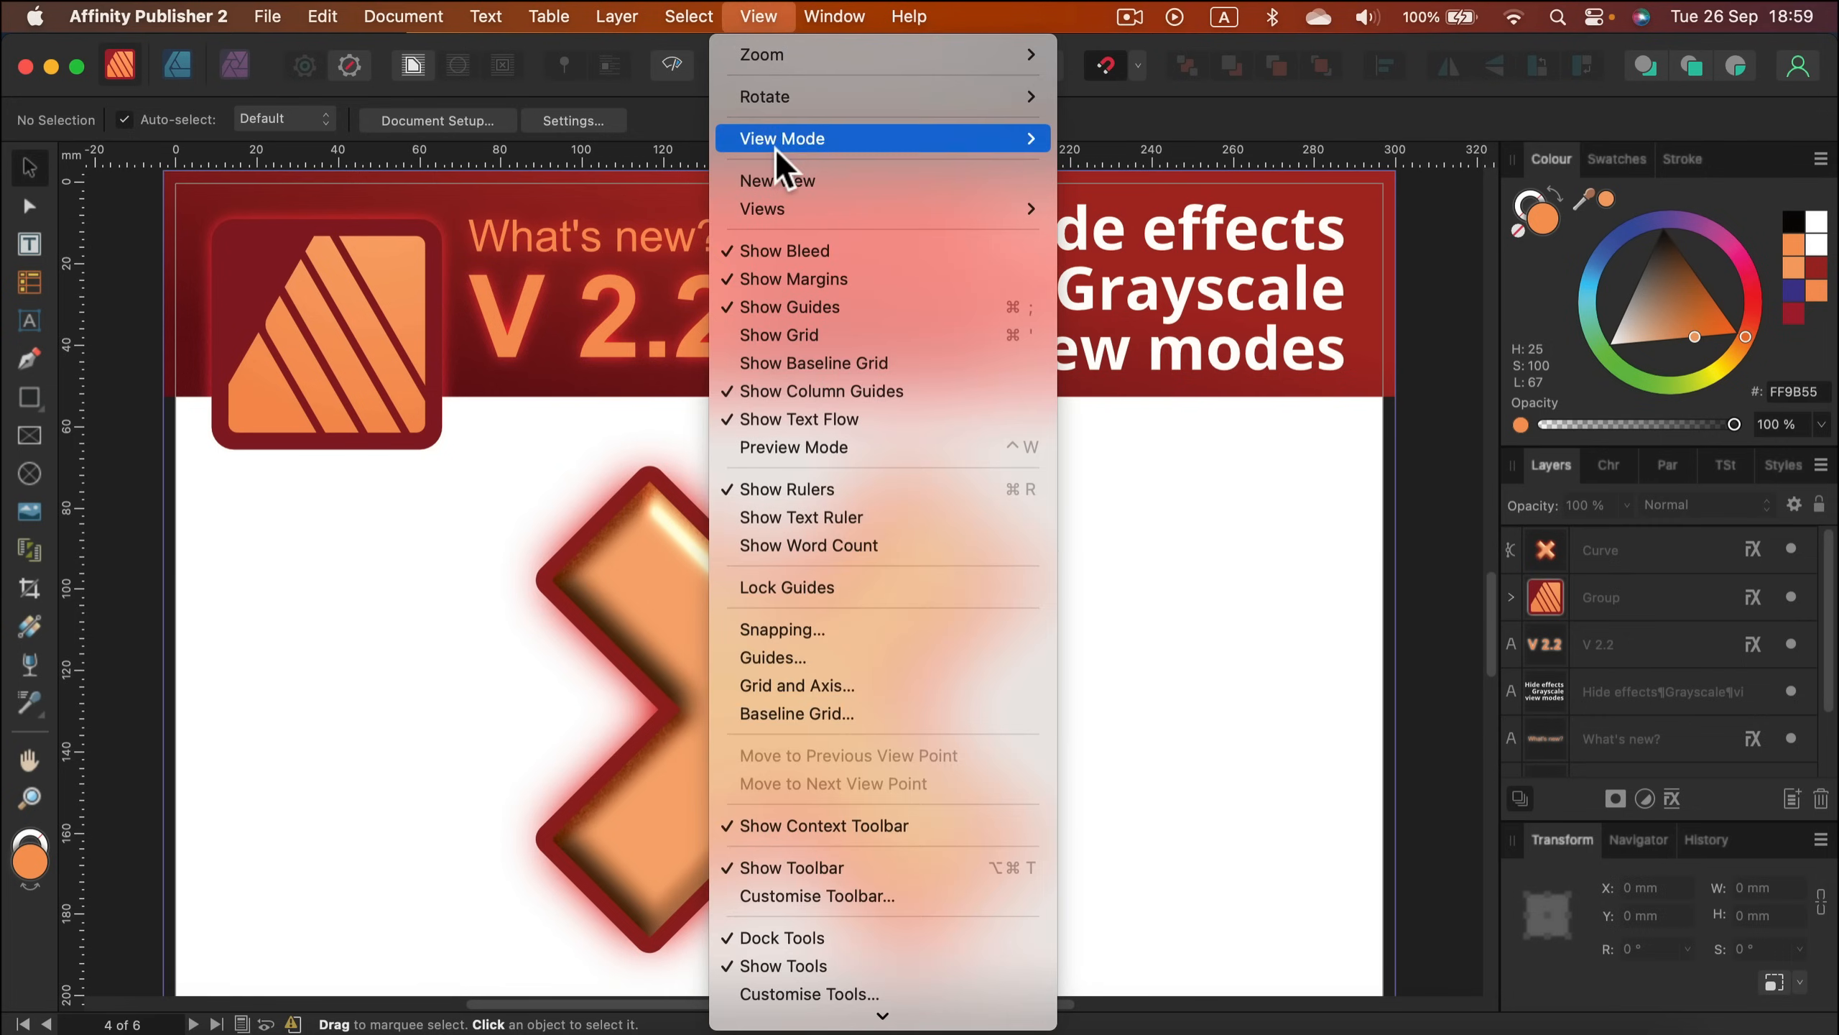
mouse_move(781, 138)
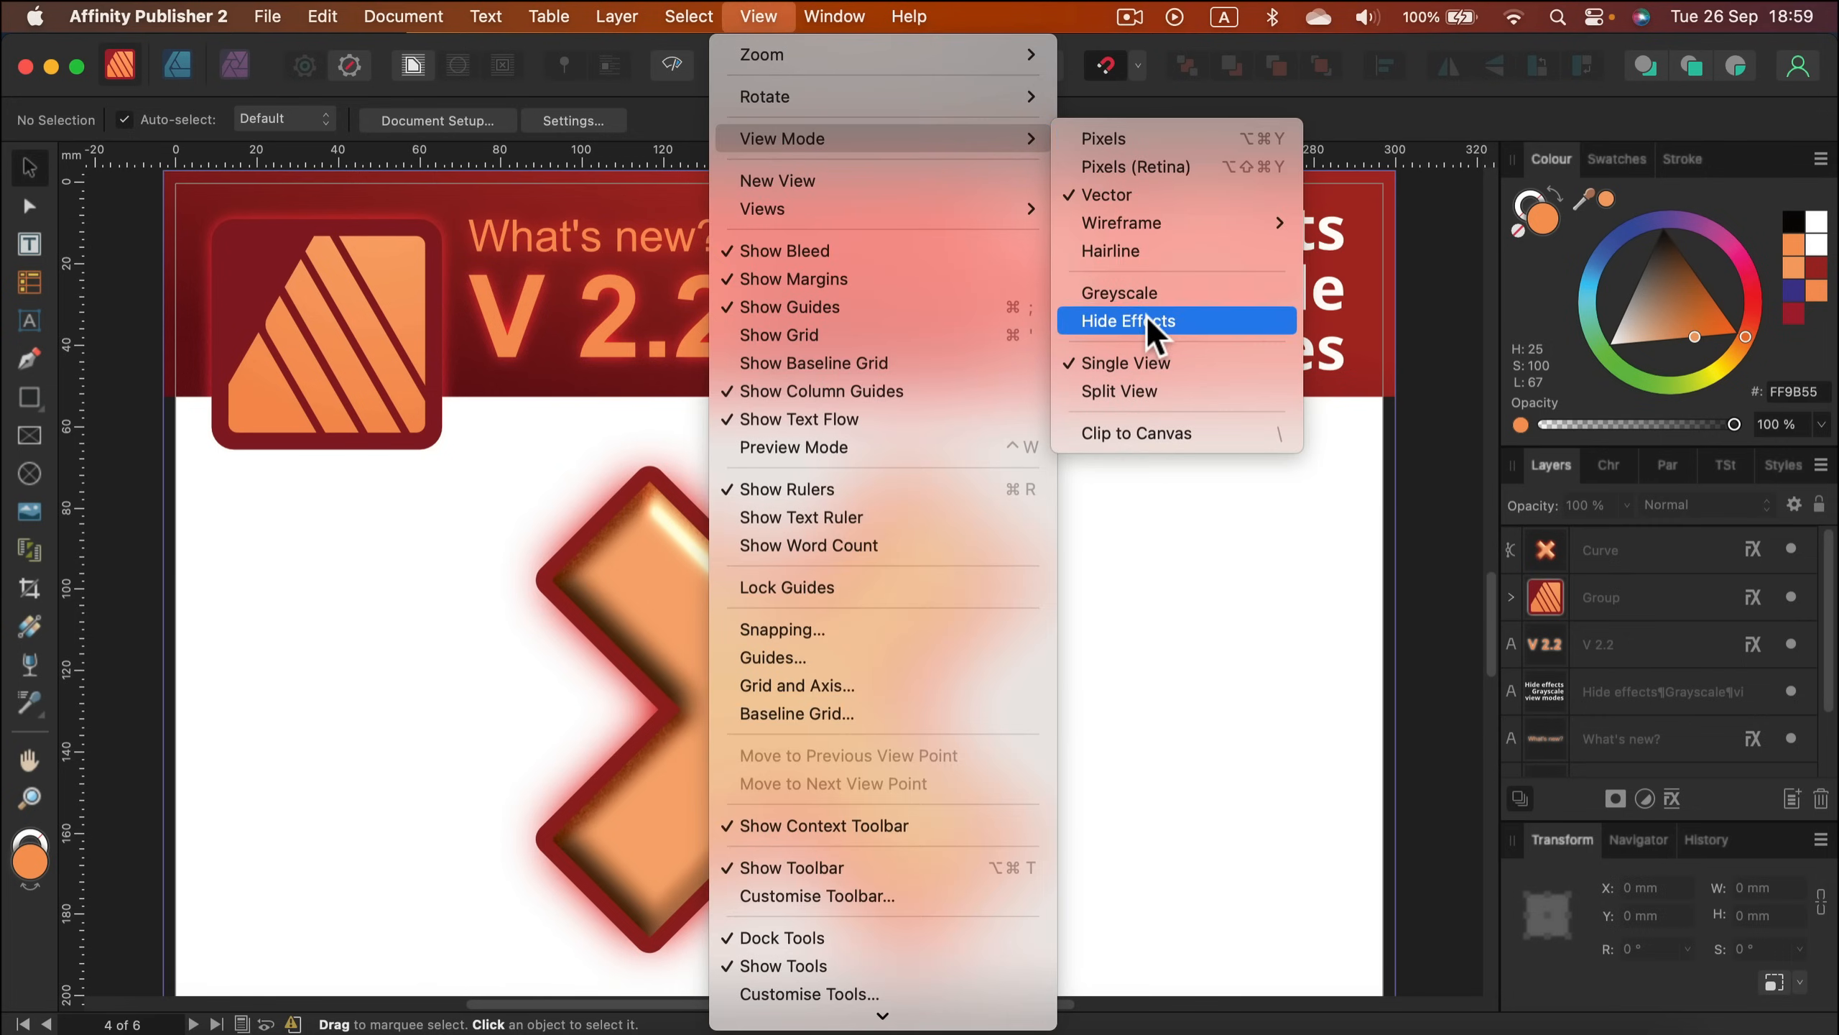
left_click(1125, 320)
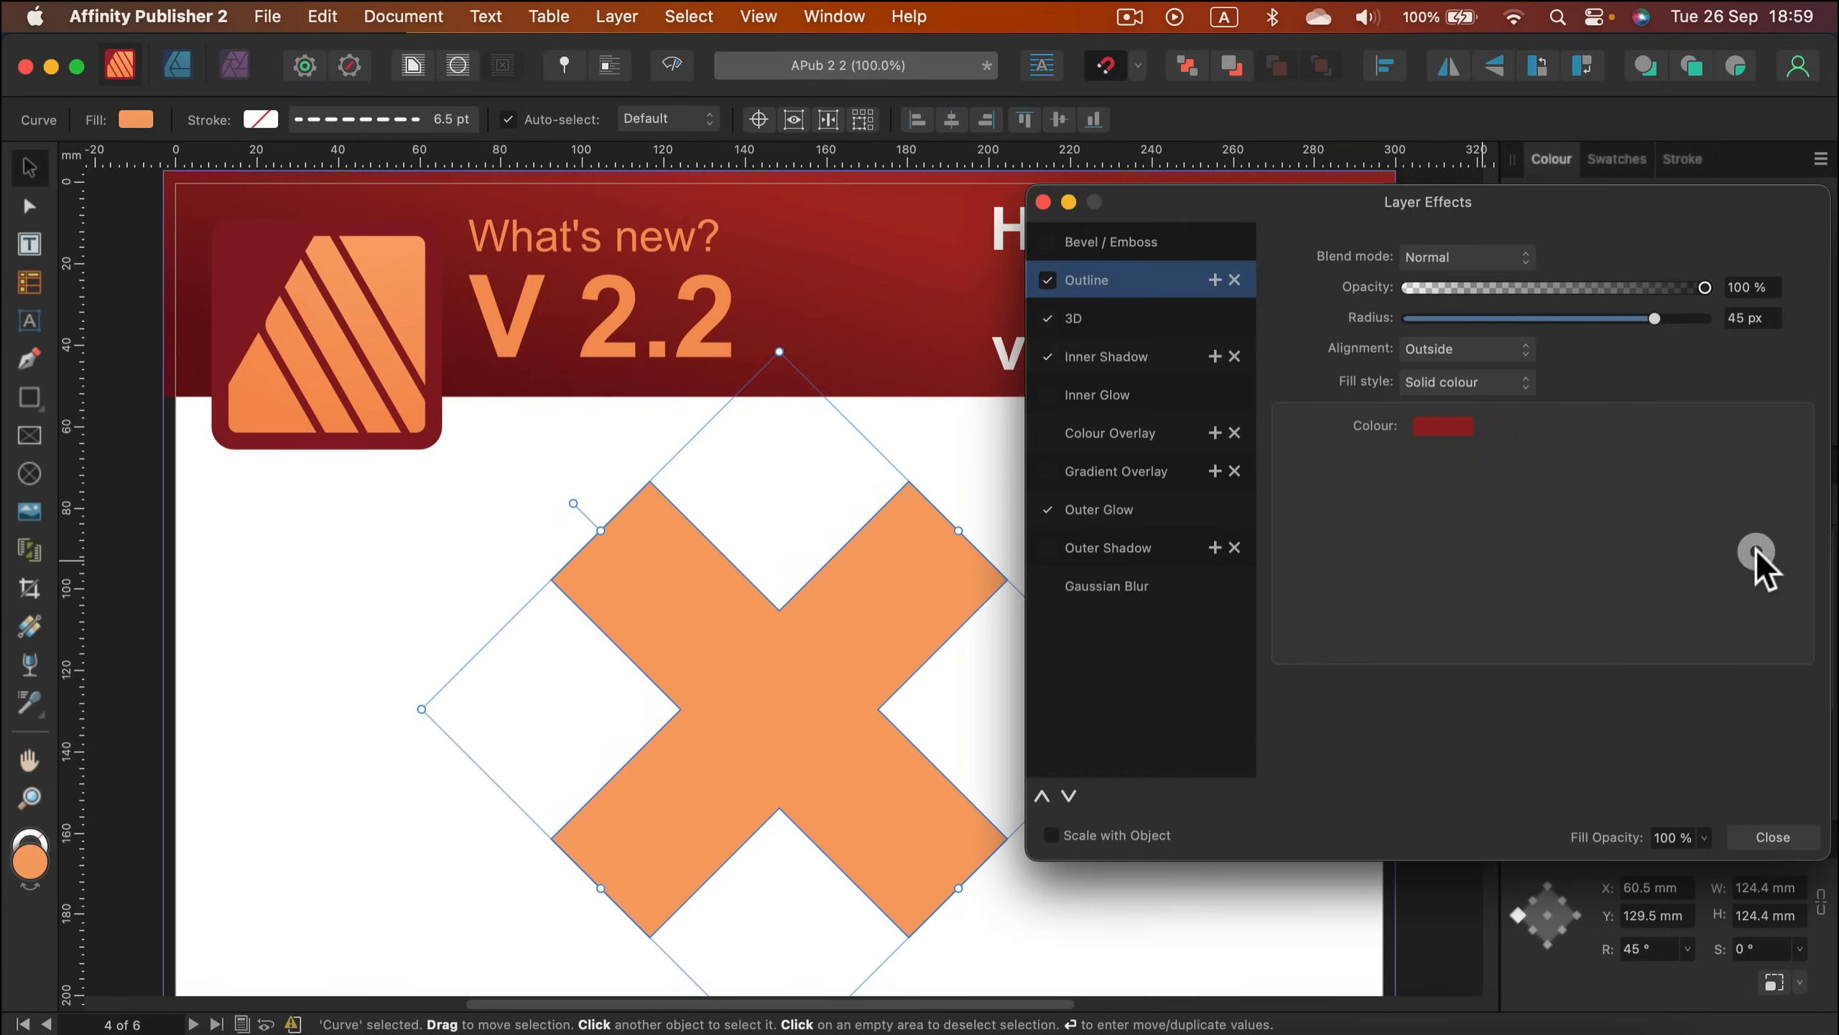
mouse_move(1672, 809)
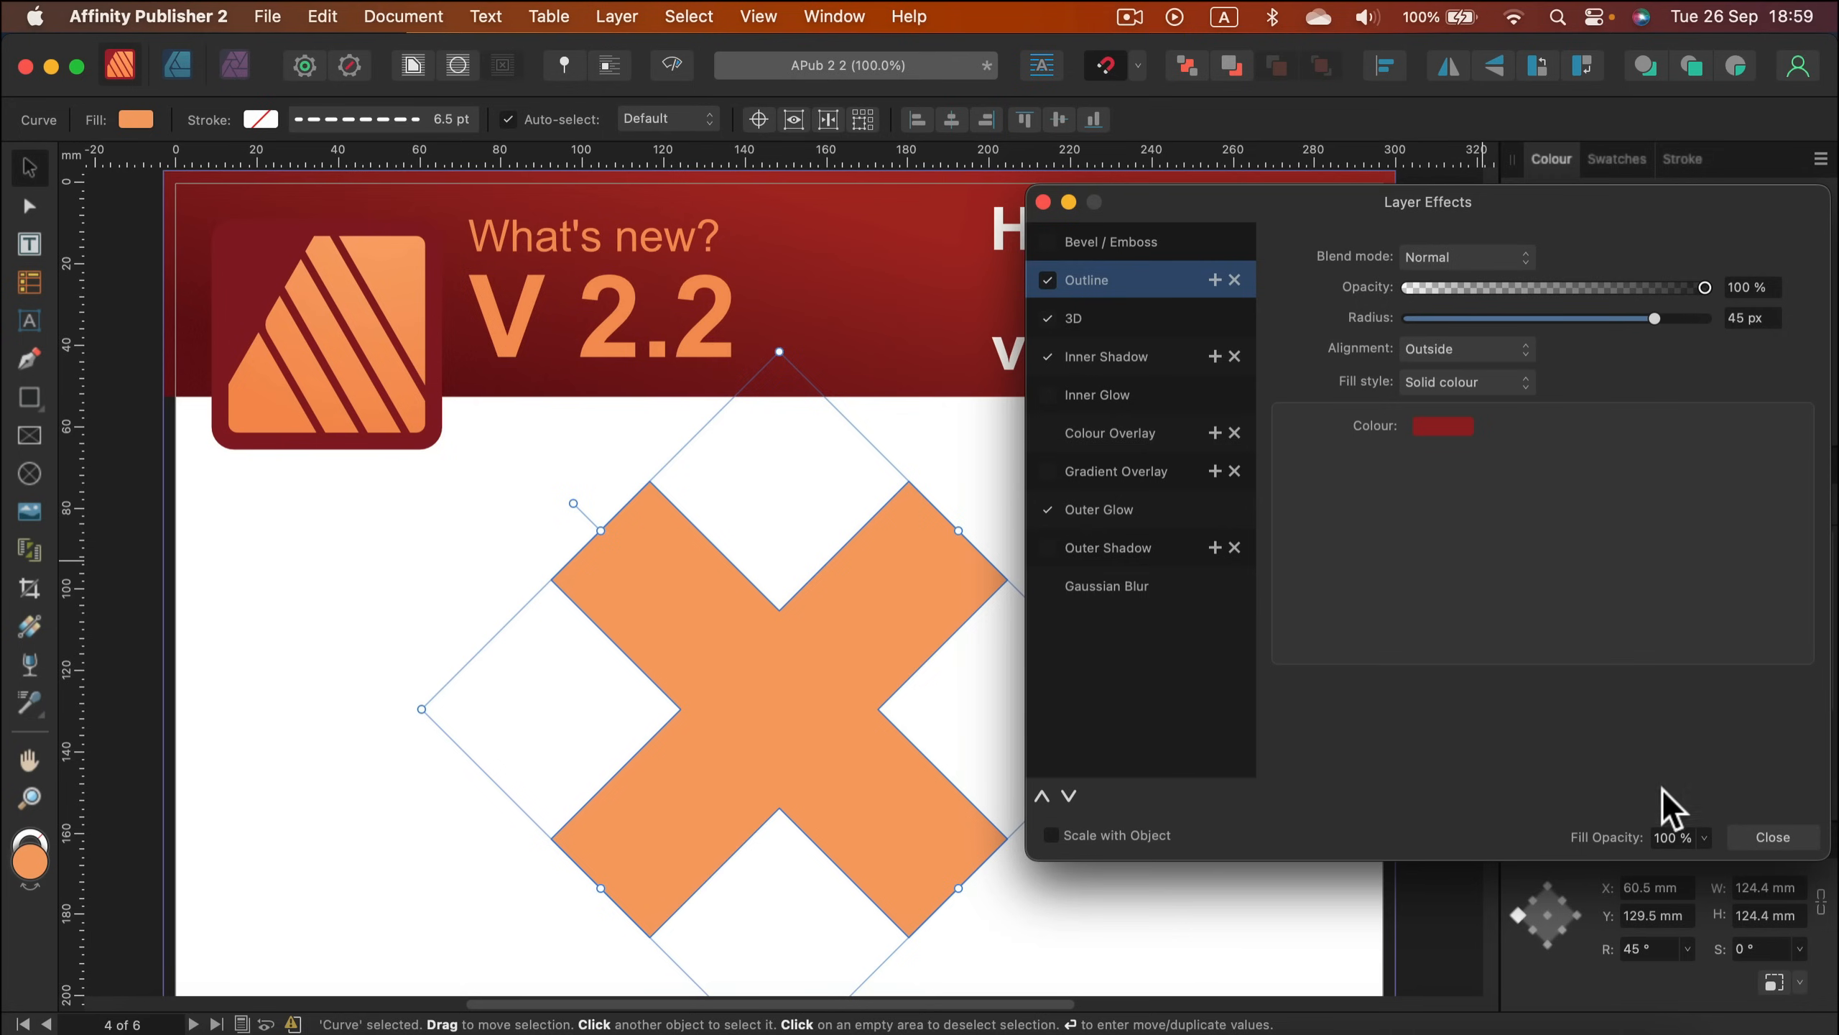
left_click(1772, 836)
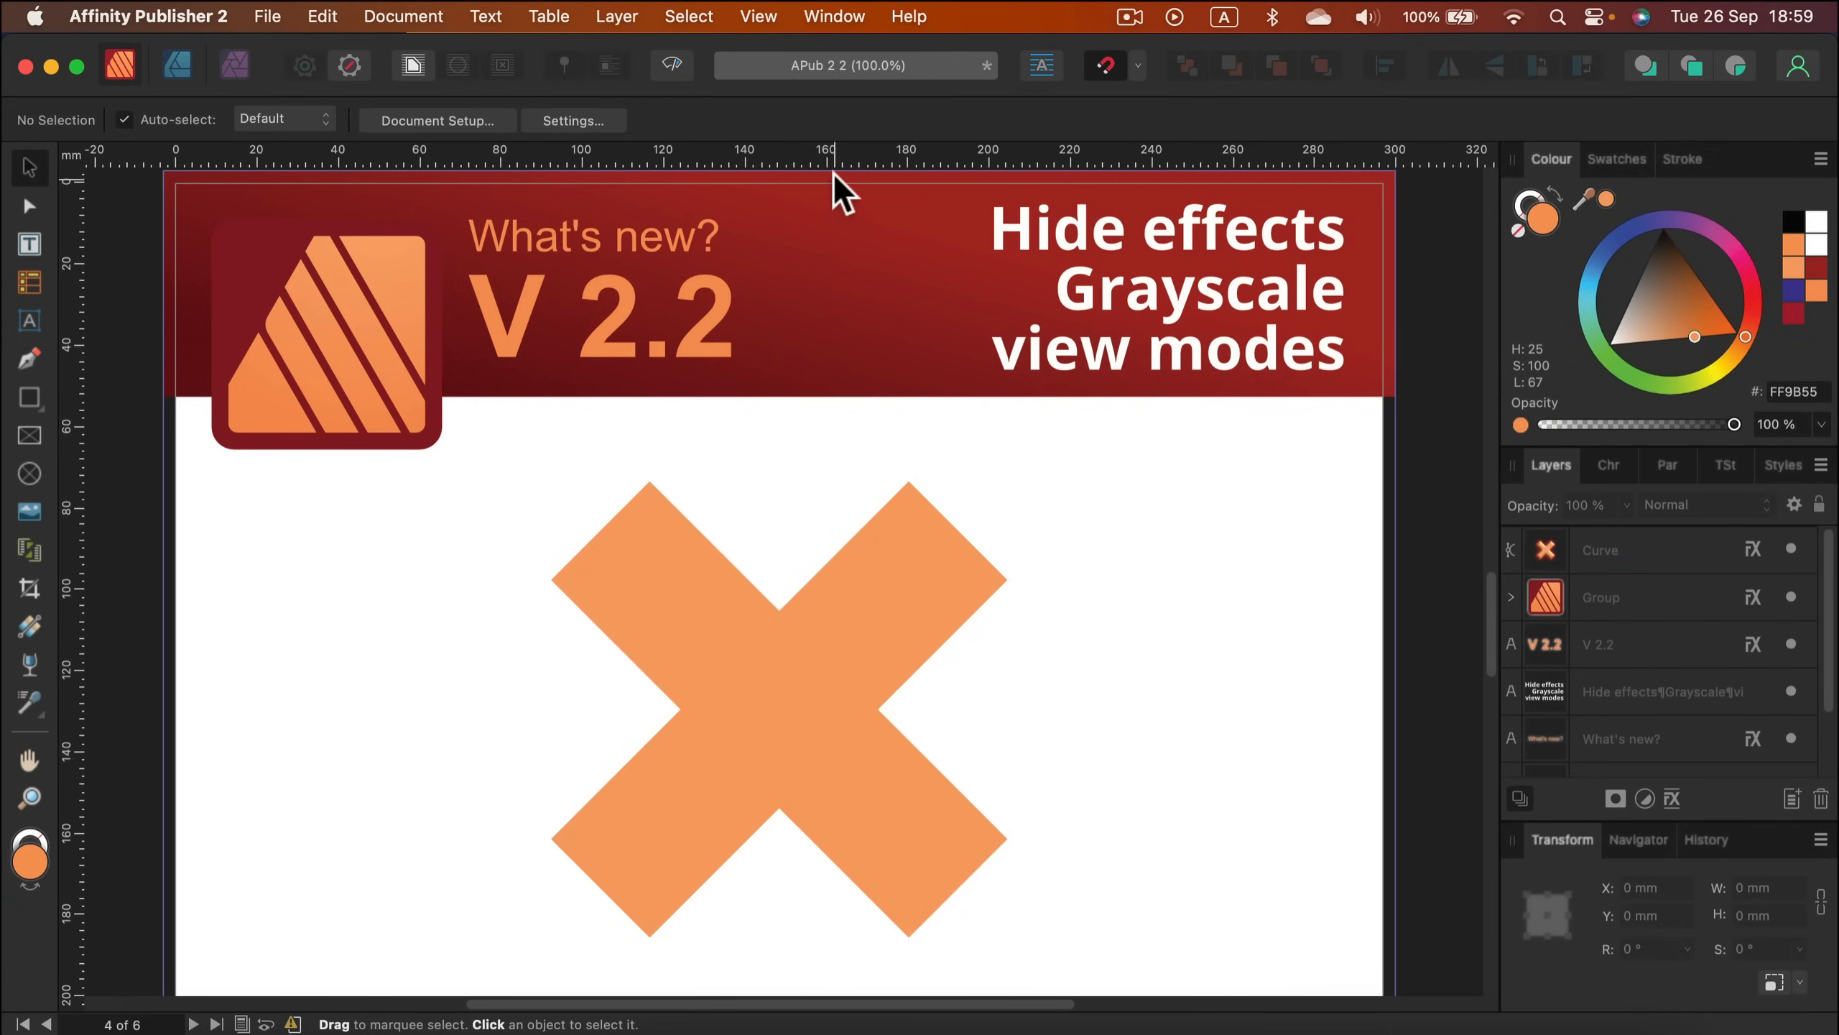
left_click(758, 15)
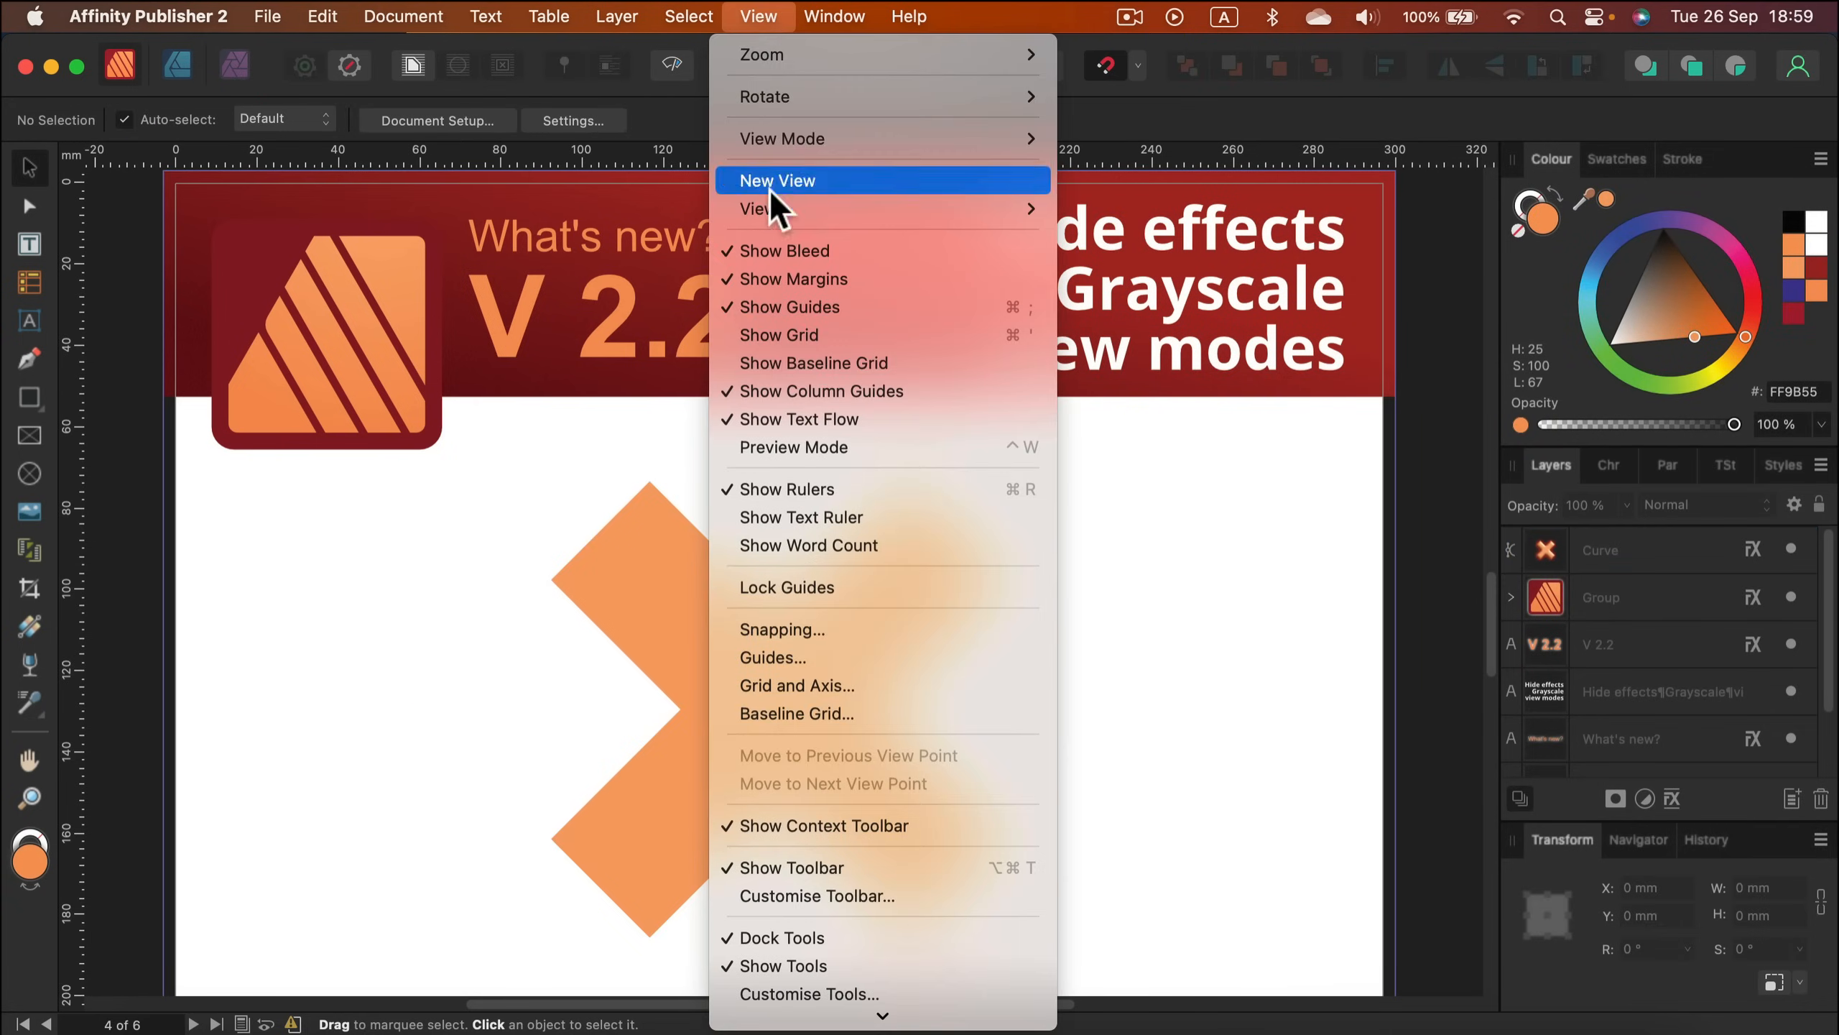
mouse_move(784, 129)
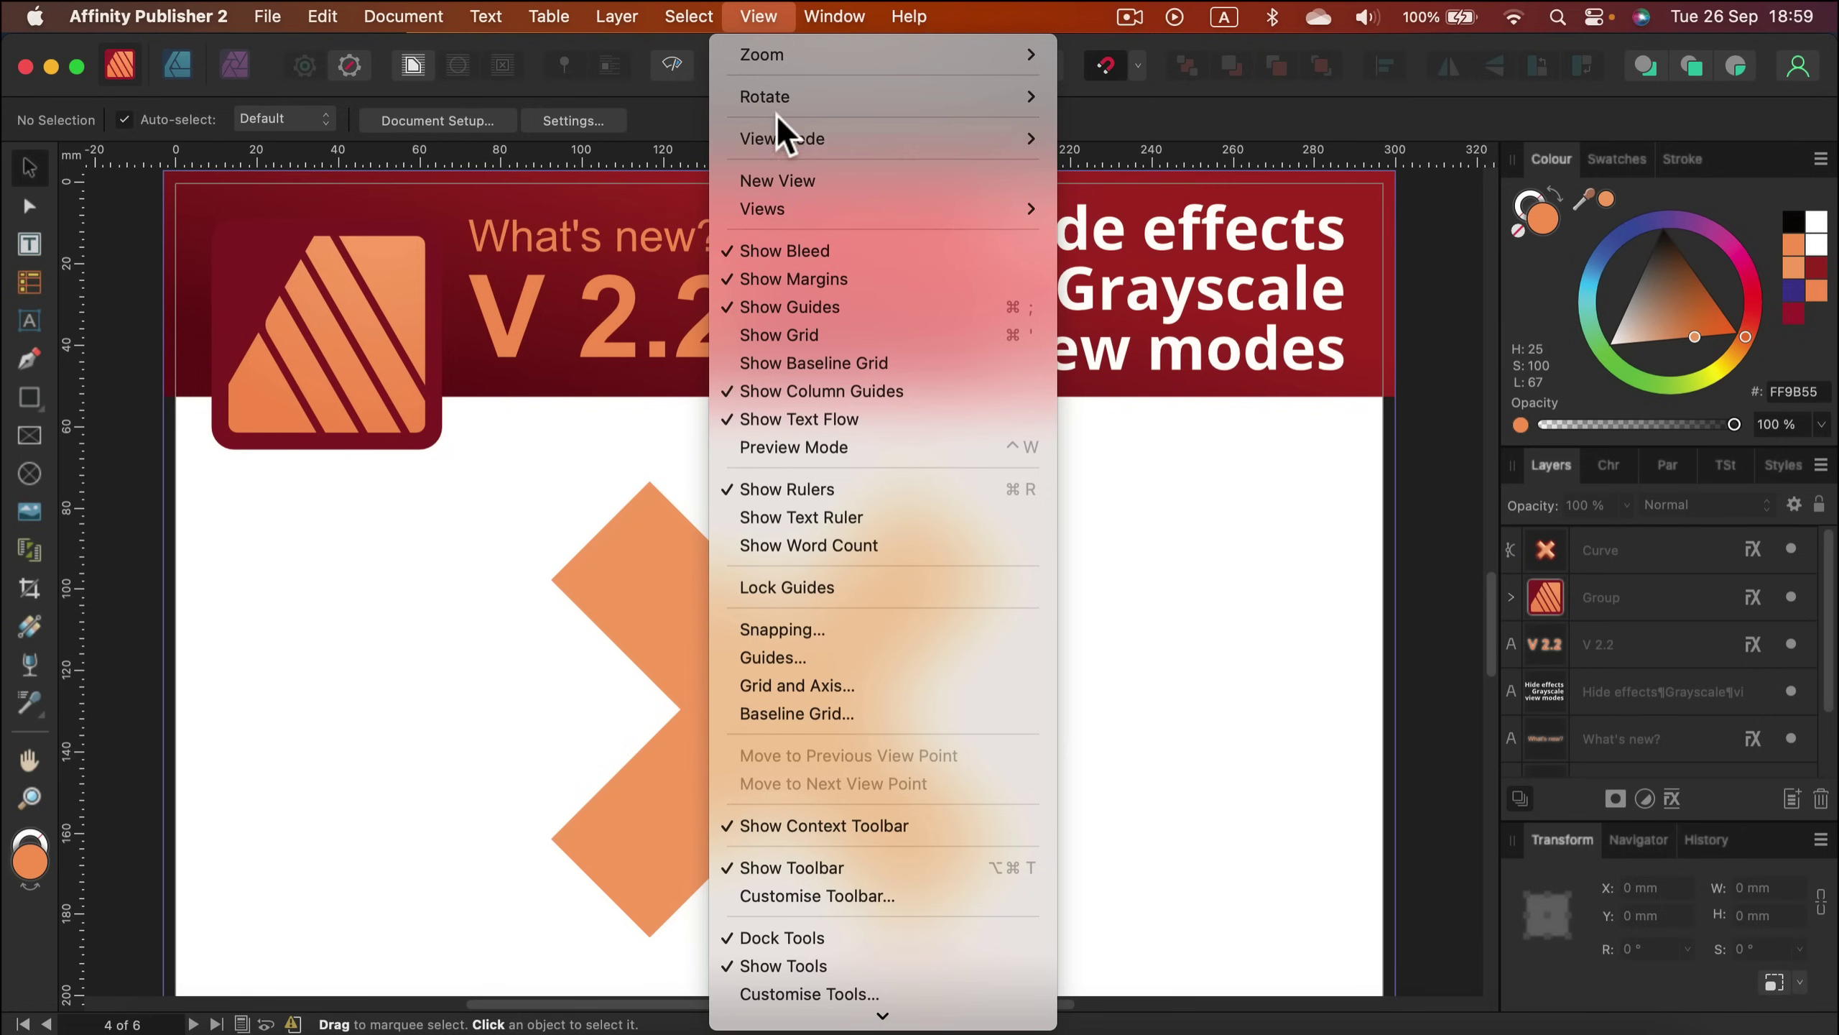
mouse_move(782, 138)
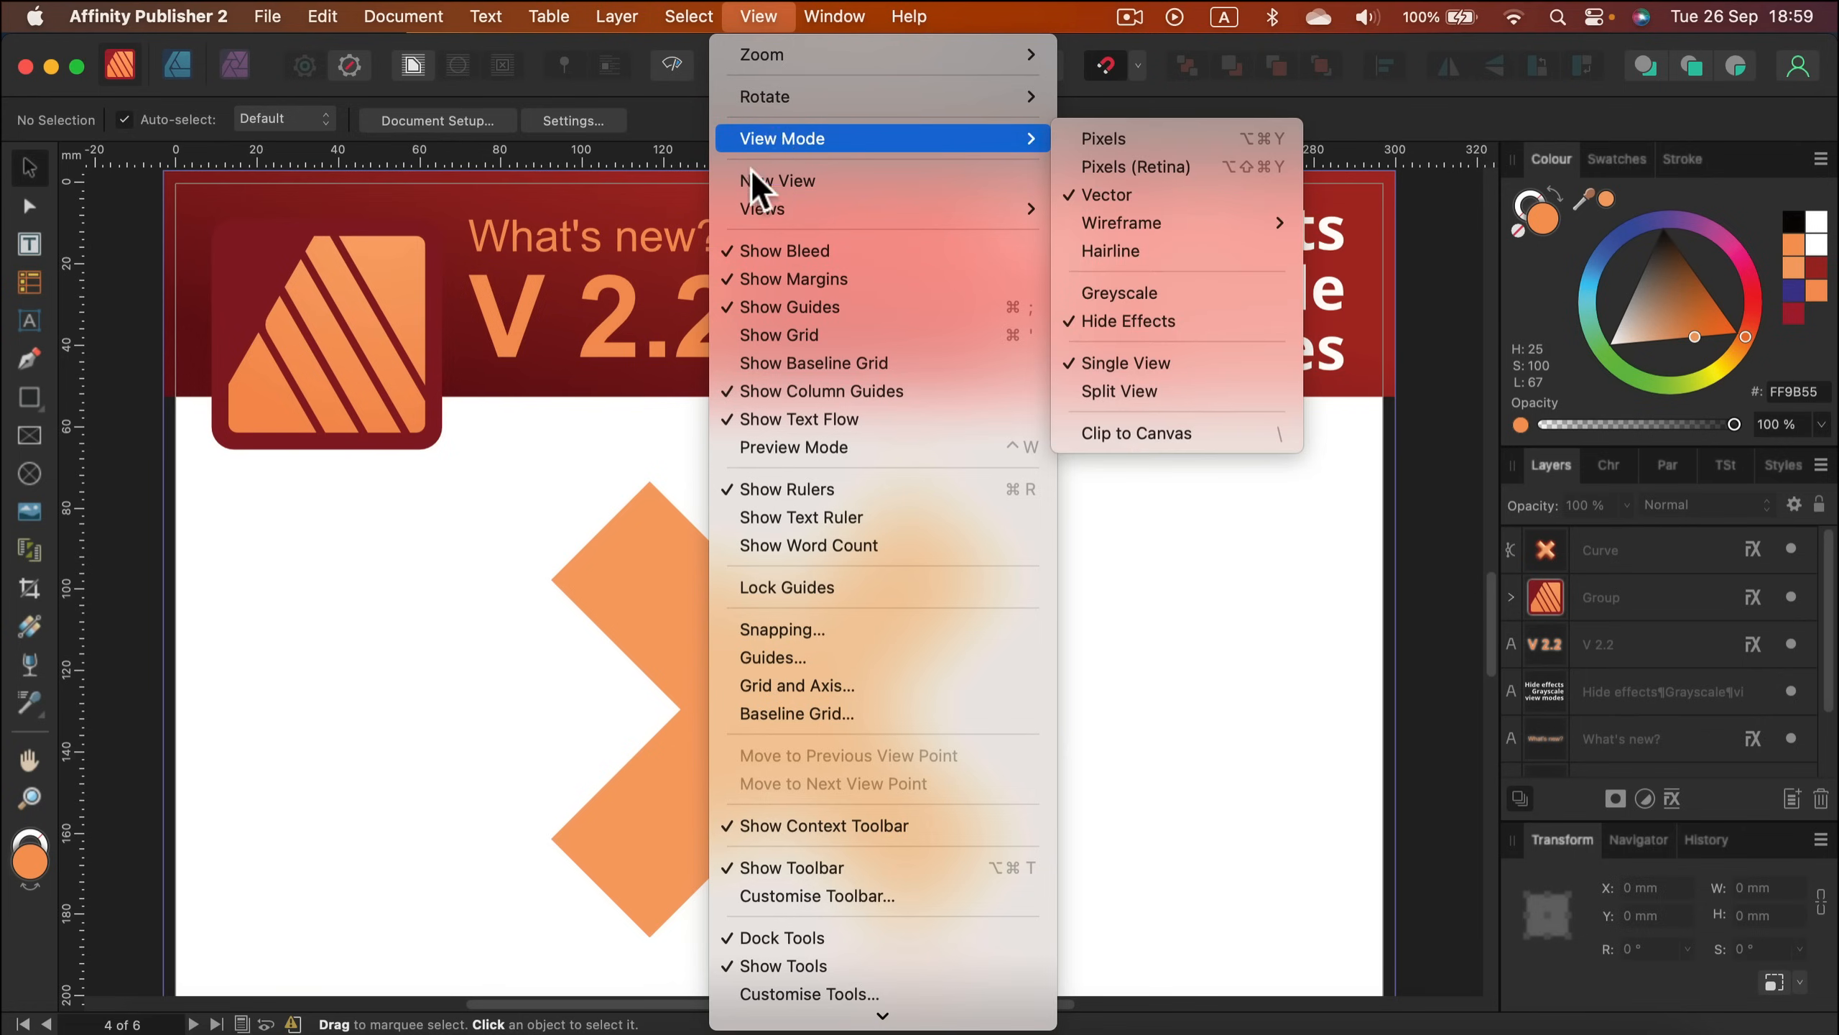
mouse_move(696, 535)
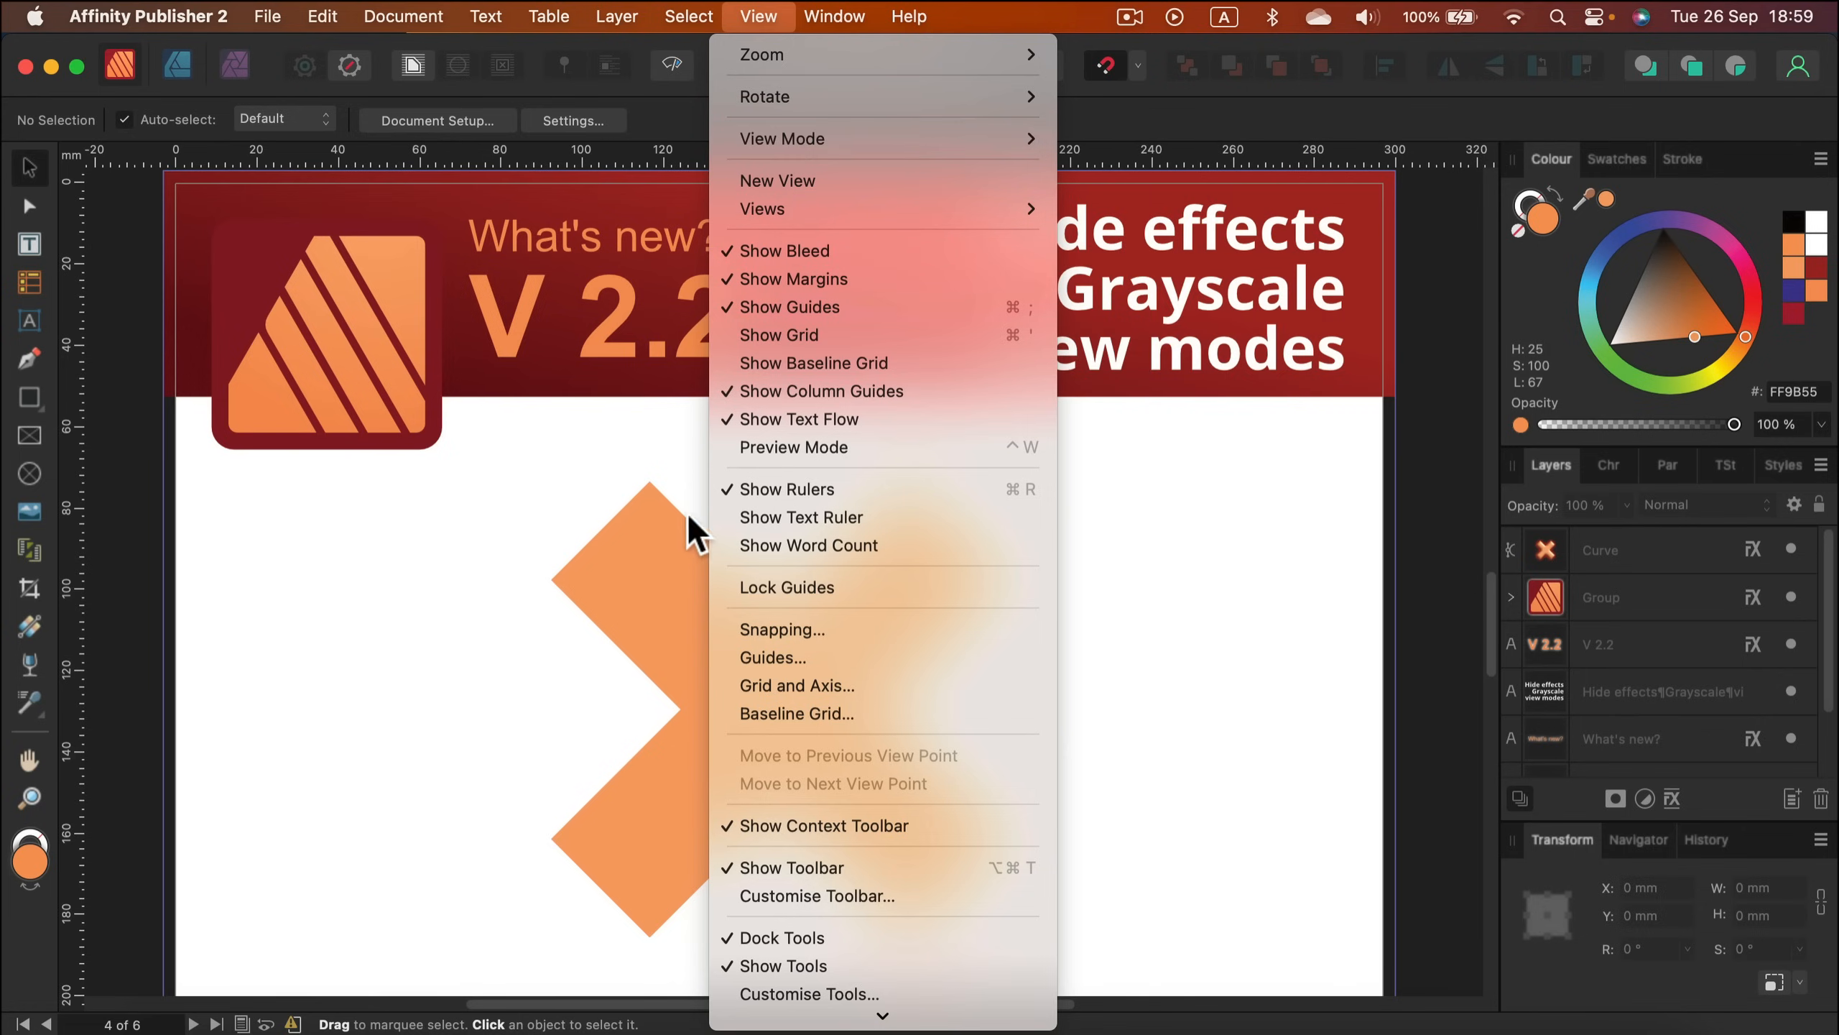
mouse_move(674, 499)
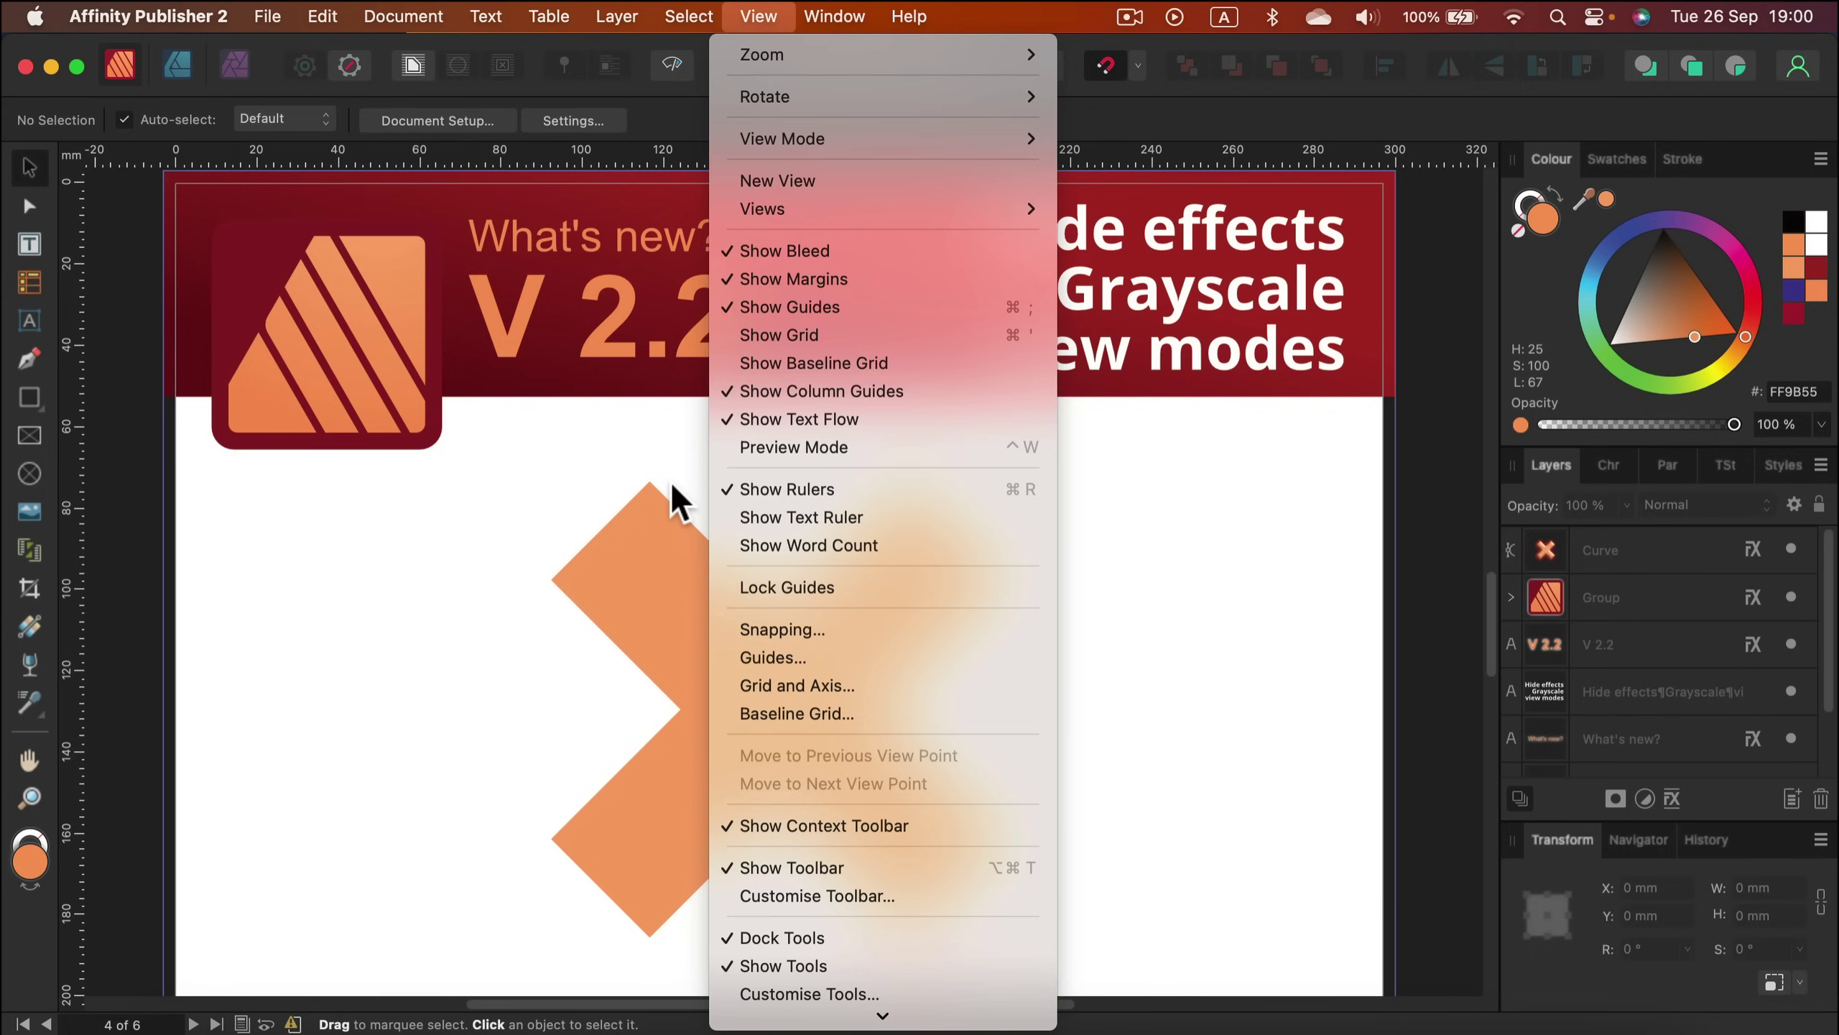
mouse_move(666, 423)
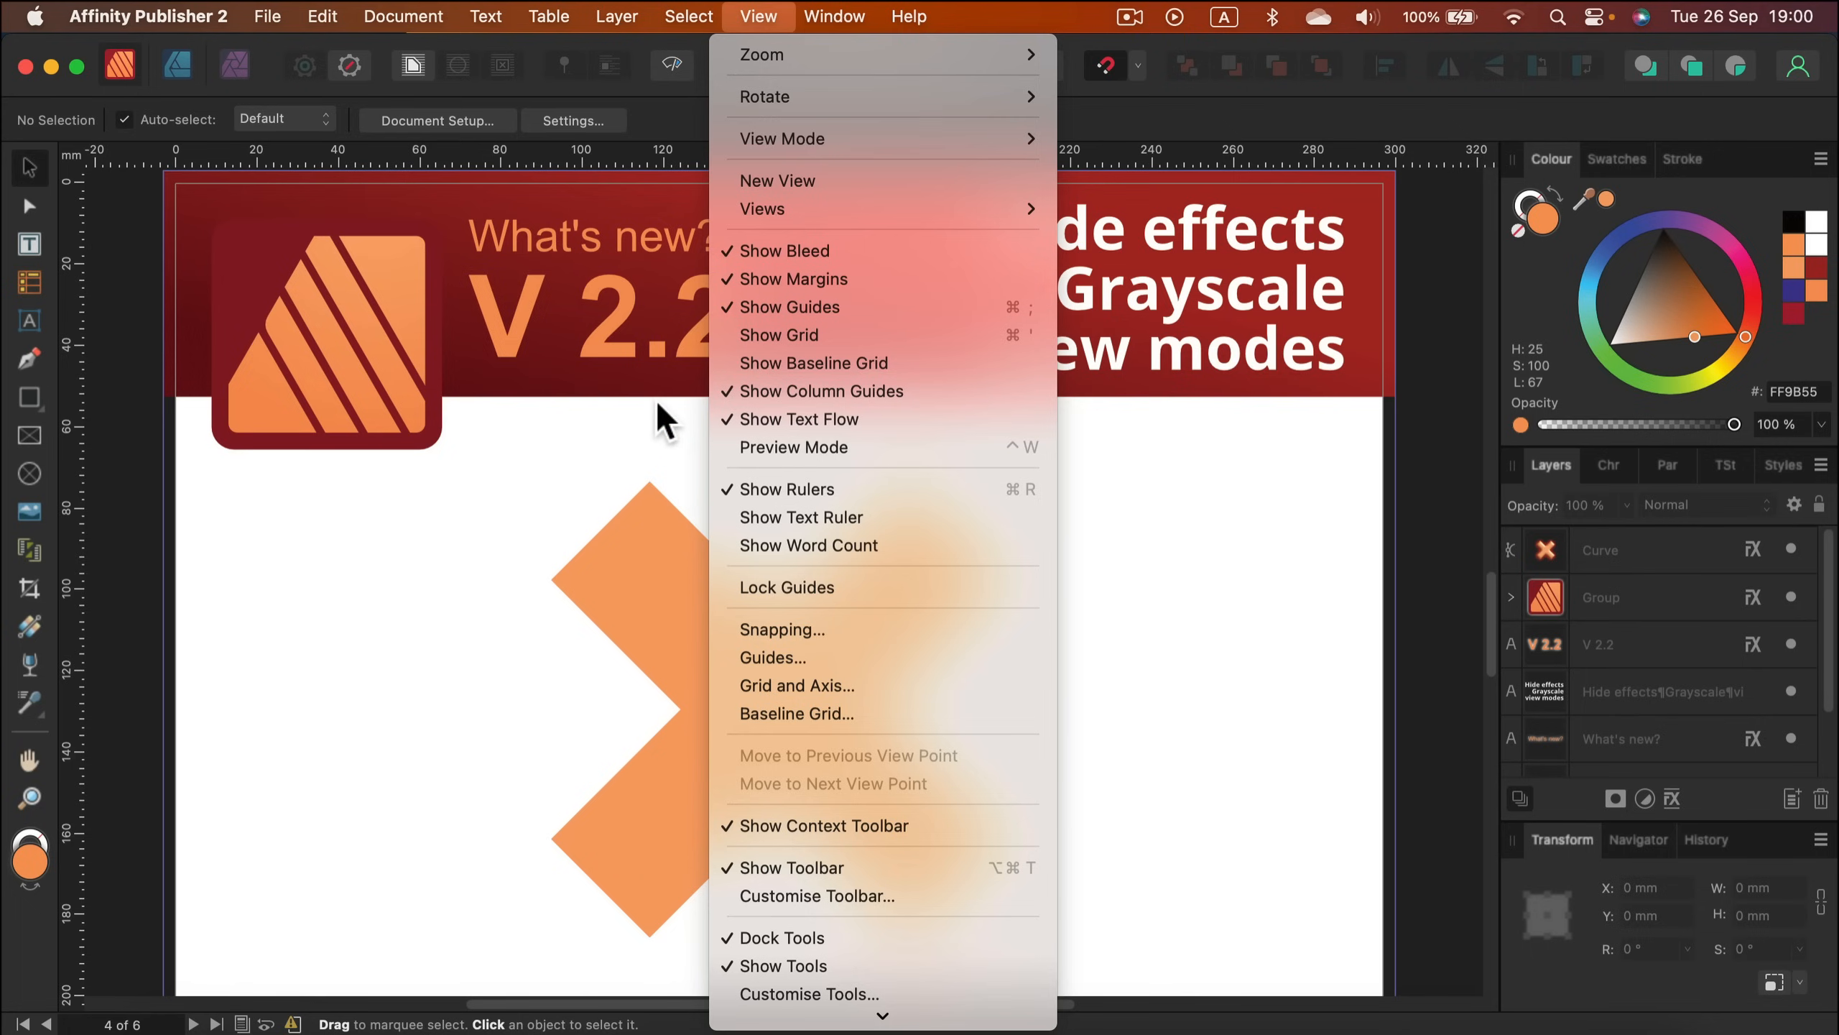
mouse_move(782, 138)
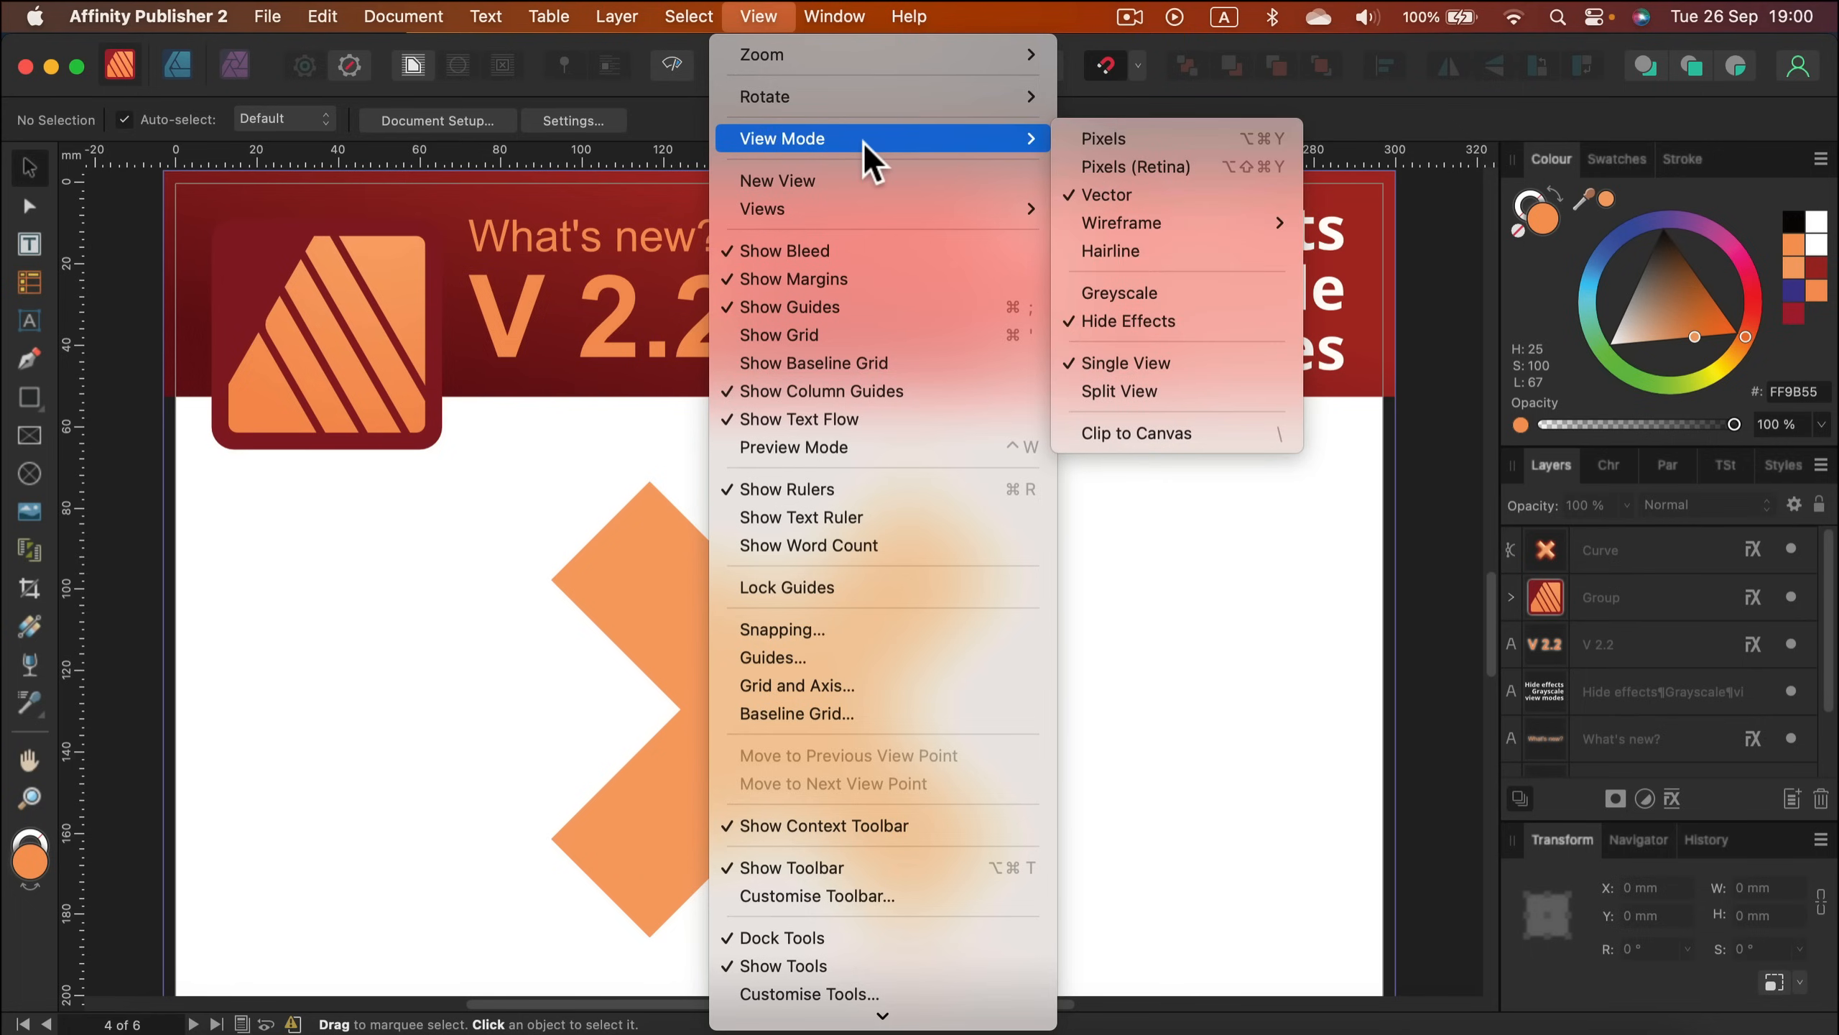
mouse_move(1135, 320)
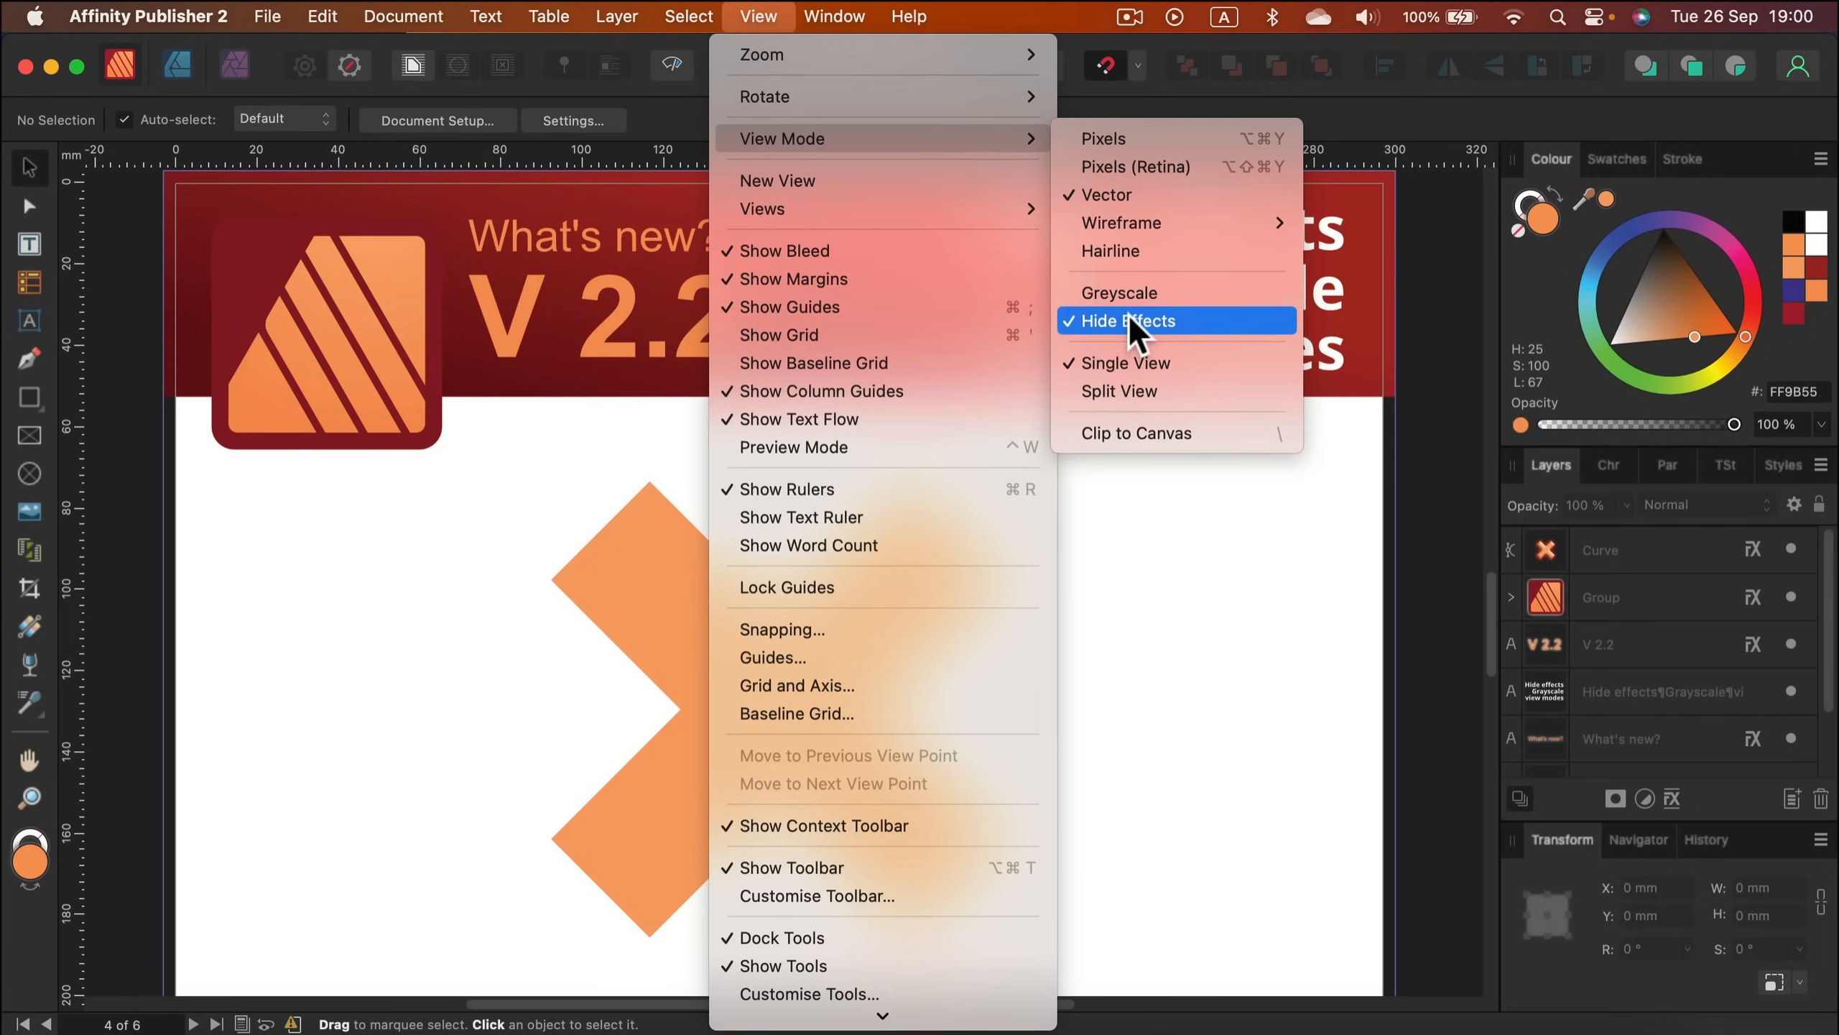
left_click(1127, 321)
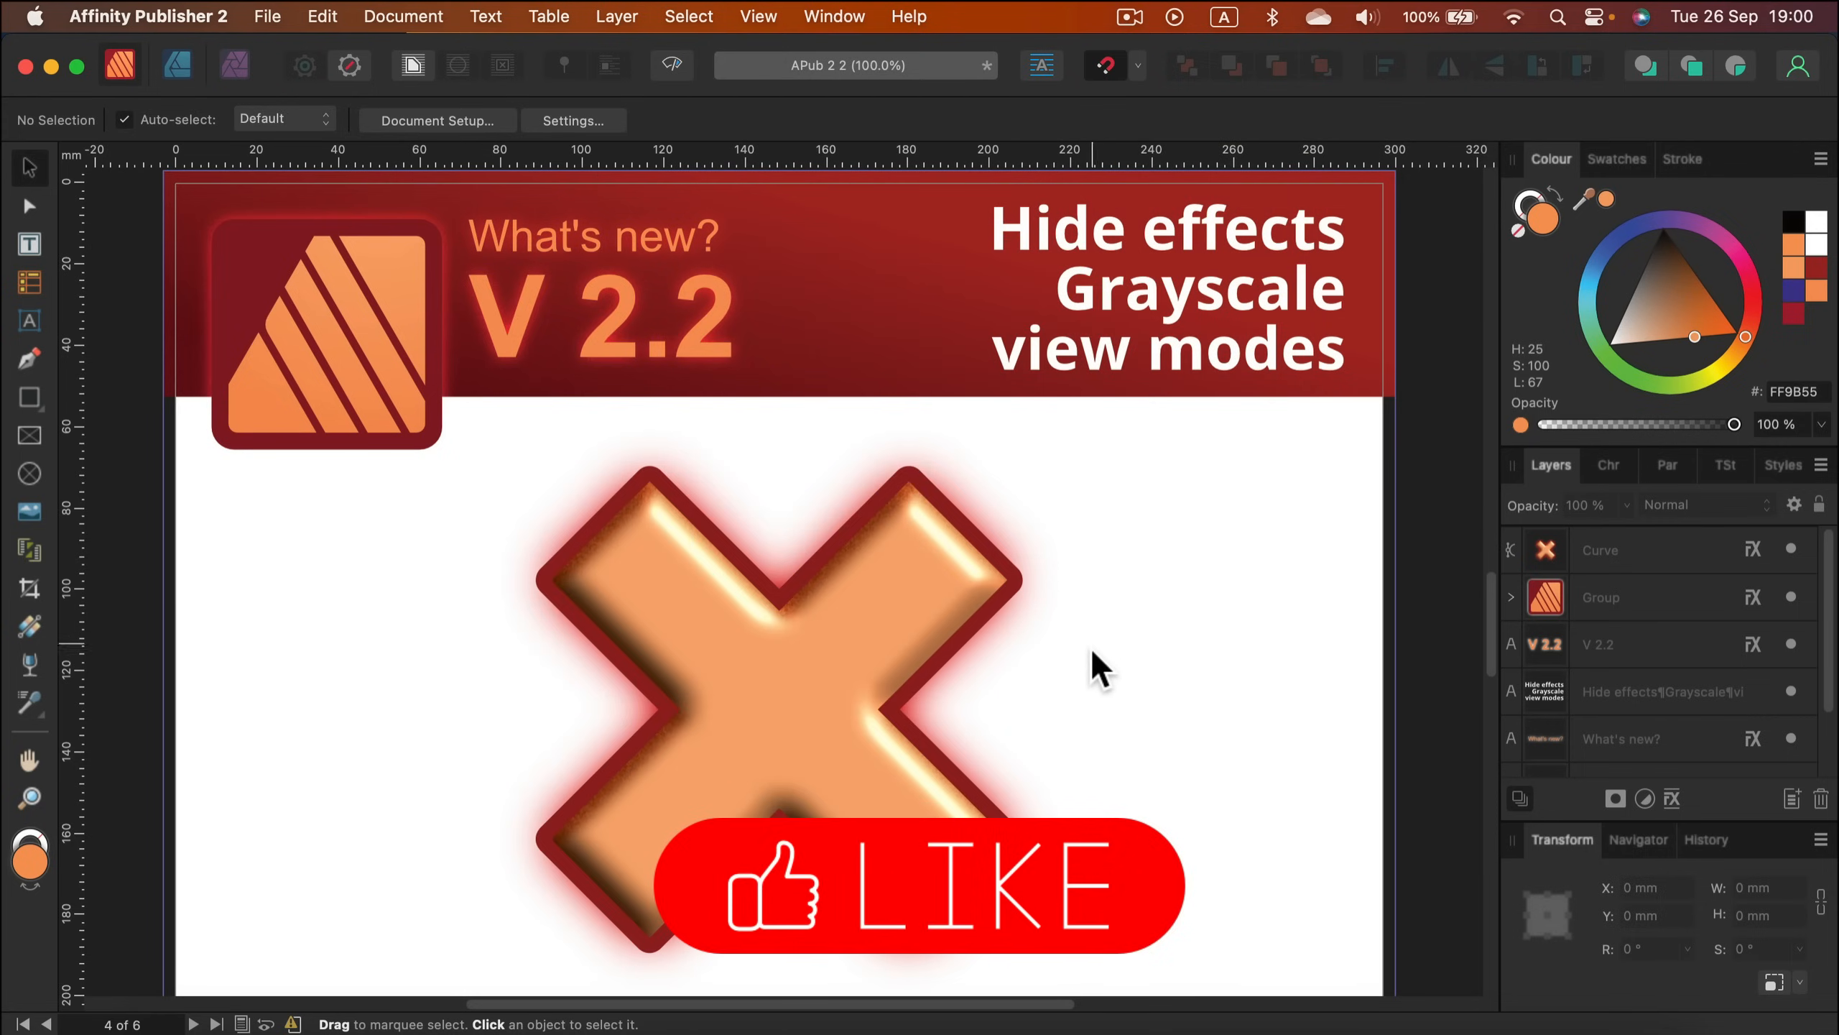
scroll("down", 3)
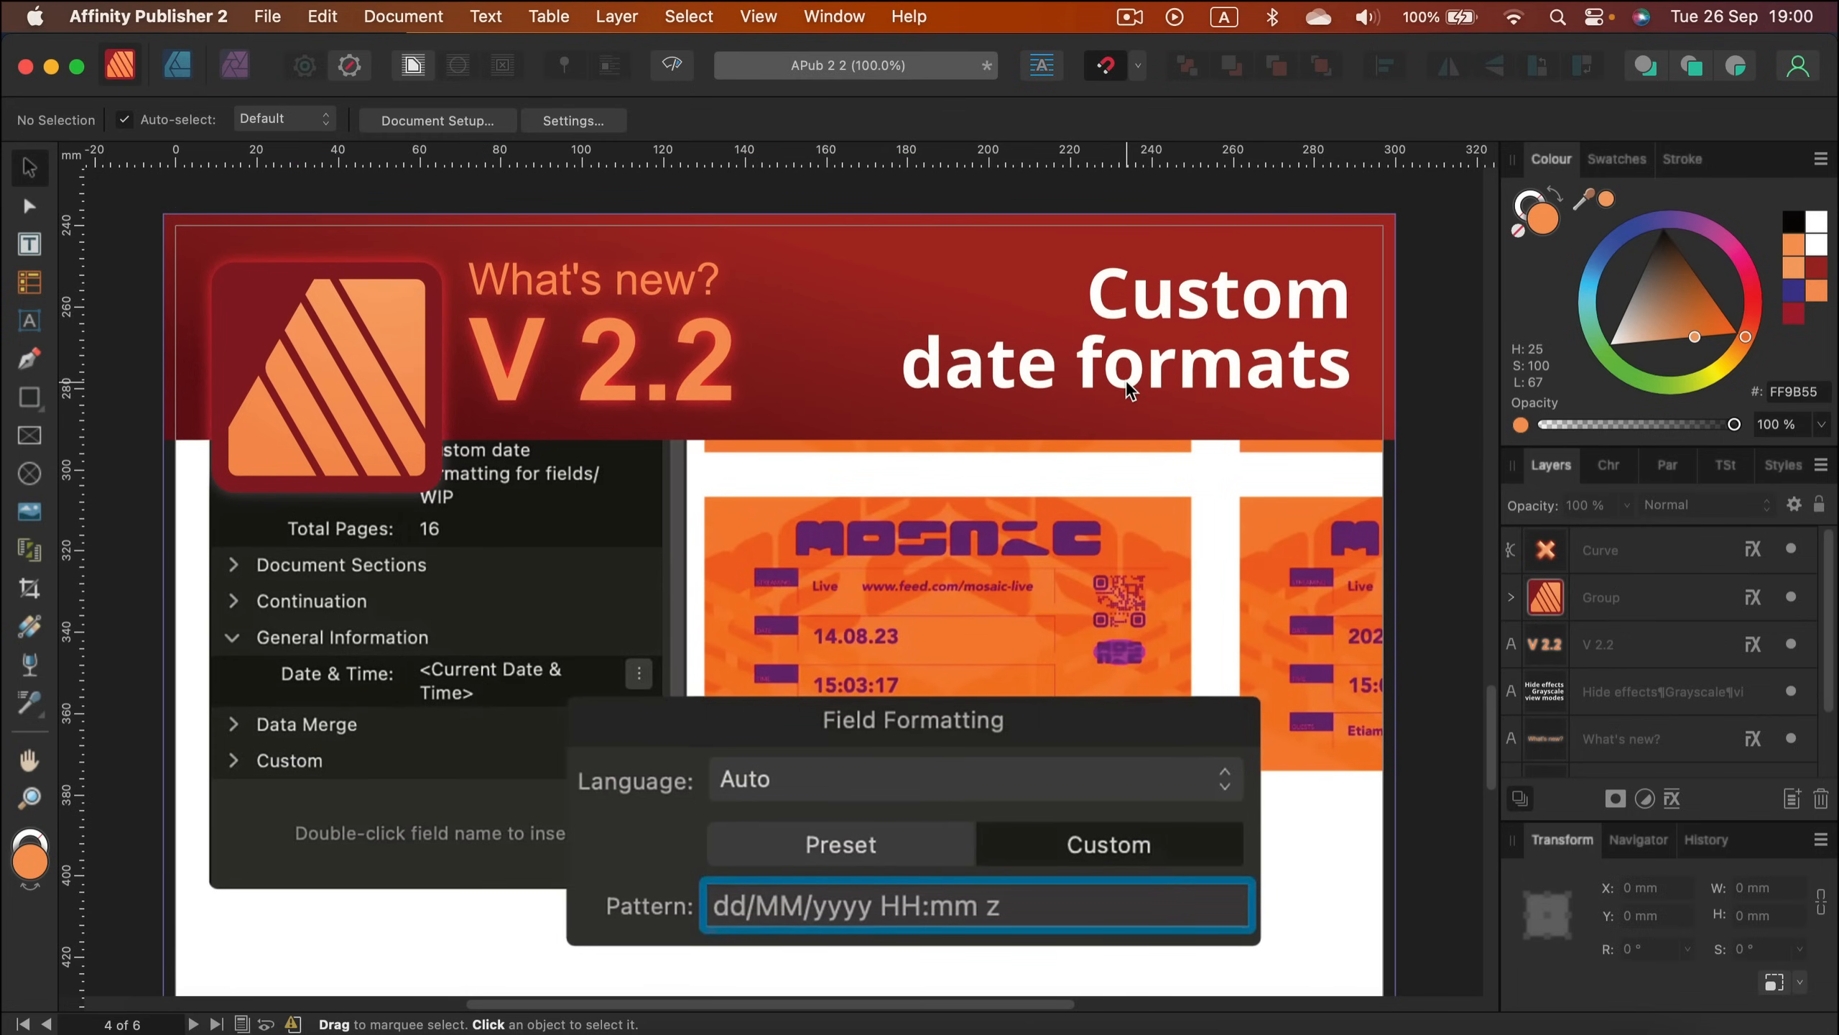
scroll("up", 3)
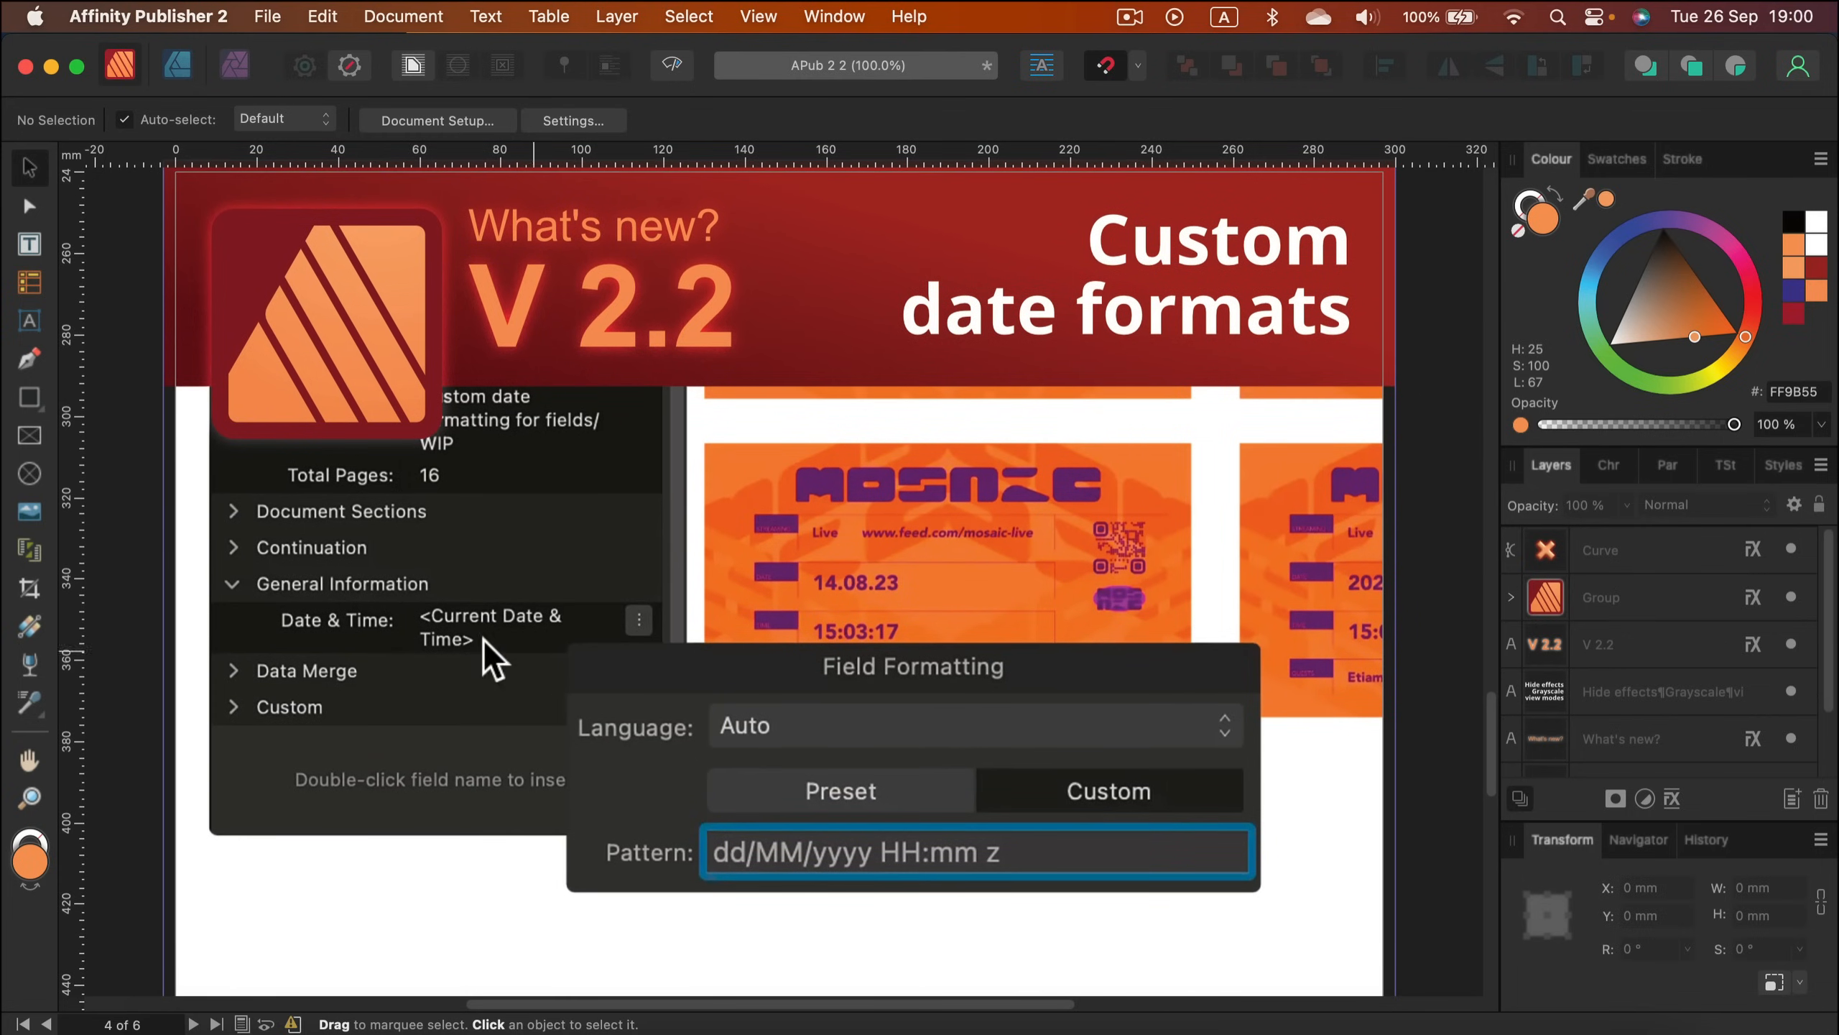
mouse_move(980, 346)
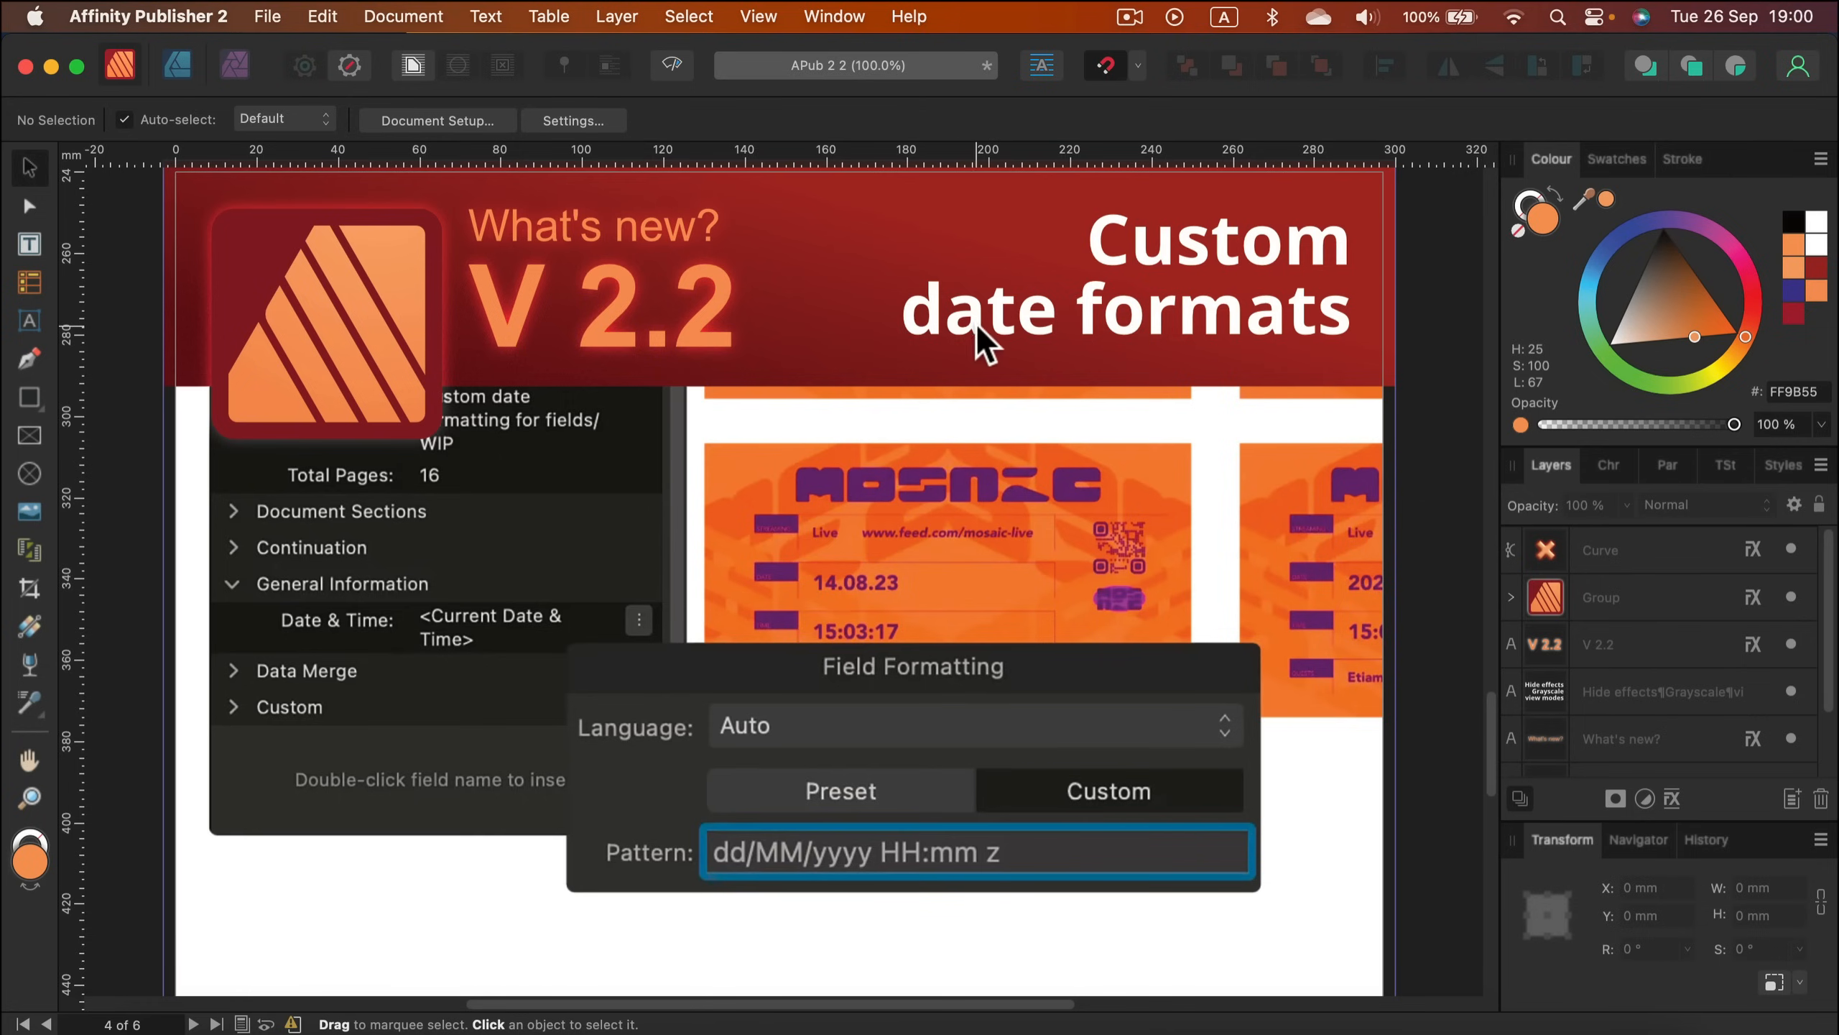
mouse_move(587, 519)
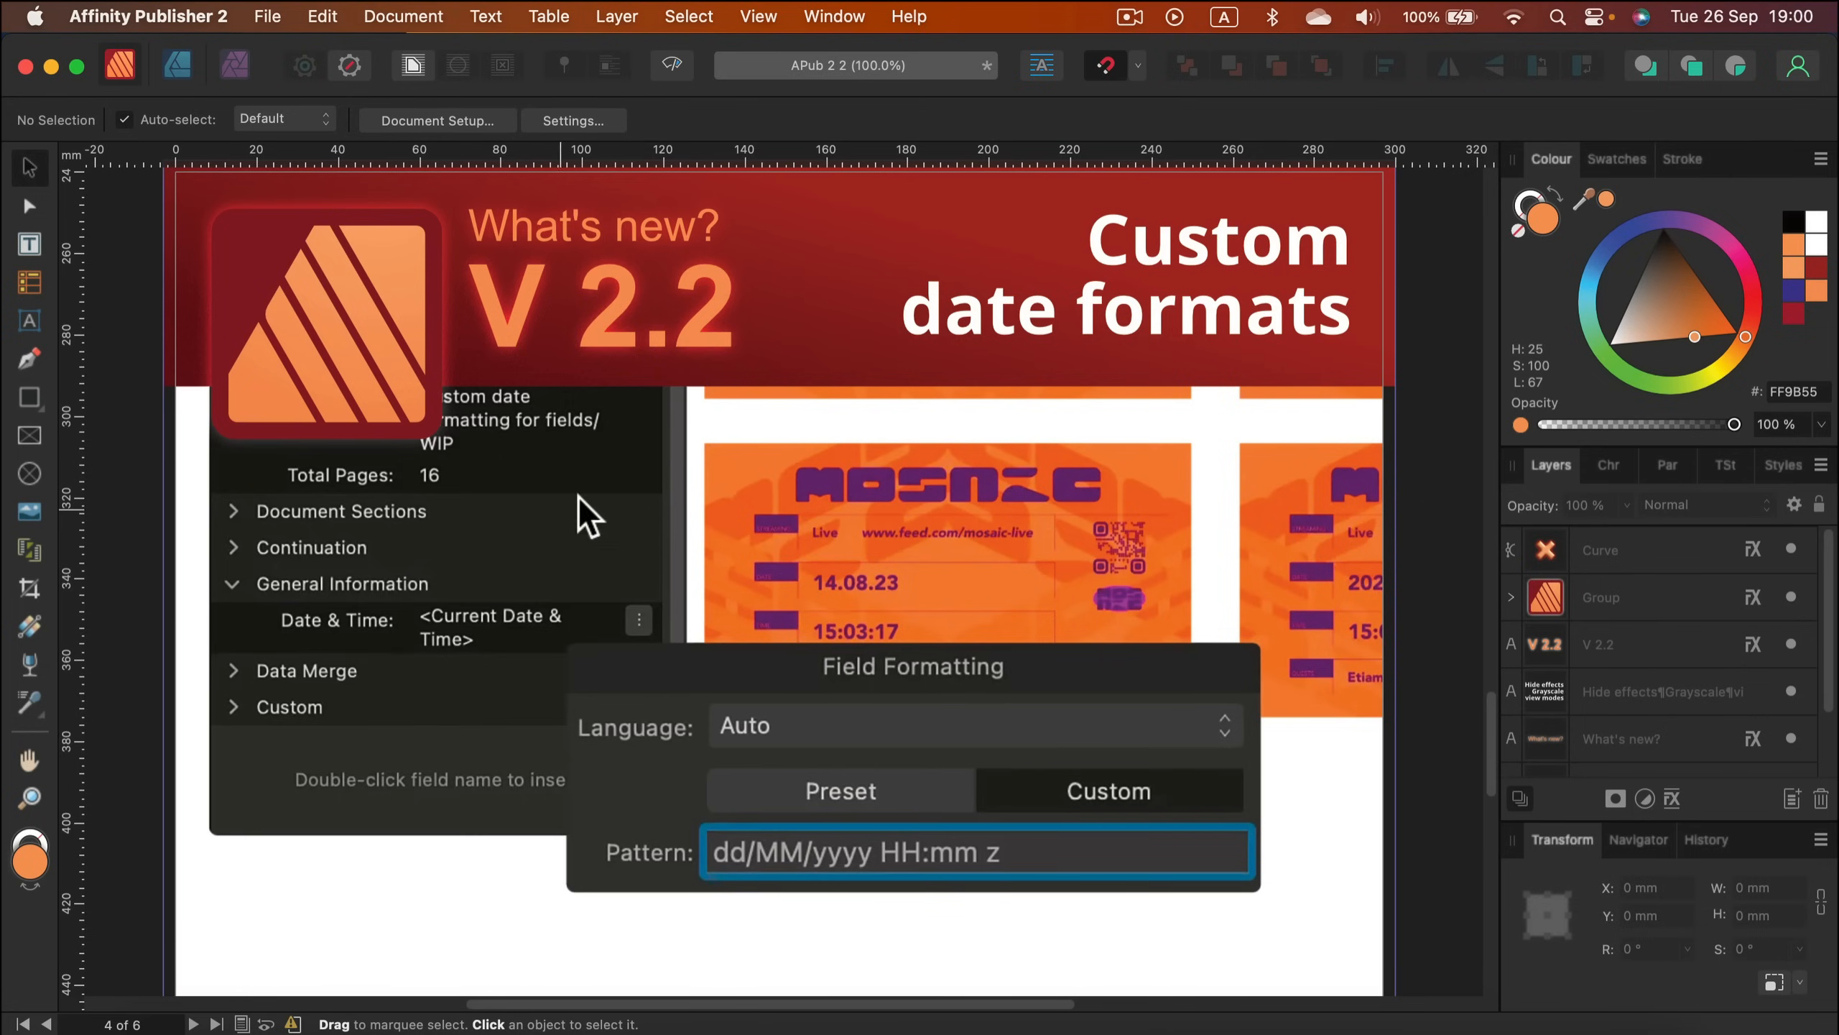
mouse_move(387, 557)
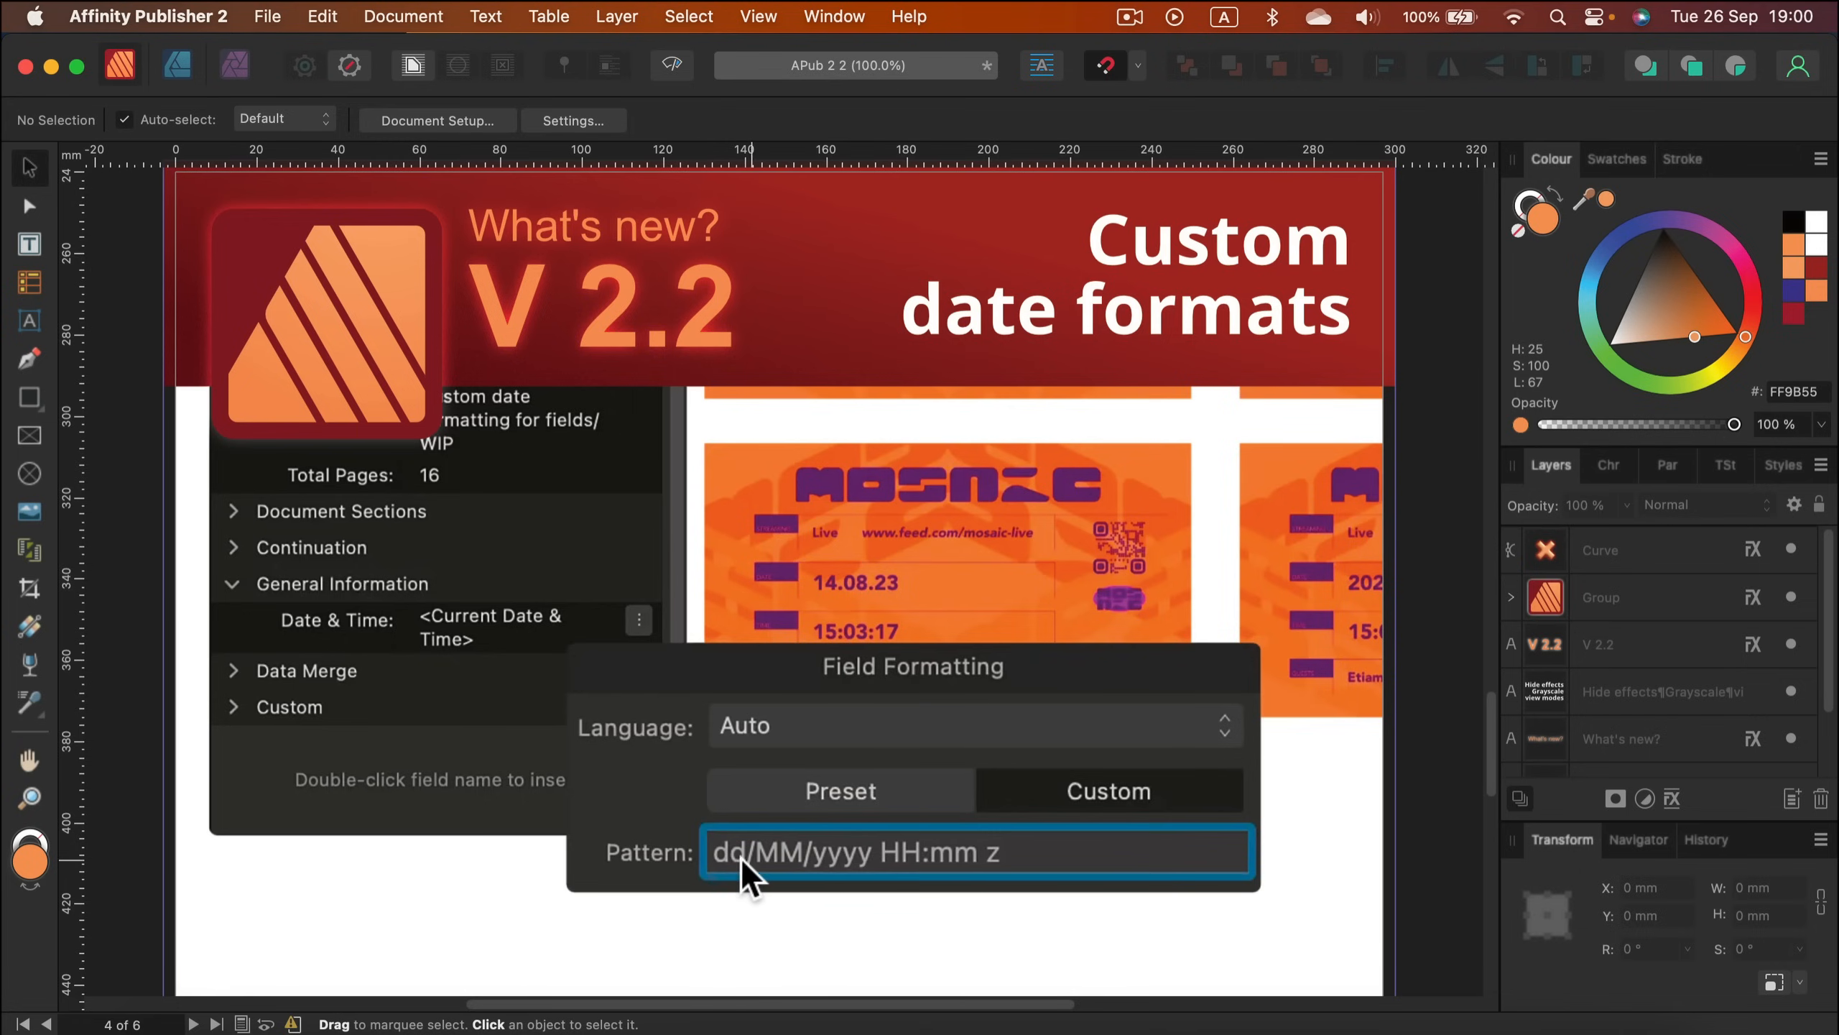
mouse_move(786, 879)
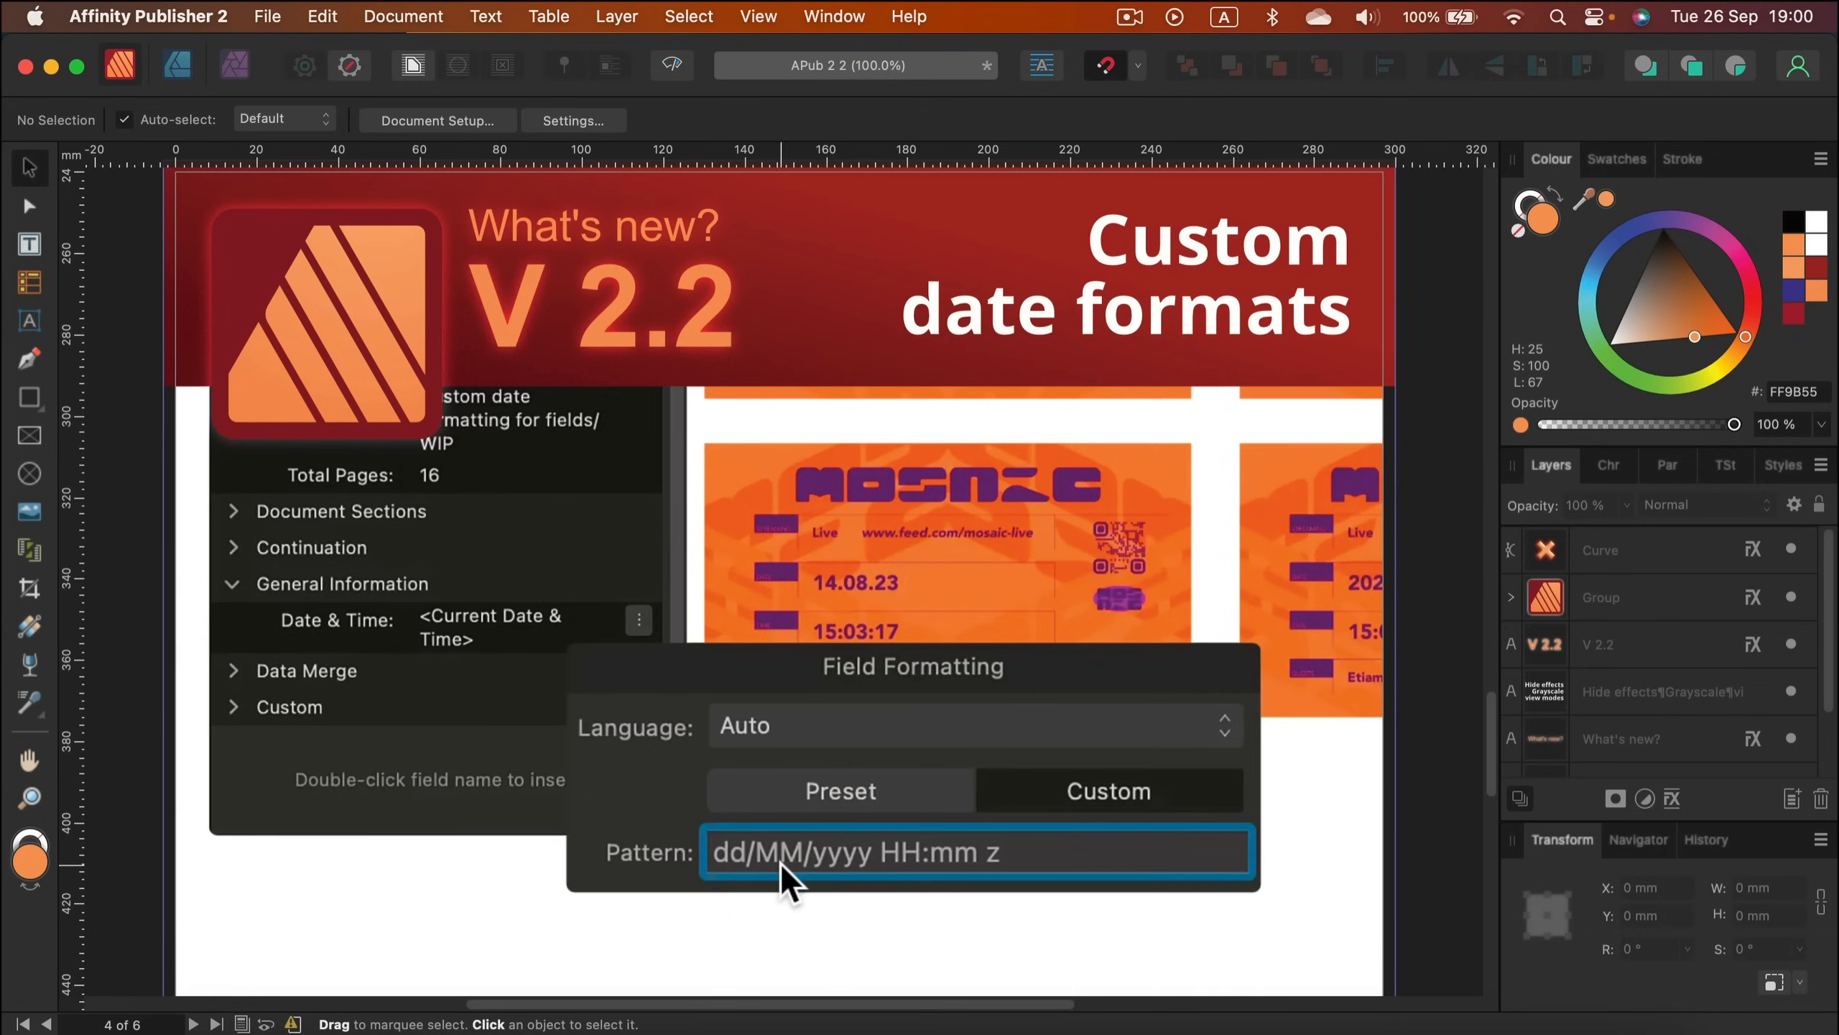
mouse_move(915, 874)
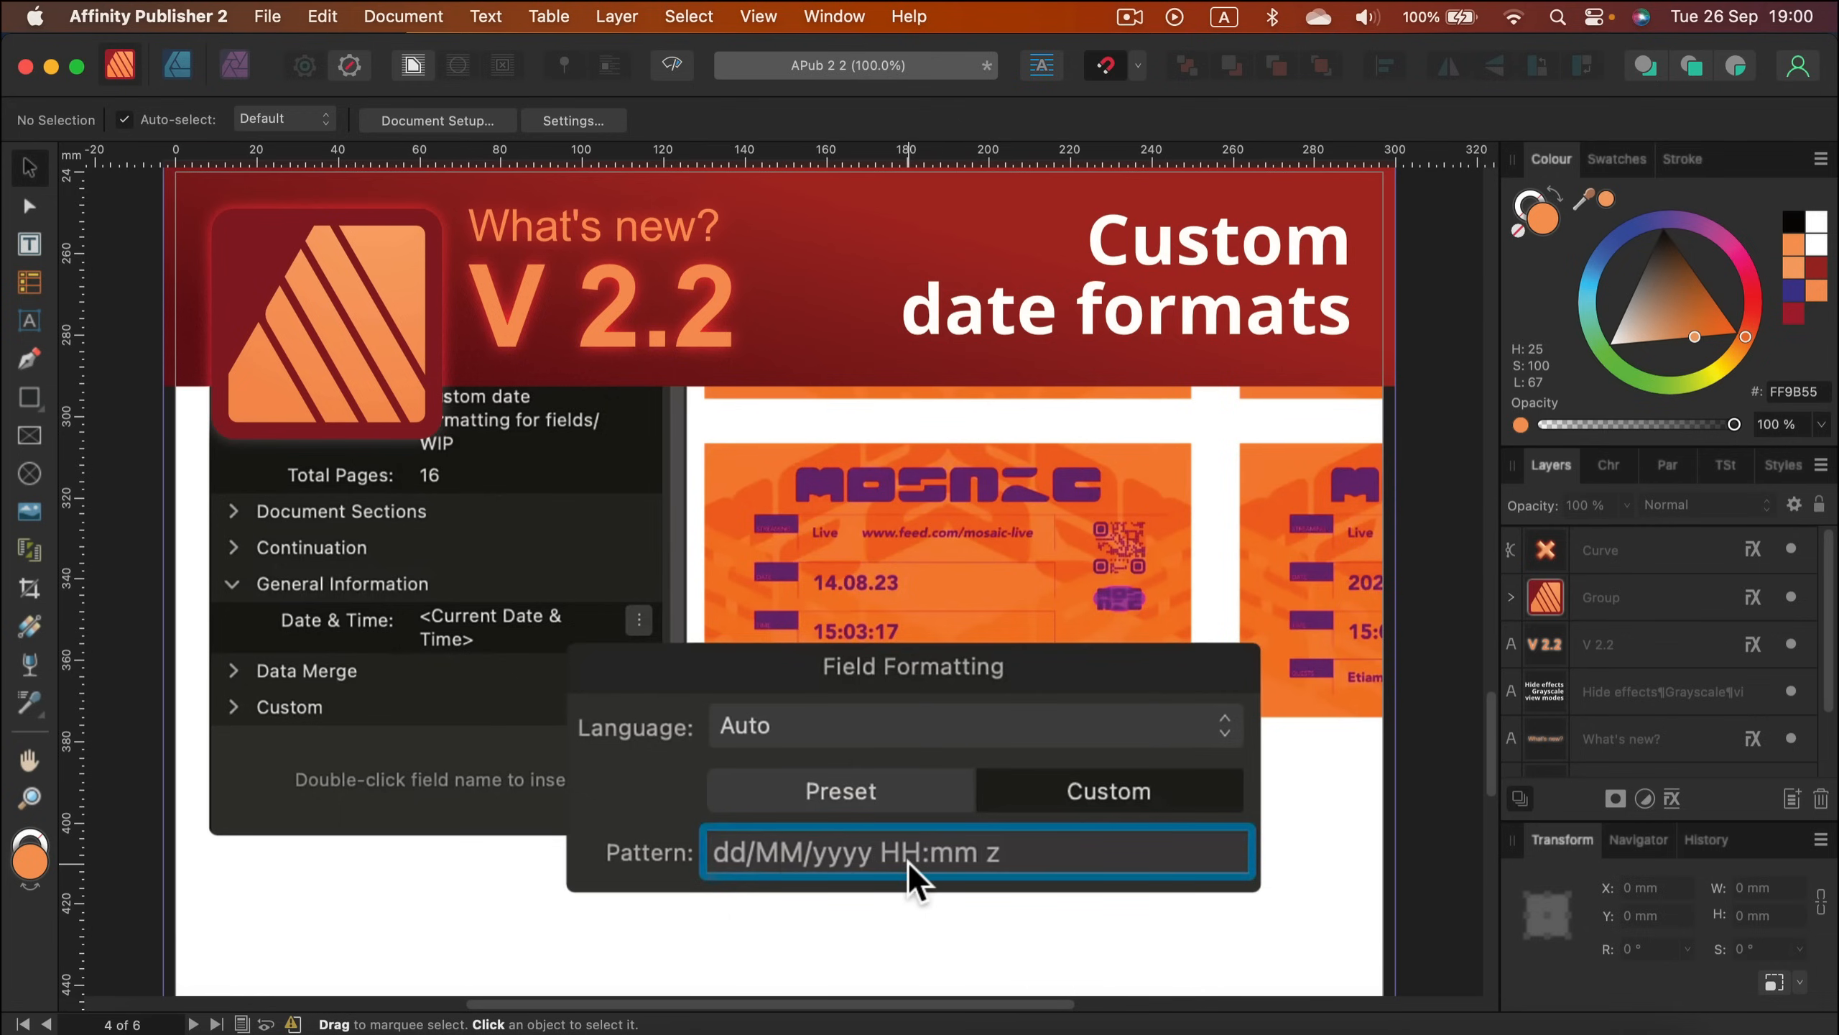
mouse_move(944, 867)
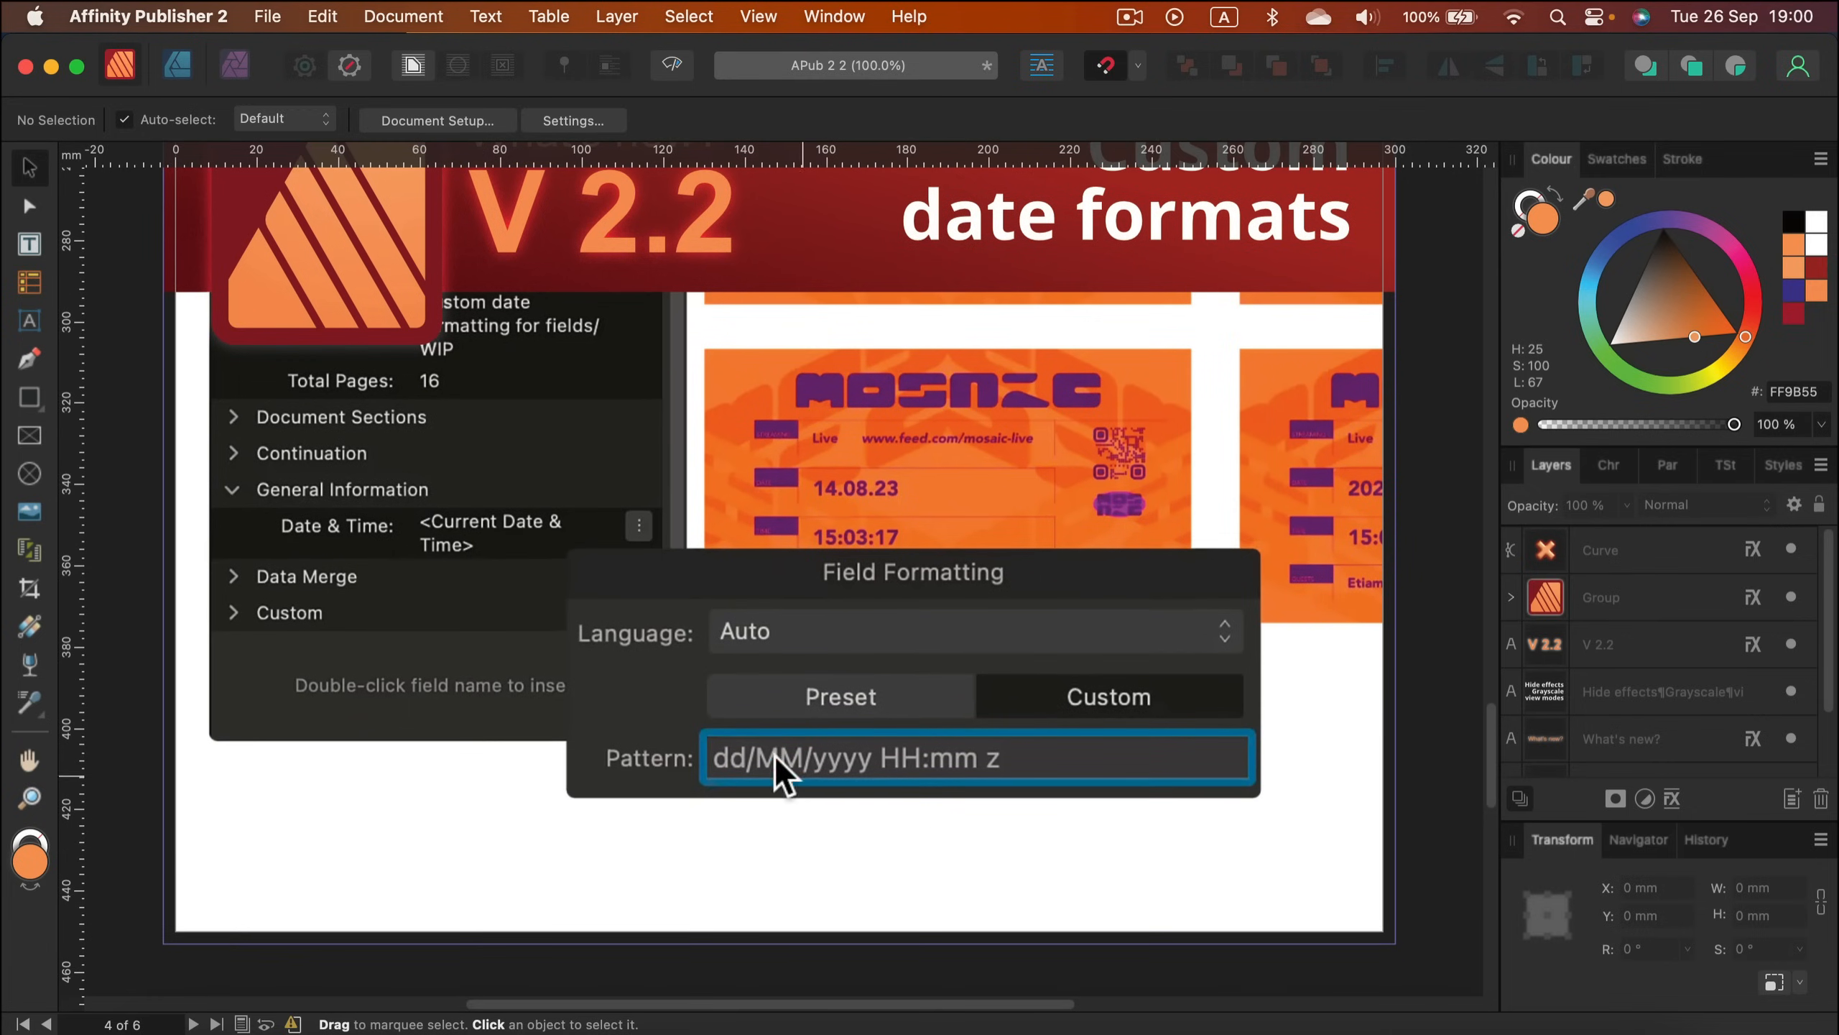
mouse_move(820, 814)
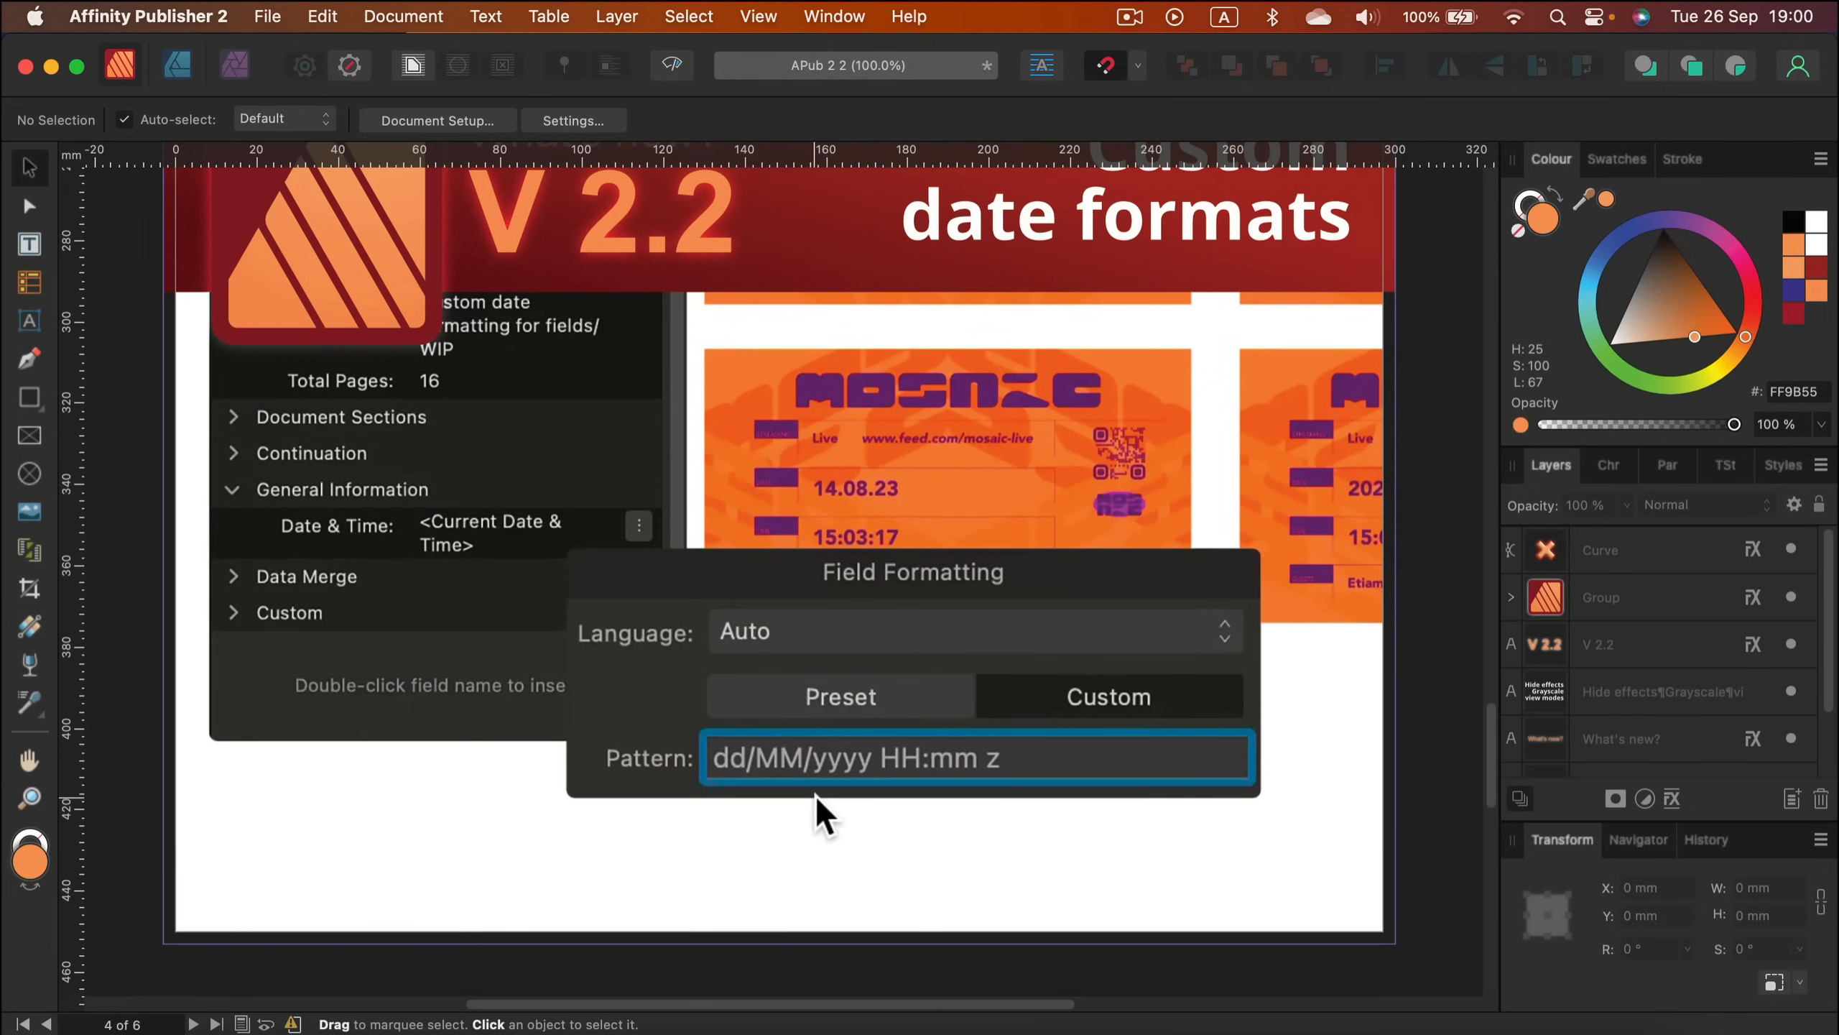
Step: Scroll down to the Data merge URLs Meet the Team spread, then back up toward the orange X page
scroll("down", 3)
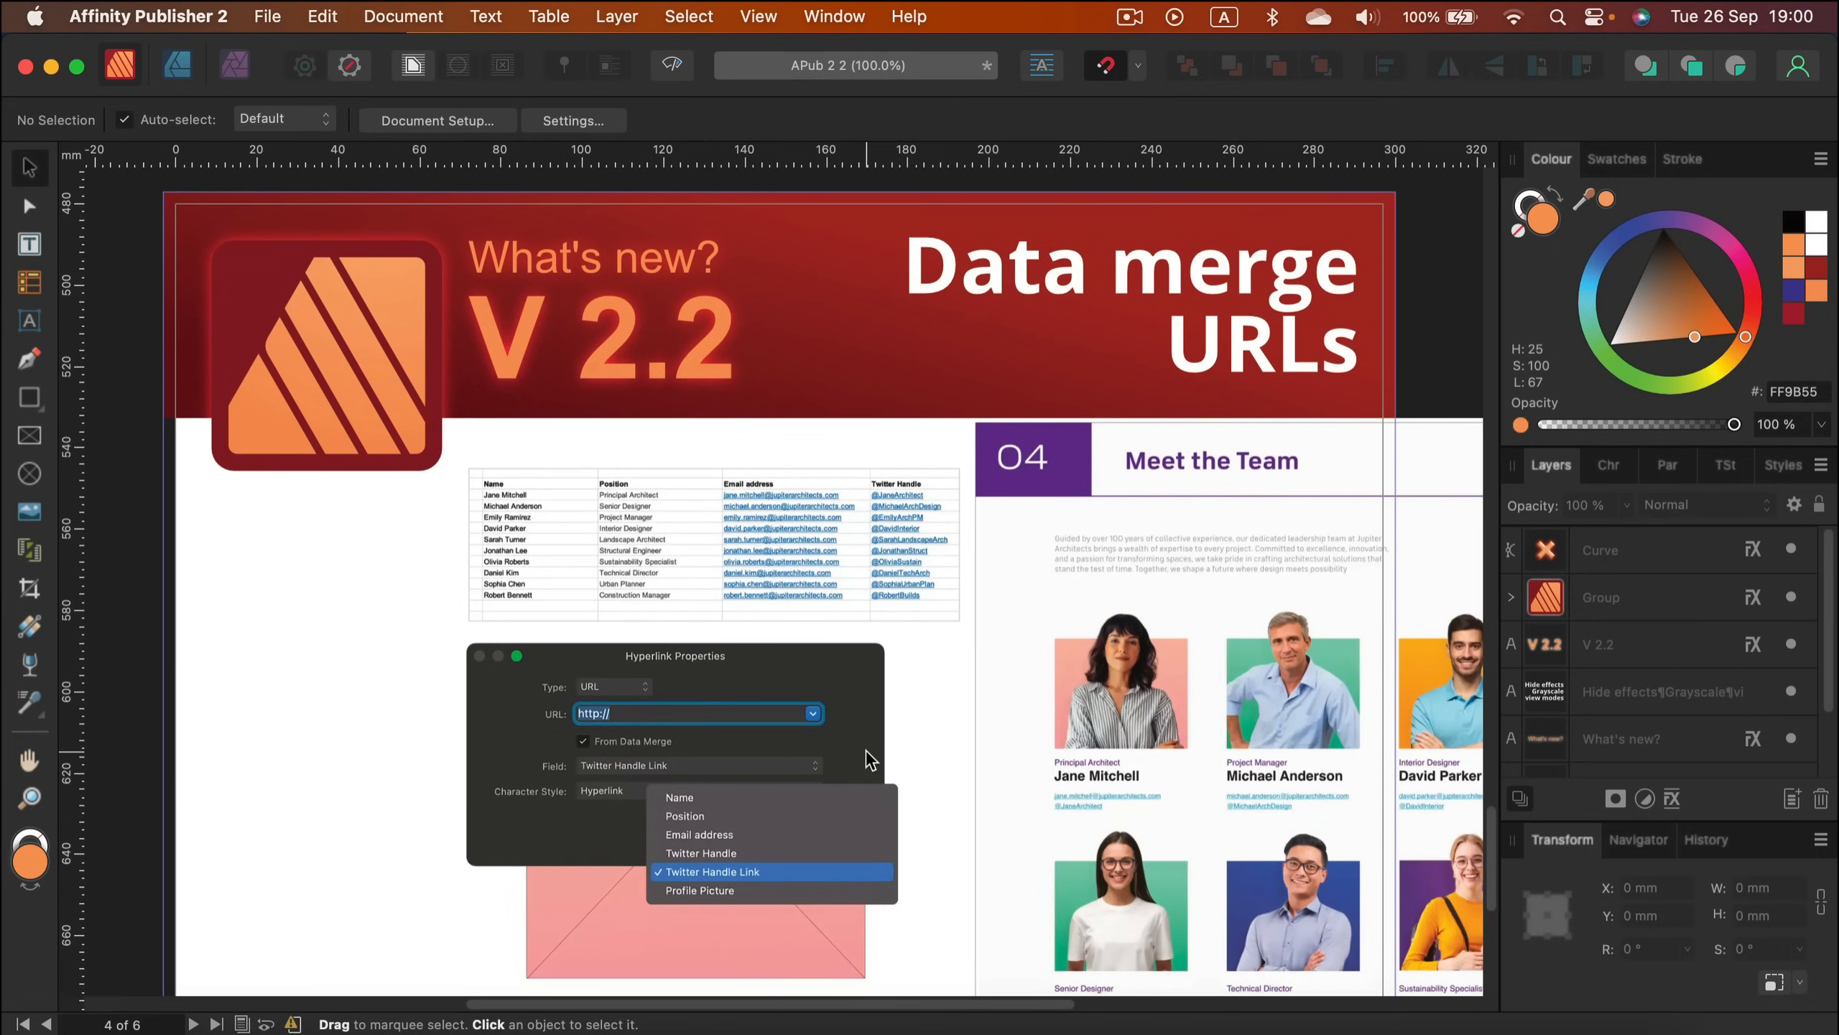
mouse_move(870, 753)
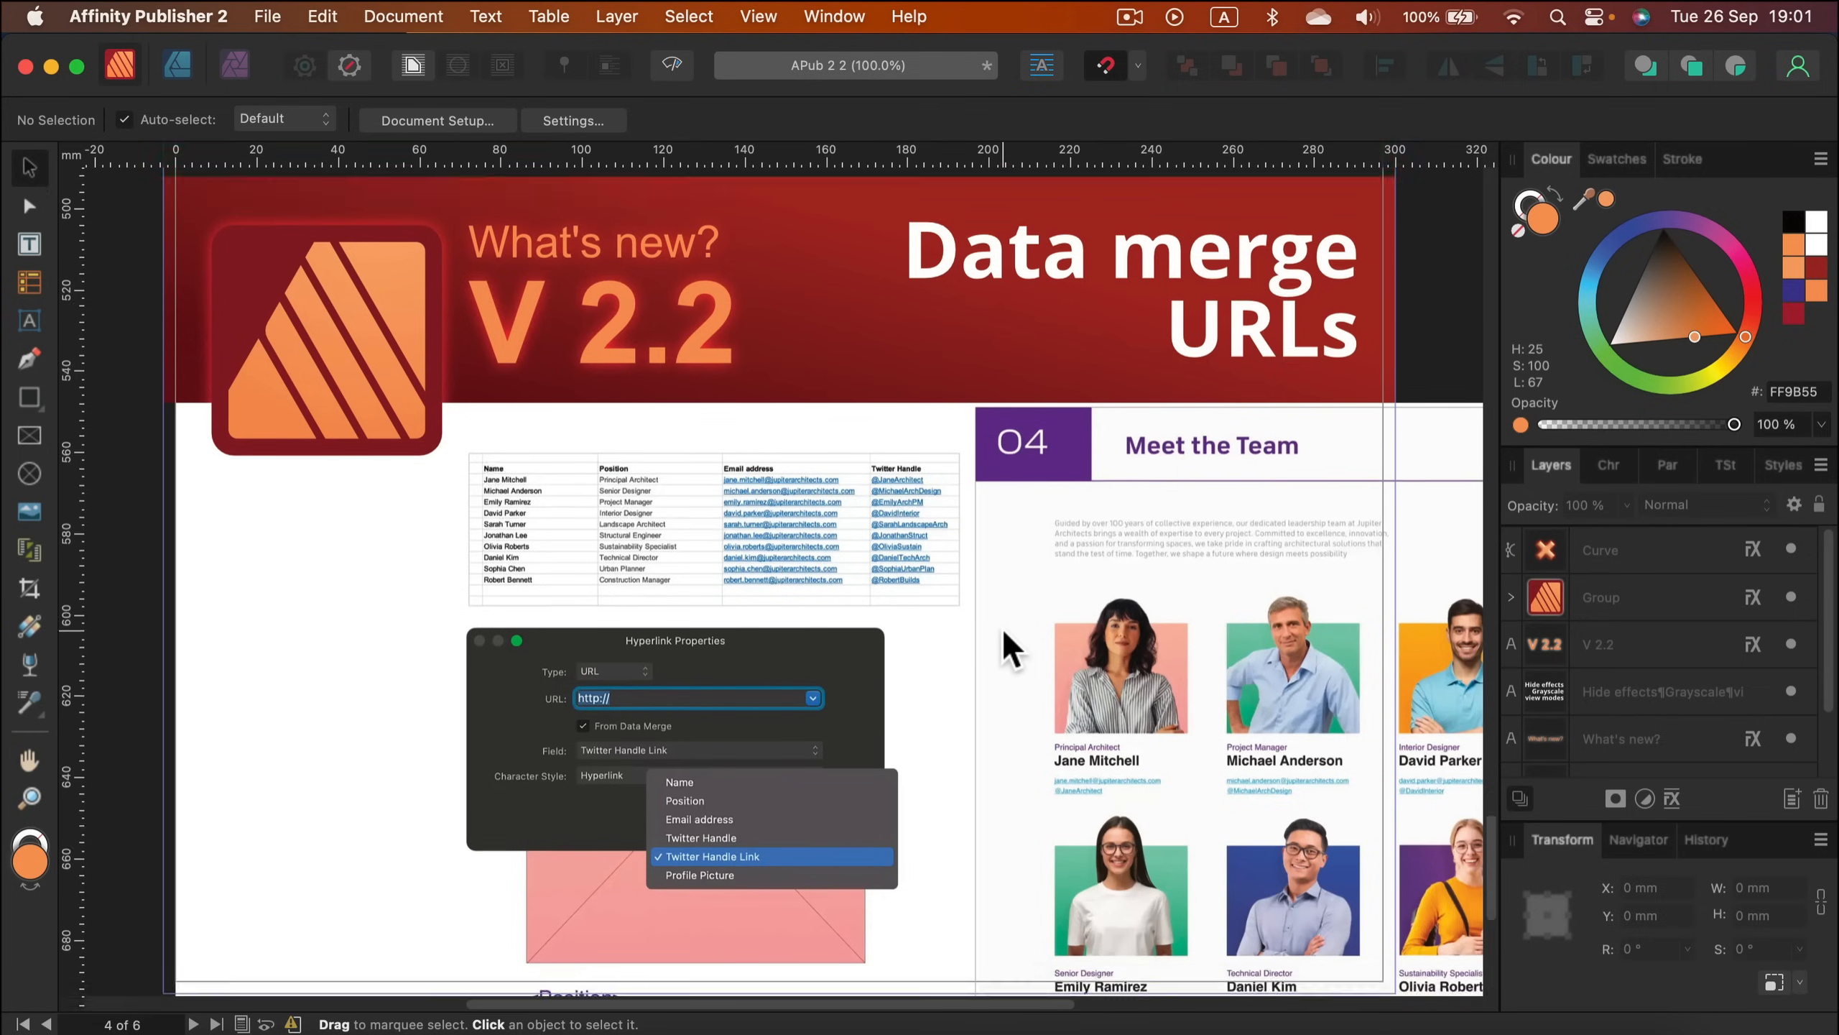
scroll("down", 3)
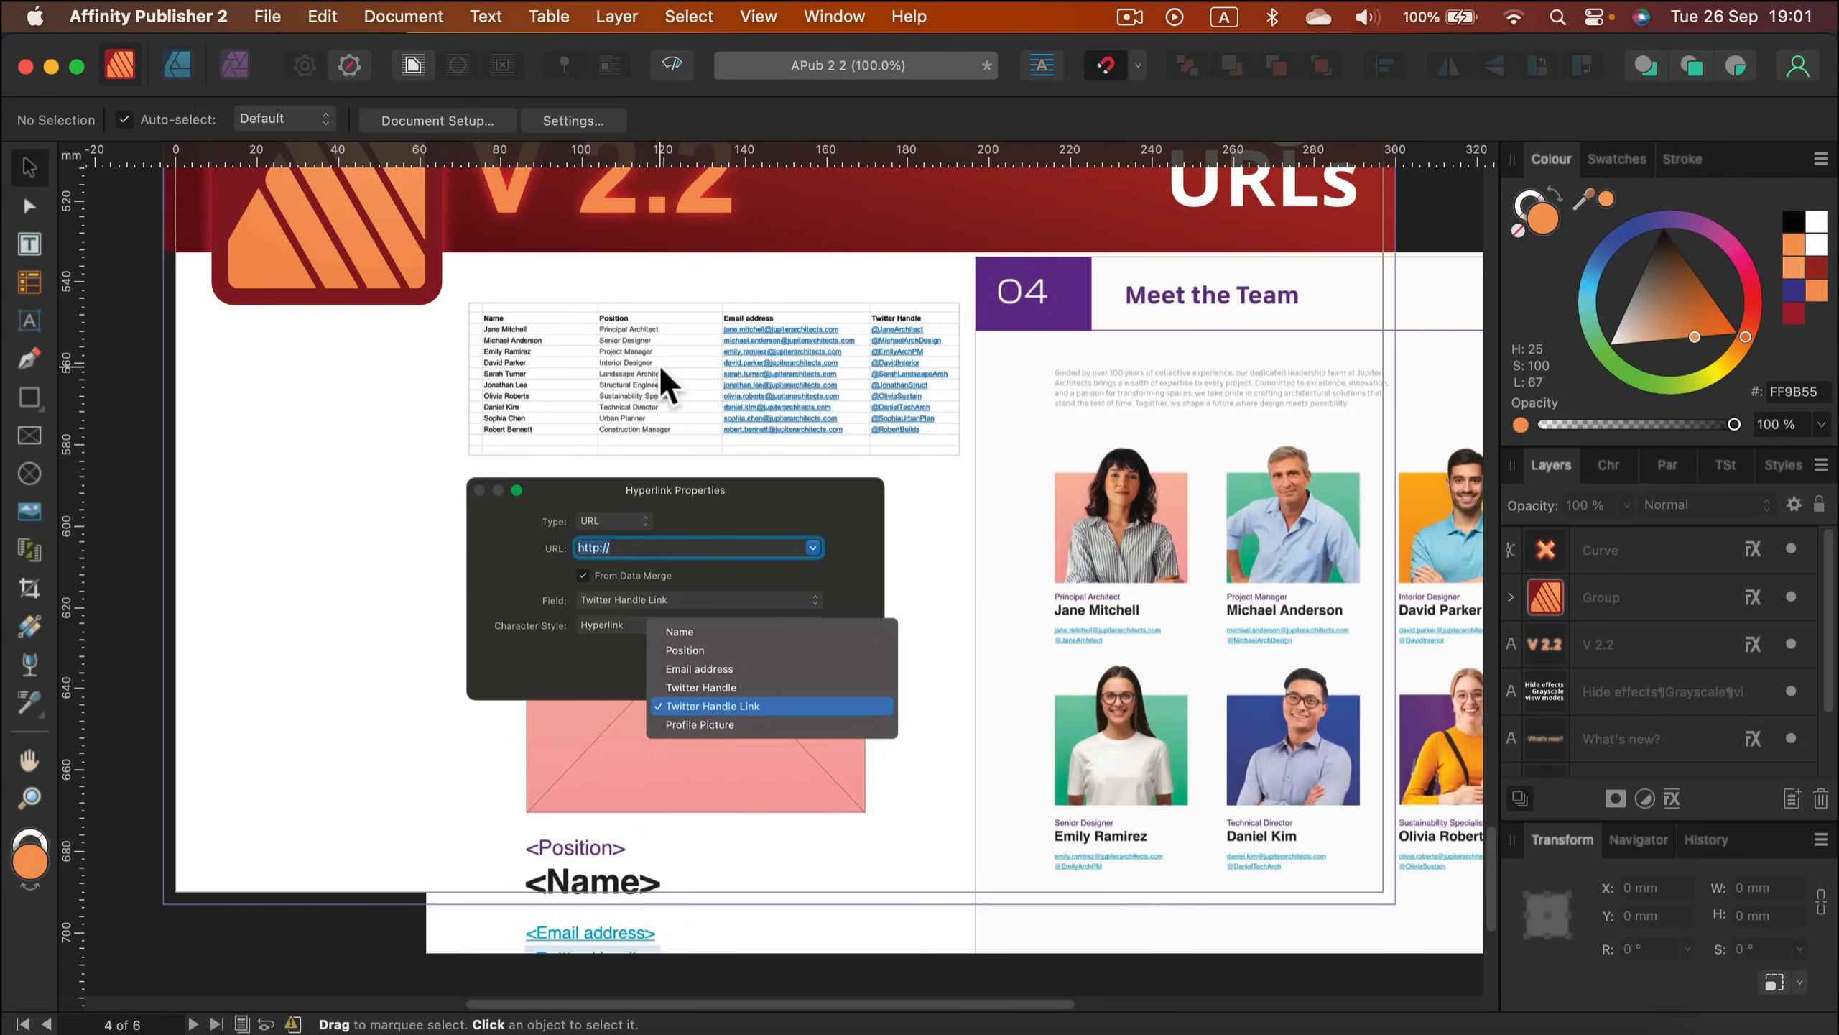
mouse_move(879, 778)
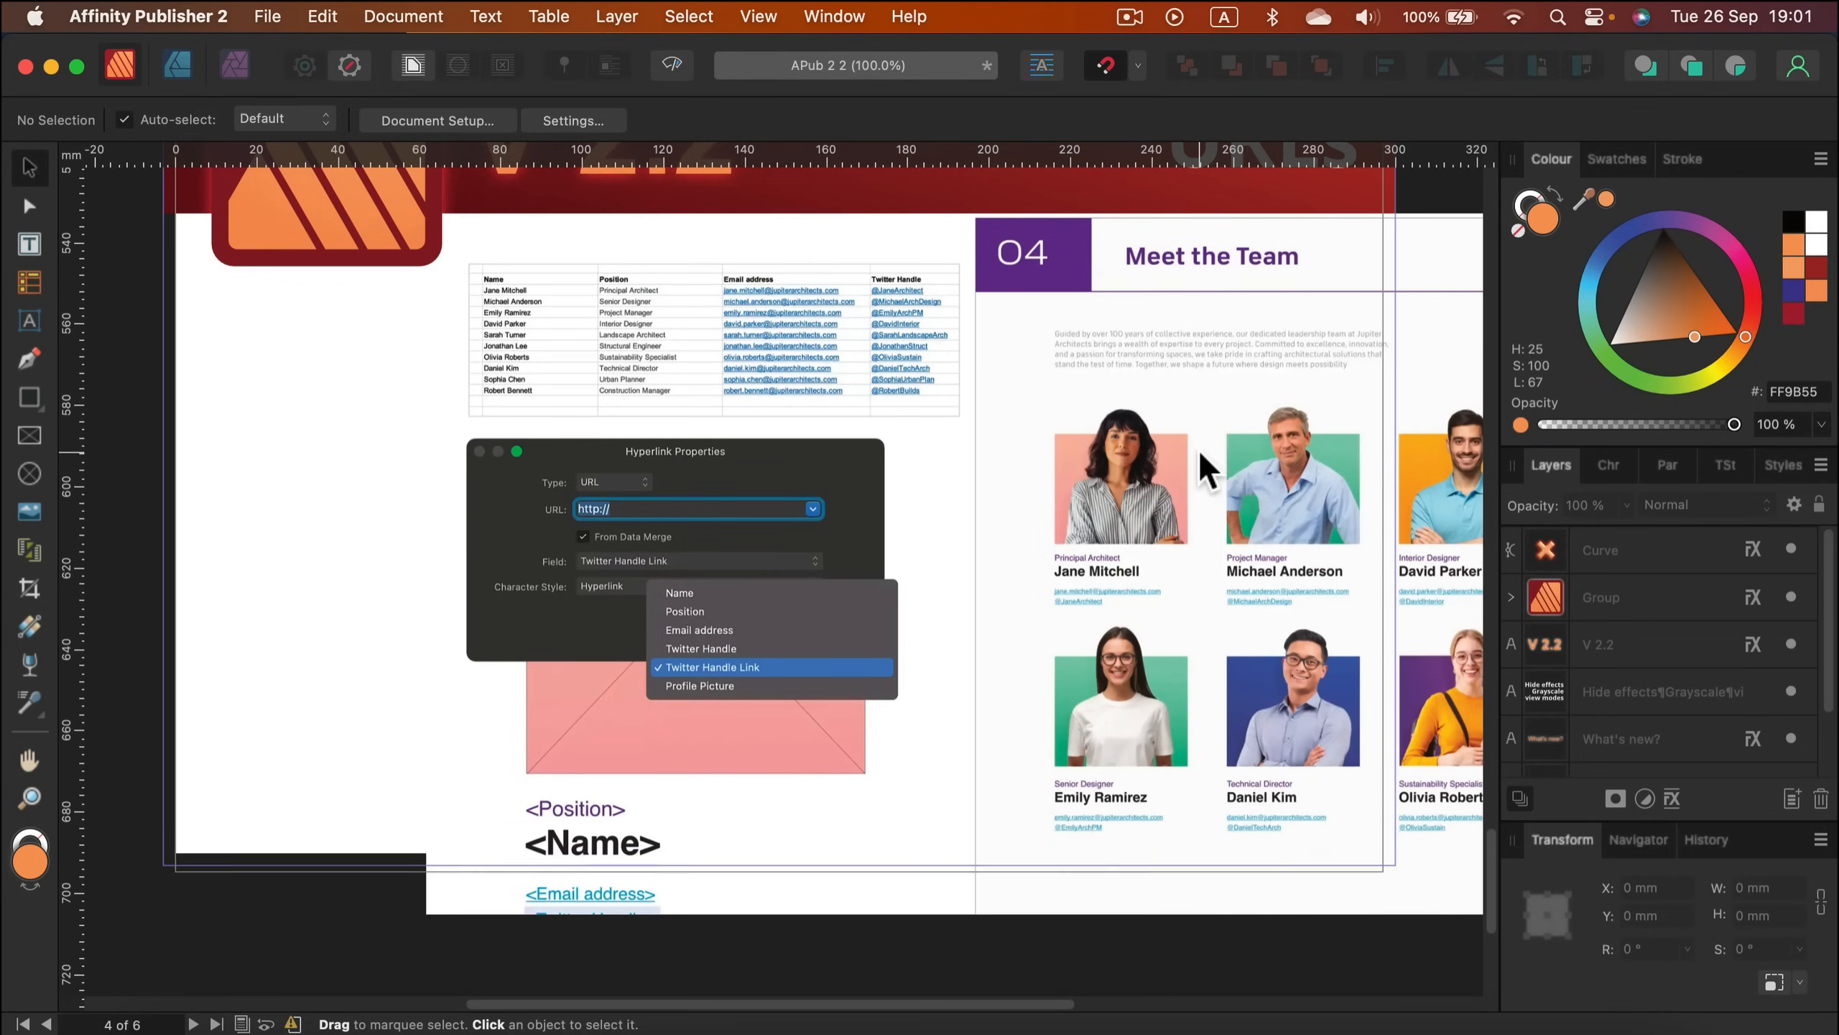
mouse_move(1079, 528)
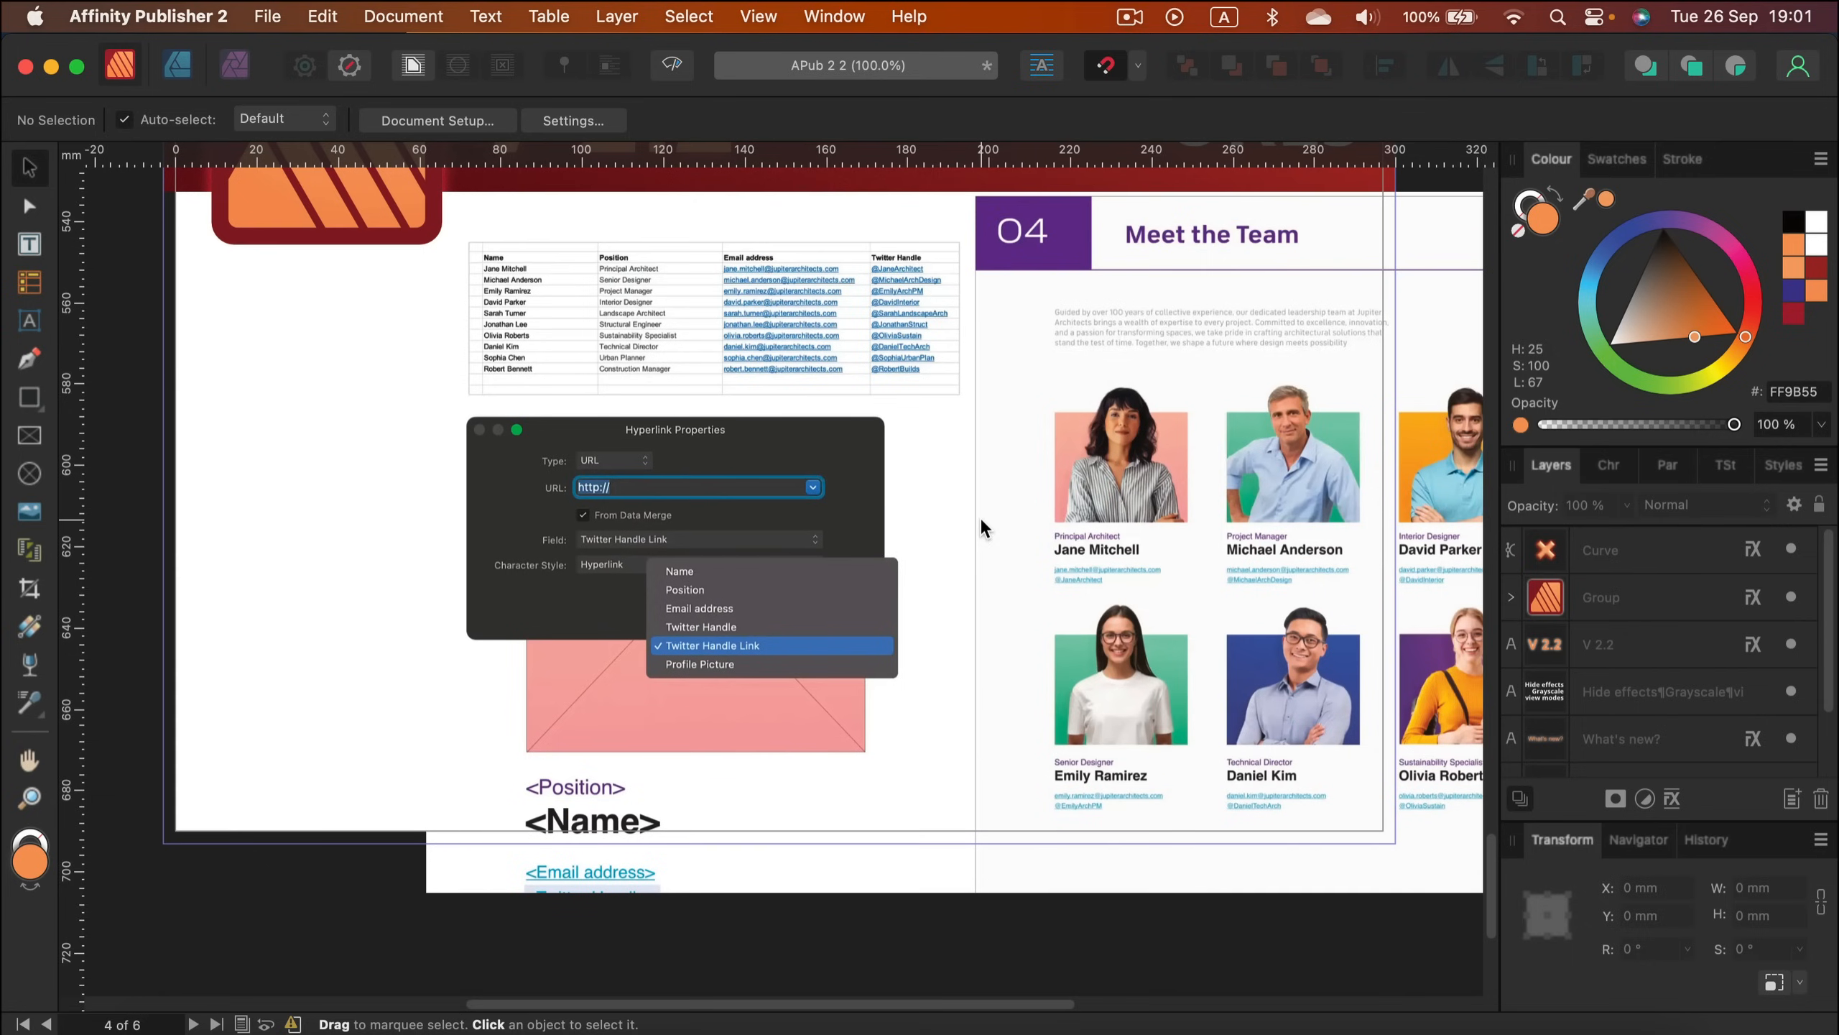
scroll("up", 3)
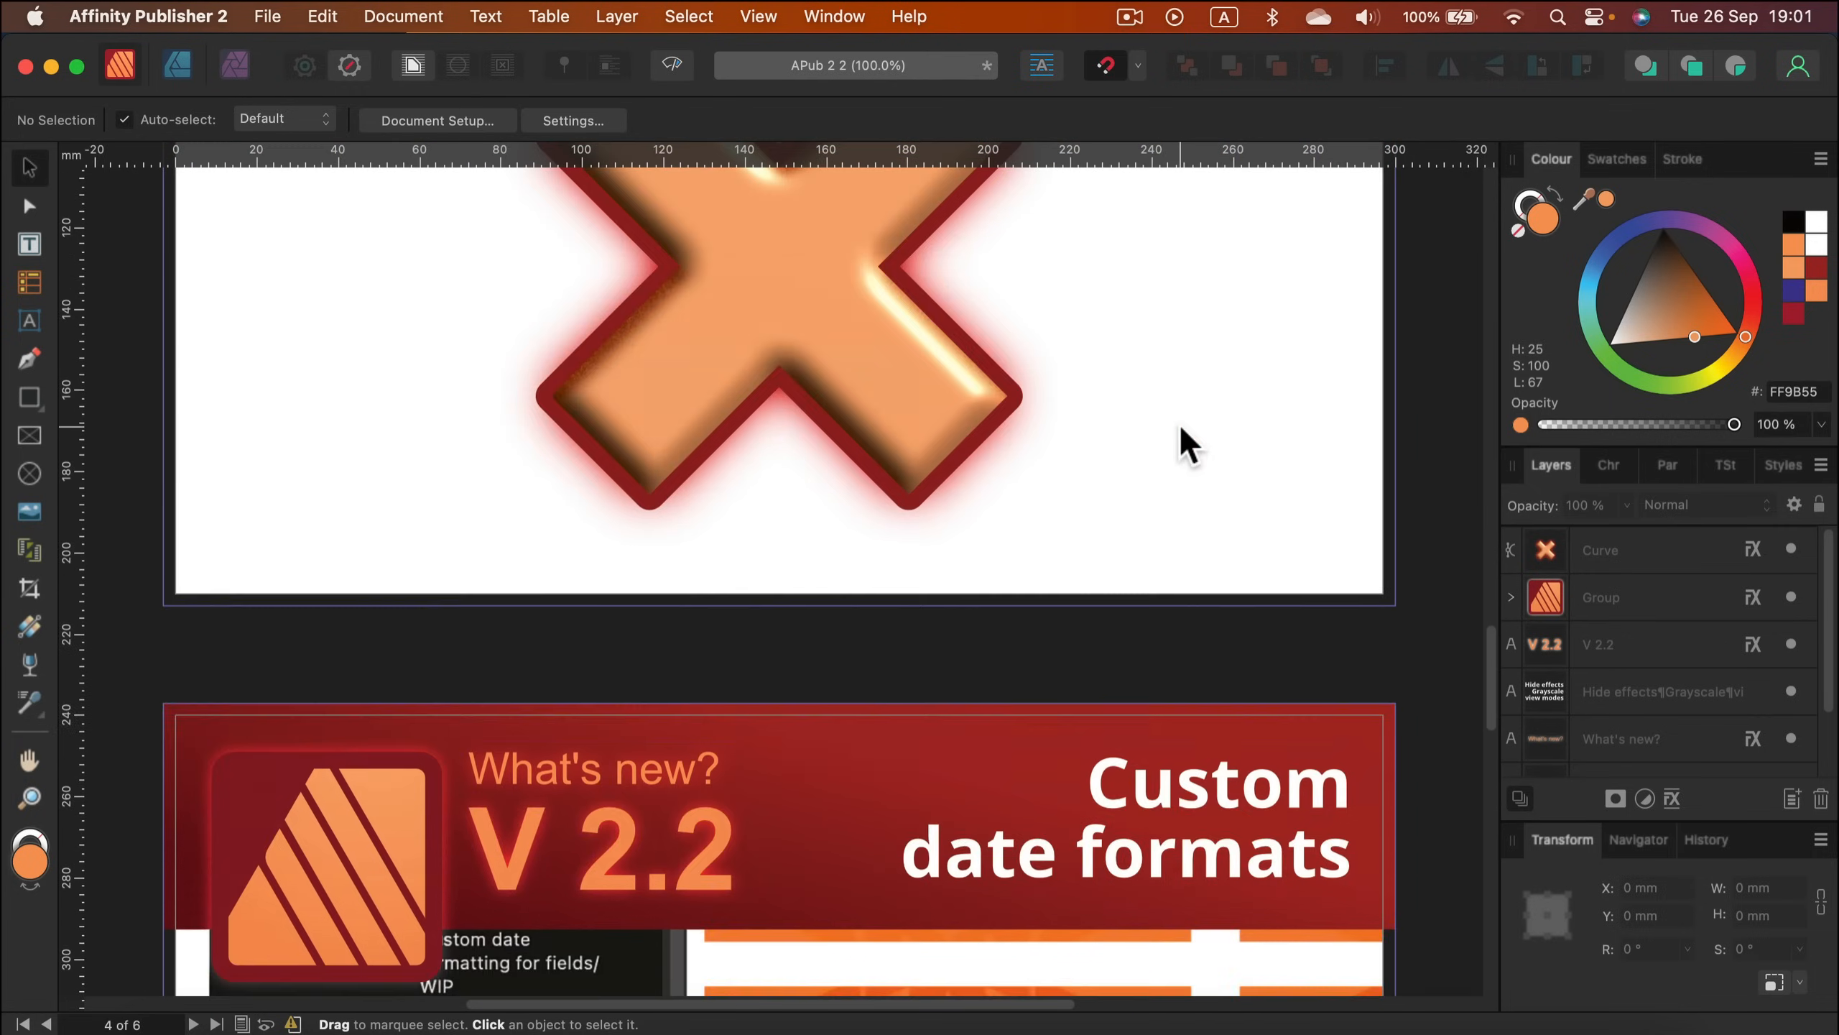
Step: Scroll up past Hide effects to the Custom text variables and Long press tool shortcuts pages
scroll("up", 3)
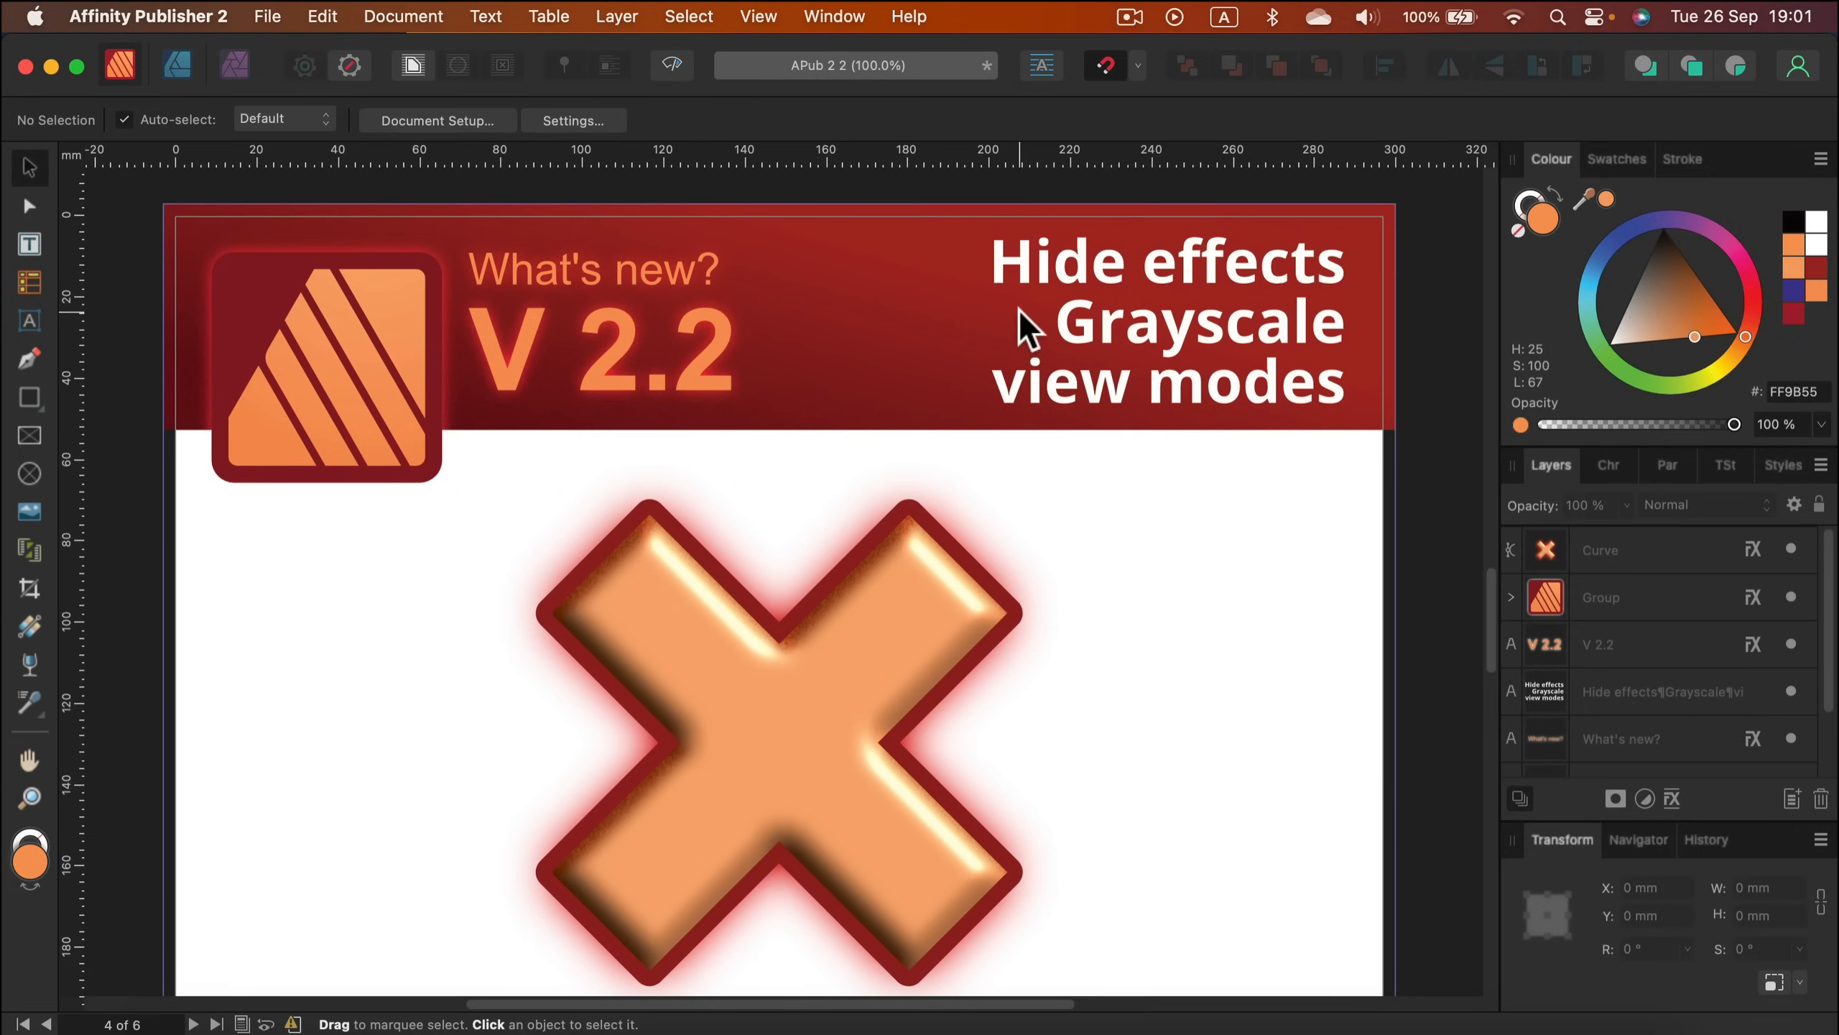
mouse_move(1178, 405)
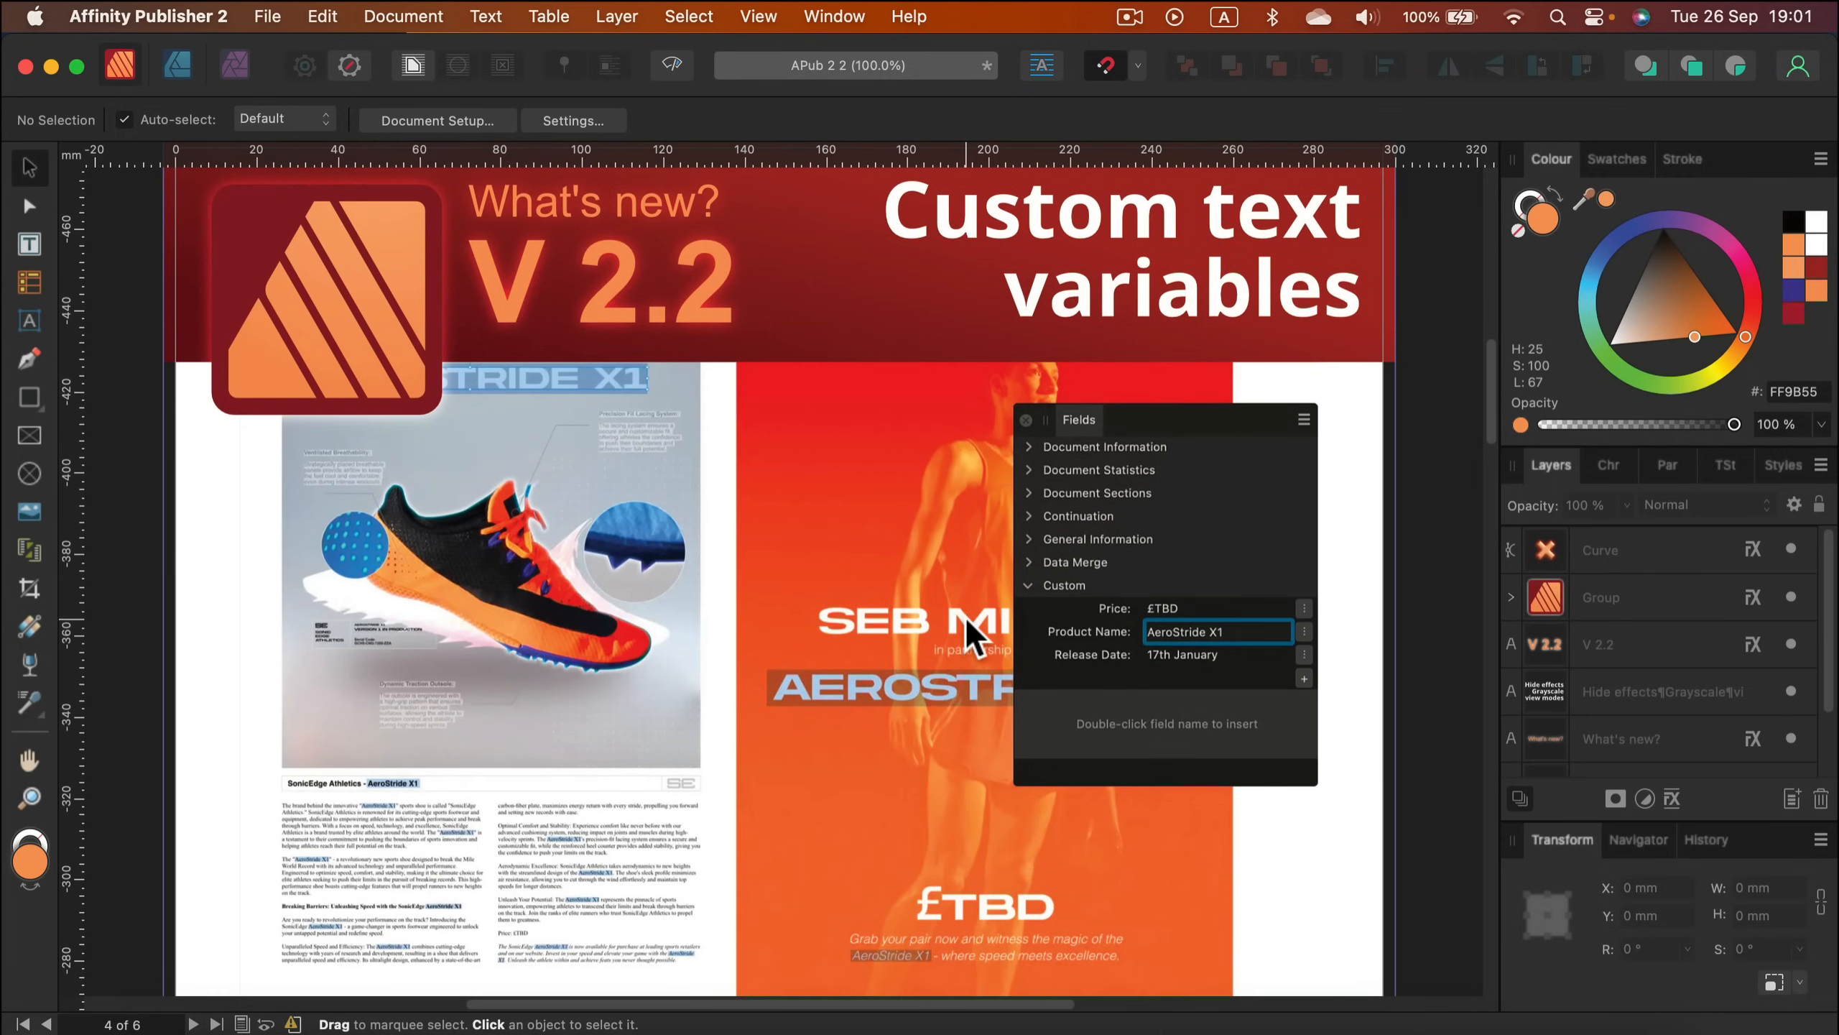
mouse_move(1073, 381)
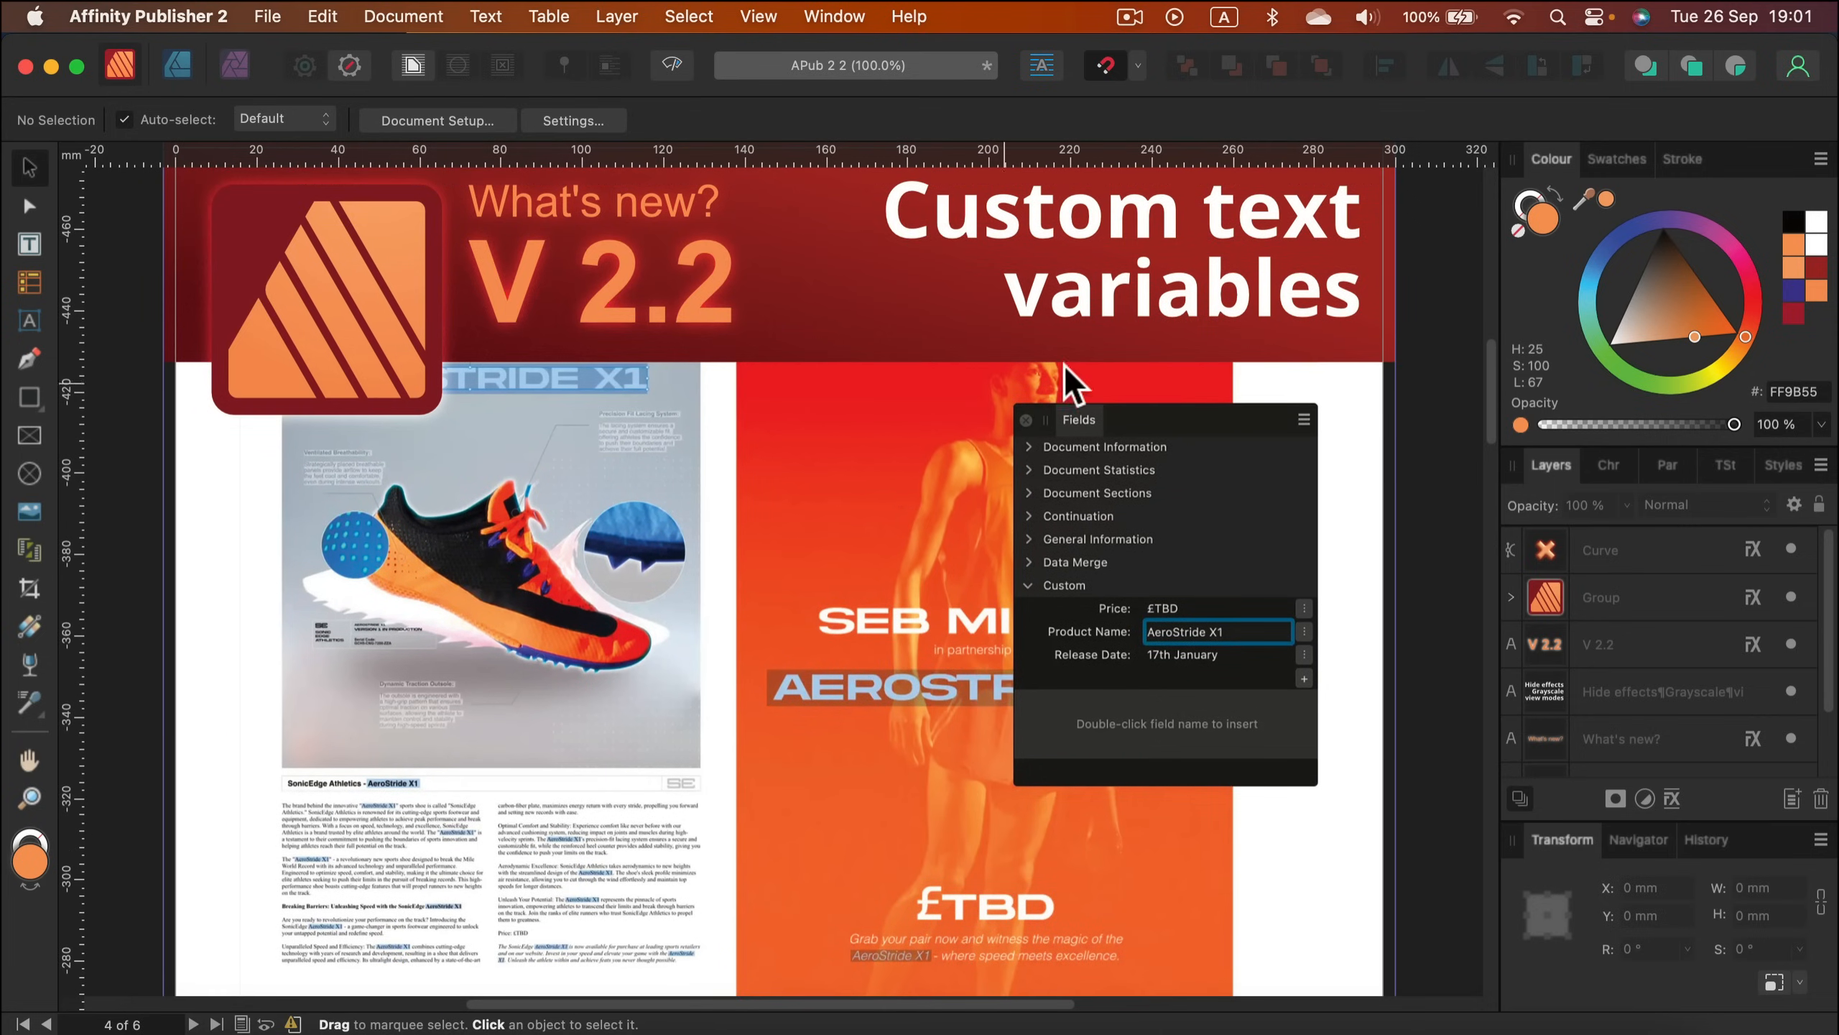
mouse_move(1127, 533)
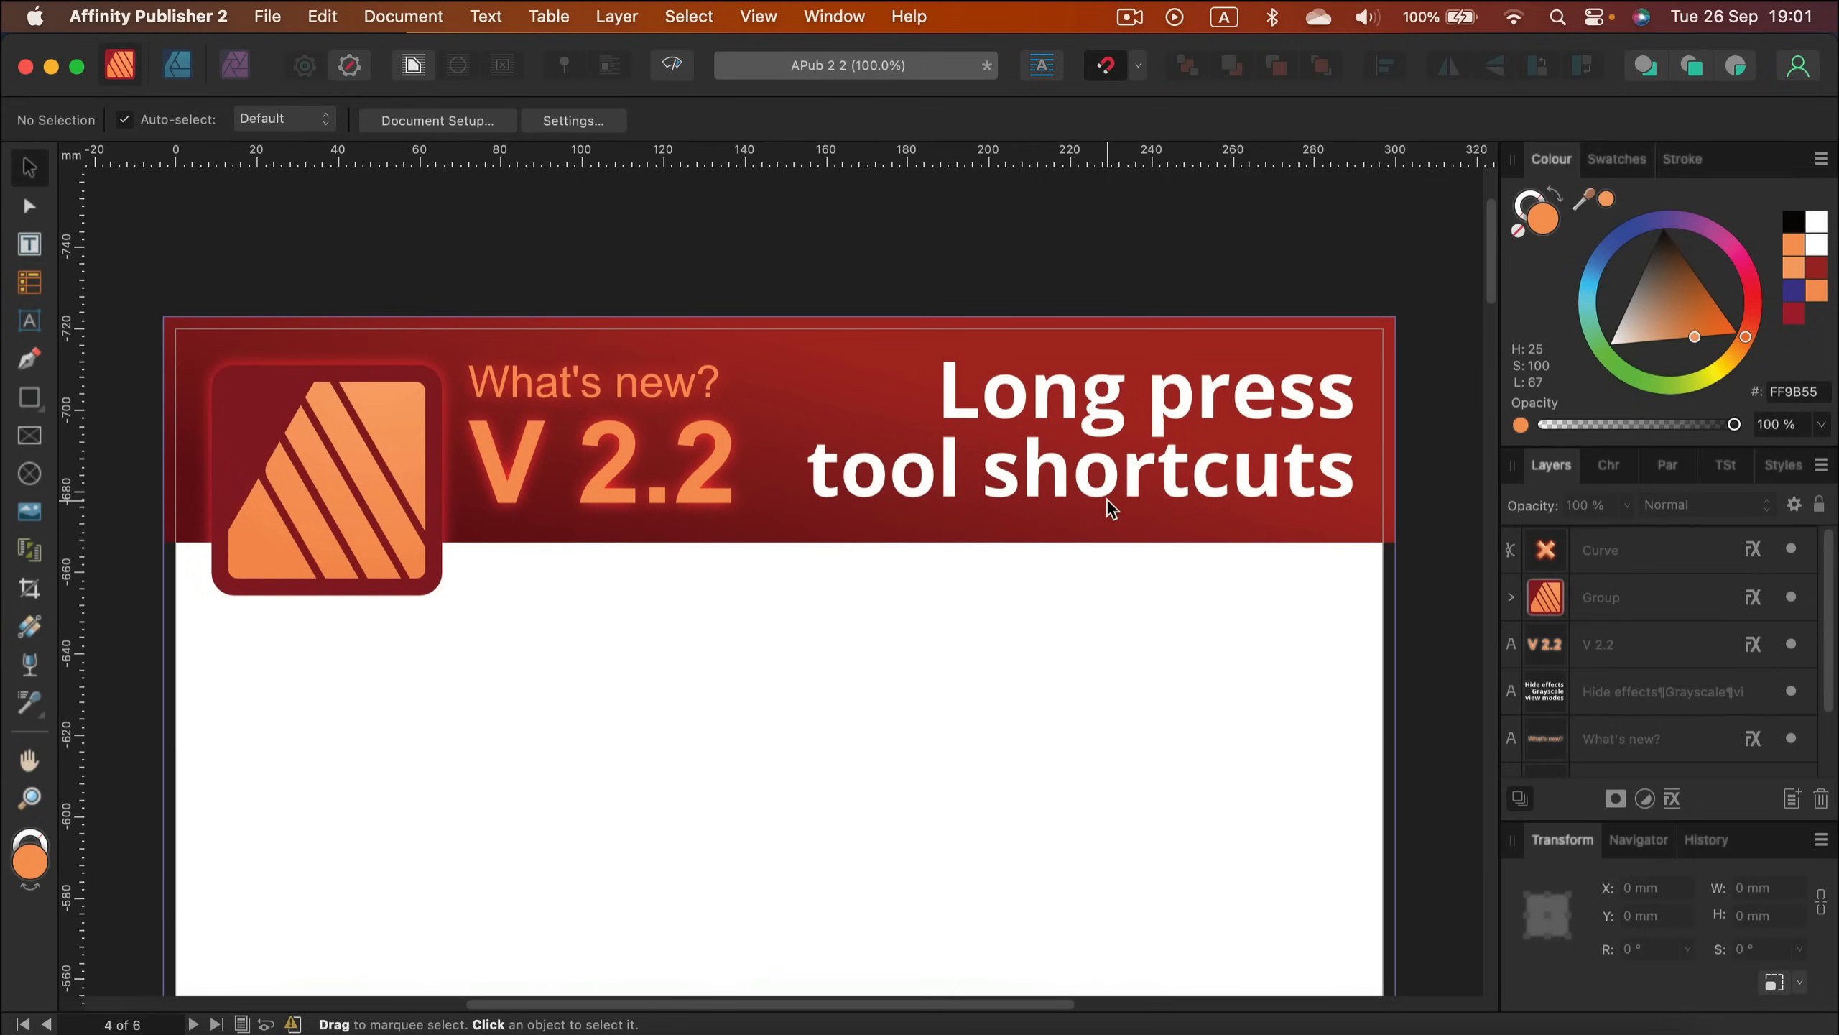
scroll("up", 3)
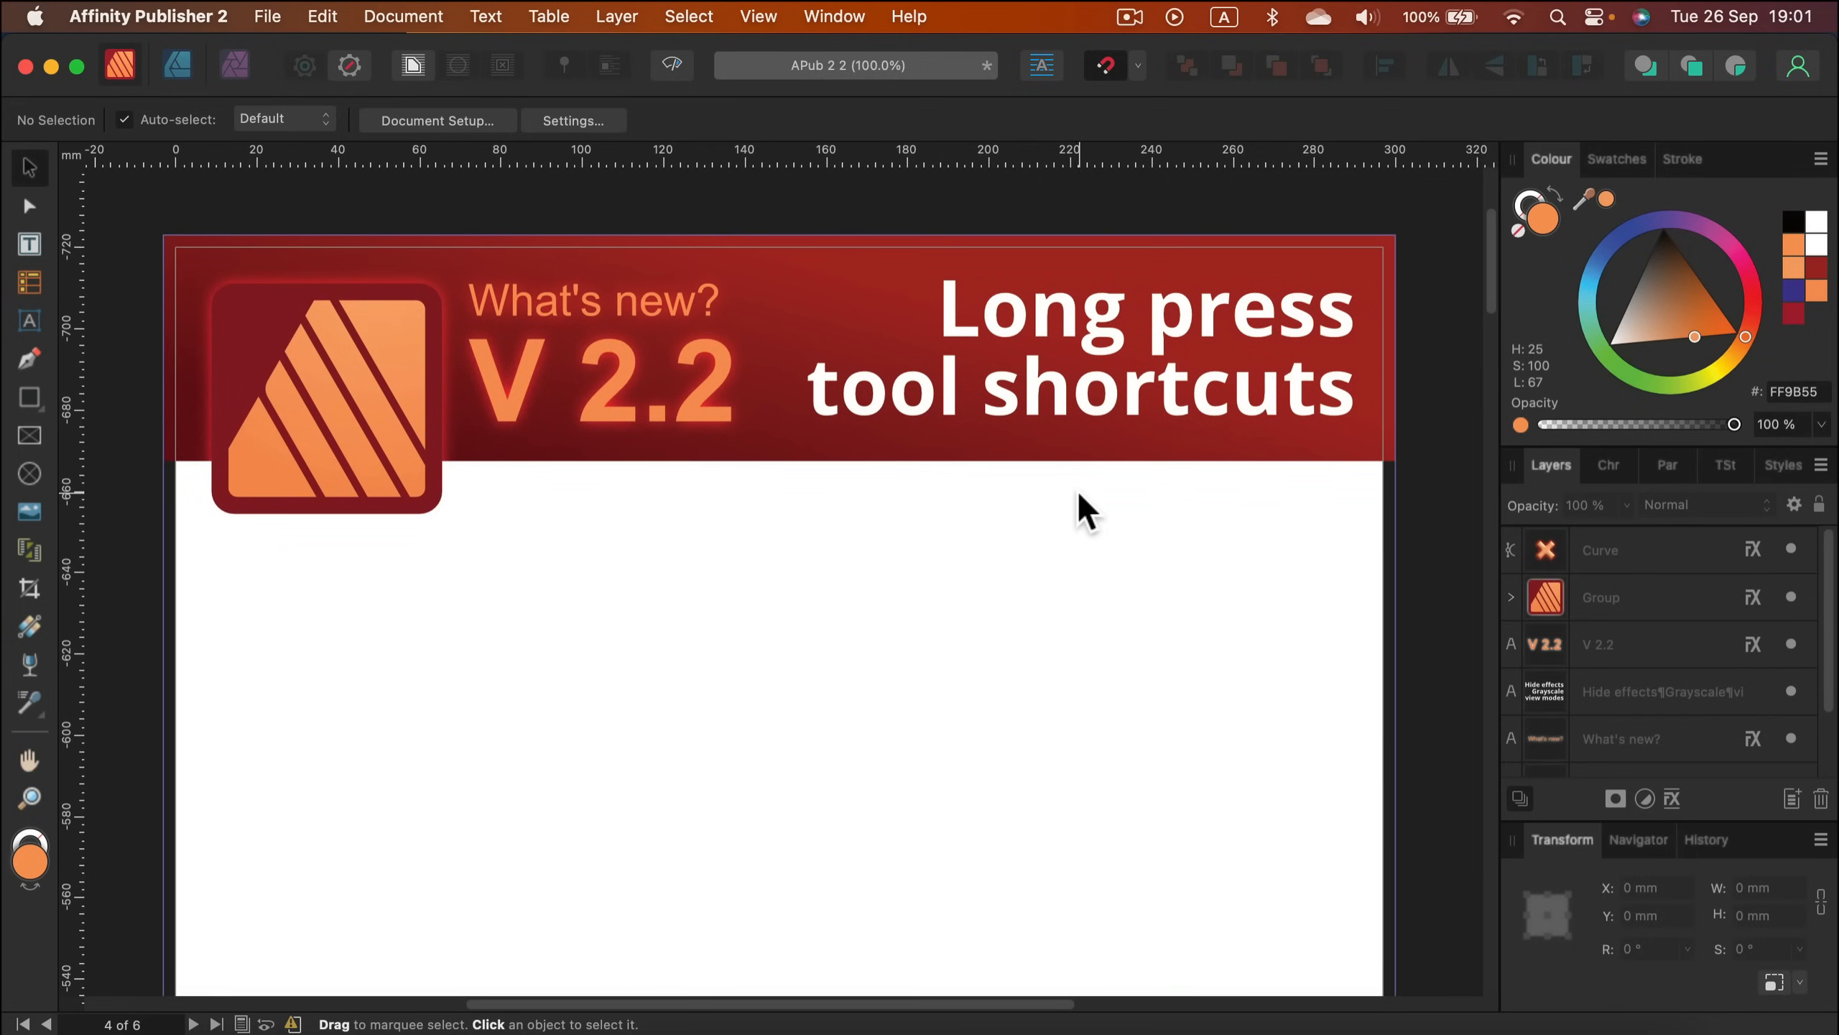
mouse_move(956, 540)
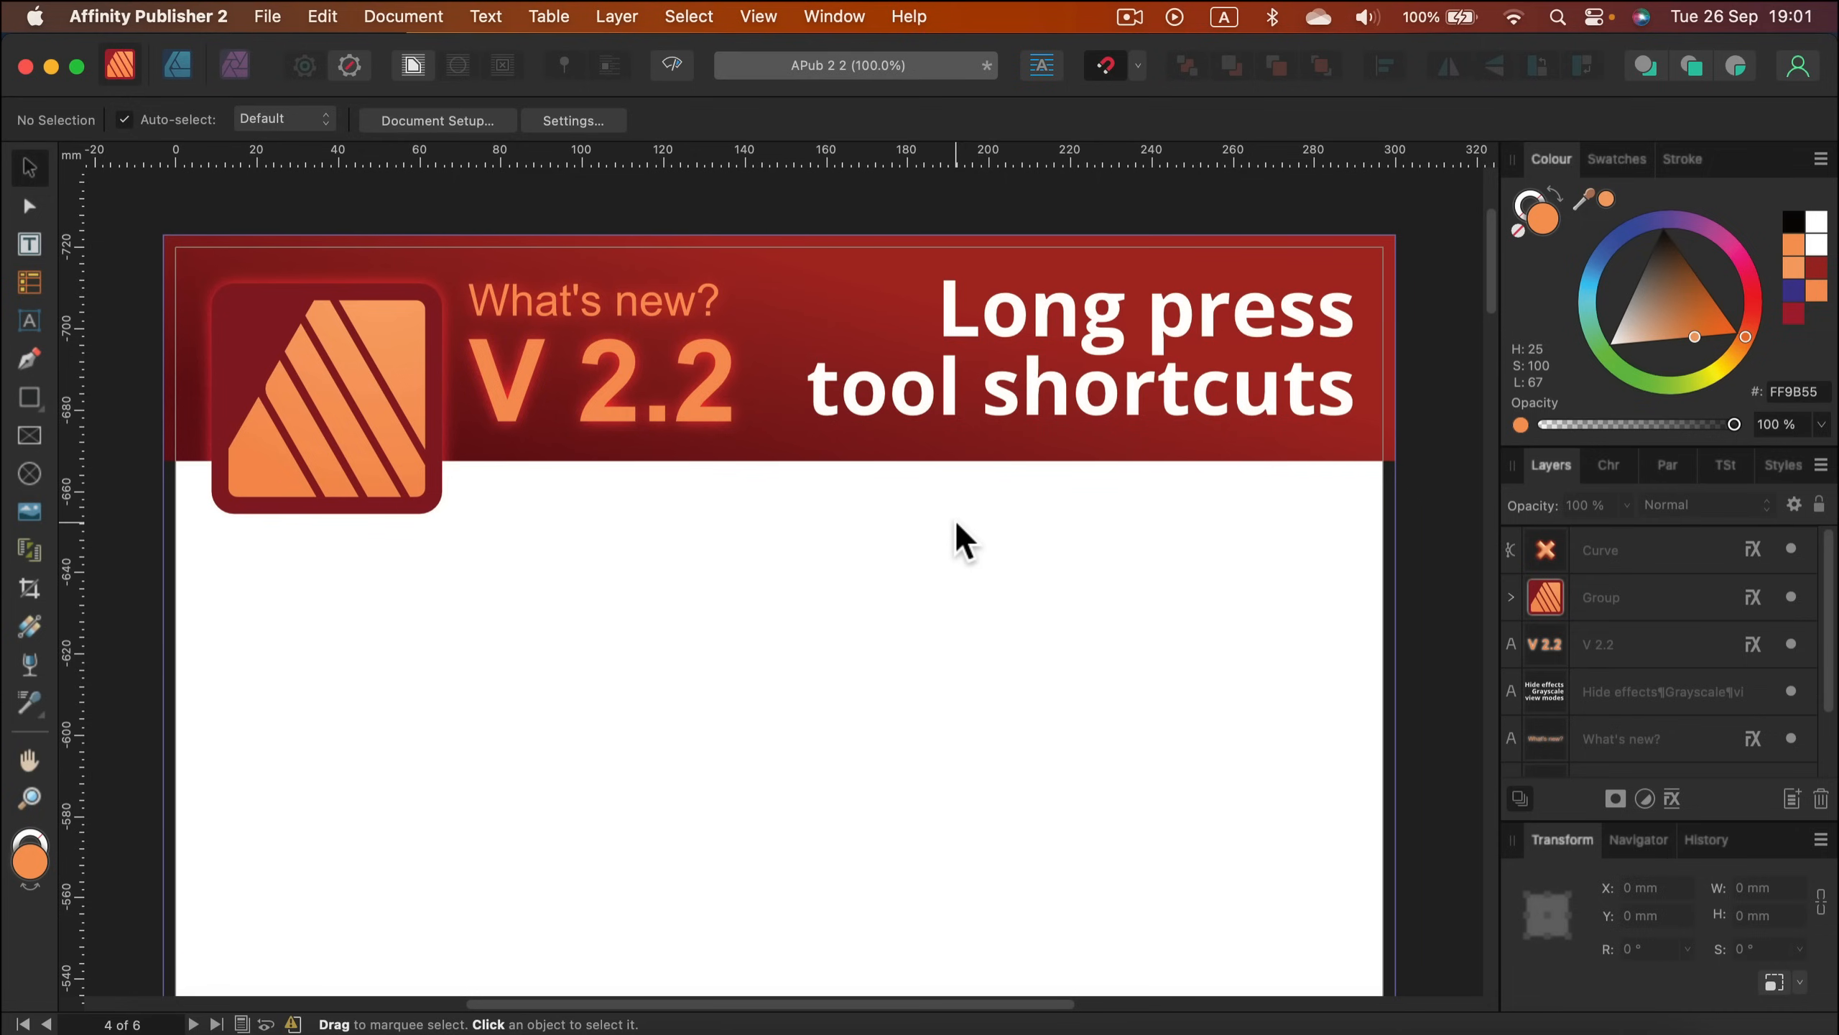
mouse_move(957, 532)
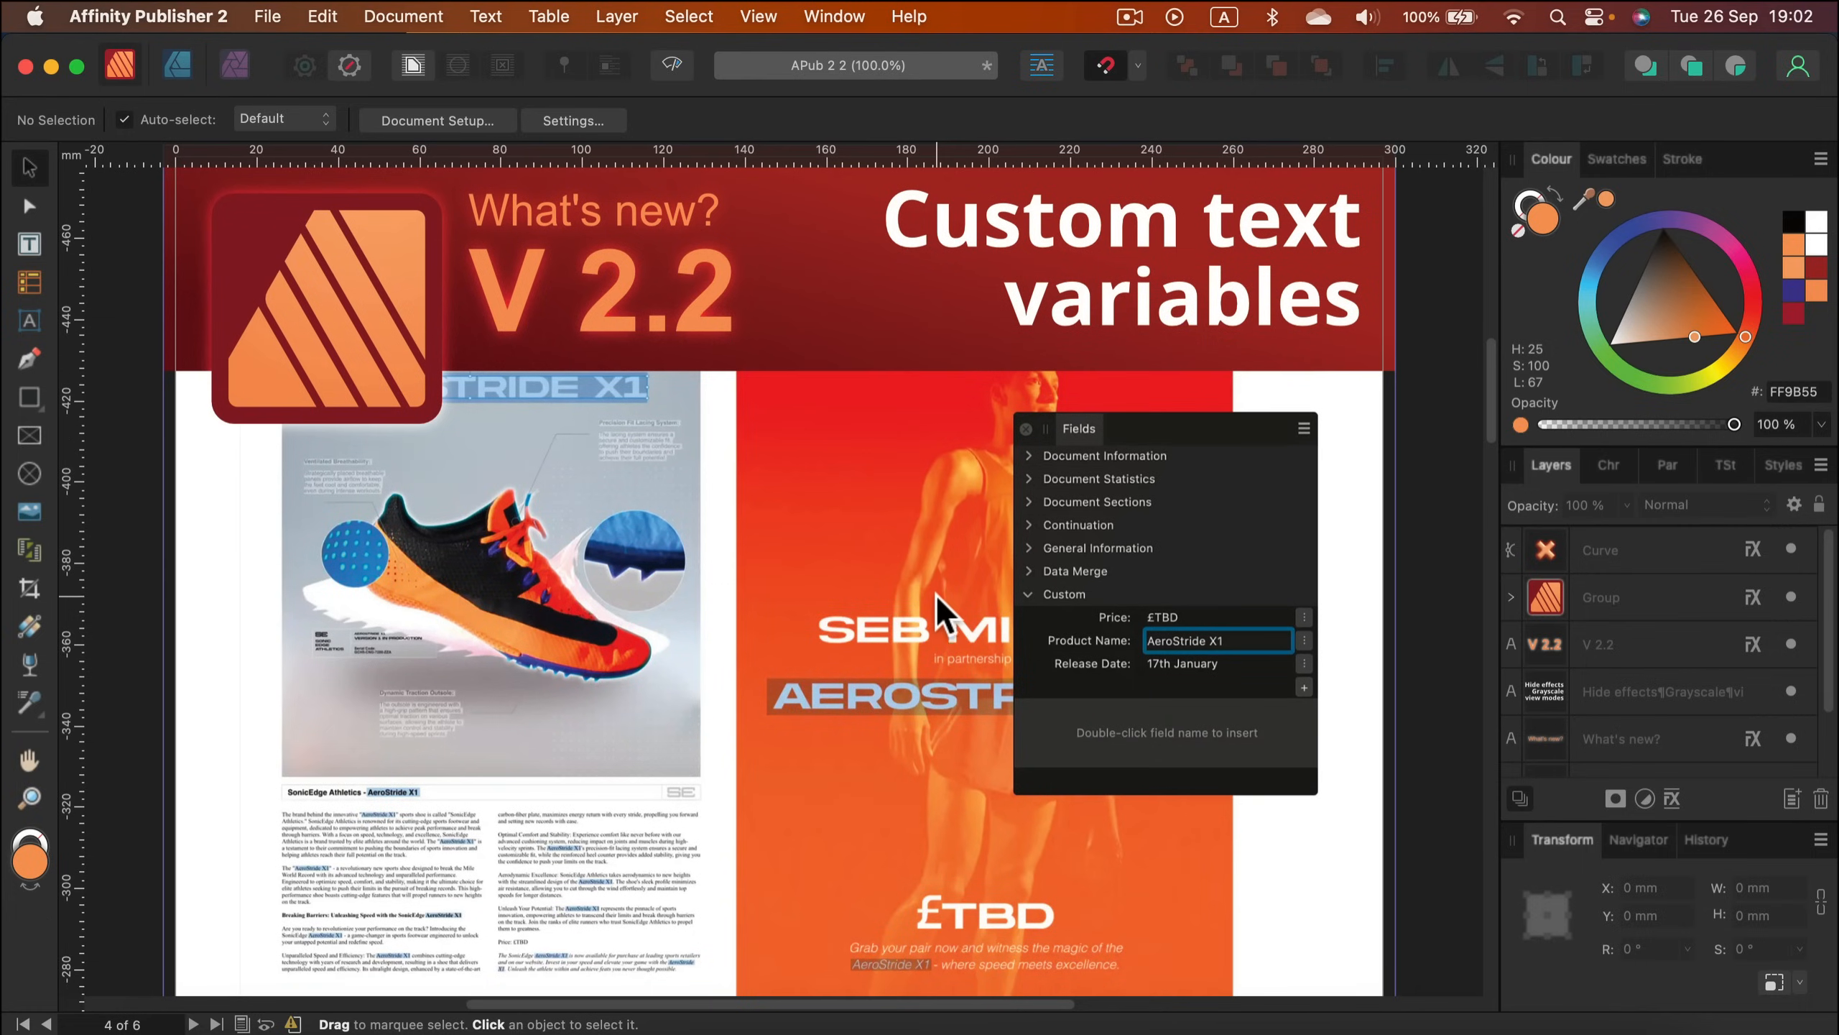
Step: Scroll down past Cross-references, view modes and Custom date formats to the Data merge URLs page
scroll("down", 3)
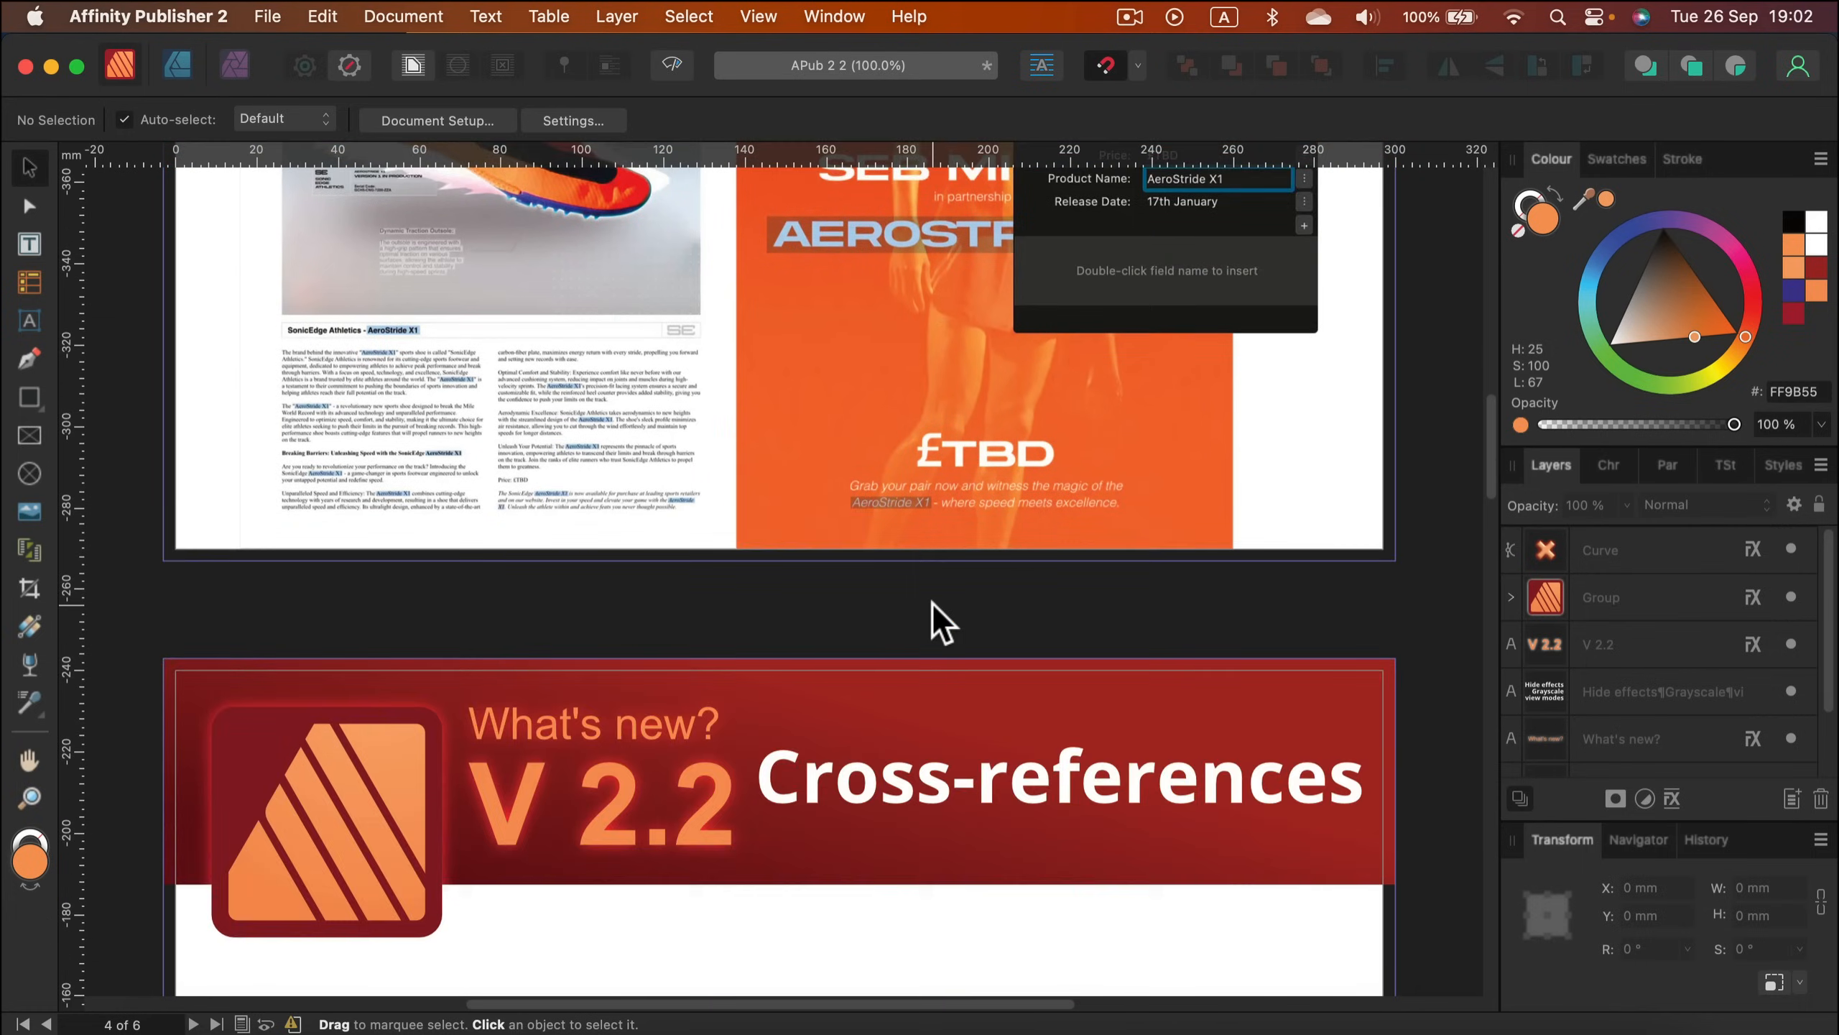
scroll("down", 3)
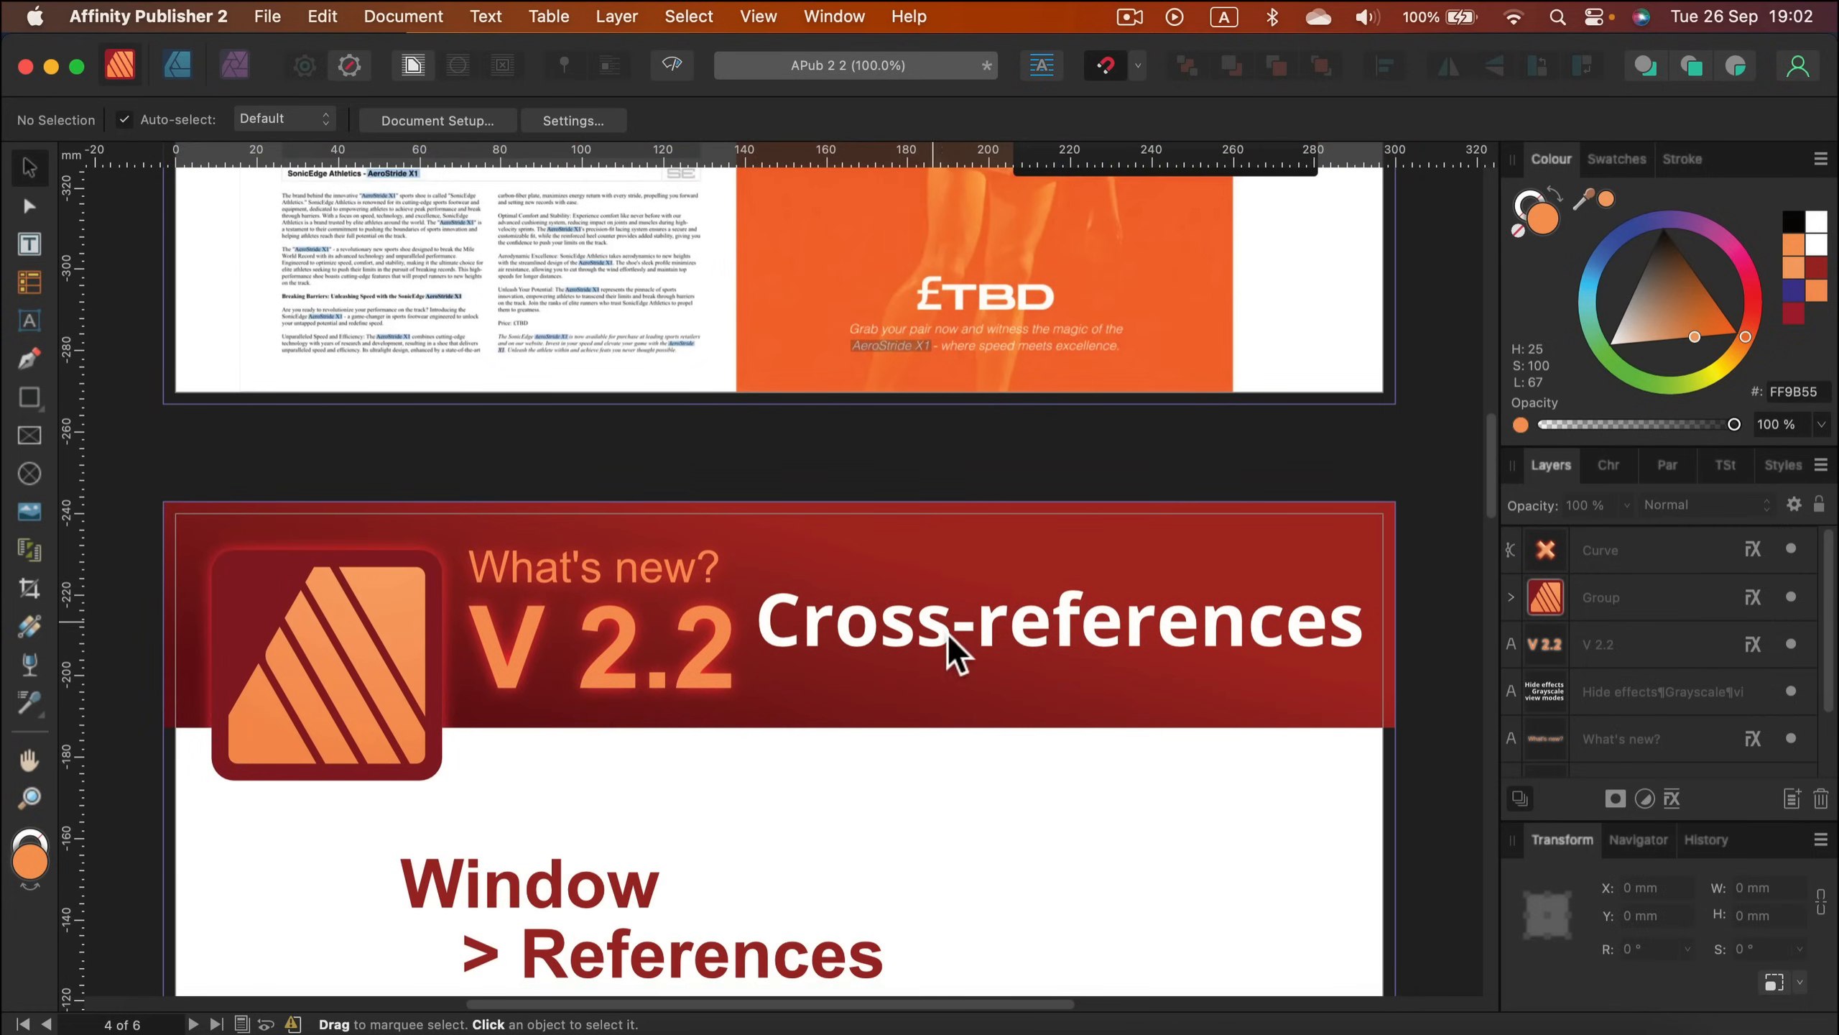
scroll("down", 3)
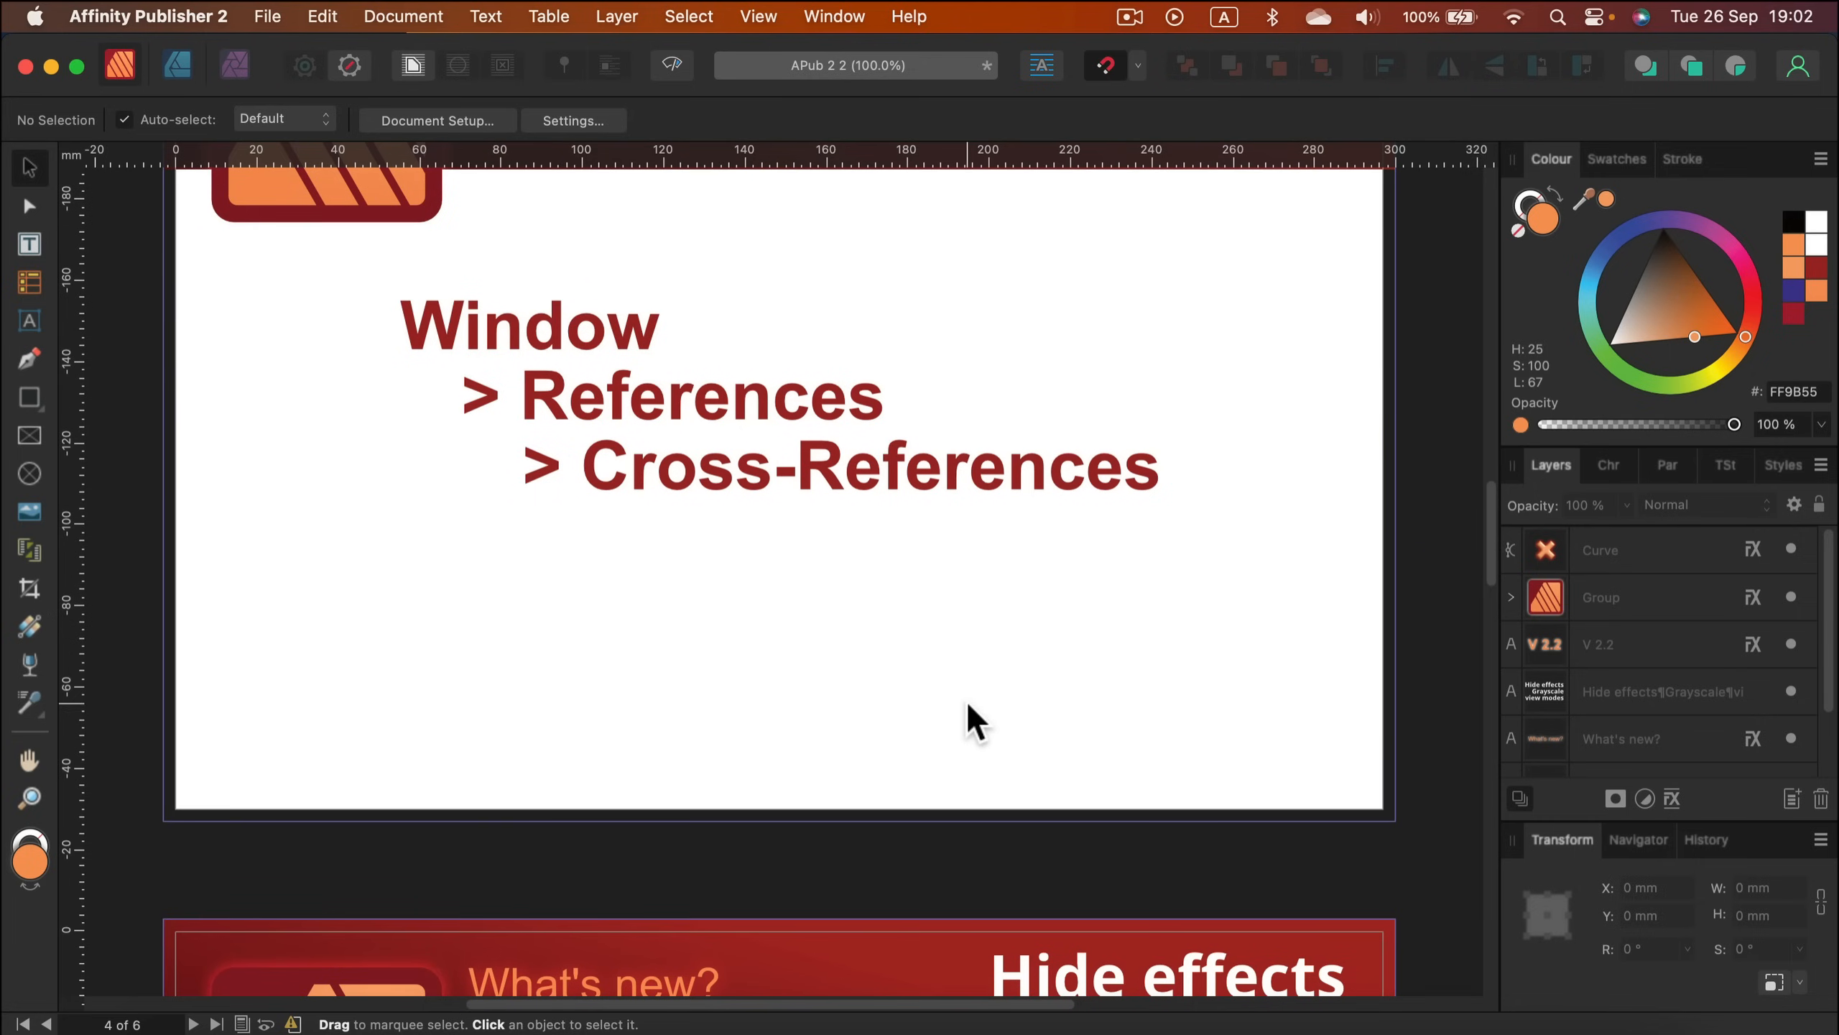
scroll("down", 3)
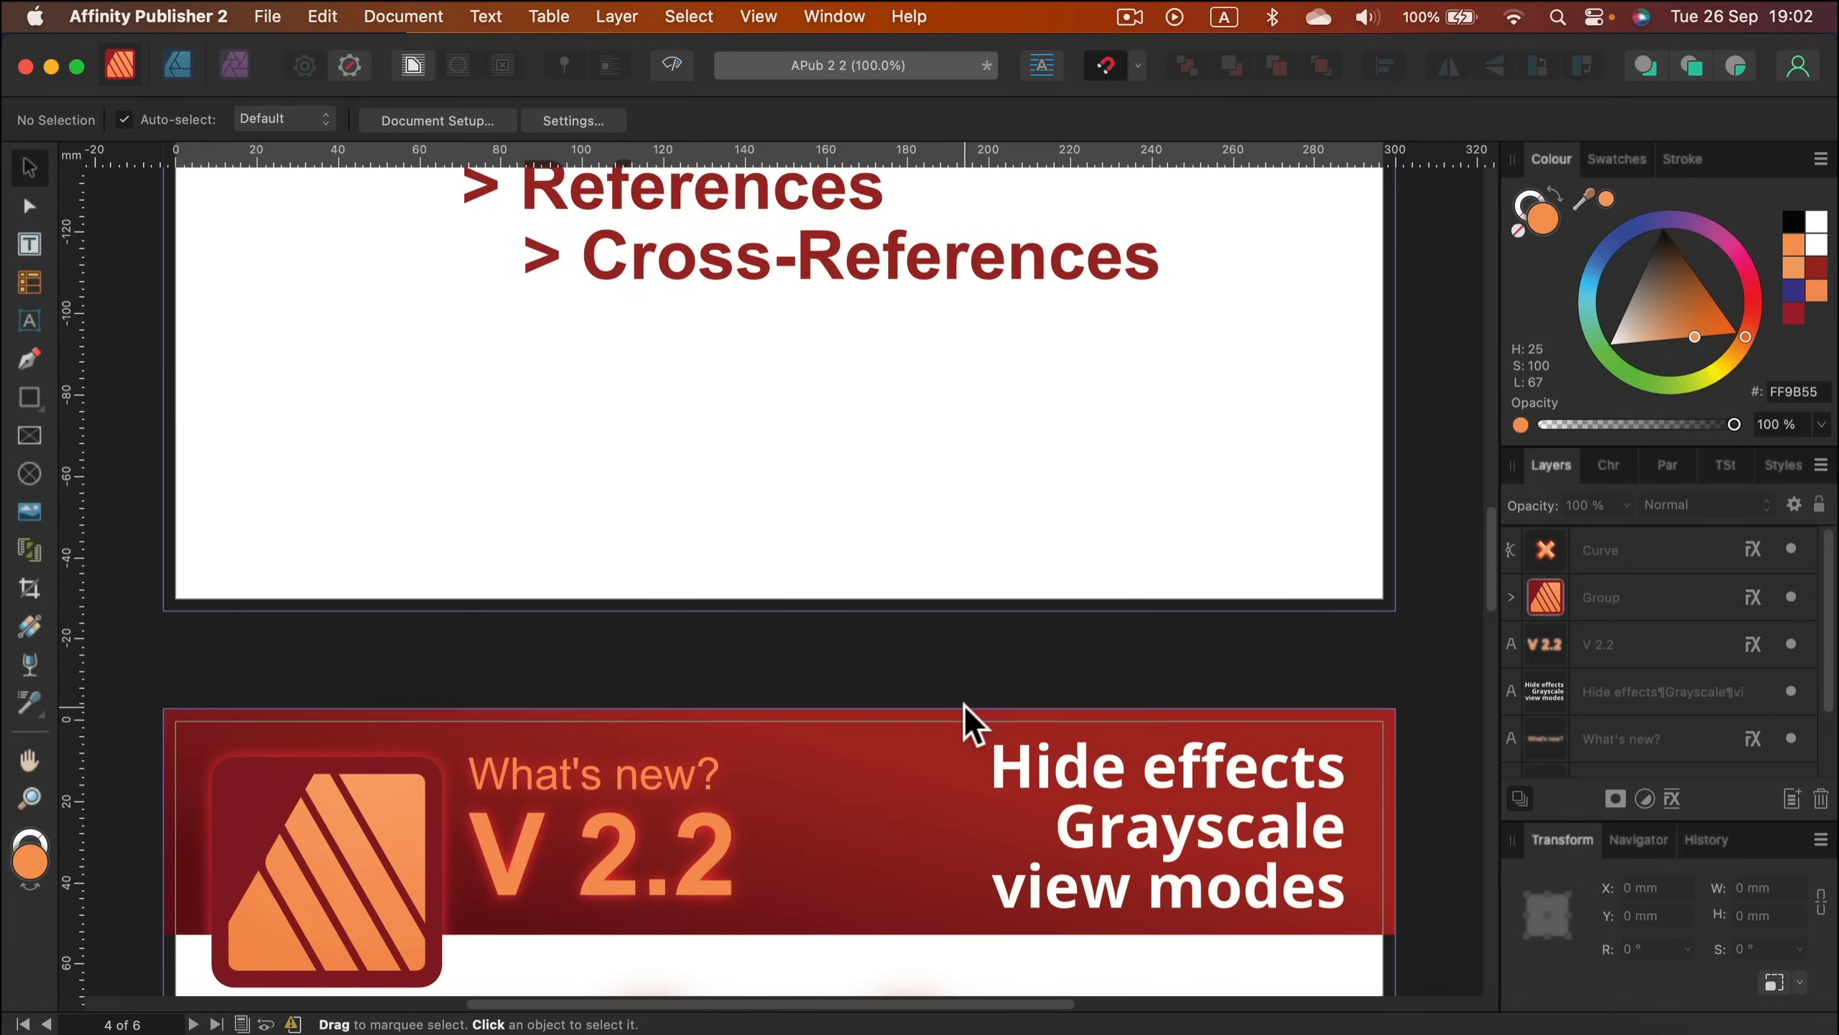
scroll("down", 3)
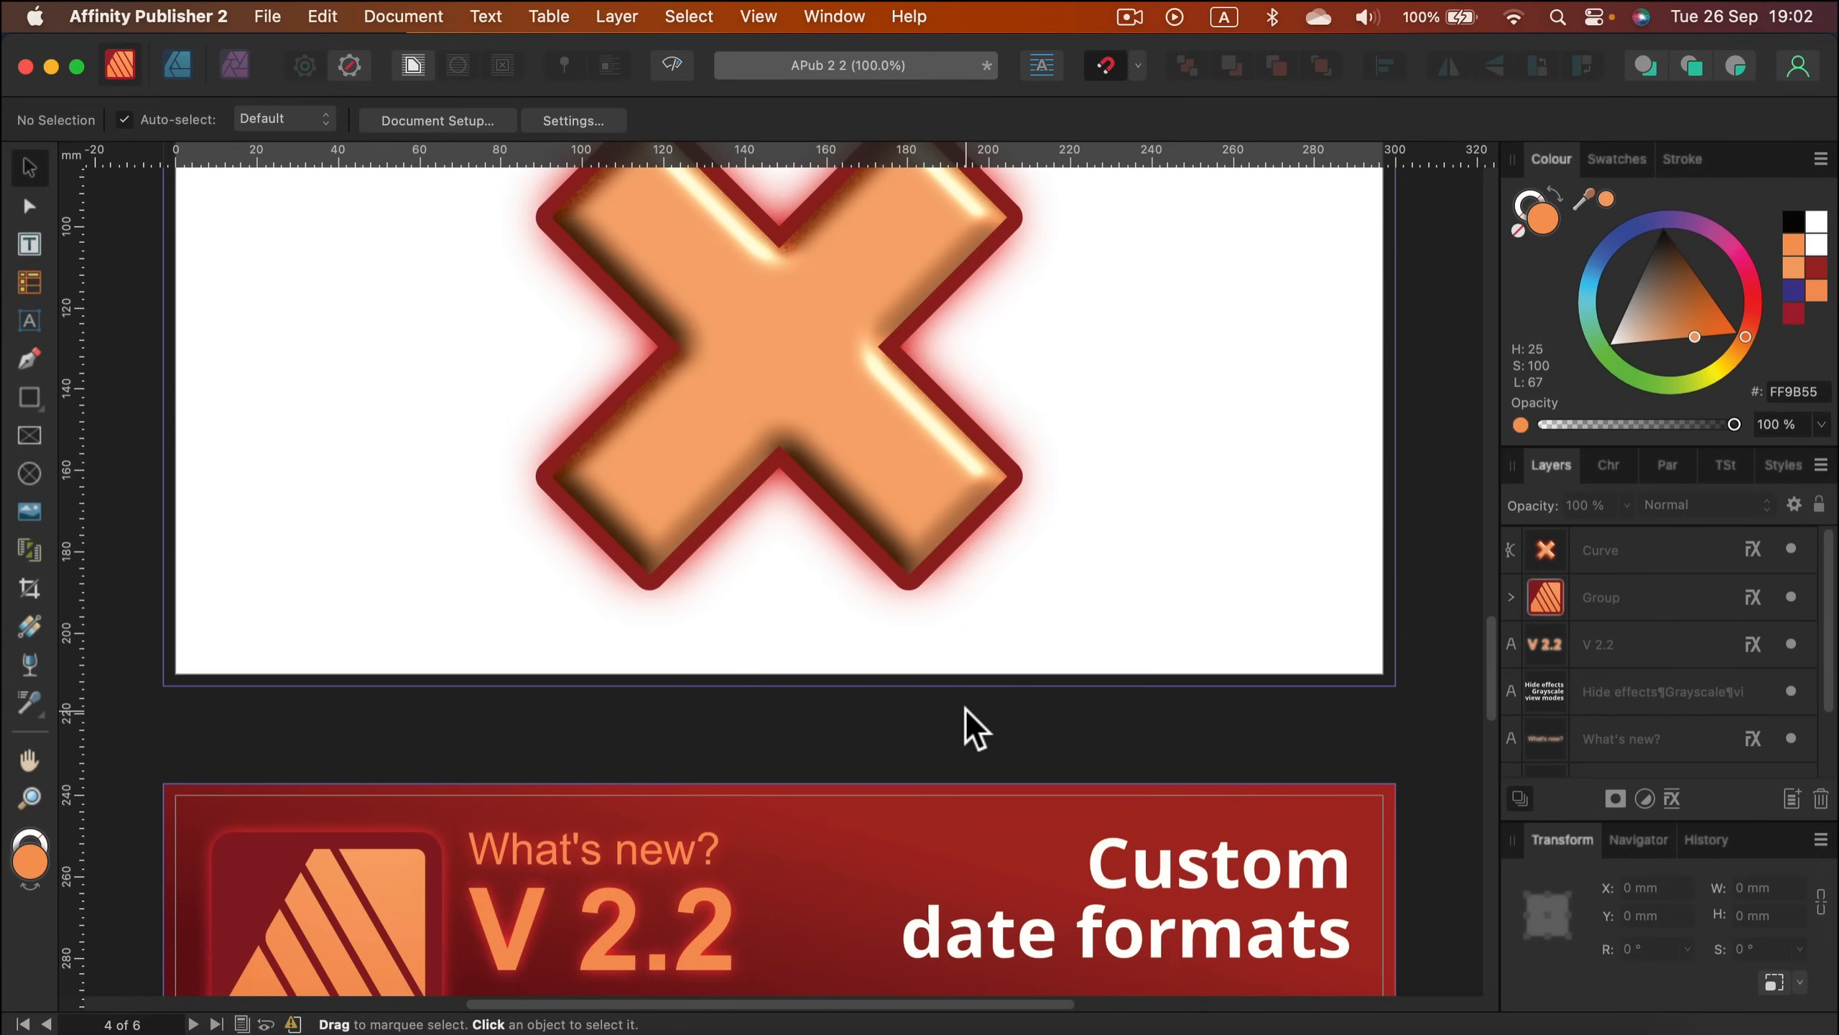
scroll("down", 3)
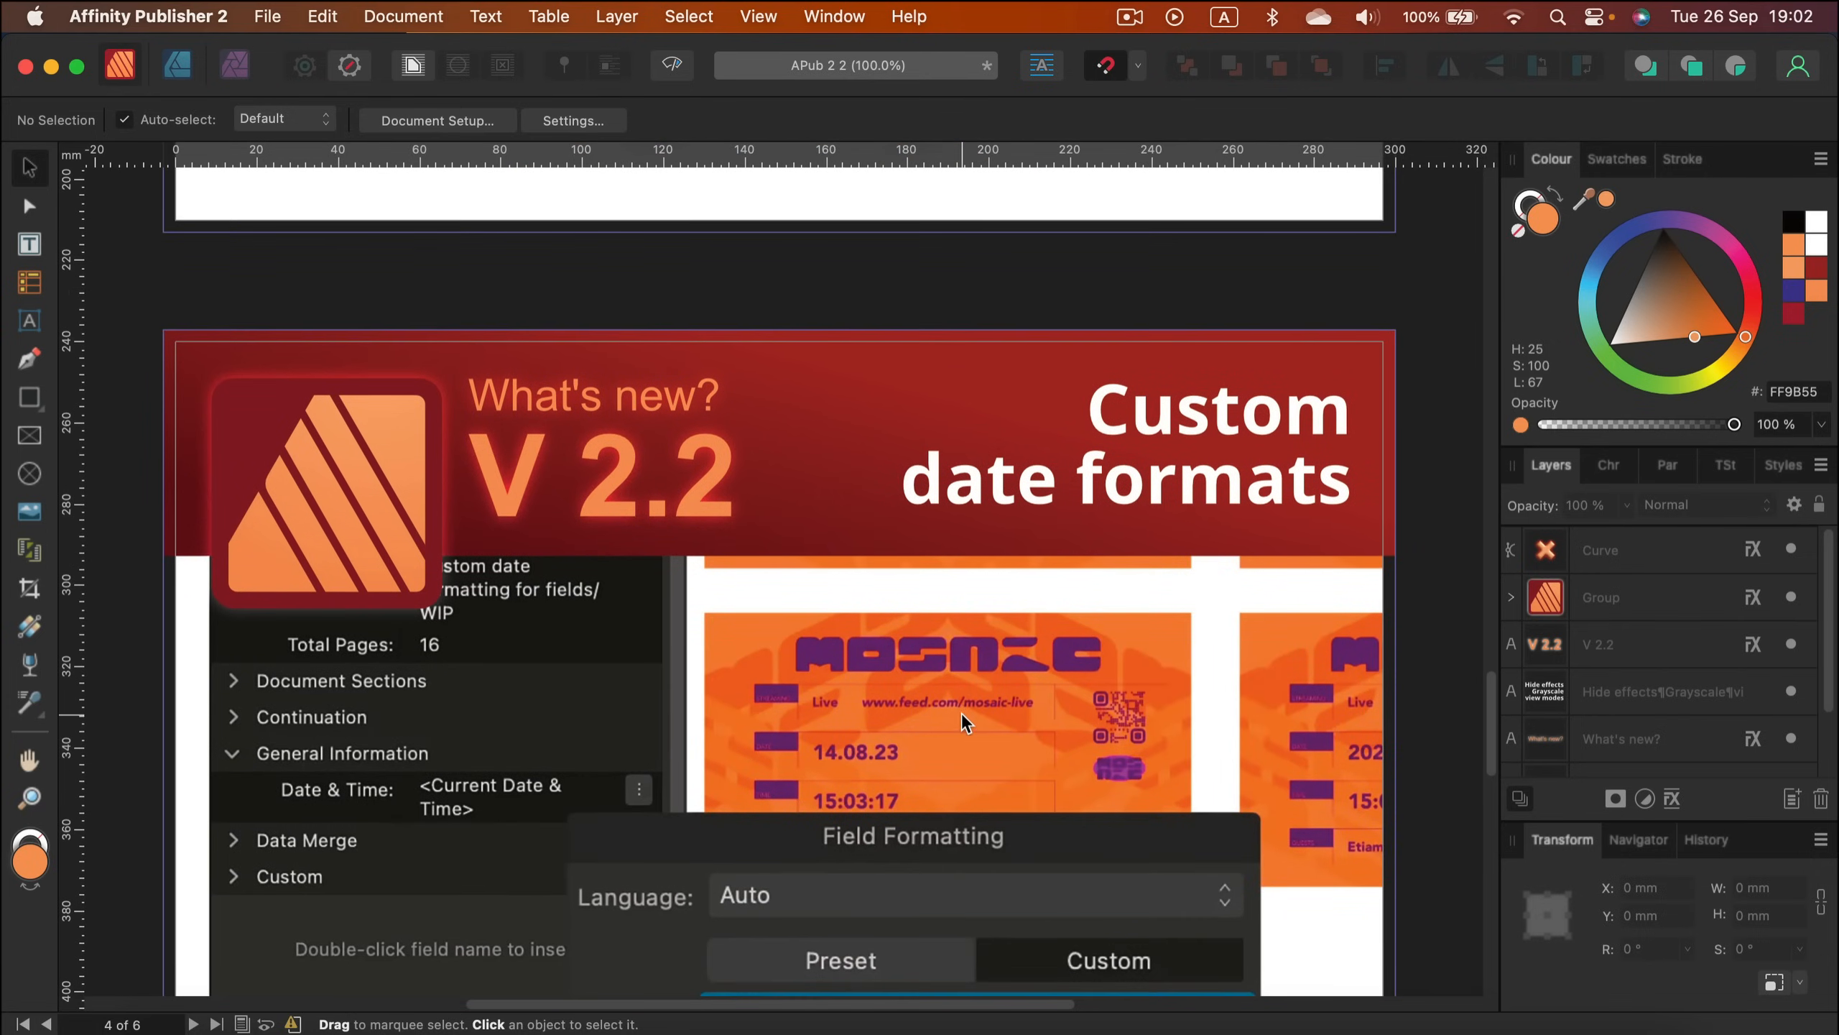
left_click(1106, 960)
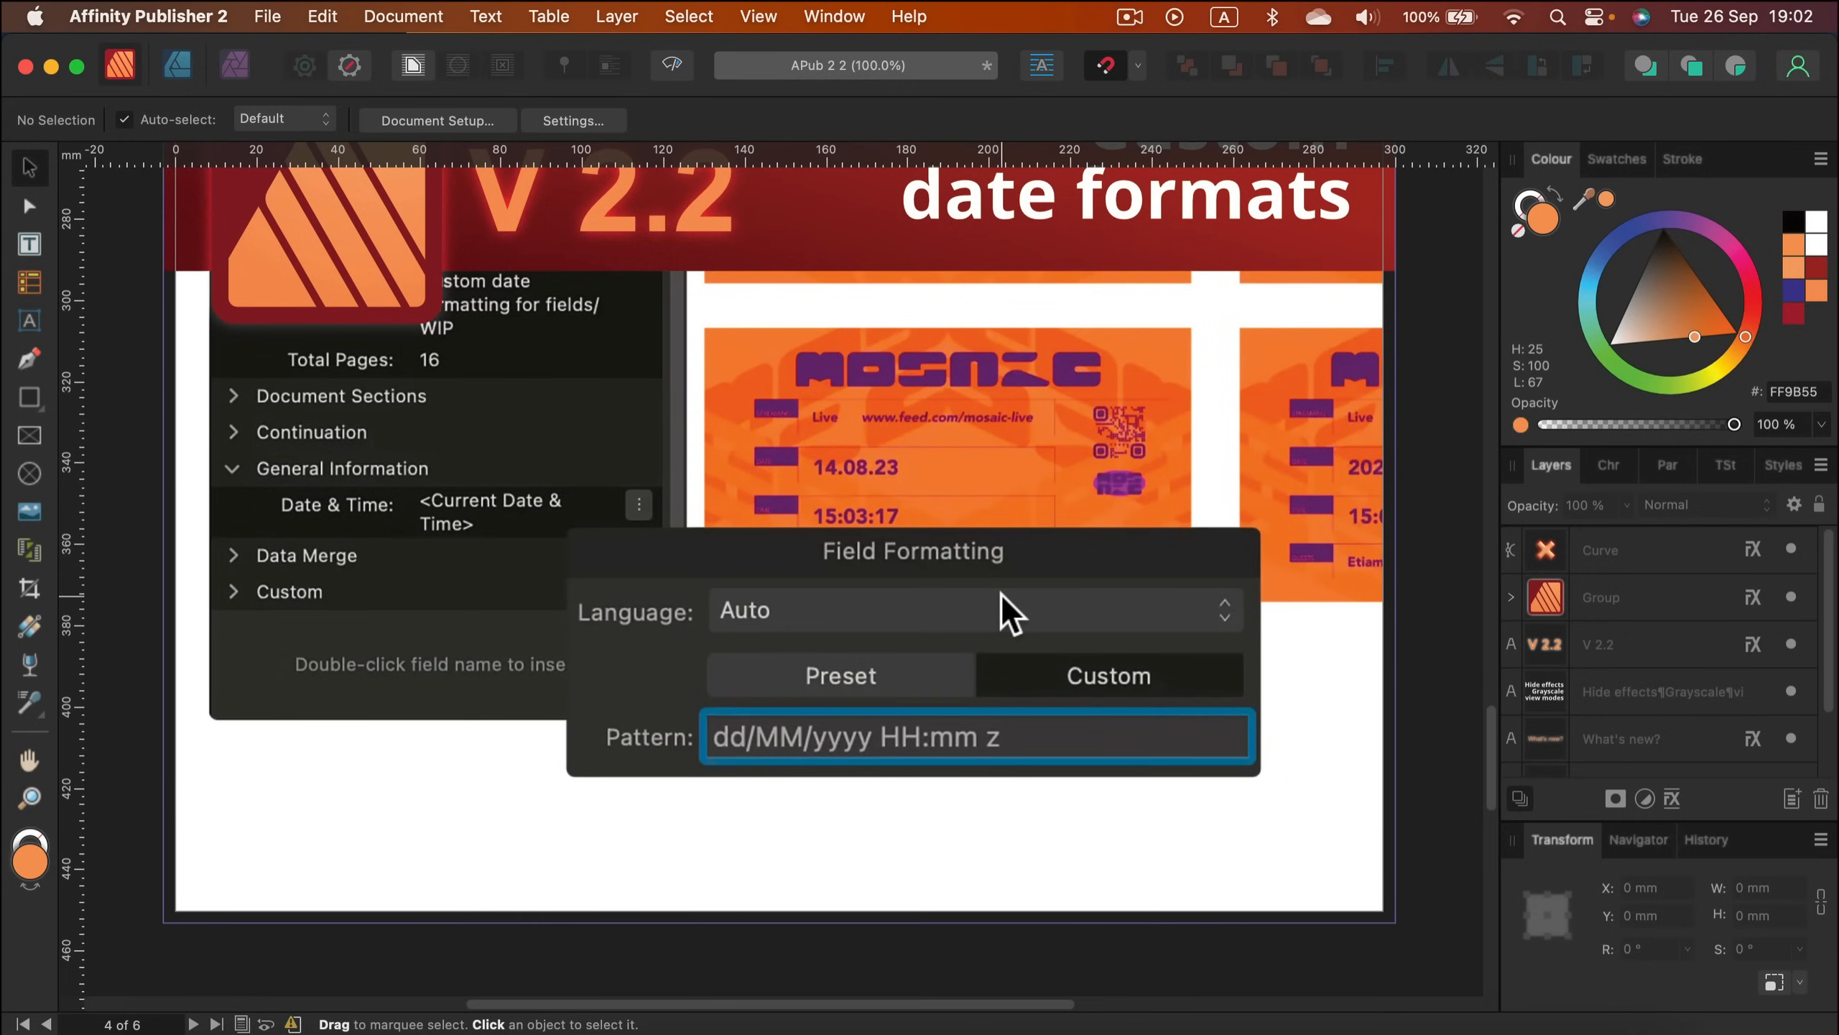
scroll("down", 3)
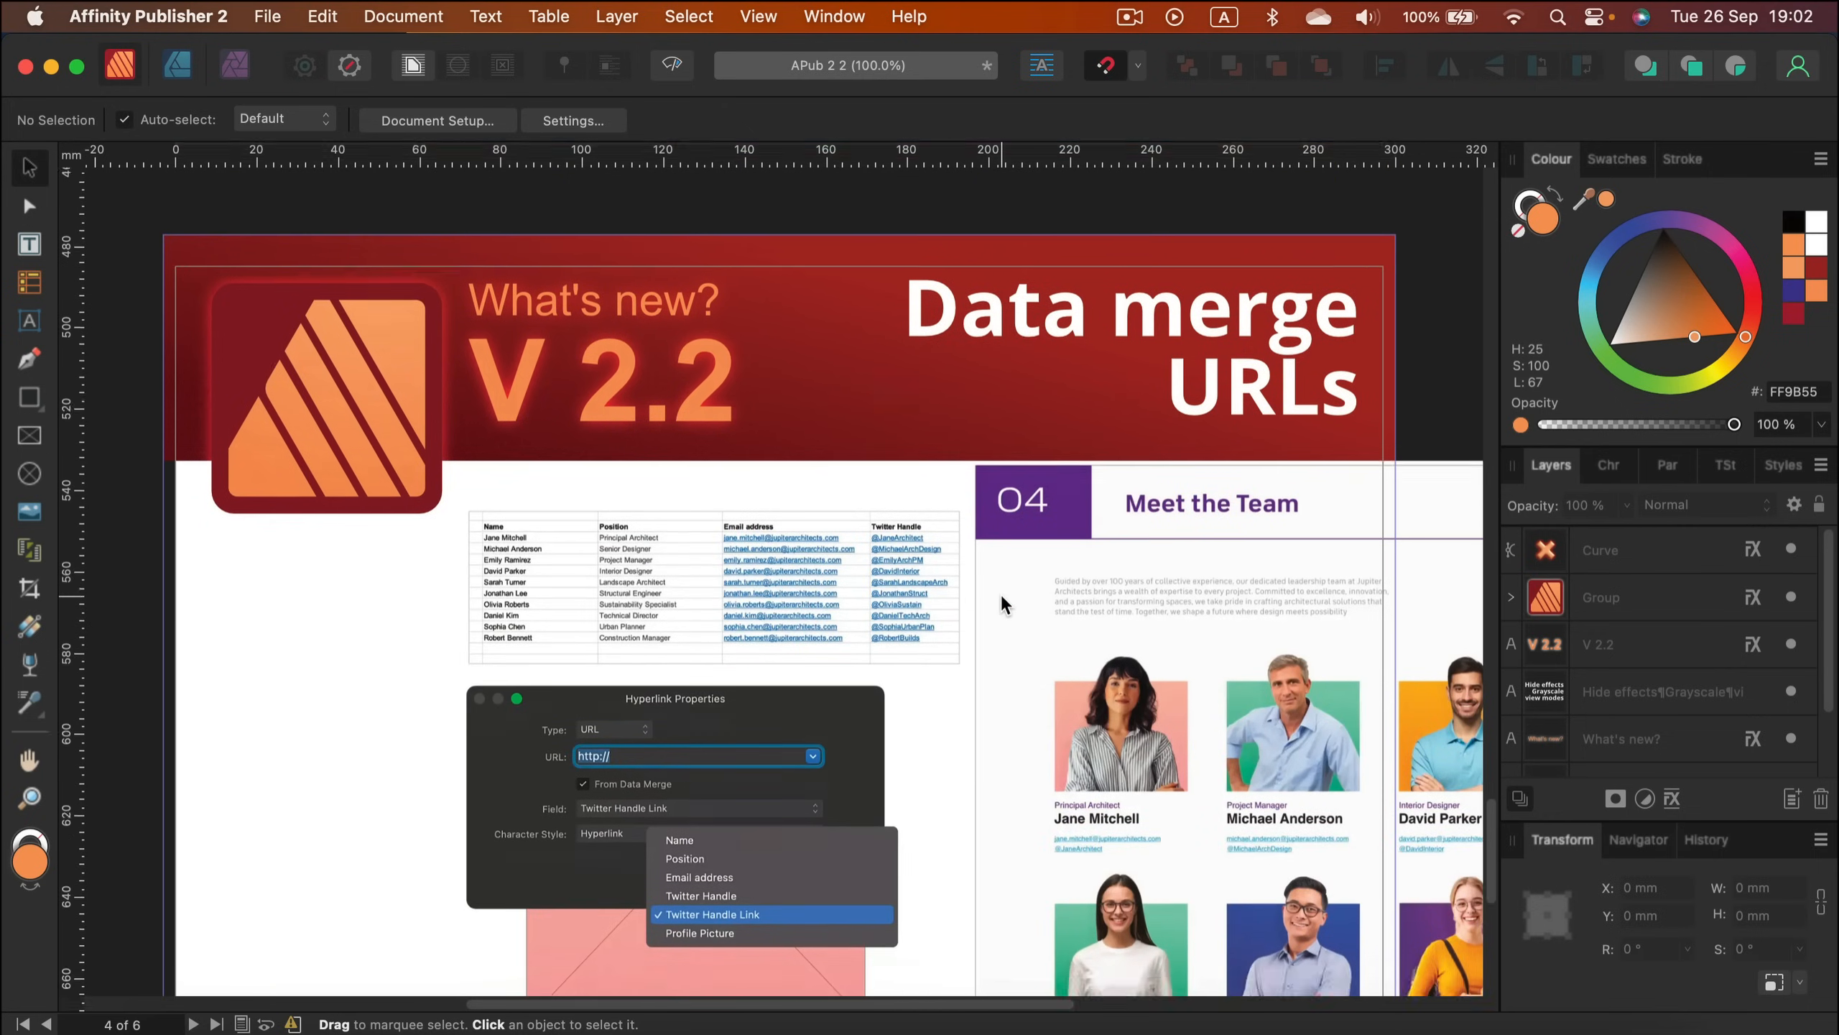
scroll("down", 3)
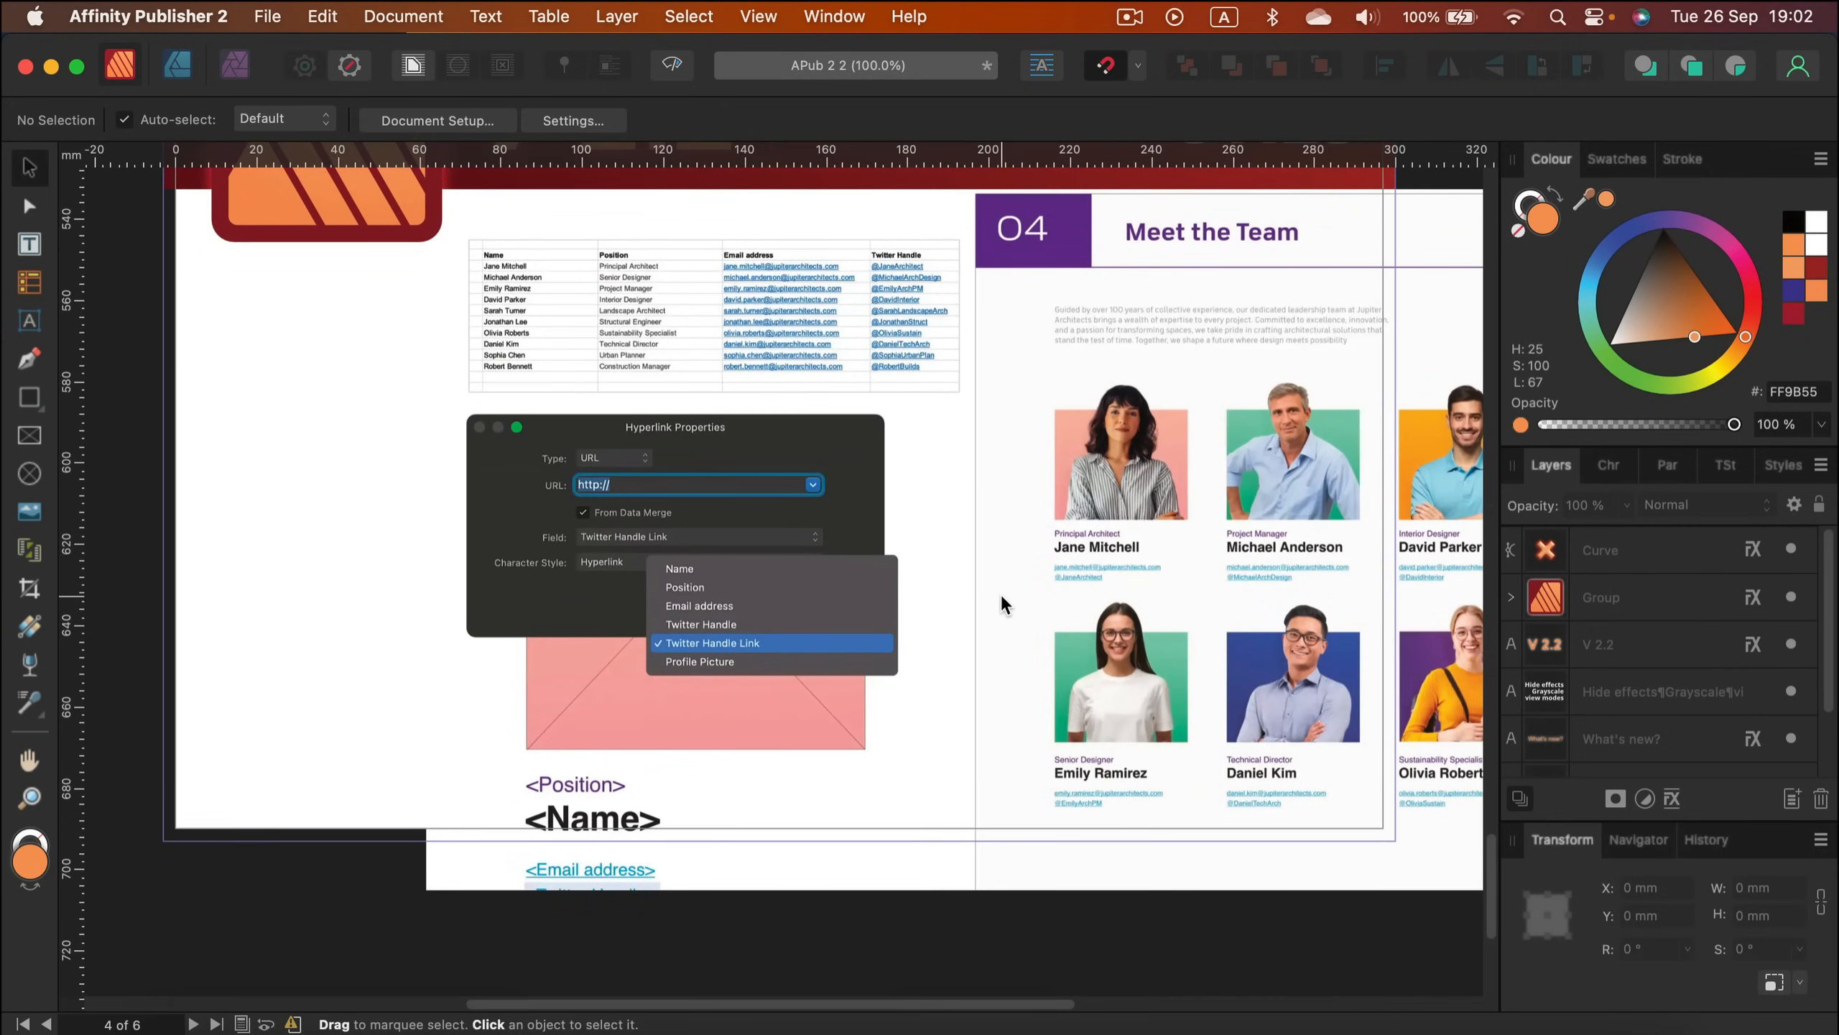
scroll("up", 3)
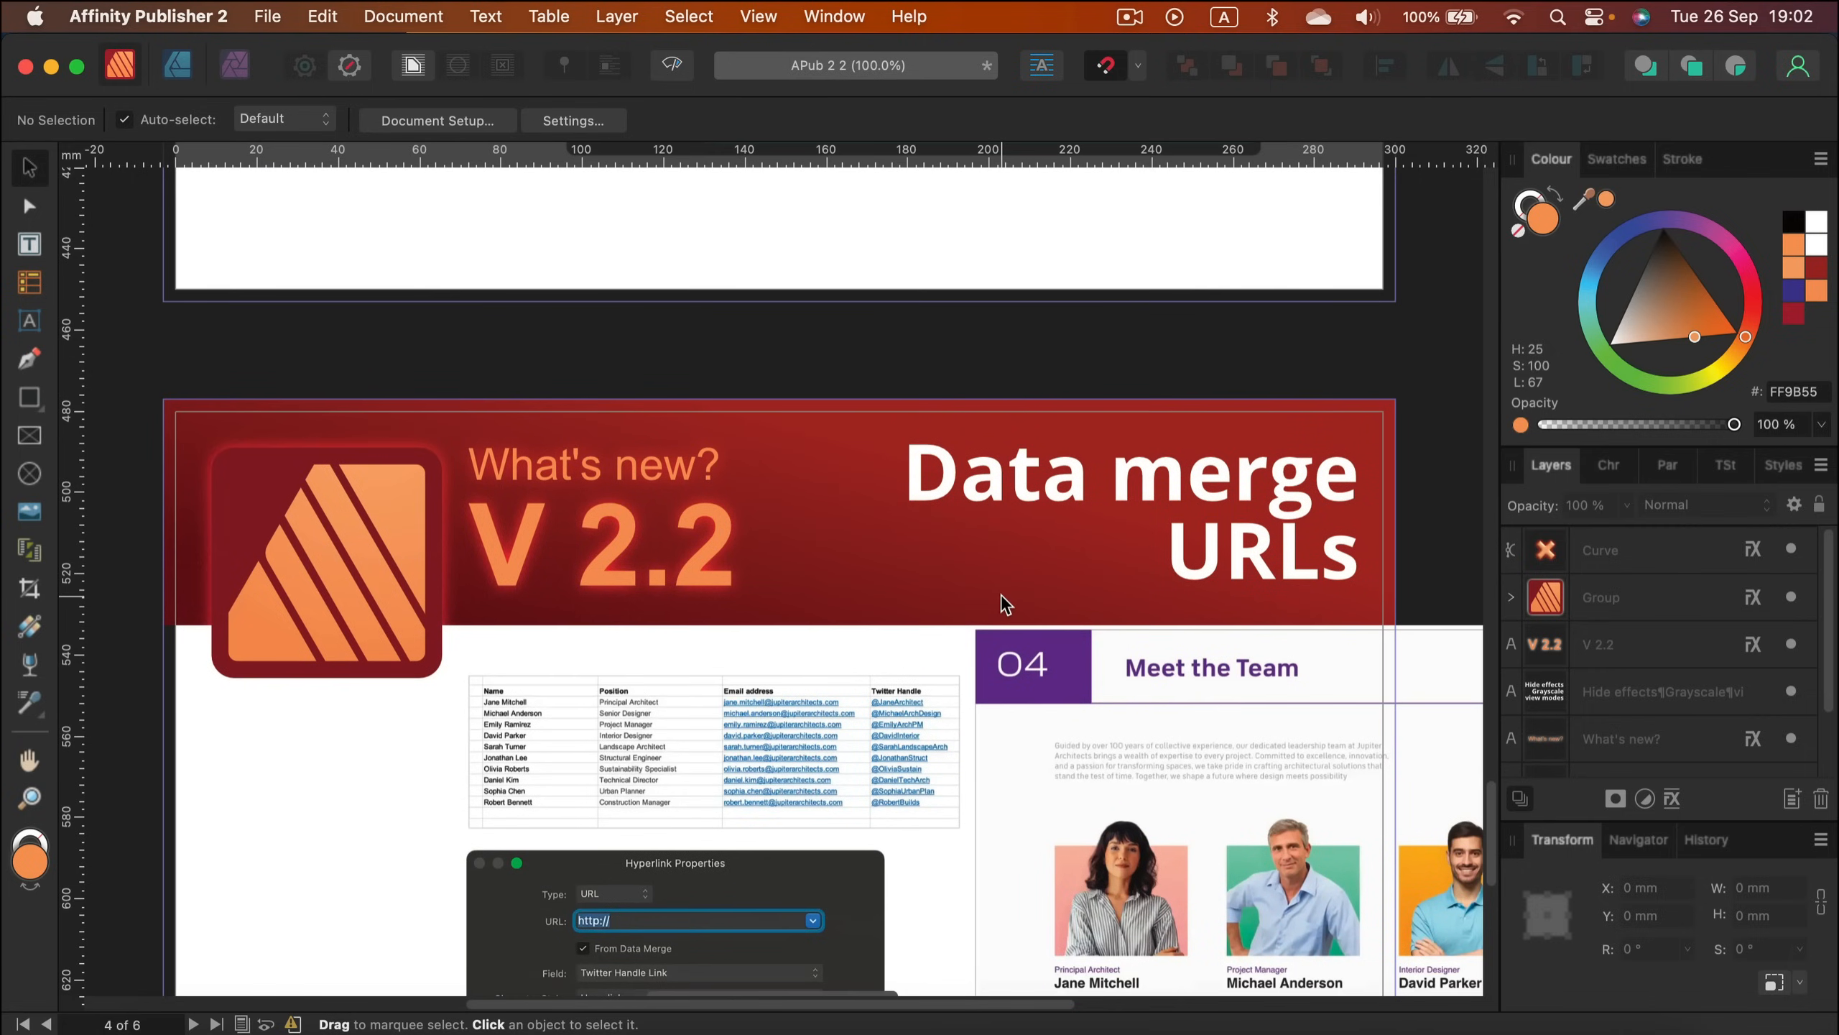